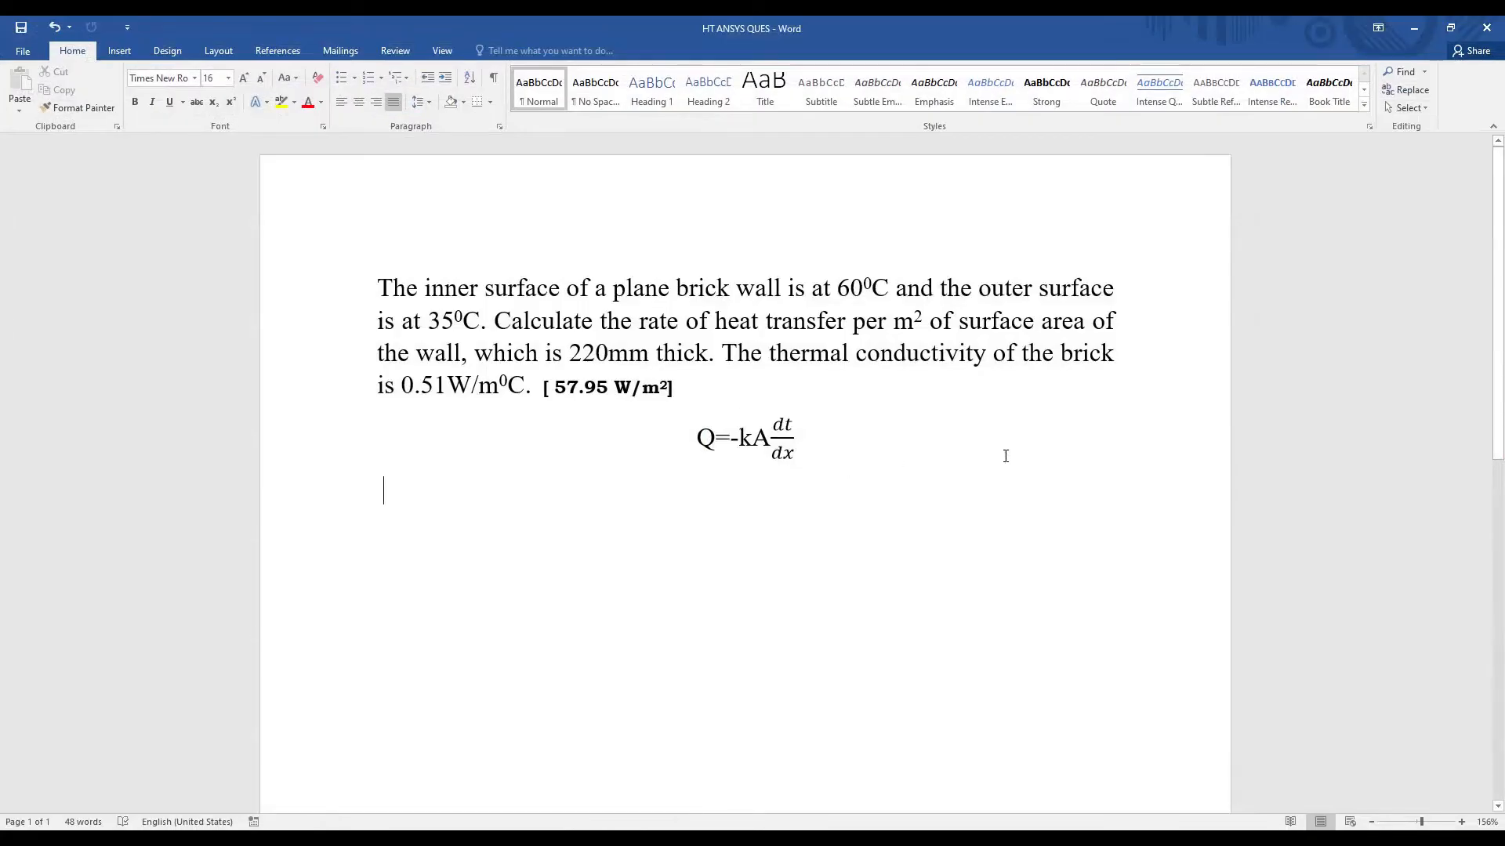
mouse_move(832, 463)
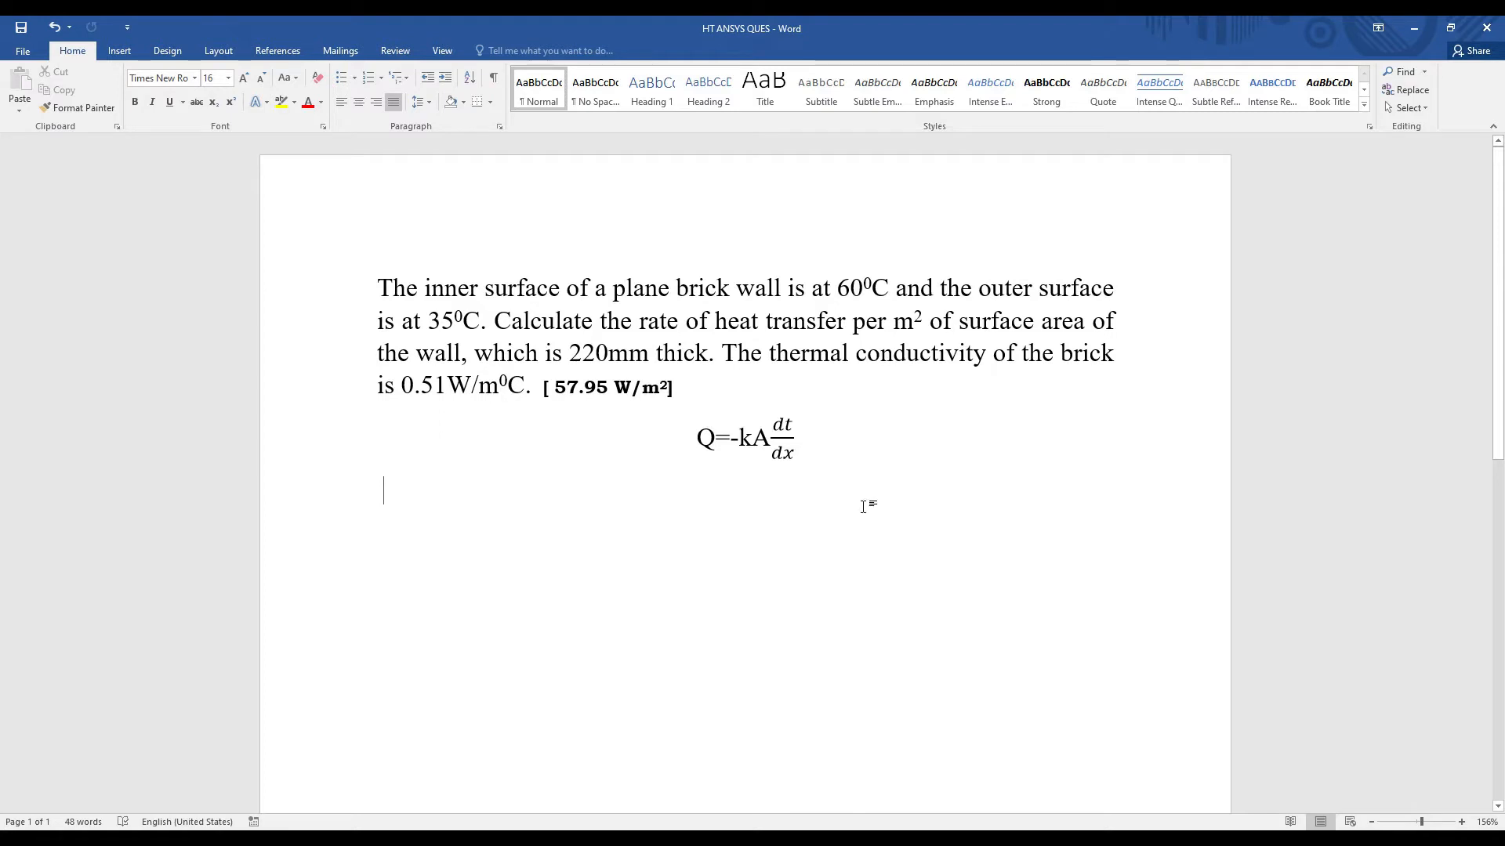
mouse_move(544, 383)
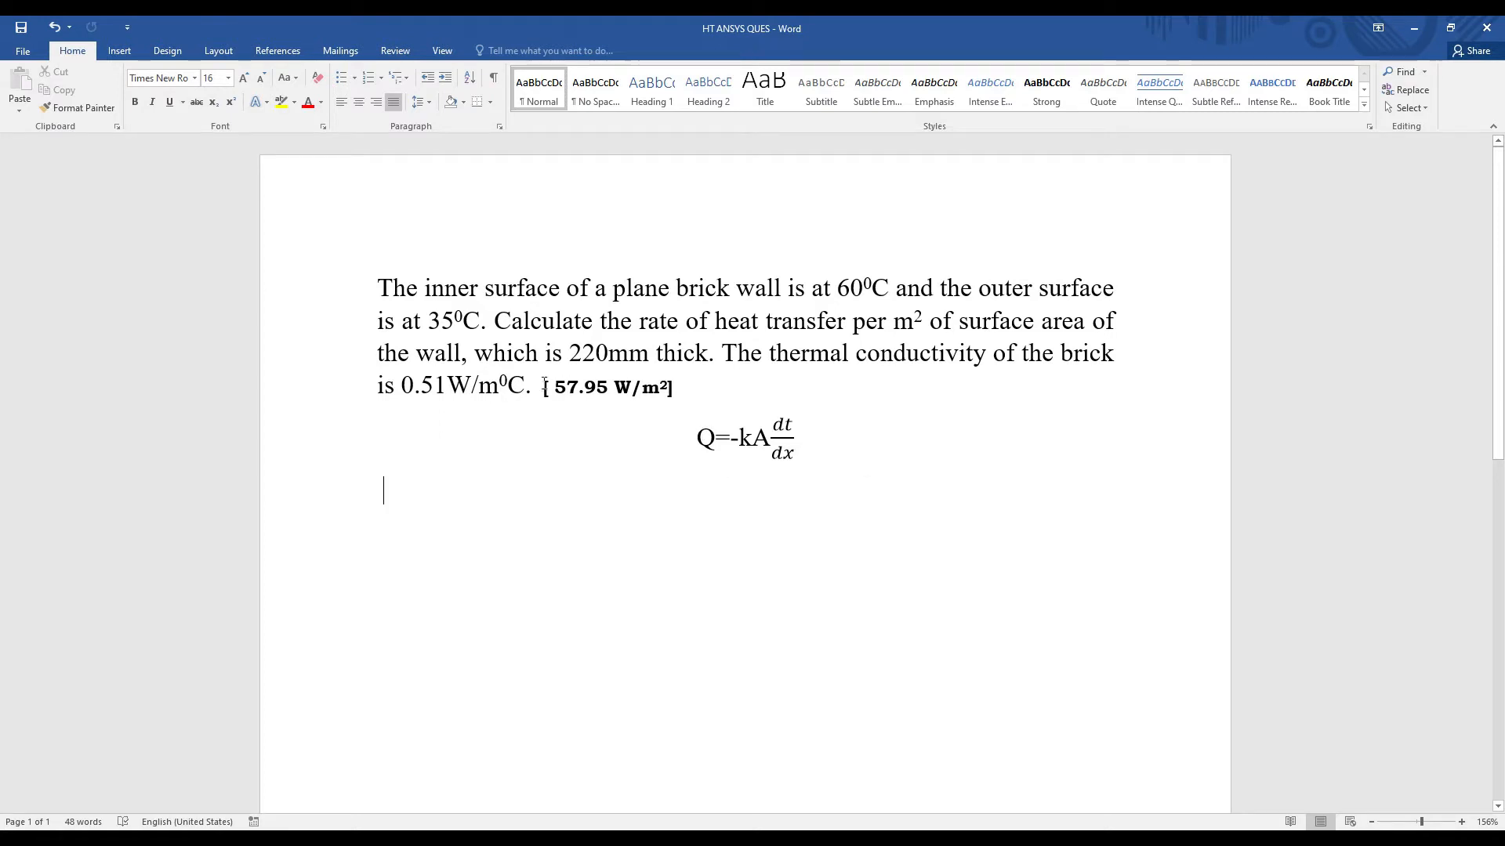
mouse_move(595, 417)
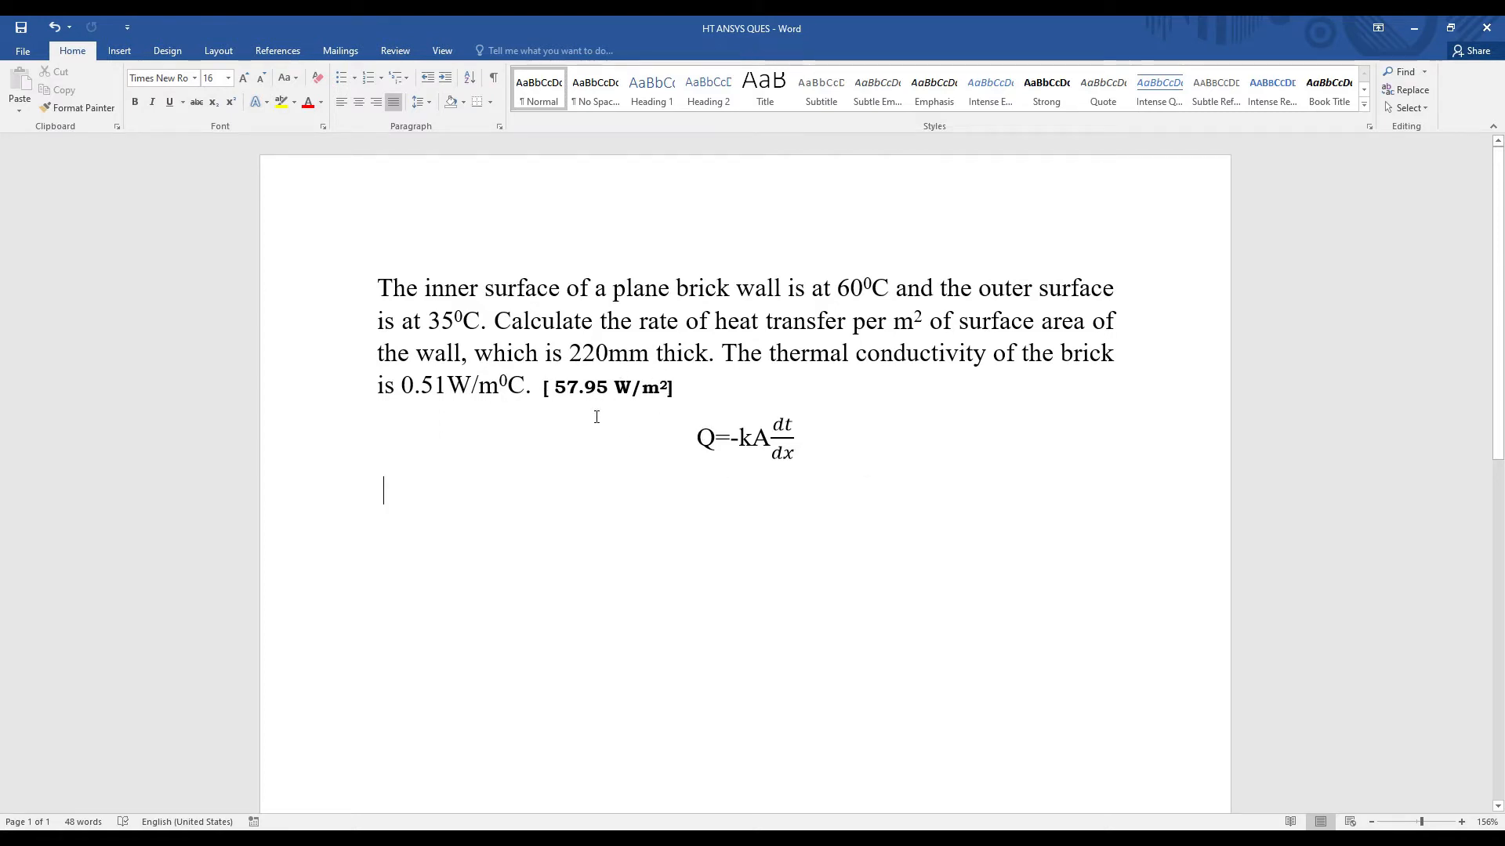
mouse_move(959, 343)
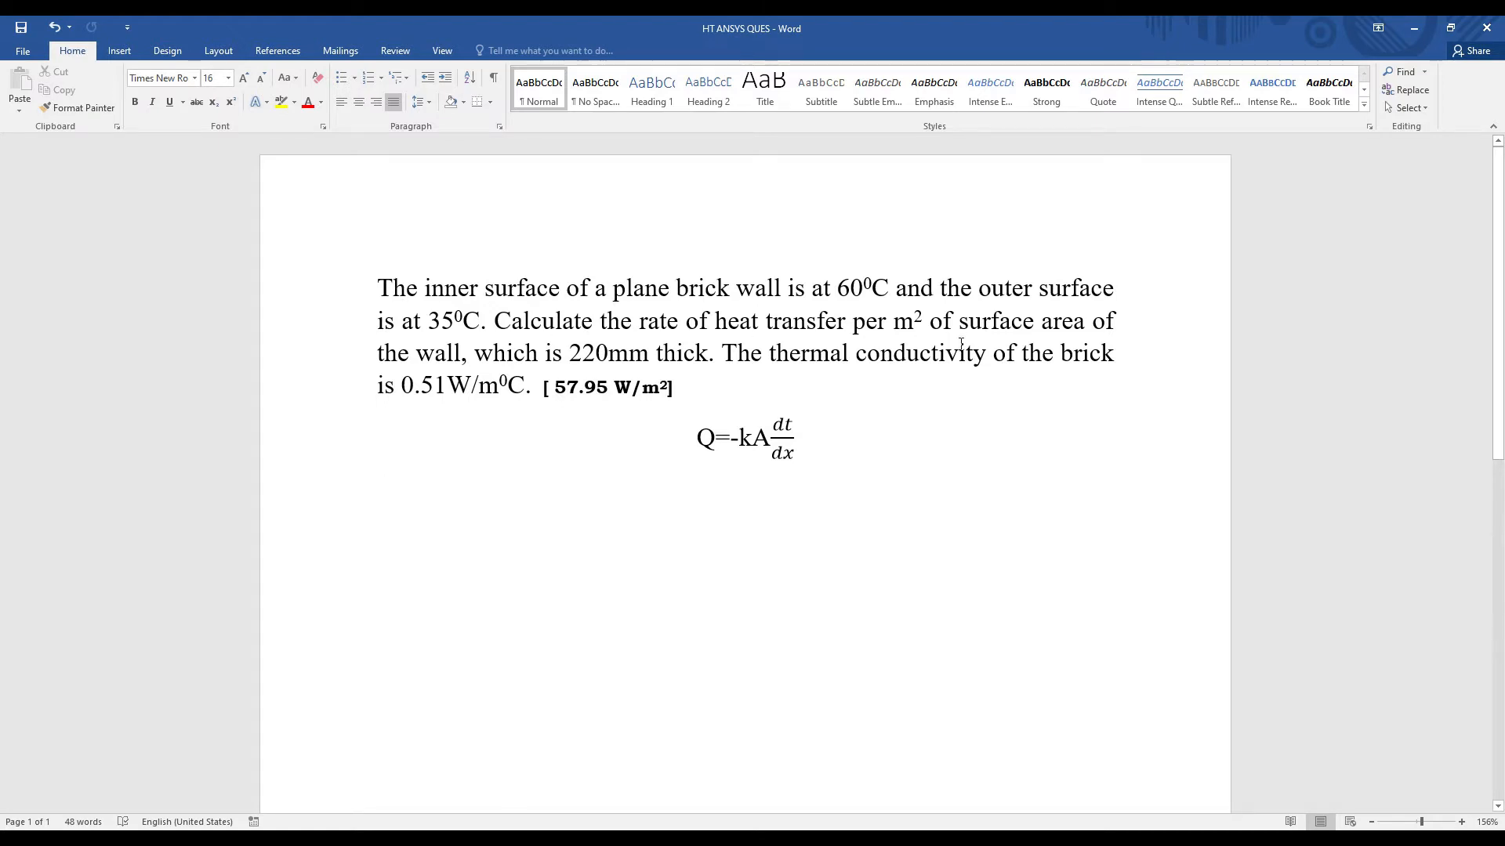
mouse_move(890, 300)
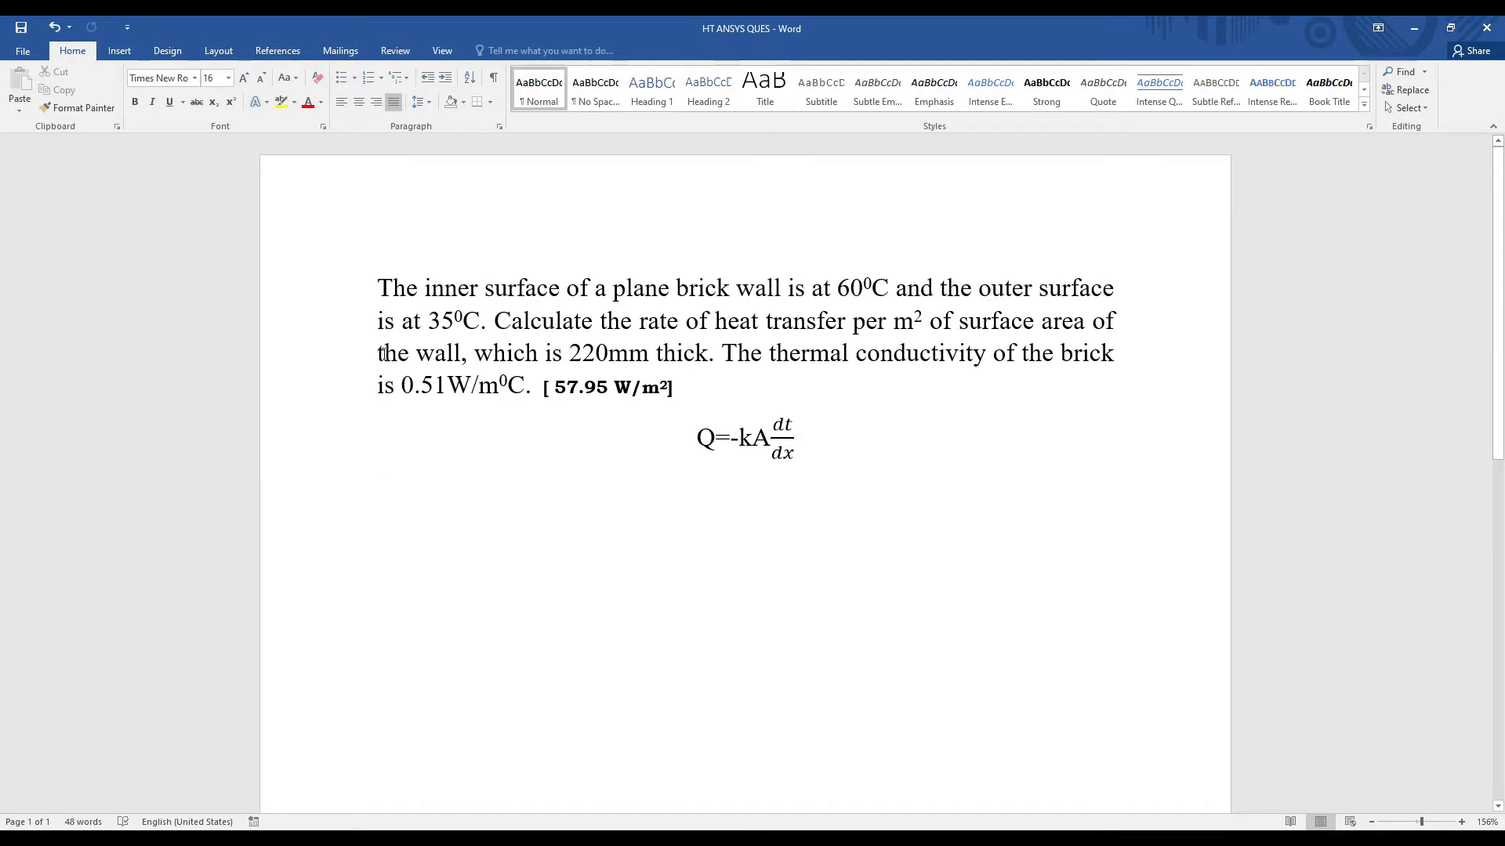
- Restrict the GUI discipline filtering to Thermal only in Preferences
left_click(384, 491)
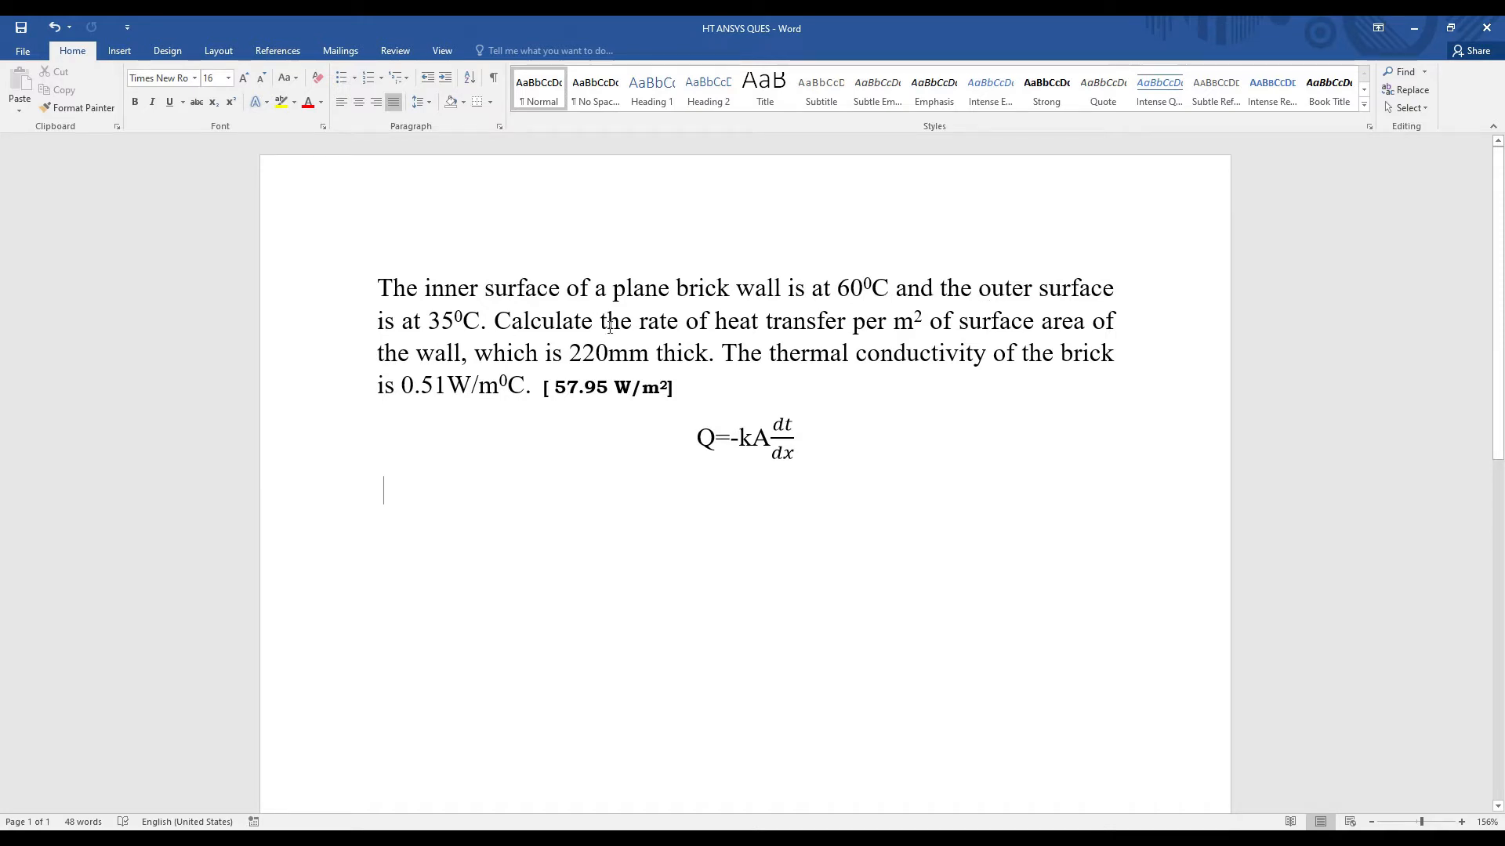
mouse_move(884, 333)
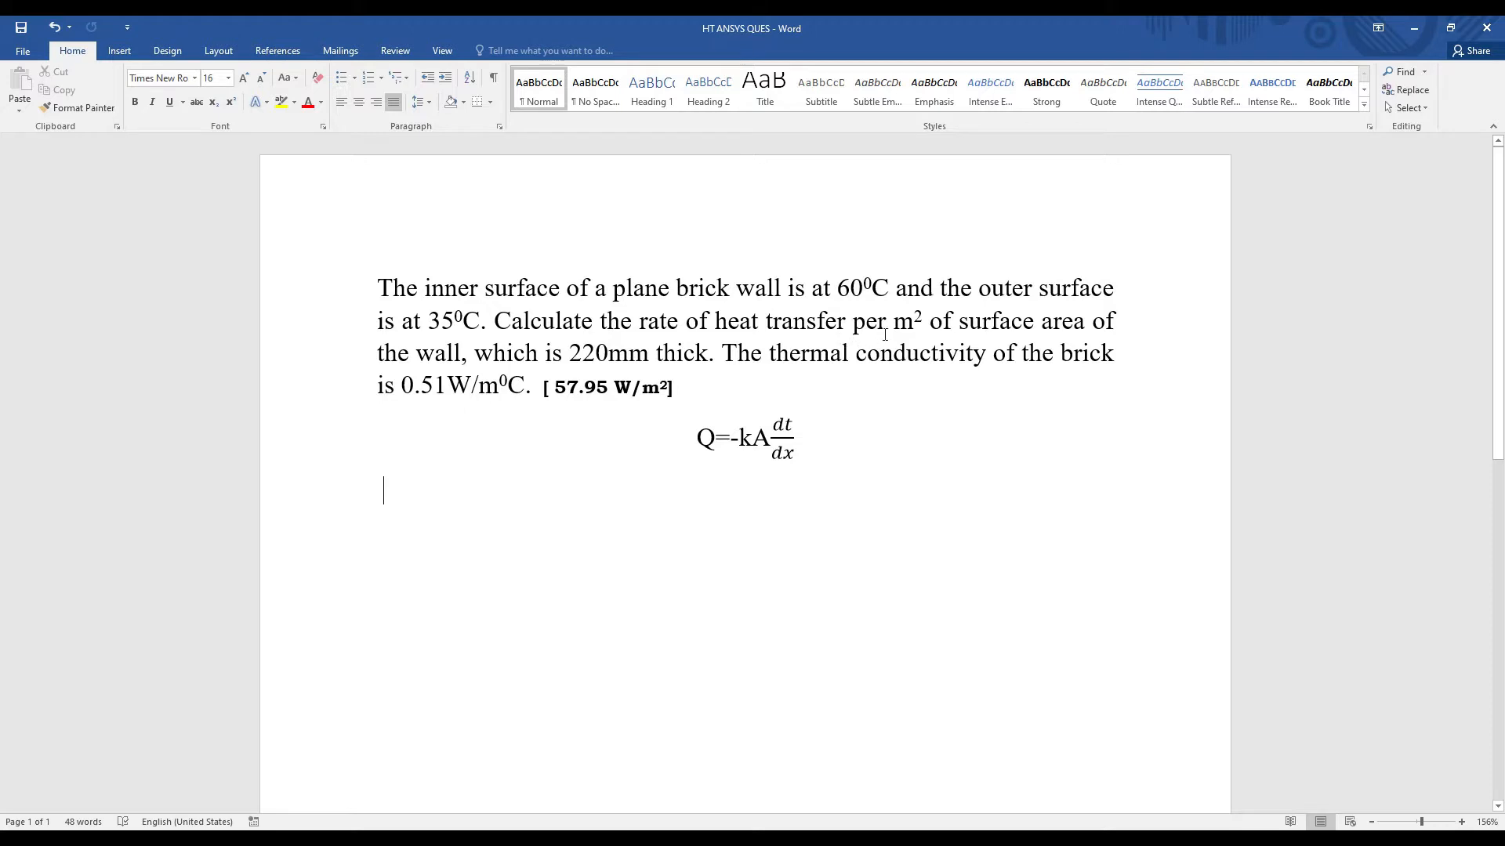
mouse_move(1061, 344)
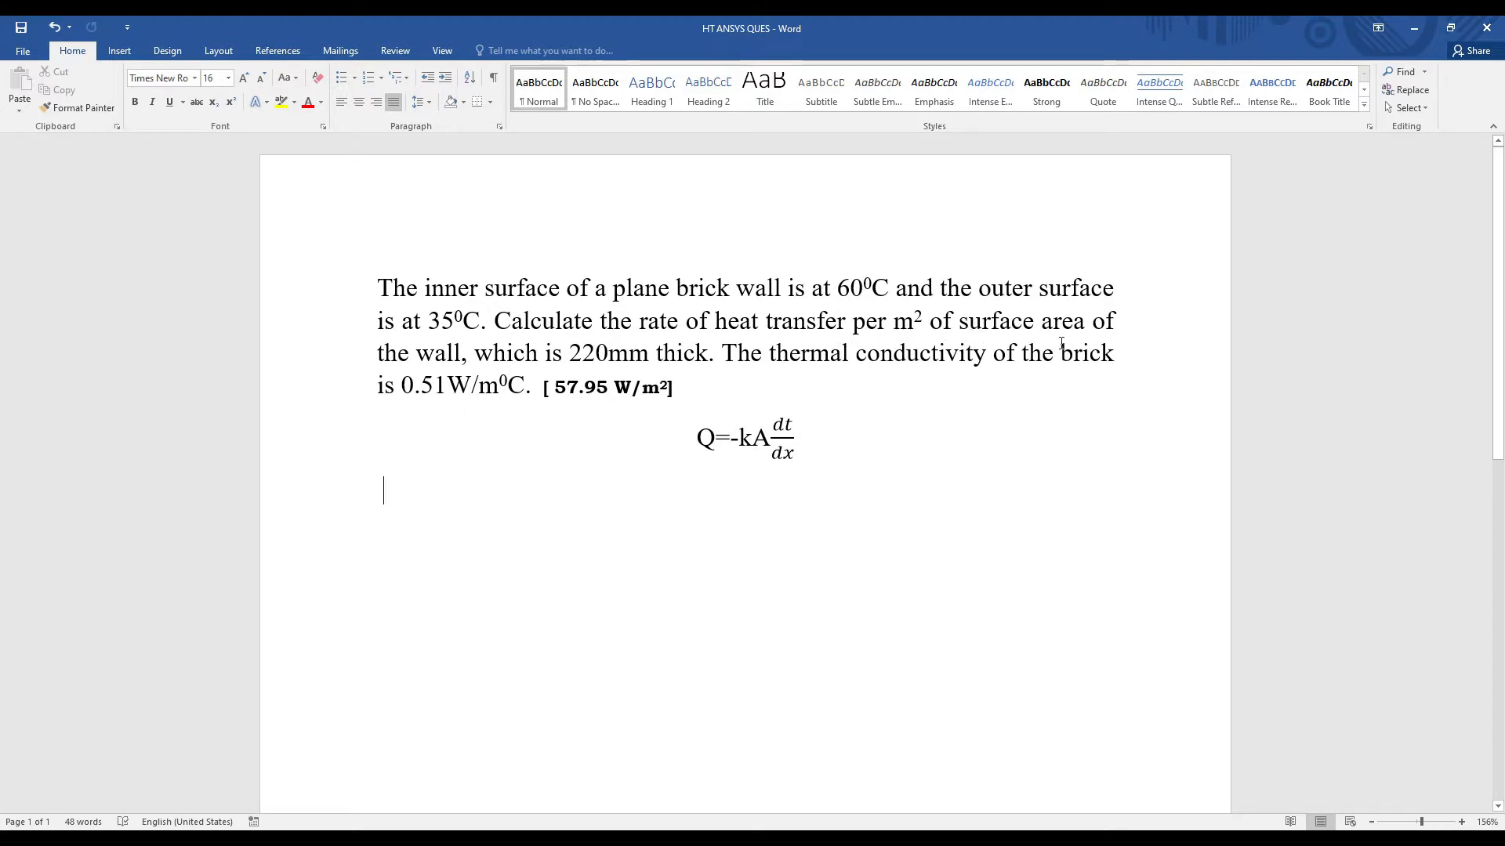
mouse_move(623, 365)
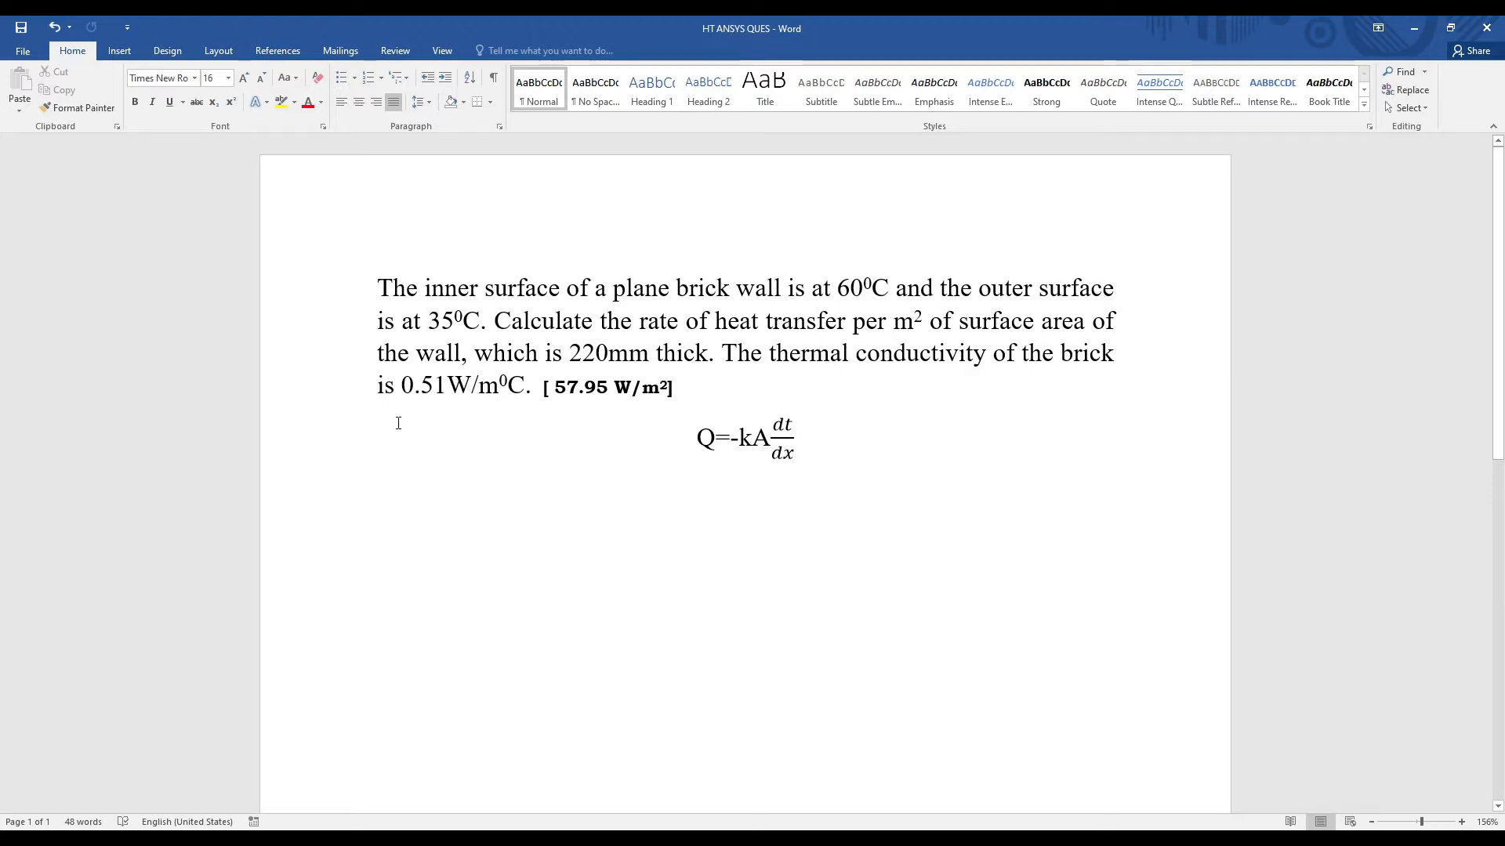
mouse_move(575, 461)
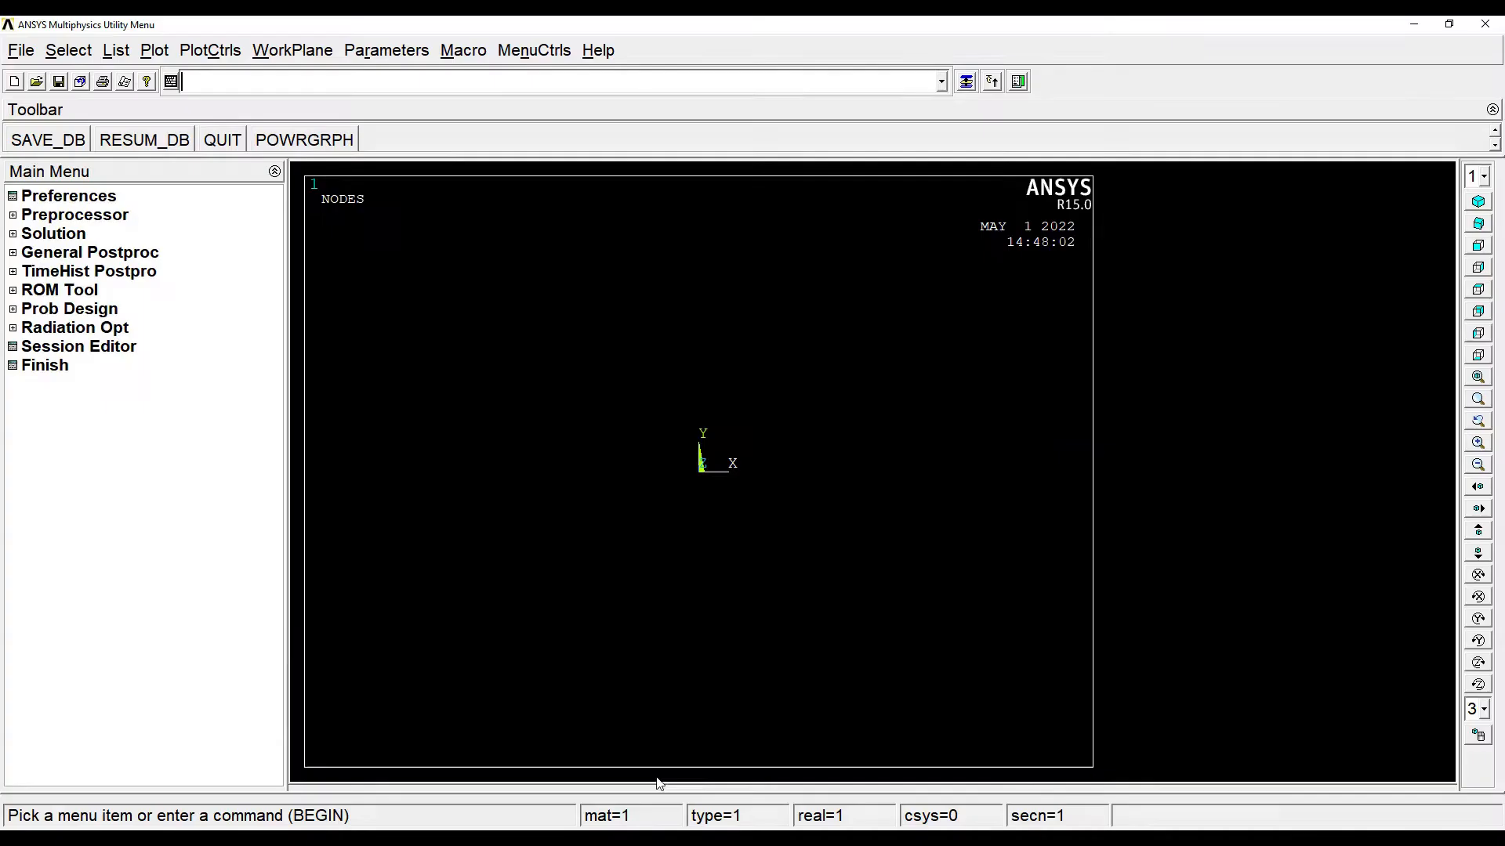
left_click(67, 196)
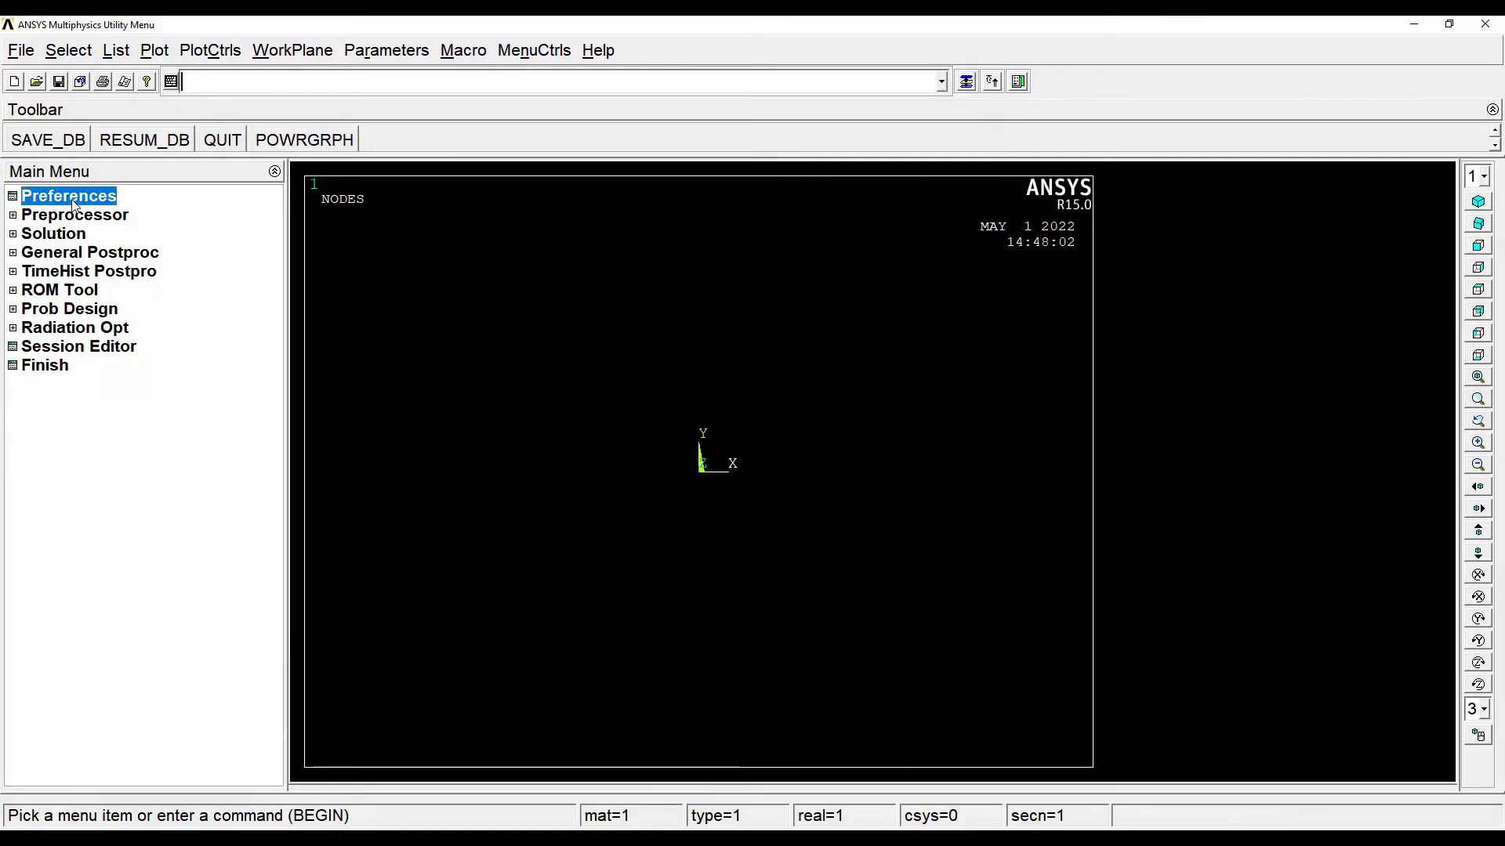
left_click(67, 194)
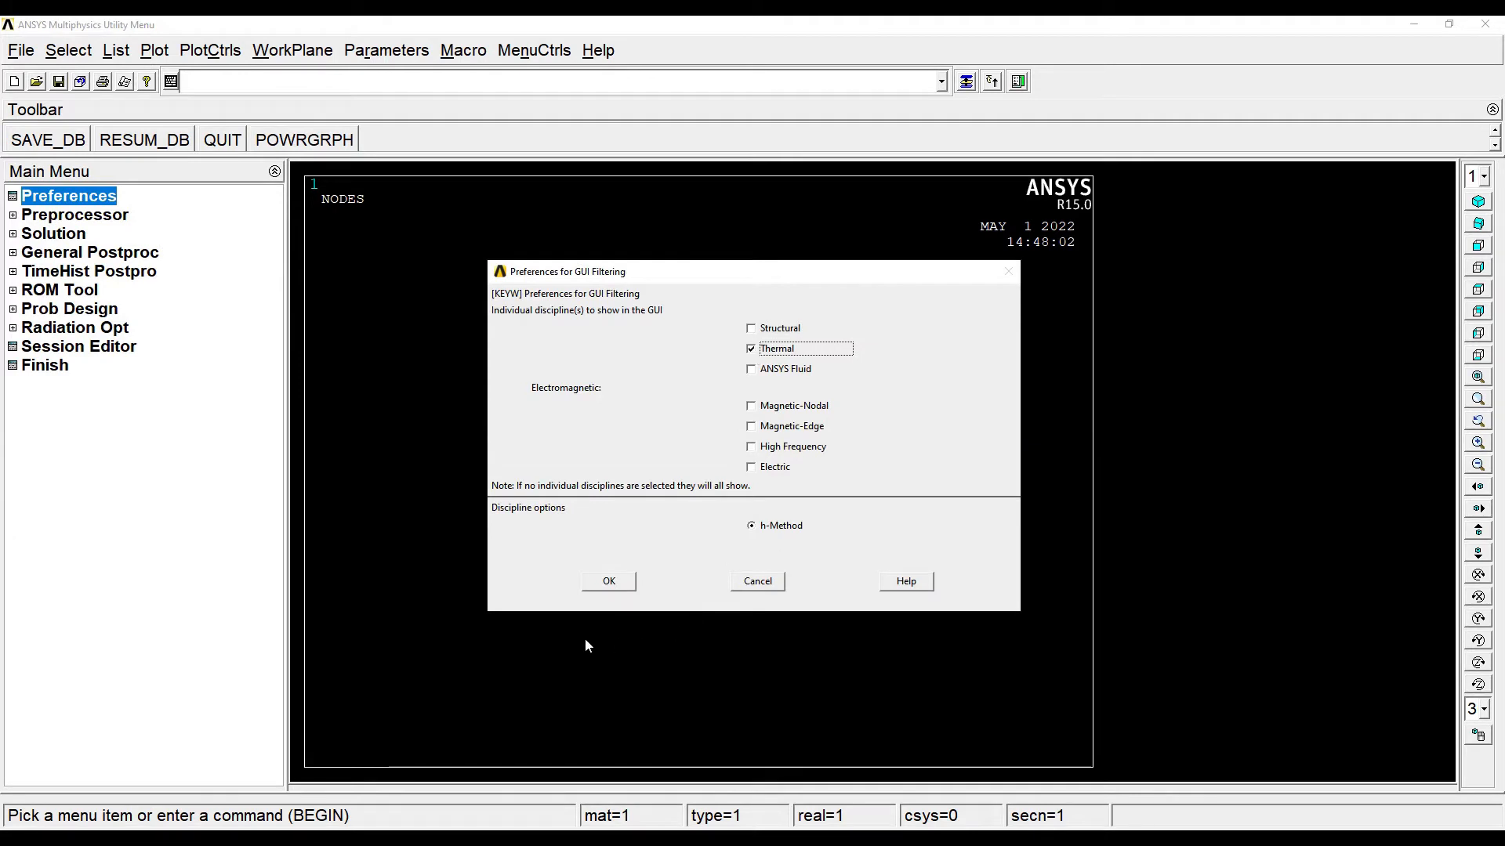
left_click(608, 580)
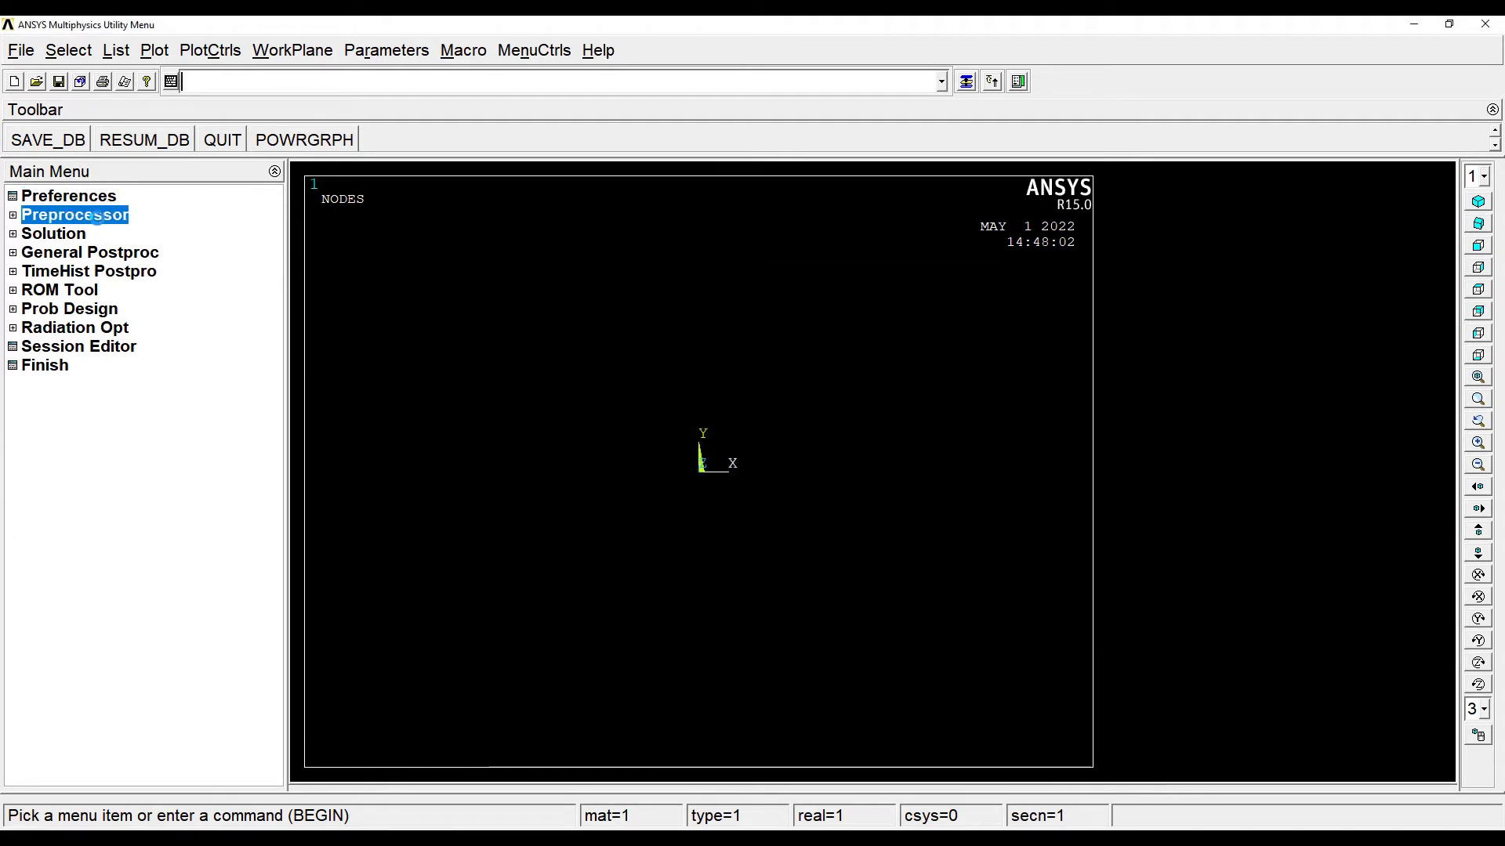
- Define element type 1 as the 3D thermal conduction link LINK33
left_click(75, 215)
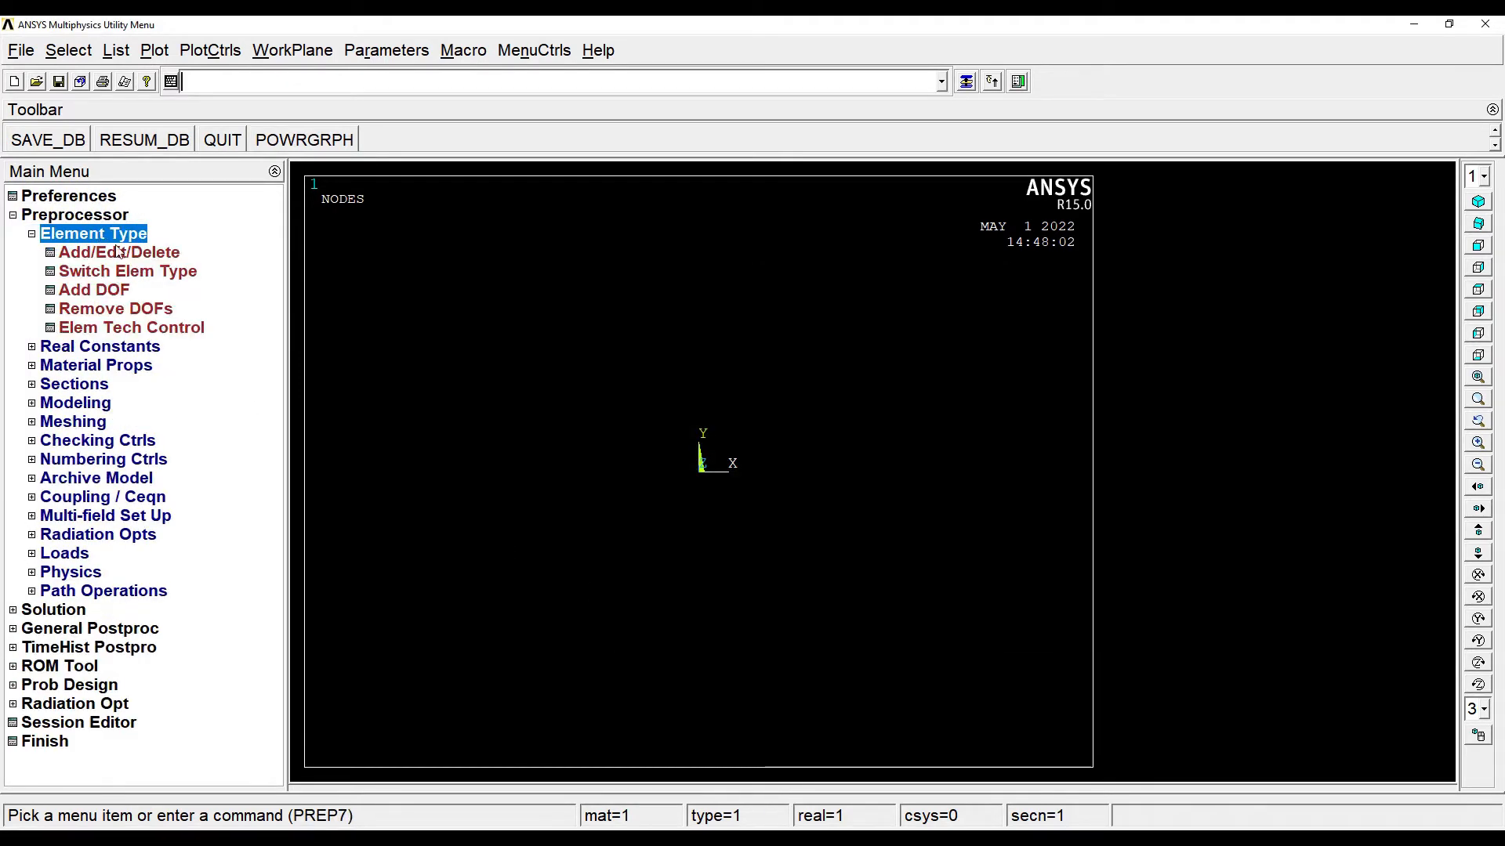
left_click(119, 252)
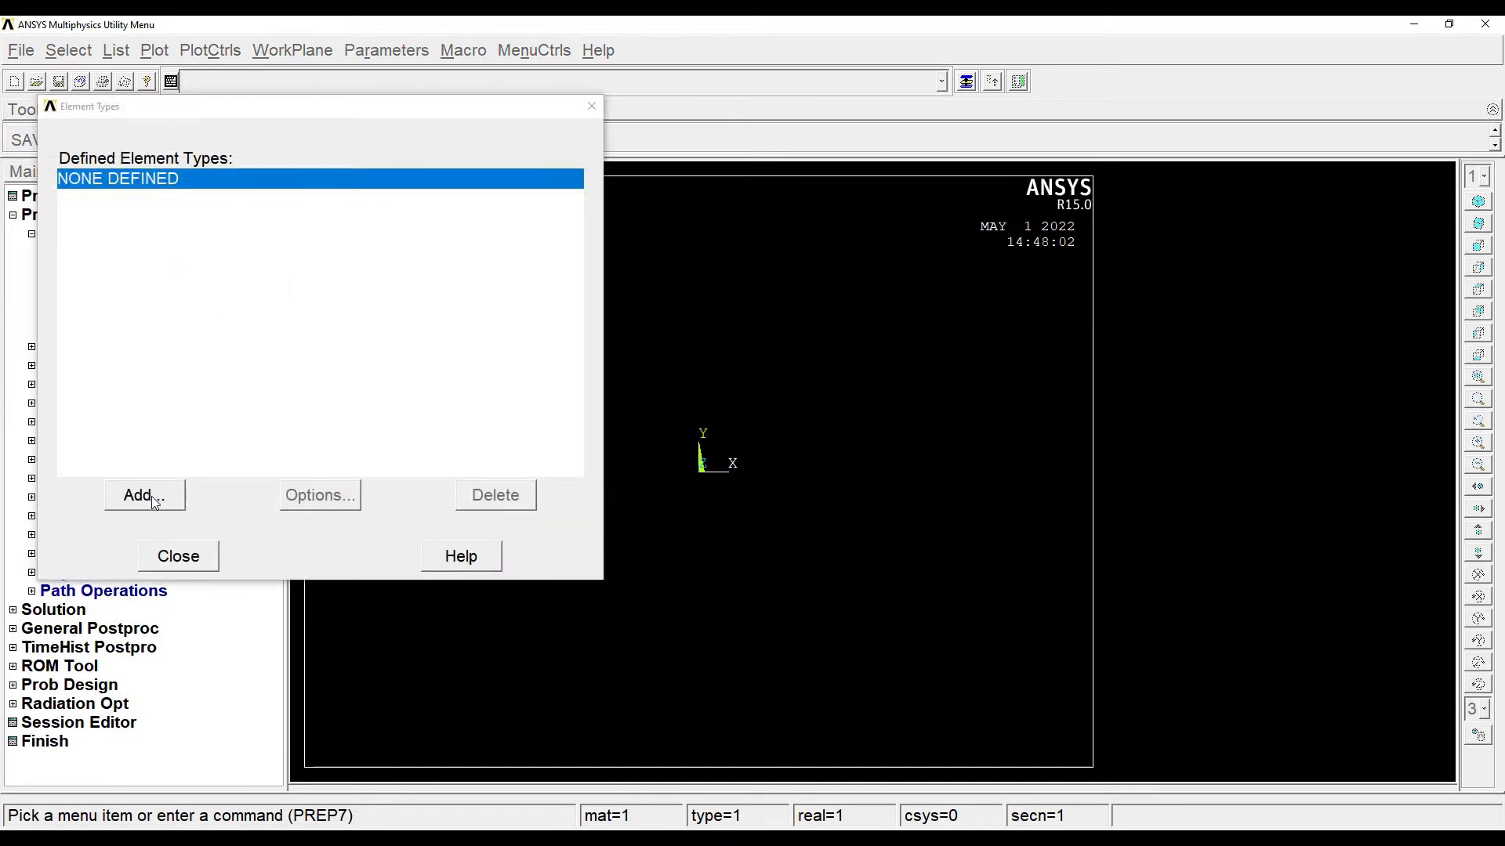
left_click(143, 496)
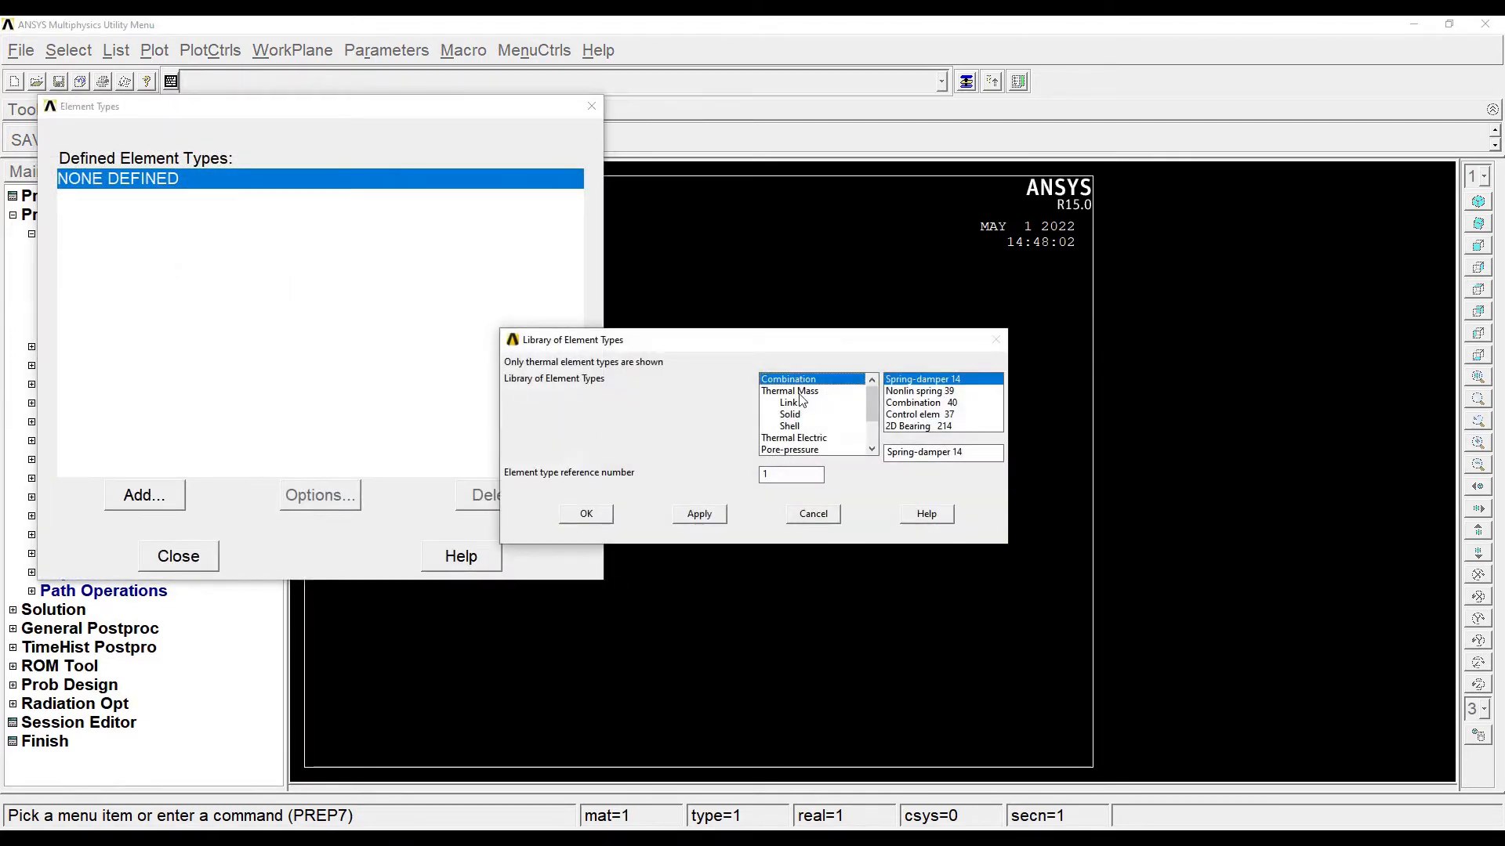
mouse_move(819, 422)
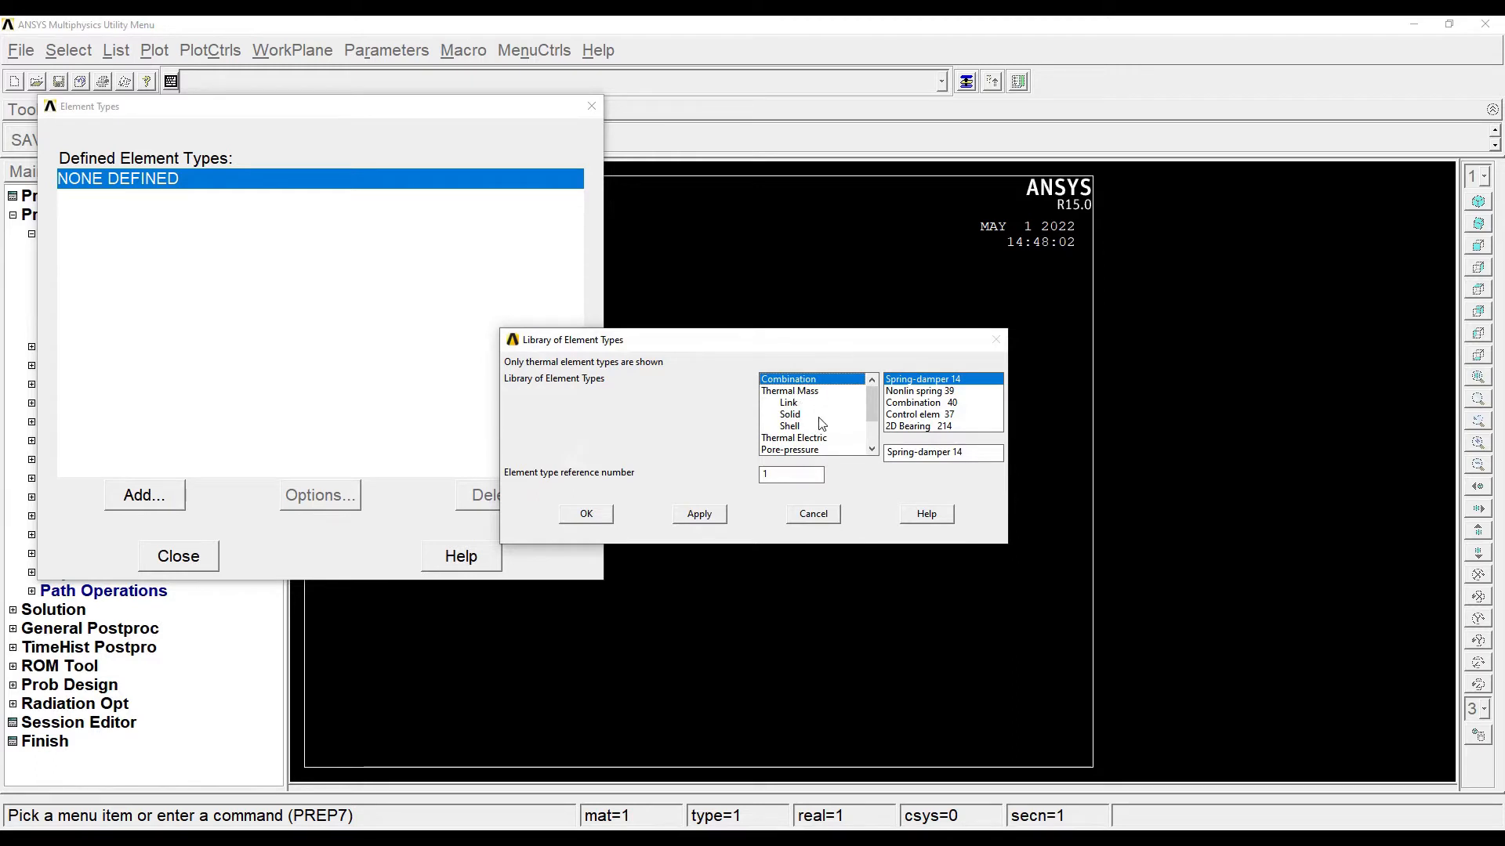
left_click(788, 403)
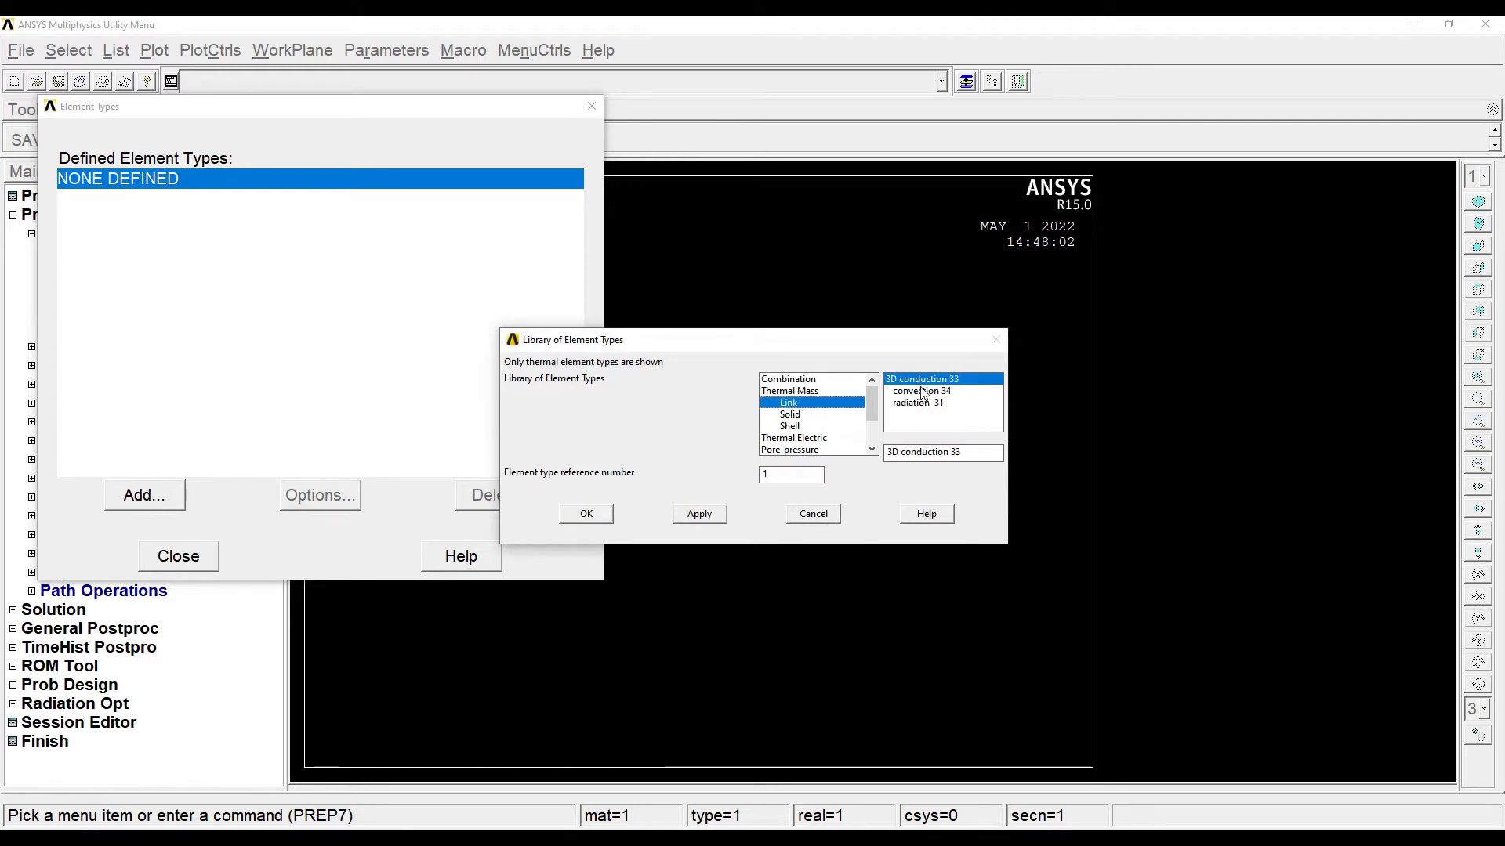
mouse_move(660, 528)
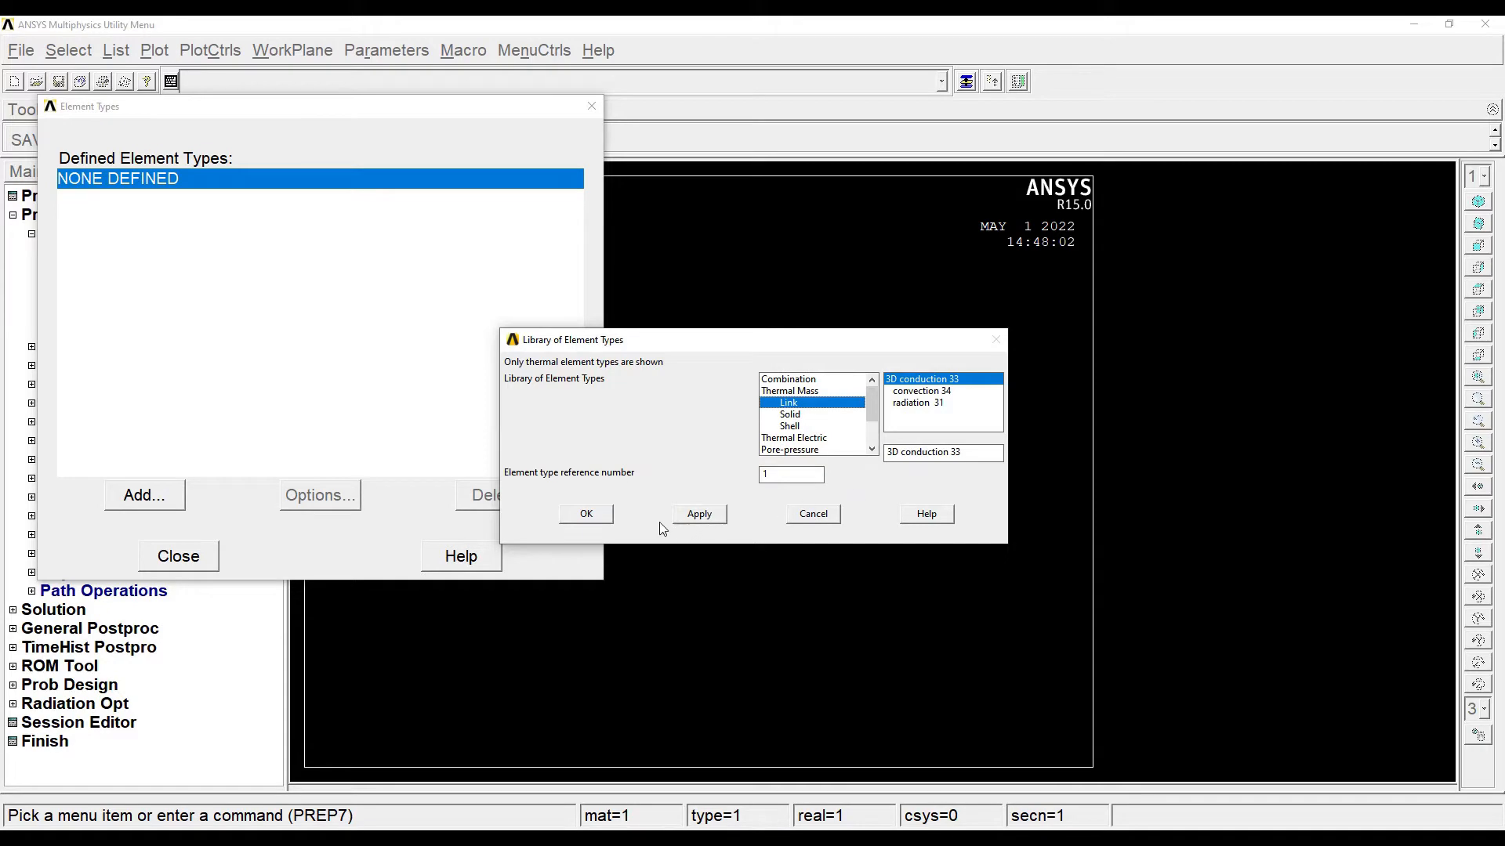
left_click(585, 514)
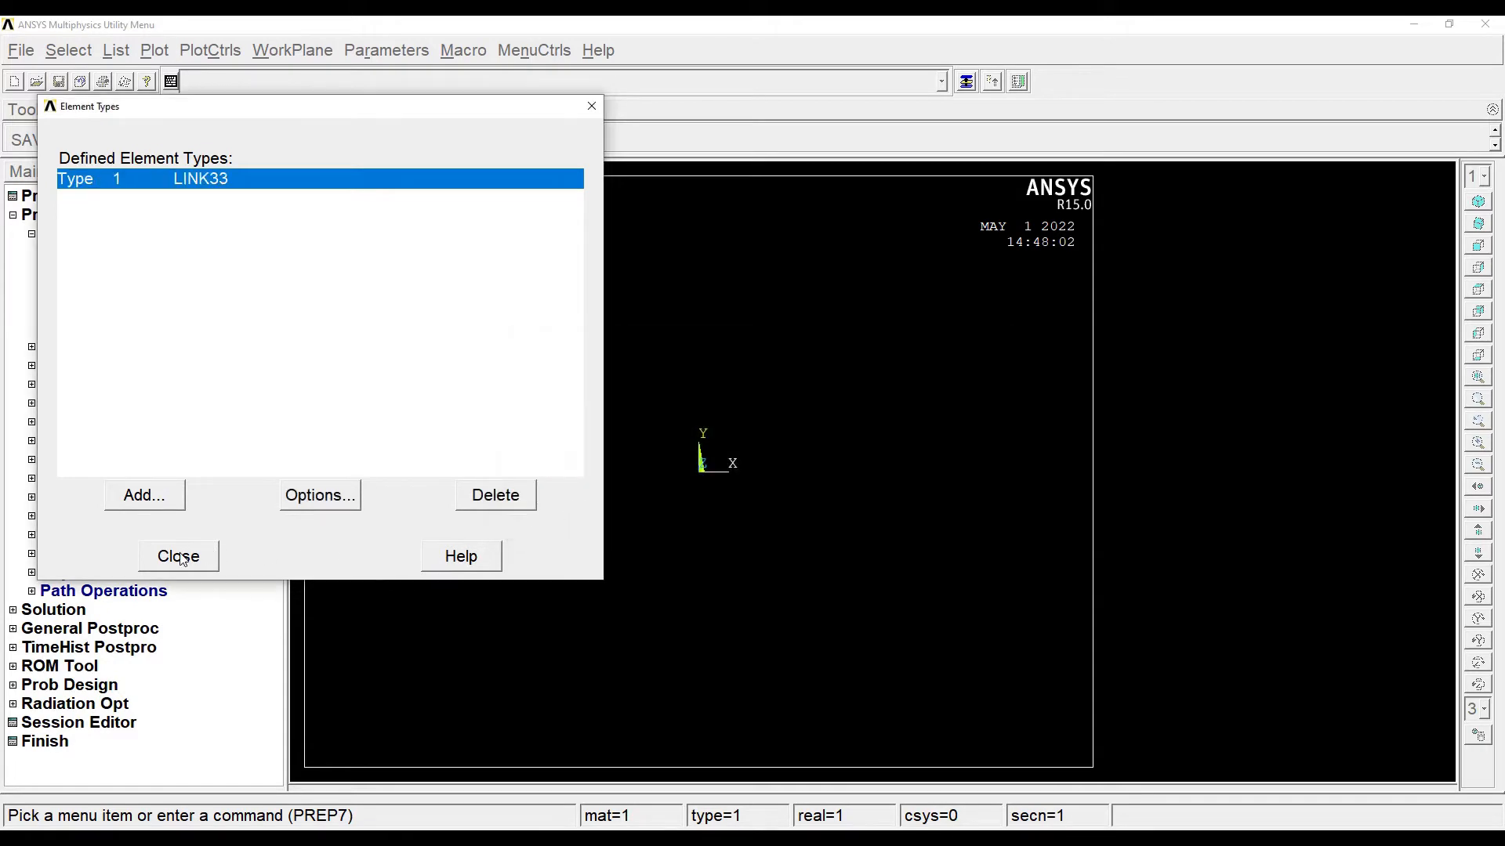
- Add real constant set 1 for LINK33 with cross-sectional area 1
left_click(177, 556)
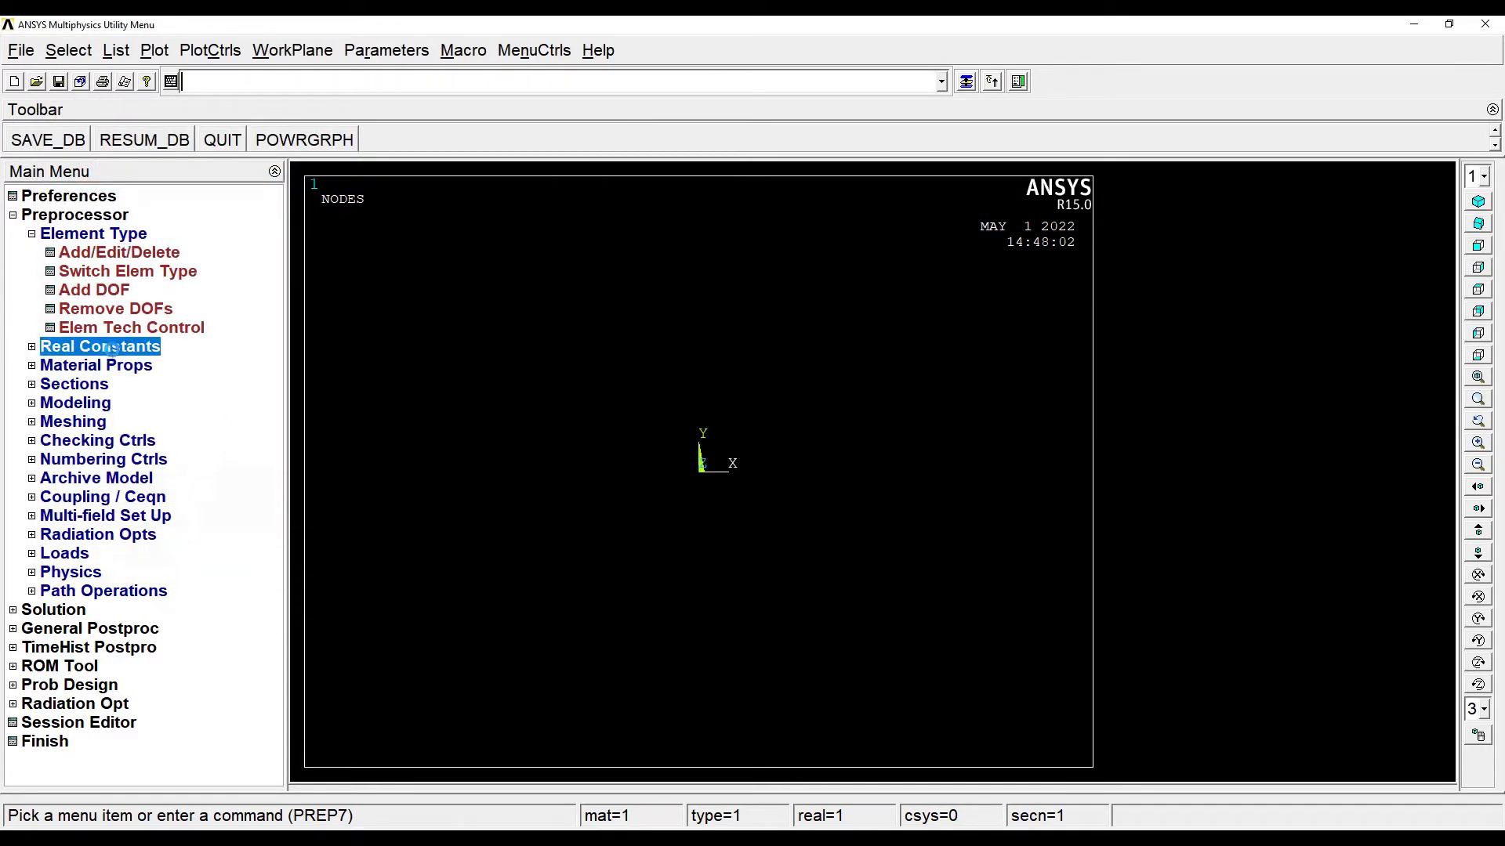
left_click(99, 345)
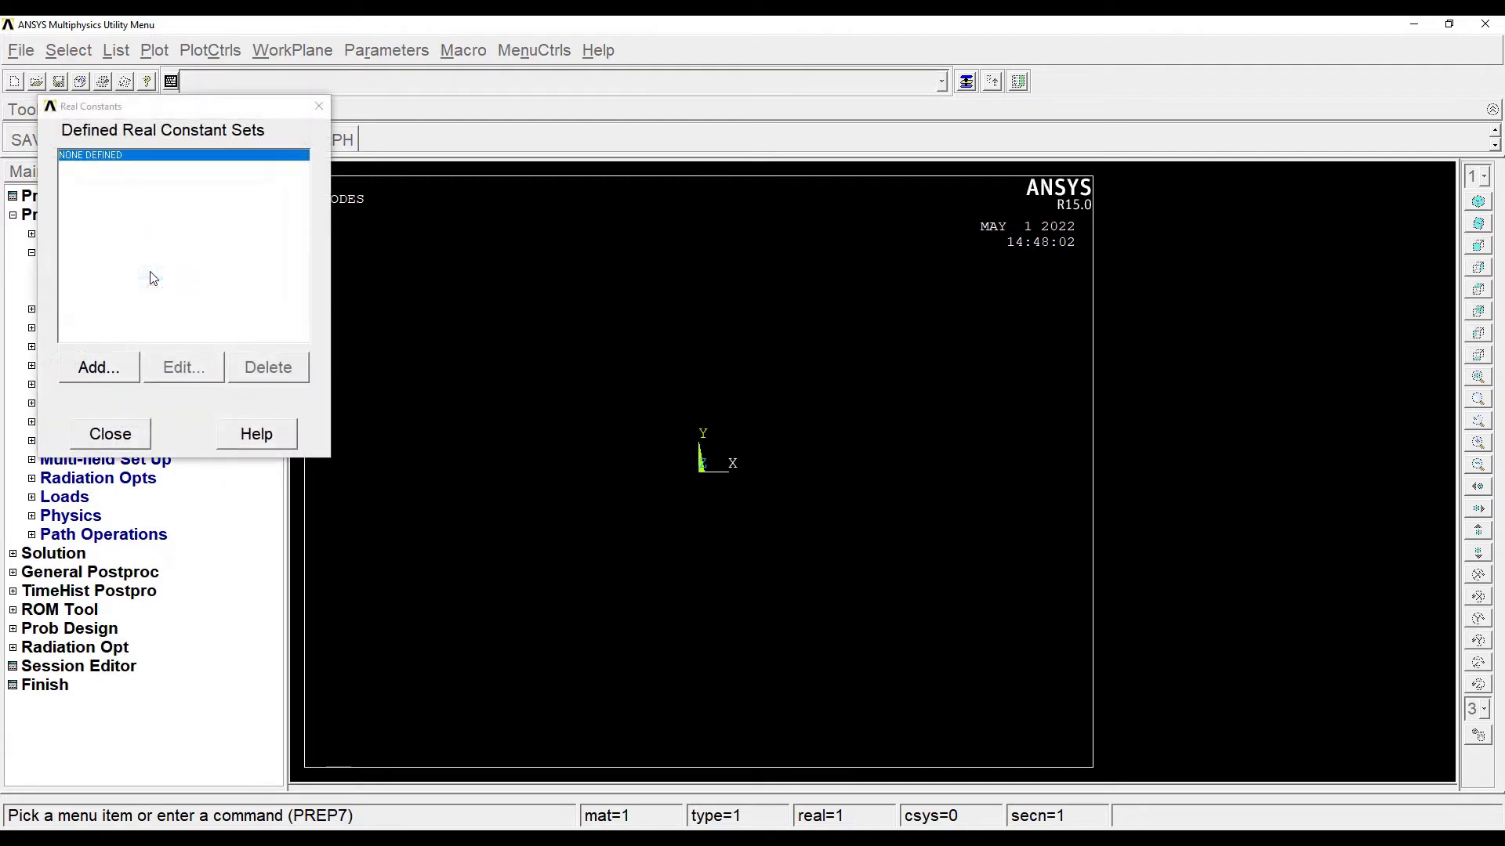
left_click(97, 367)
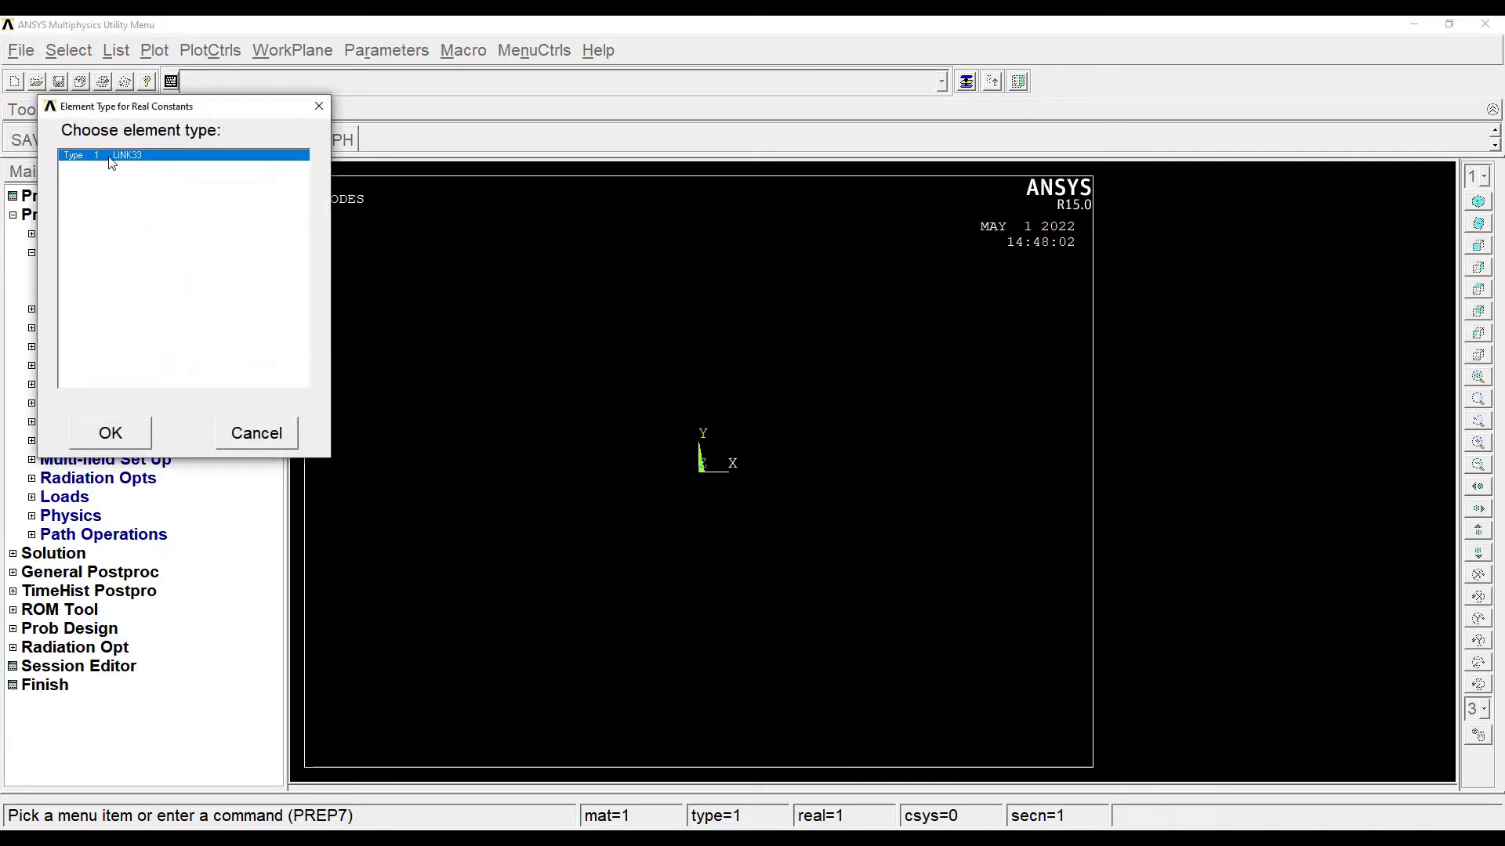
mouse_move(113, 396)
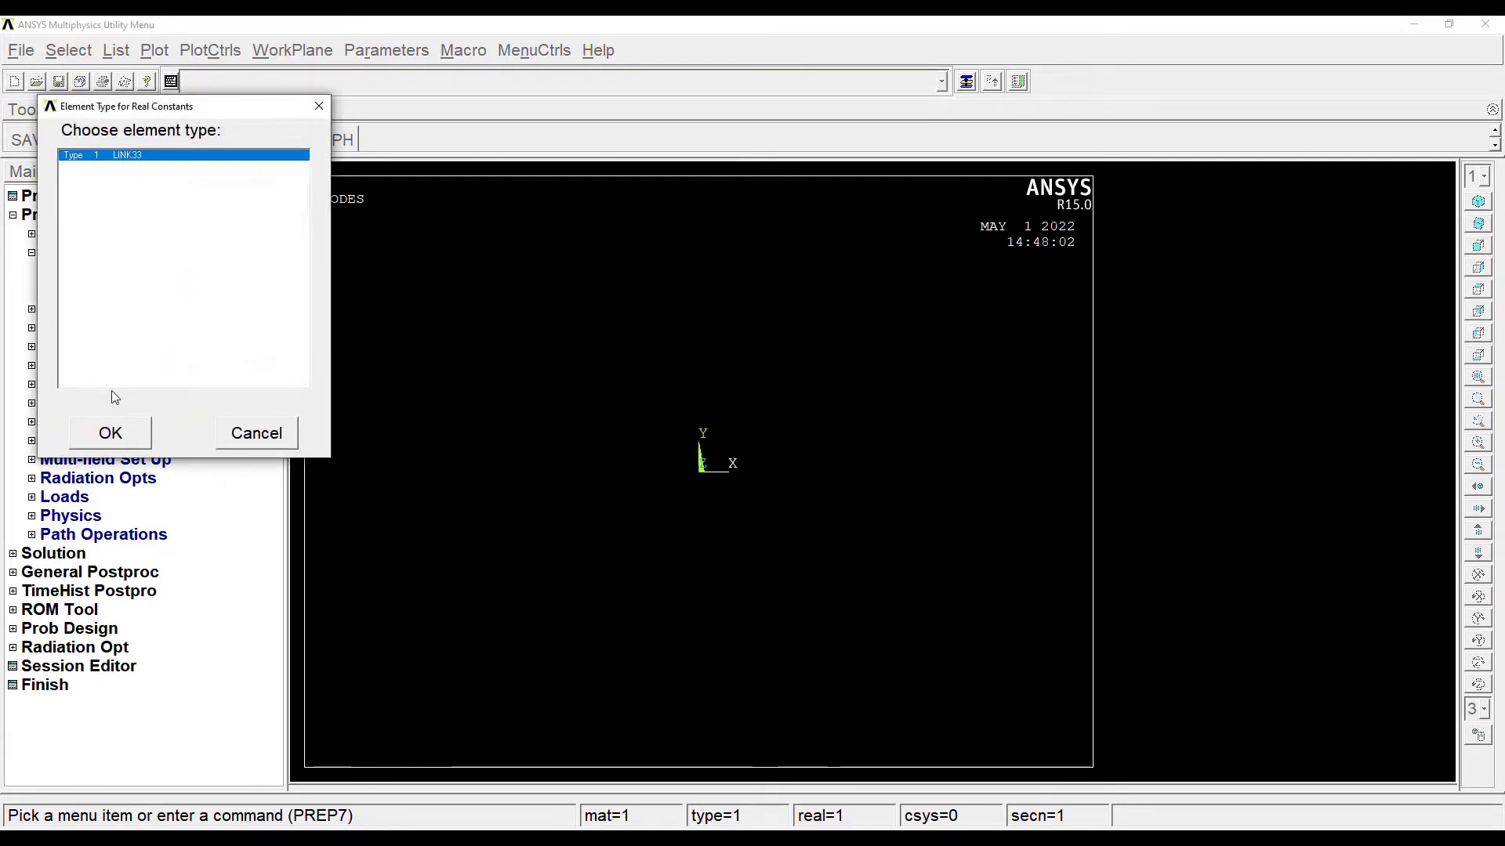
left_click(110, 432)
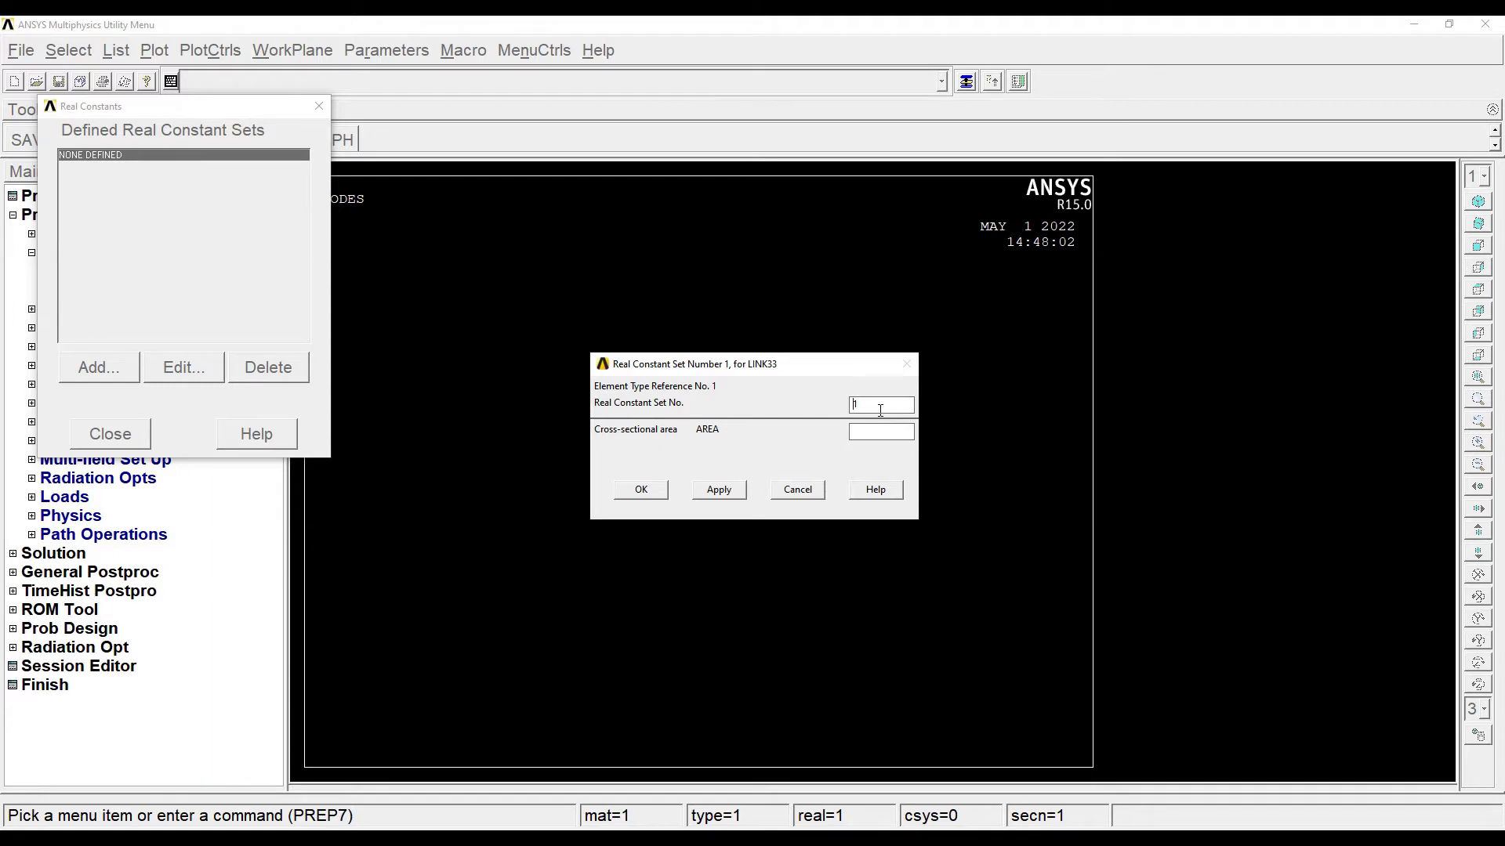
mouse_move(710, 451)
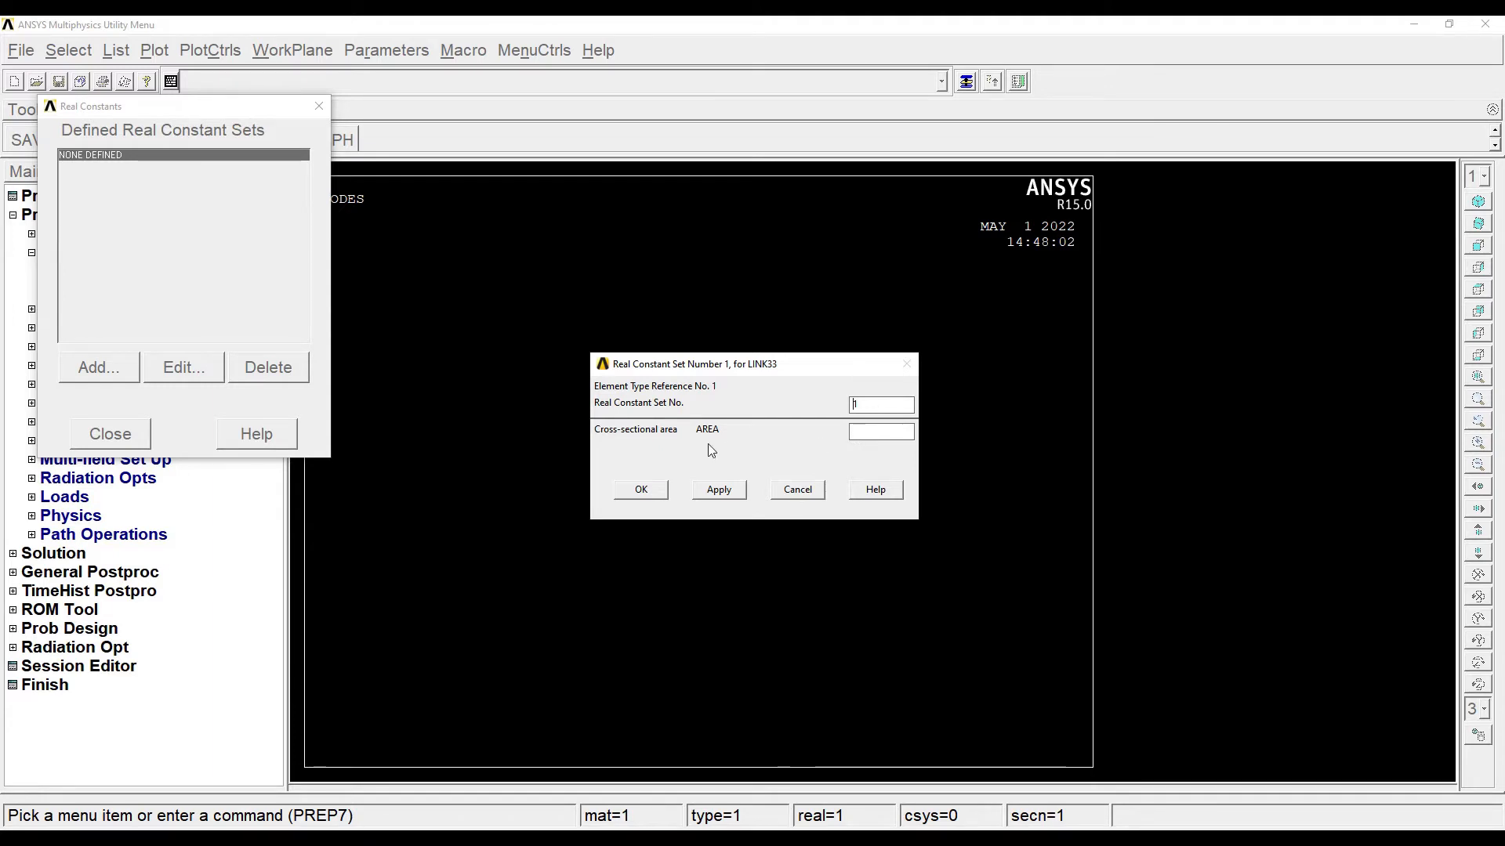
left_click(880, 431)
type("1")
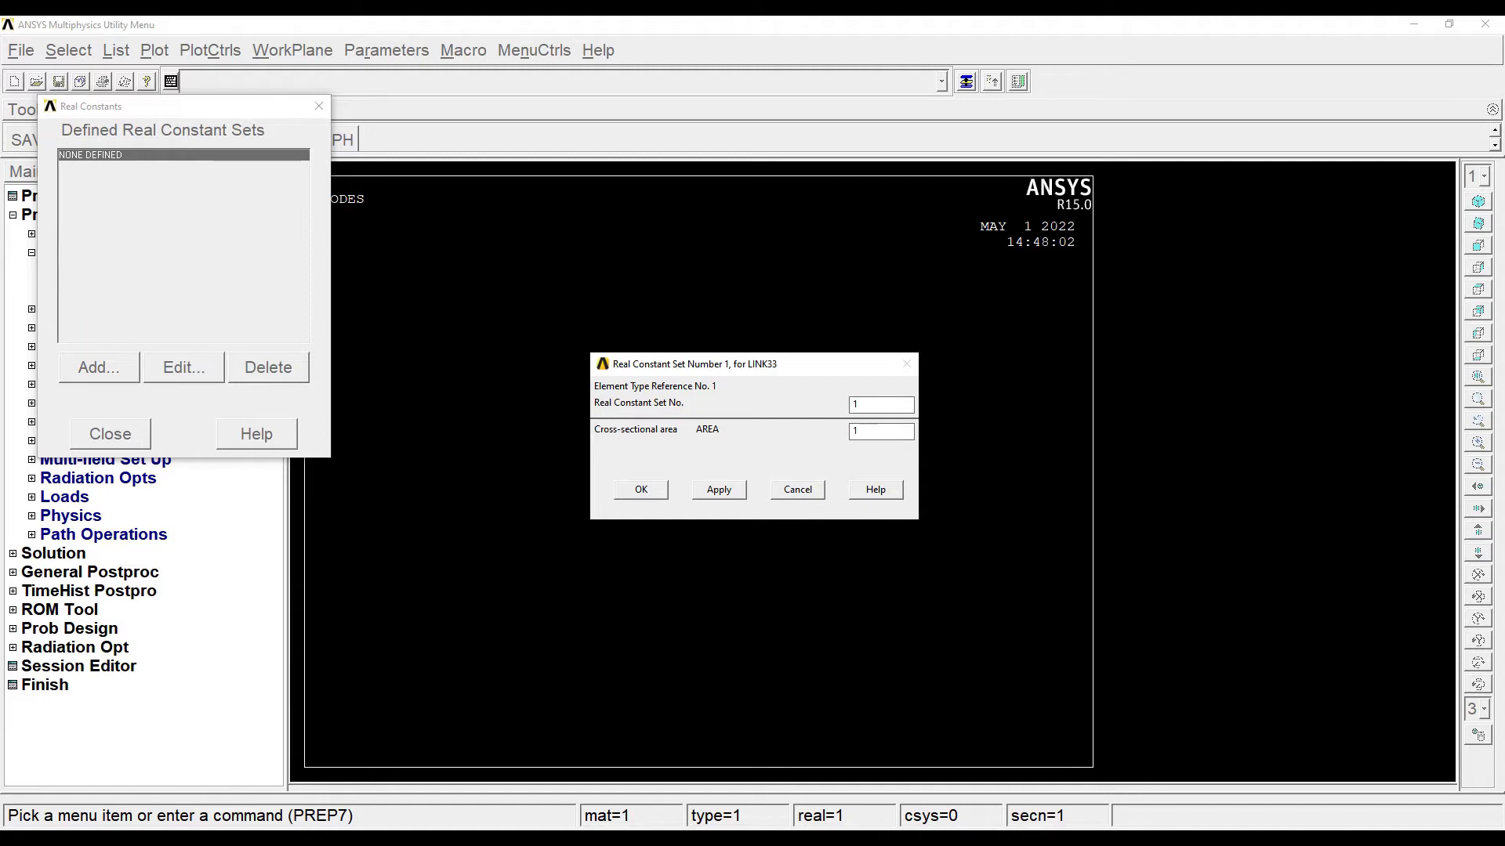
left_click(640, 489)
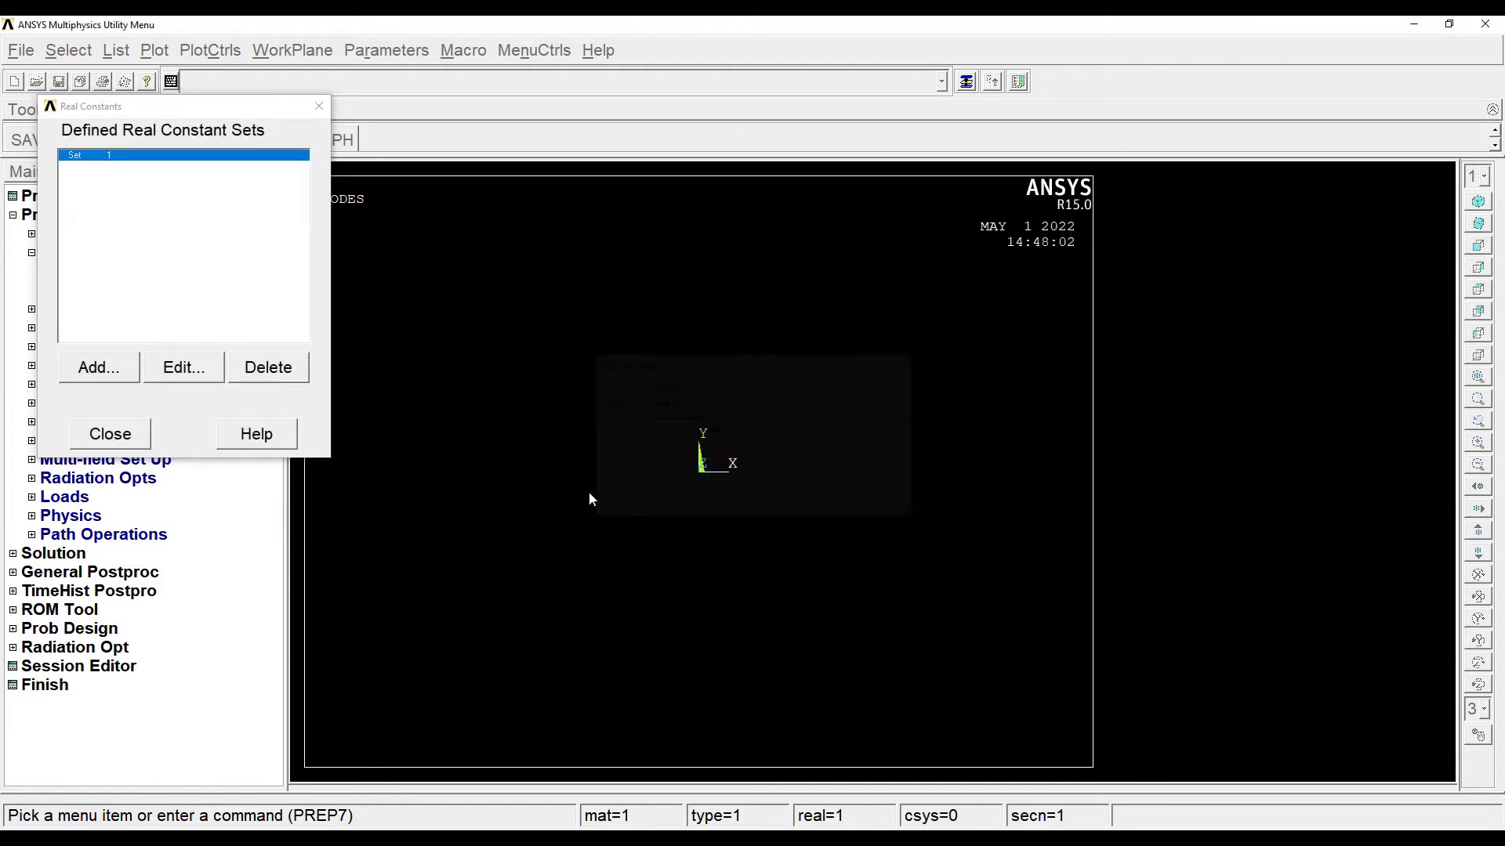
- Define material 1 with isotropic thermal conductivity KXX = 0.51
left_click(110, 435)
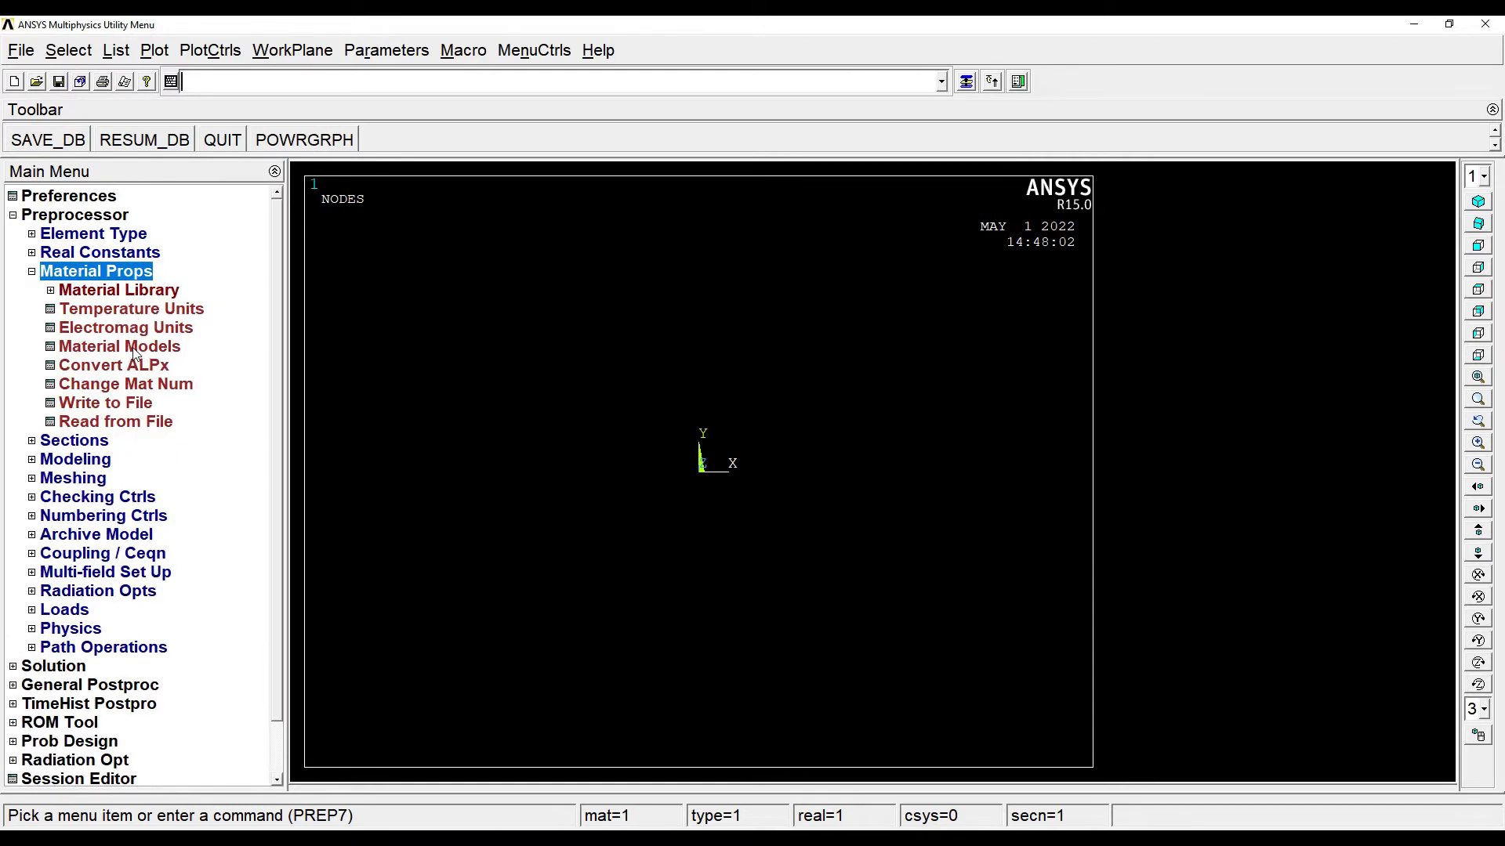
left_click(119, 346)
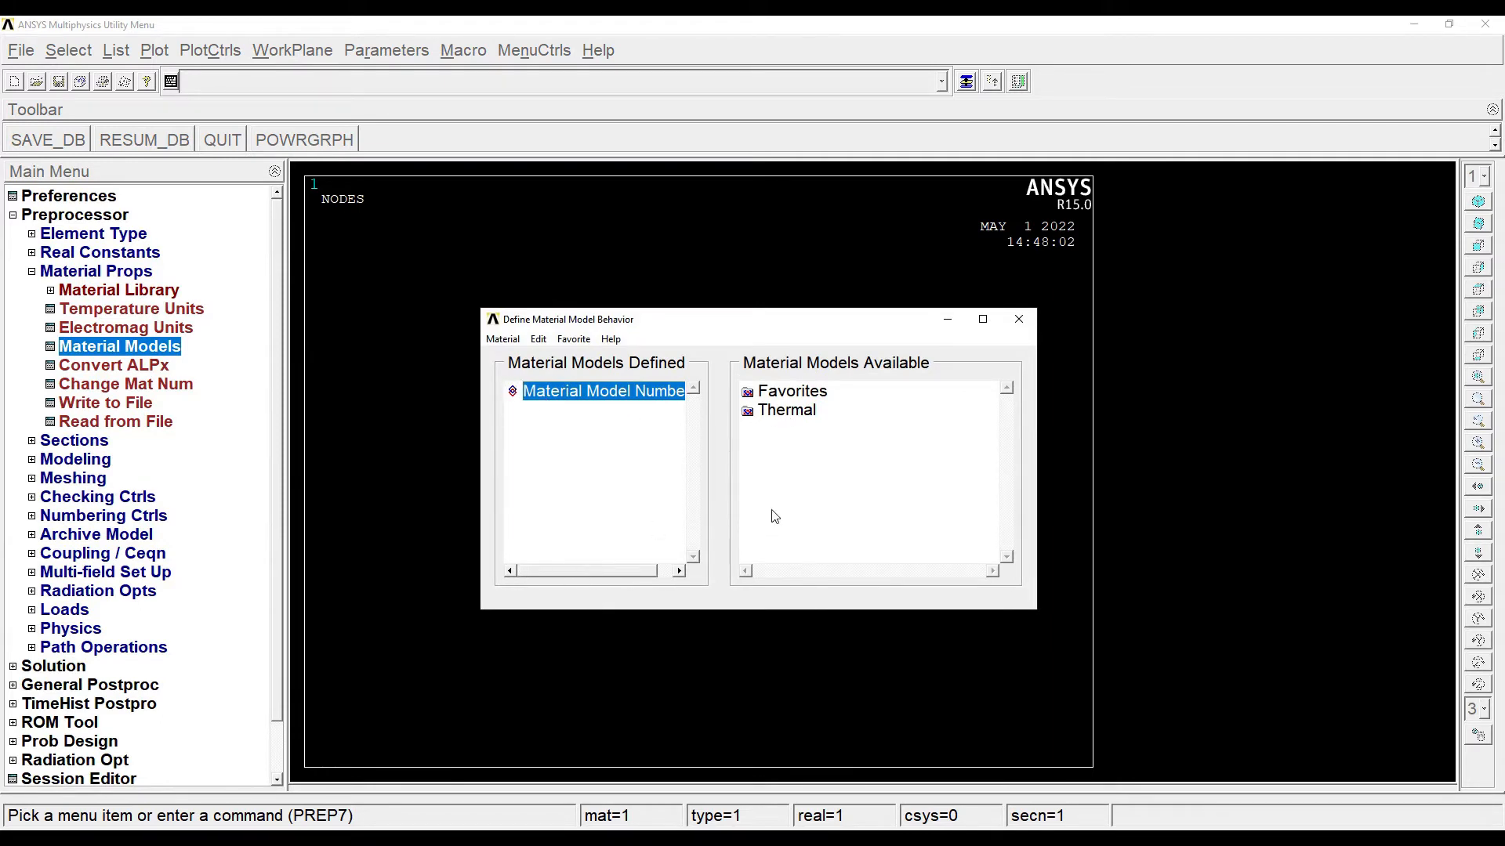
mouse_move(792, 425)
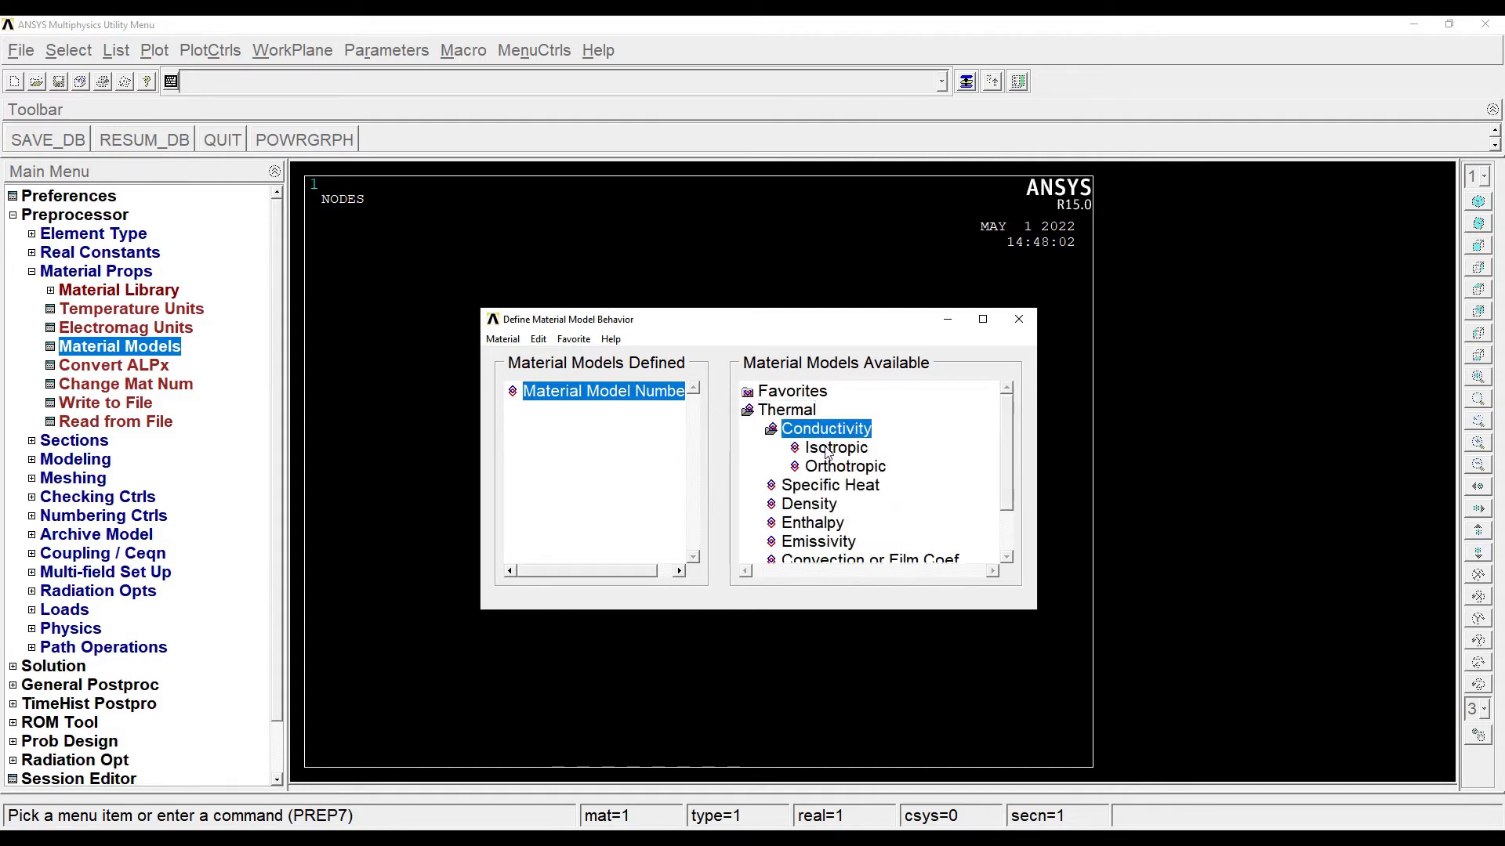
double_click(834, 447)
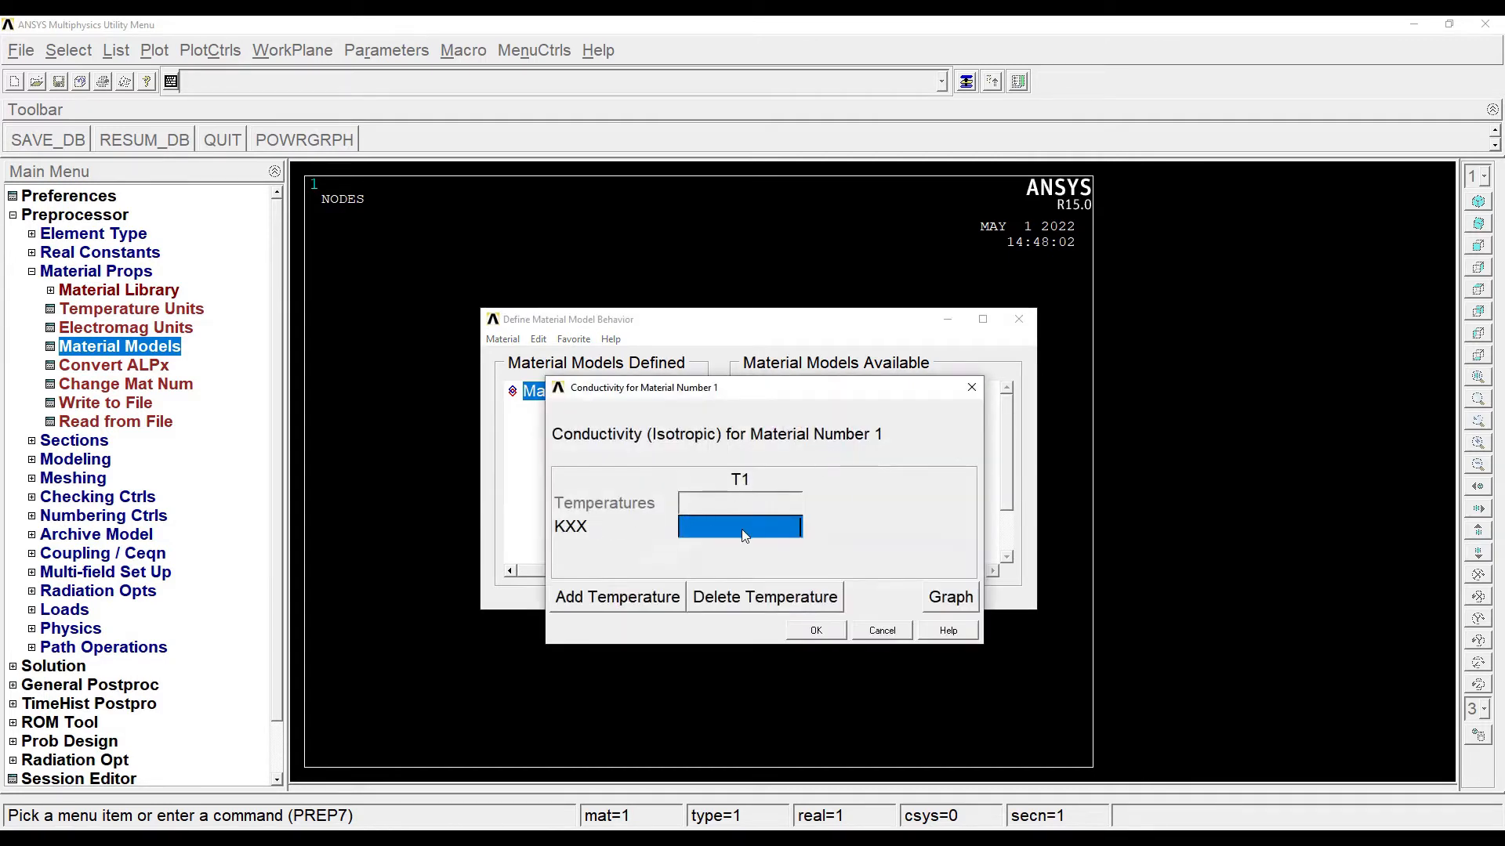
type("0.51")
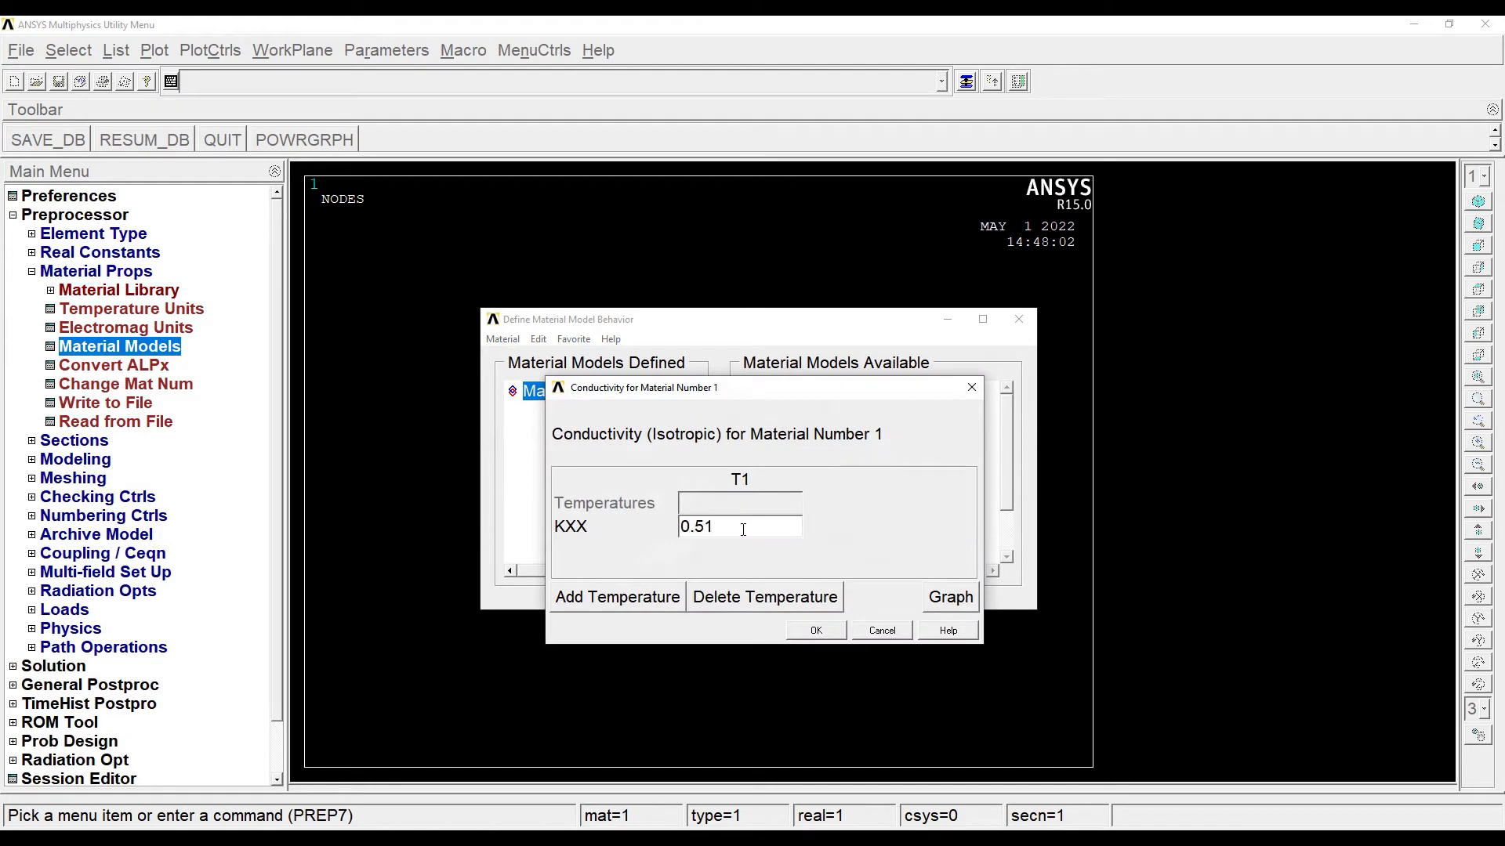
left_click(813, 630)
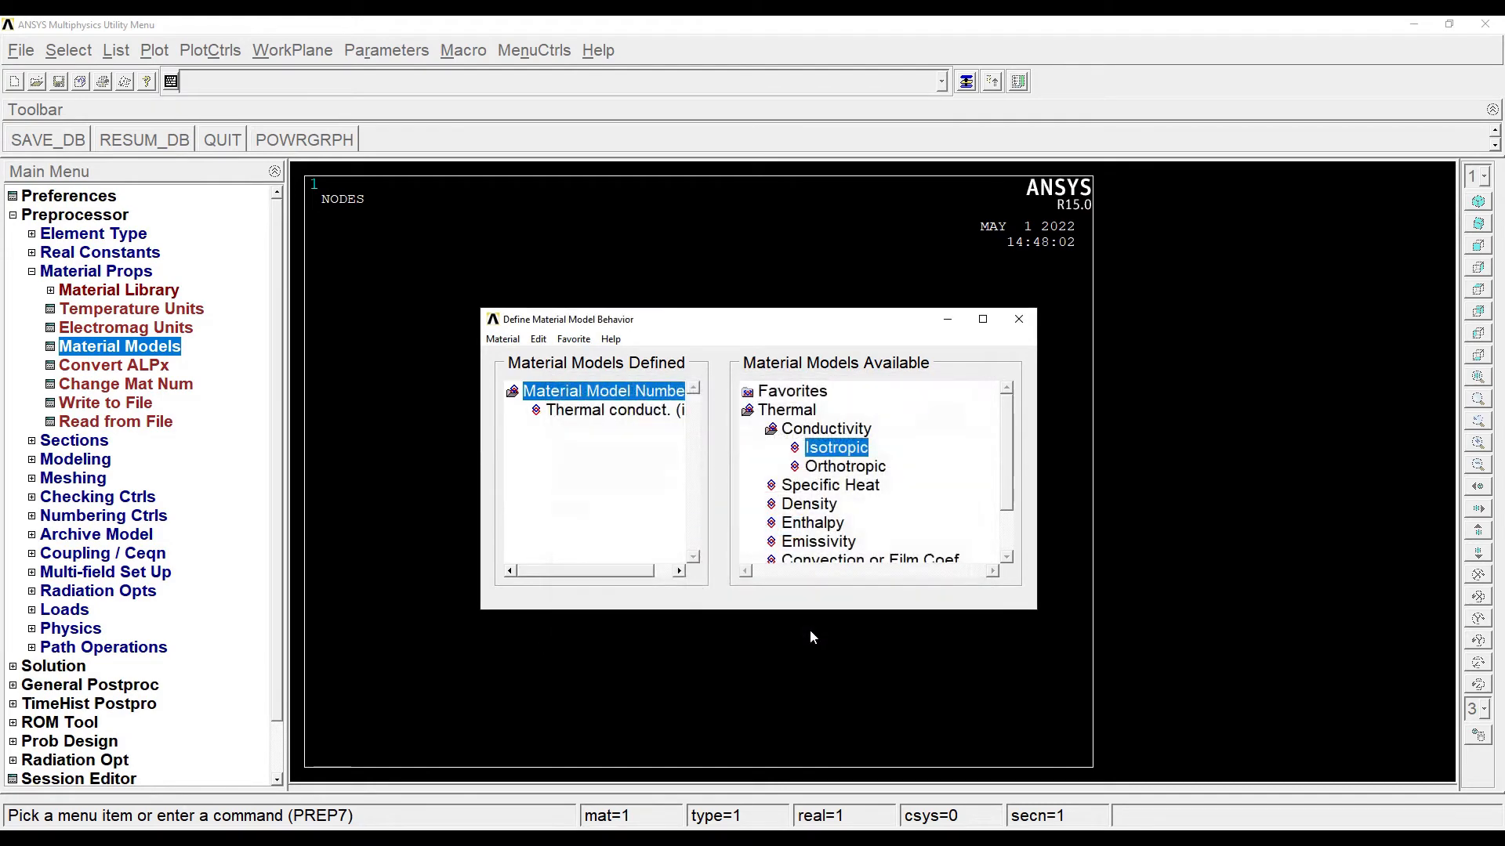
- Create keypoint 1 at the origin in the active coordinate system
left_click(1019, 318)
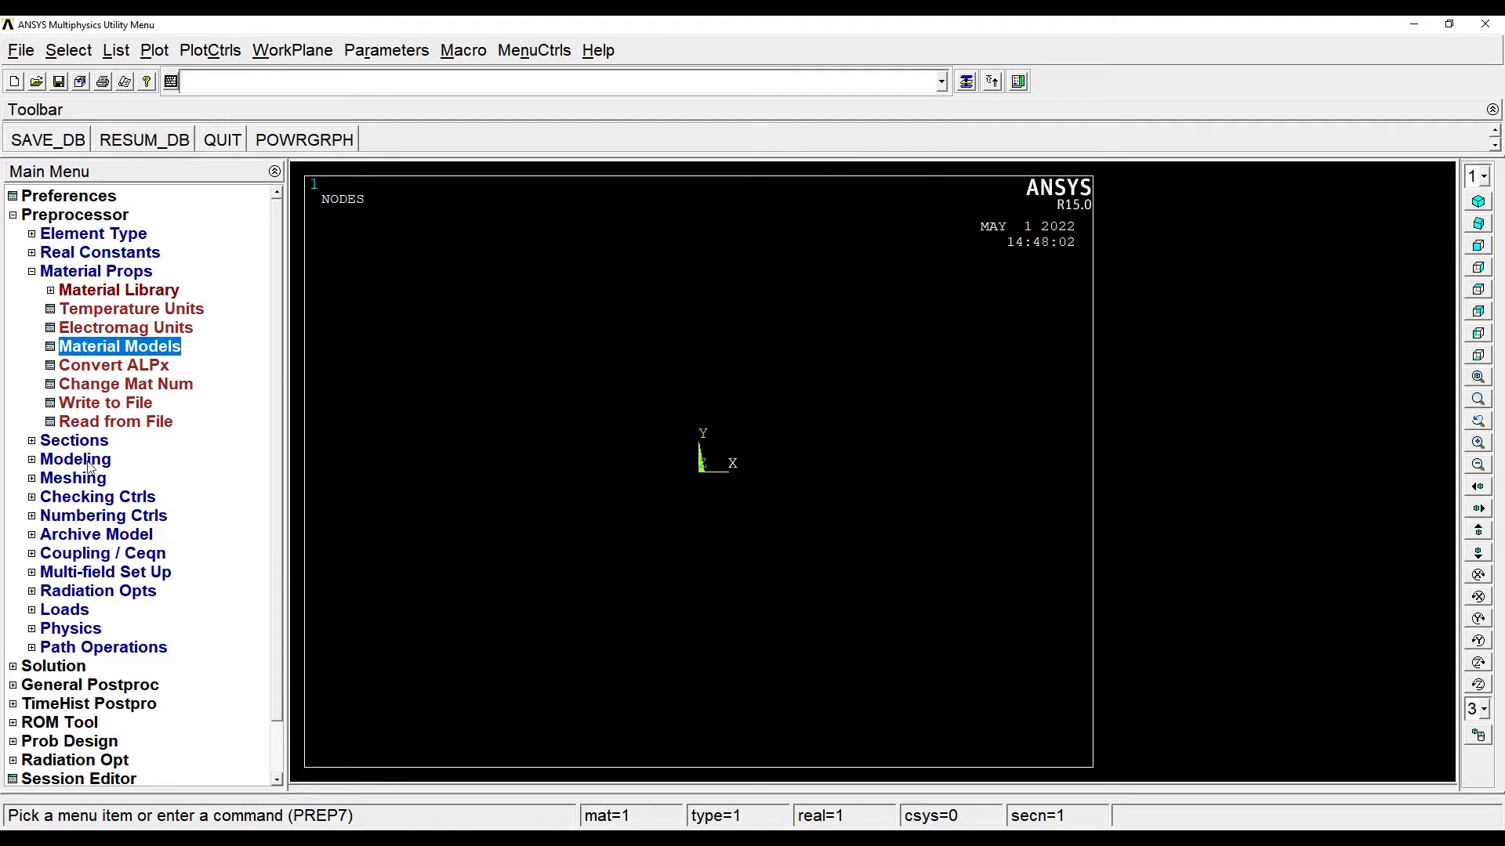
left_click(75, 459)
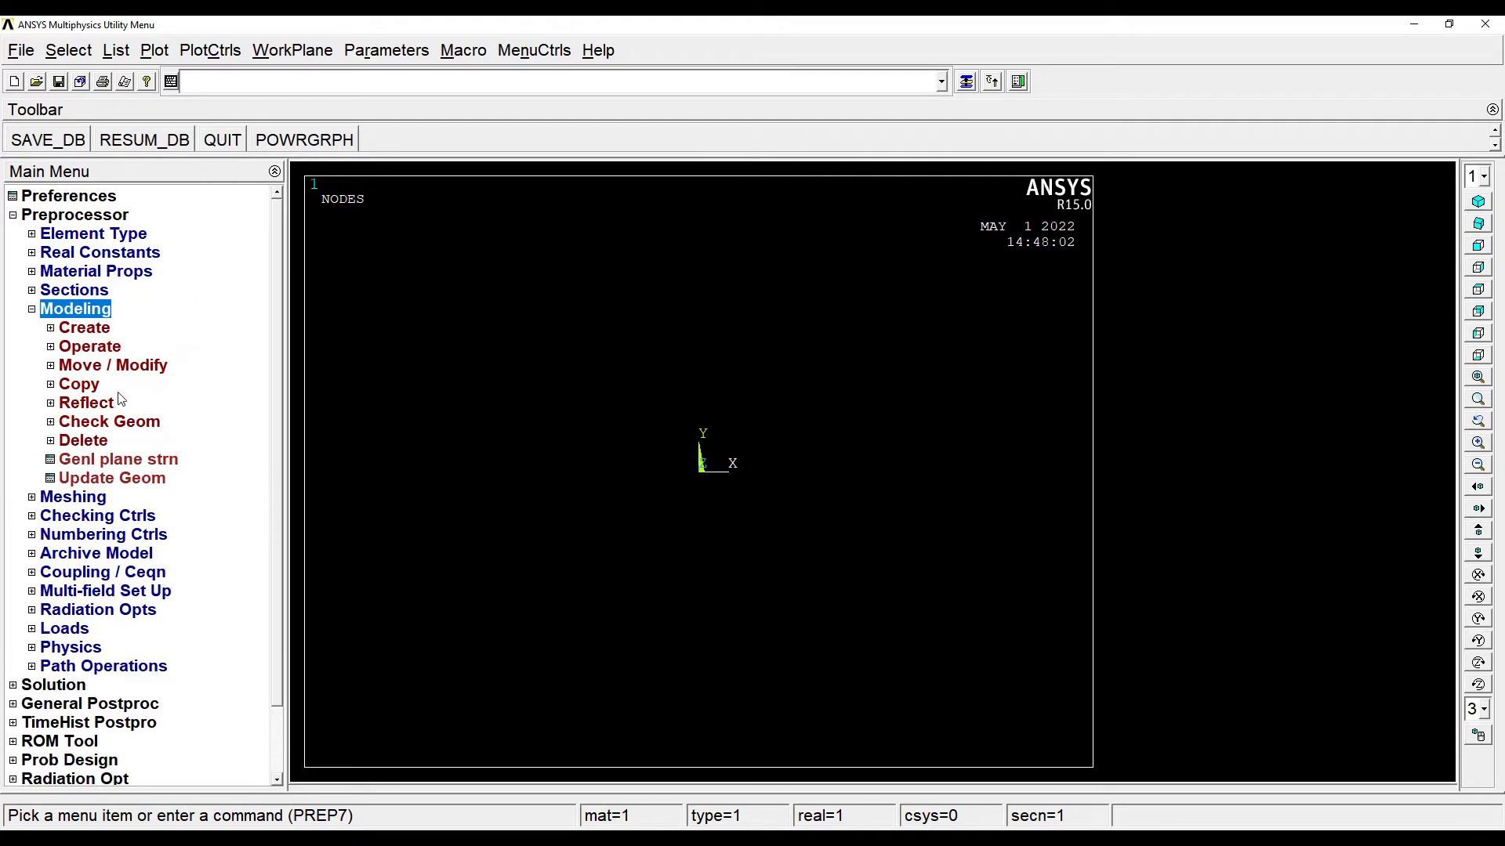
left_click(84, 328)
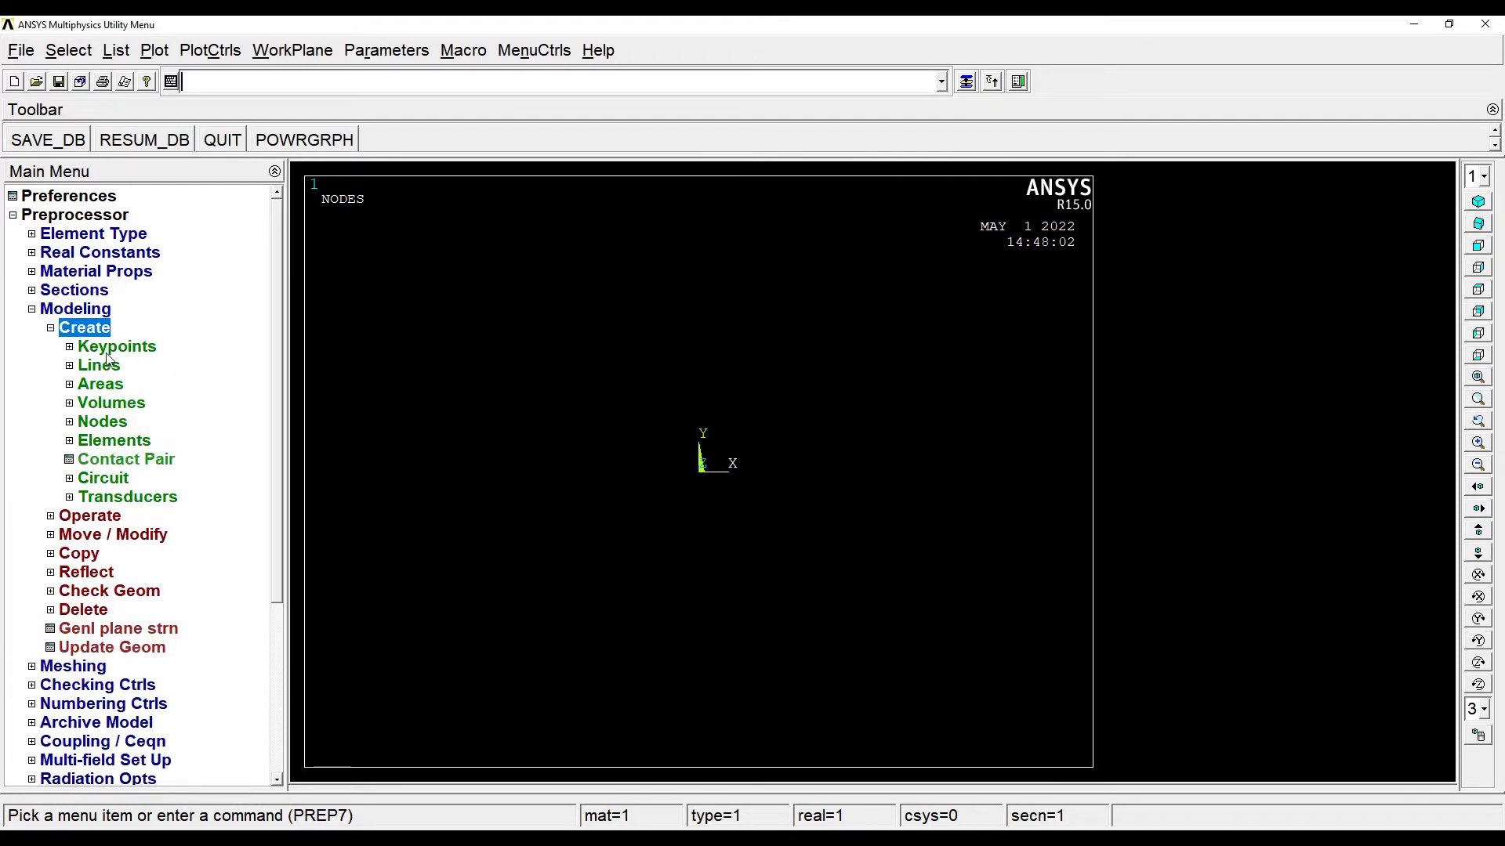
left_click(145, 382)
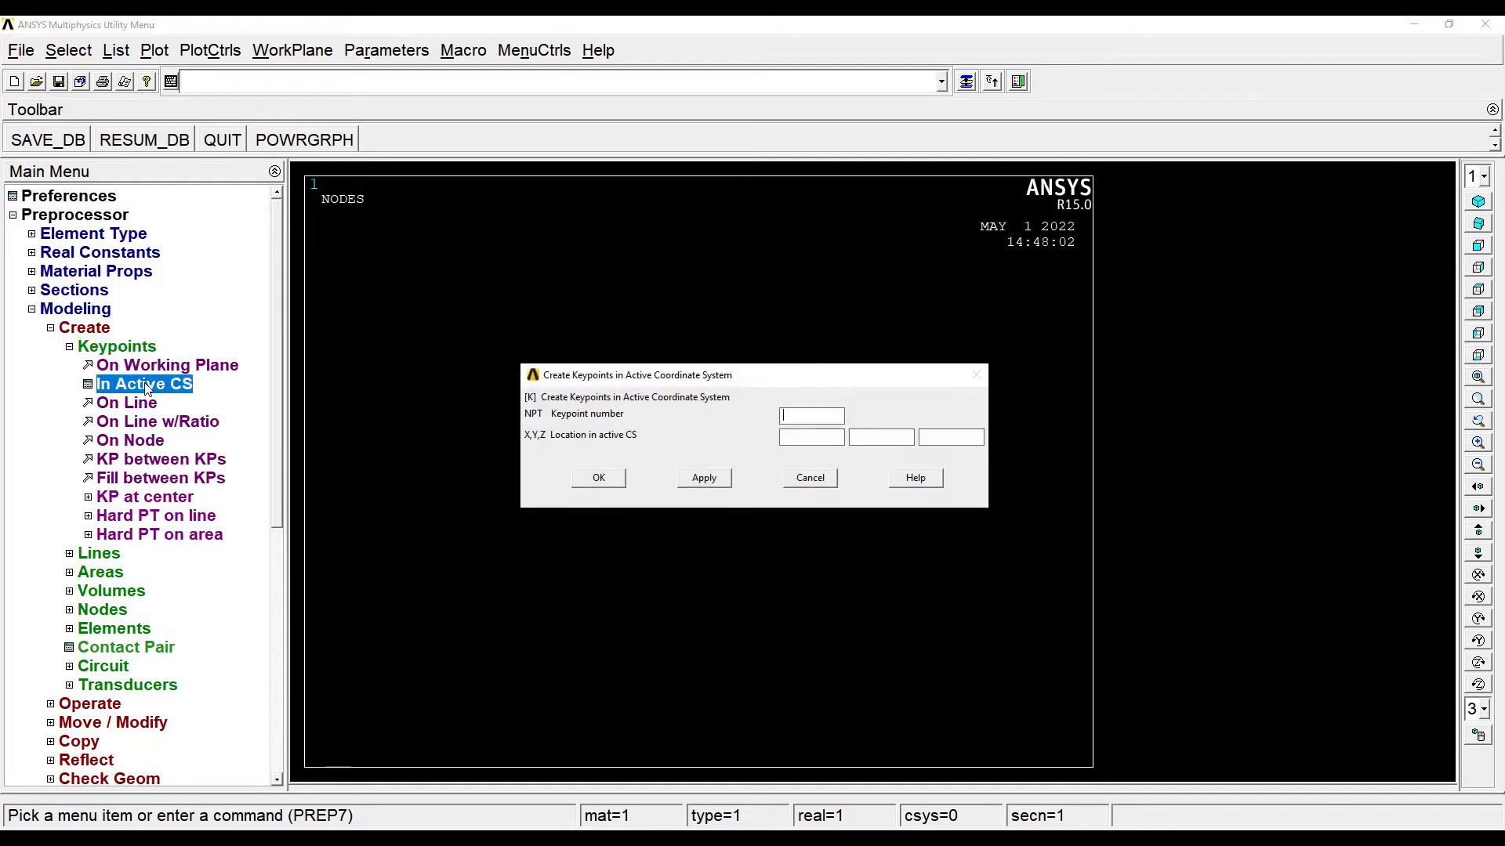
type("1")
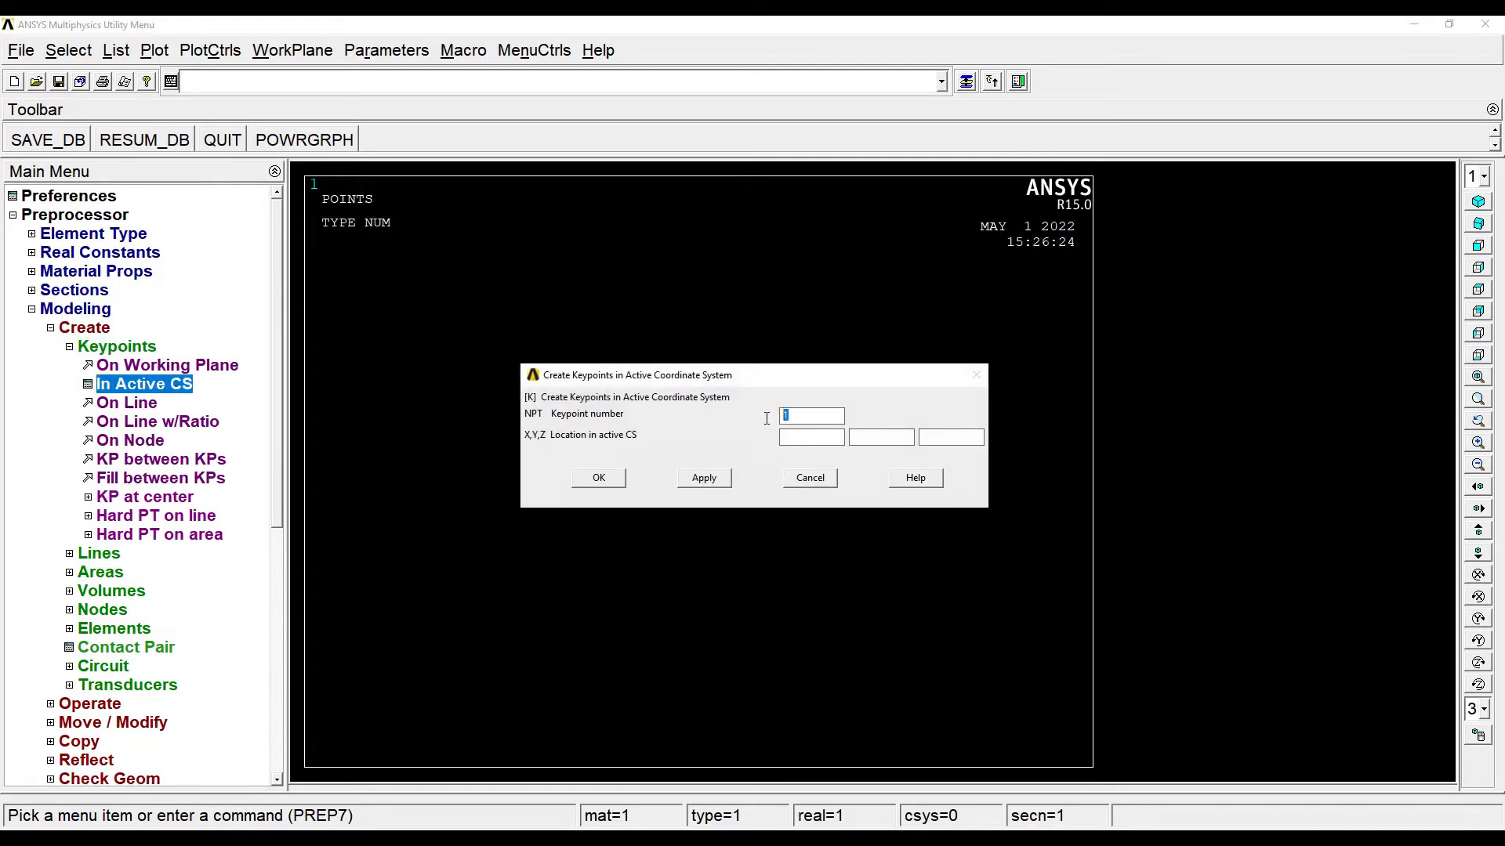
- Create keypoint 2 at X = 0.22 for the wall thickness
type("2")
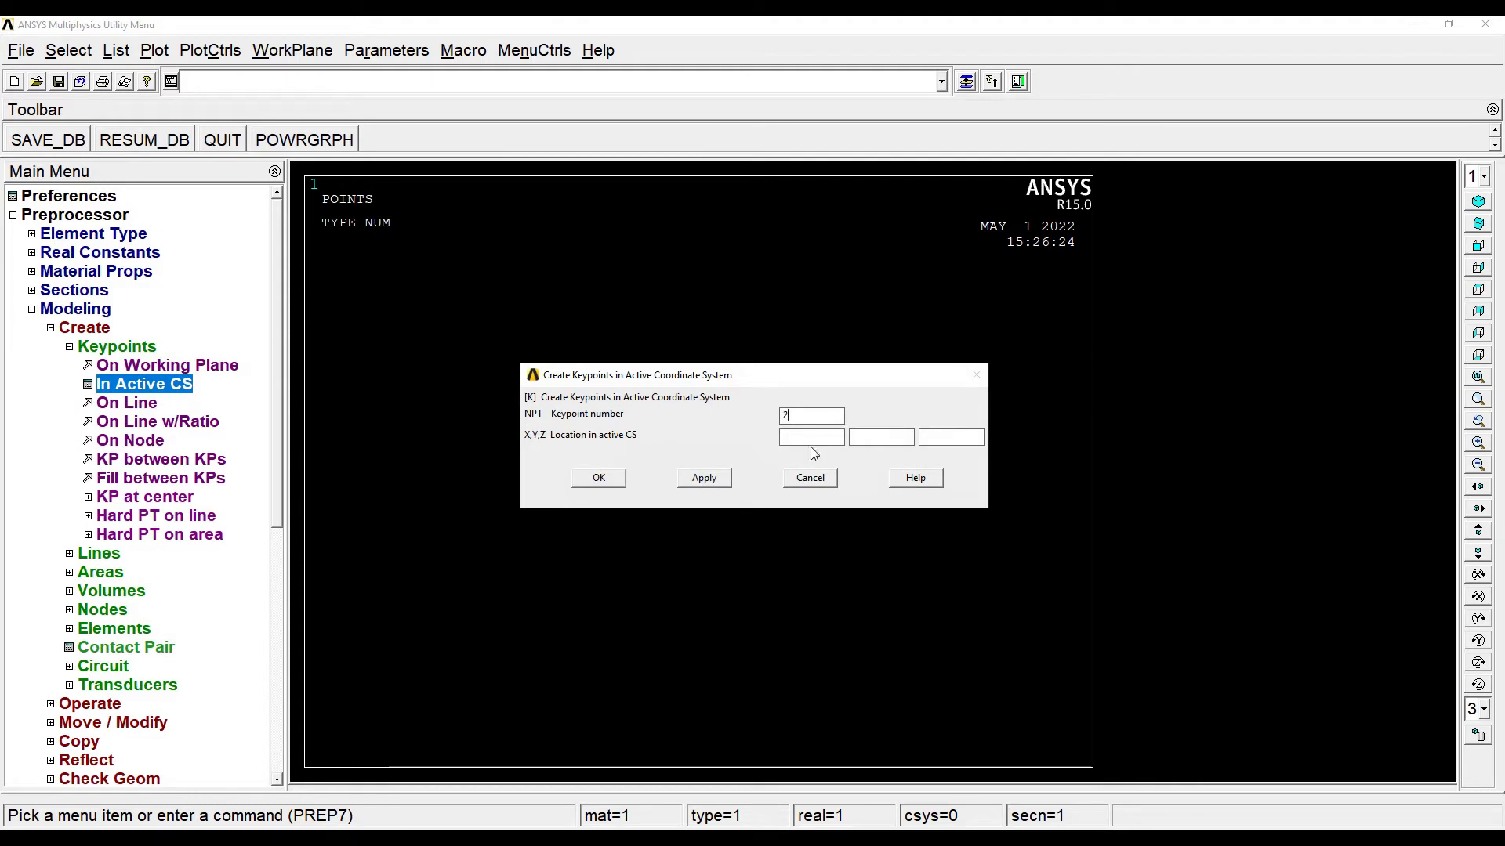
left_click(811, 438)
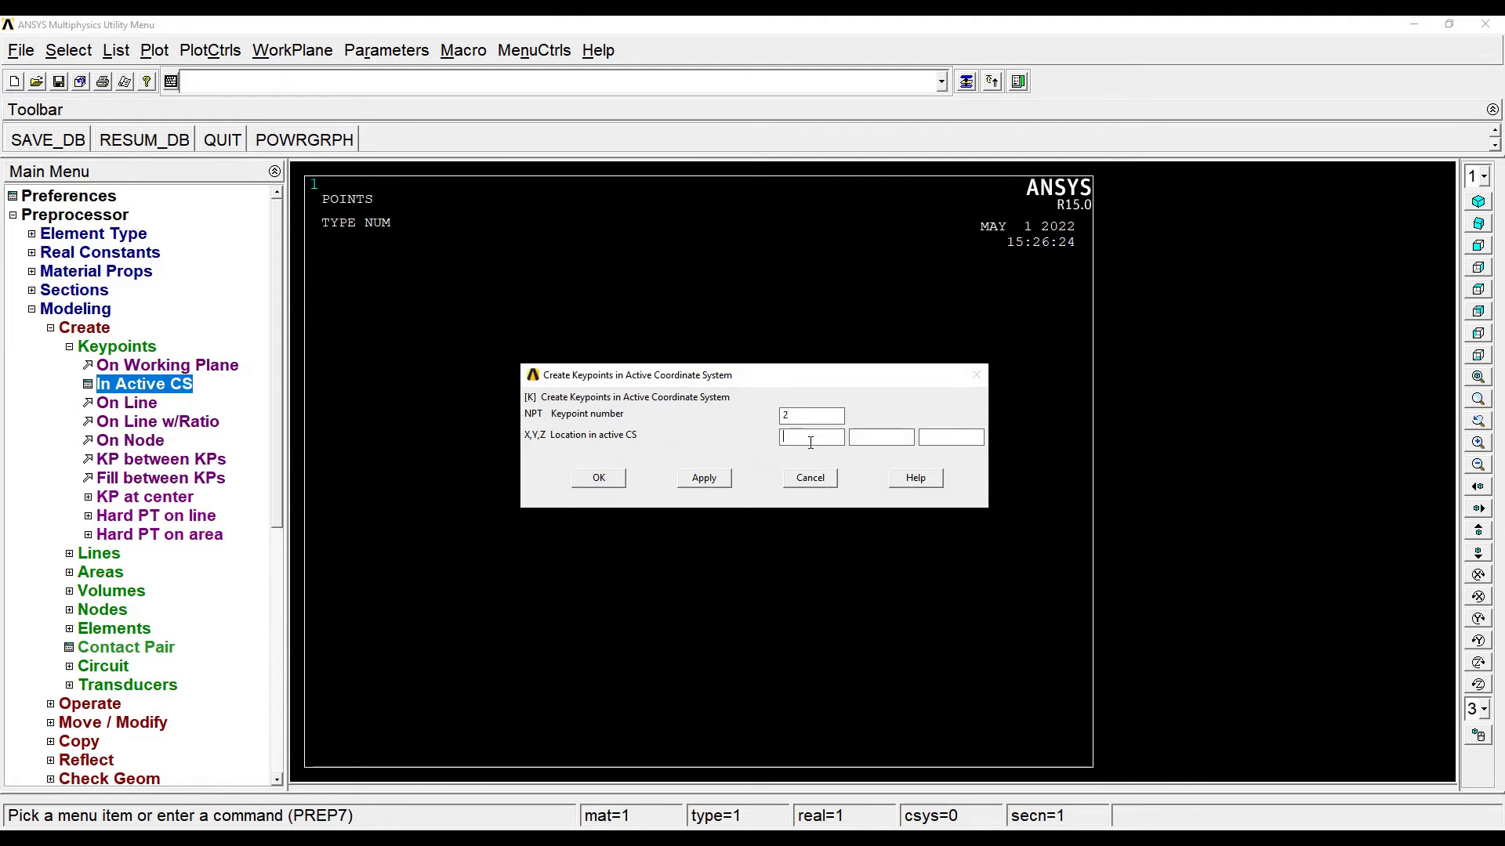
type("0.22")
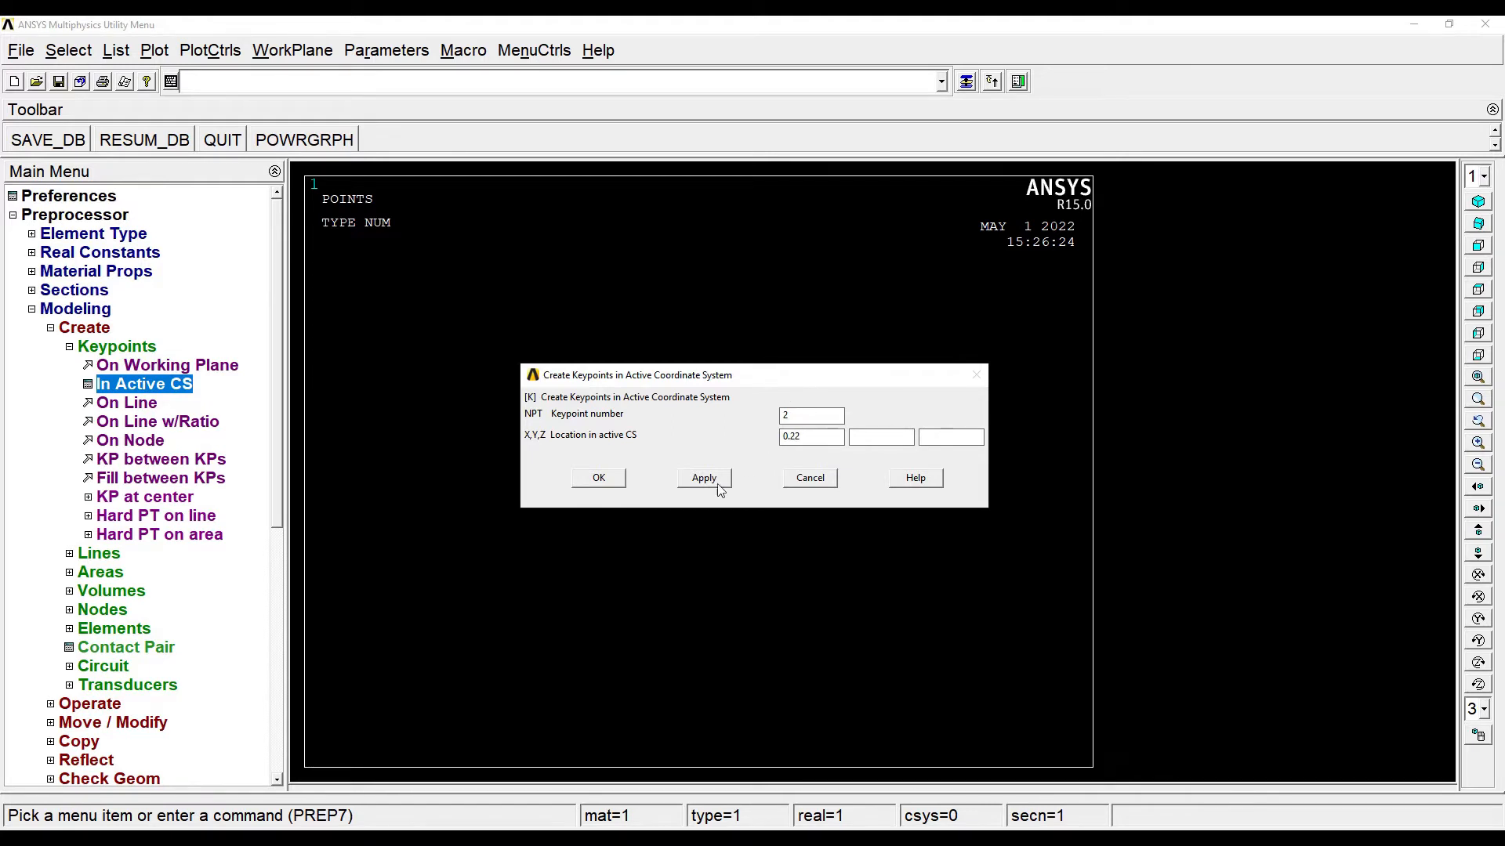
left_click(597, 478)
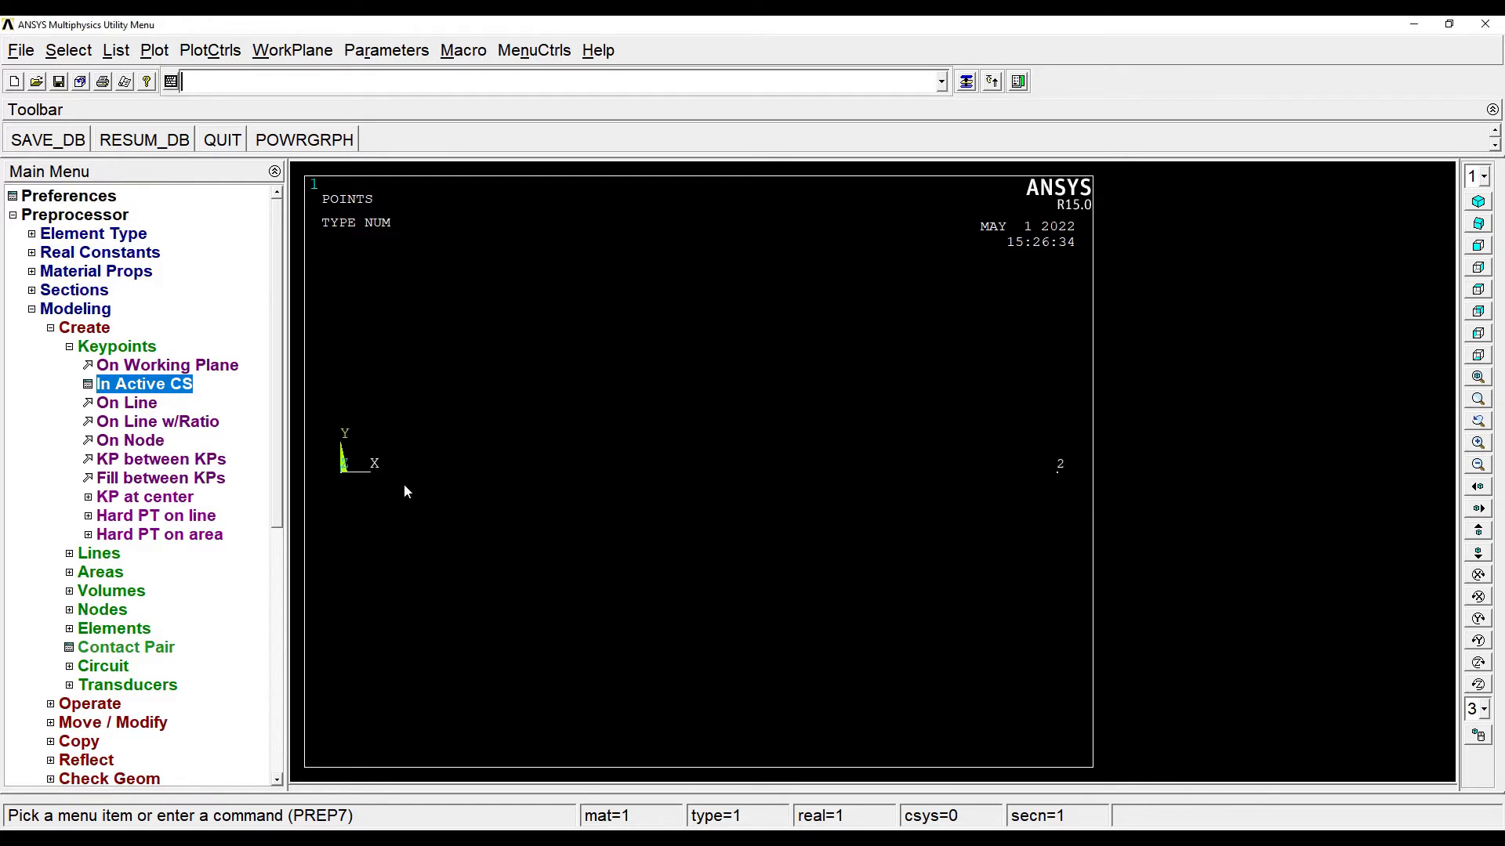
mouse_move(101, 561)
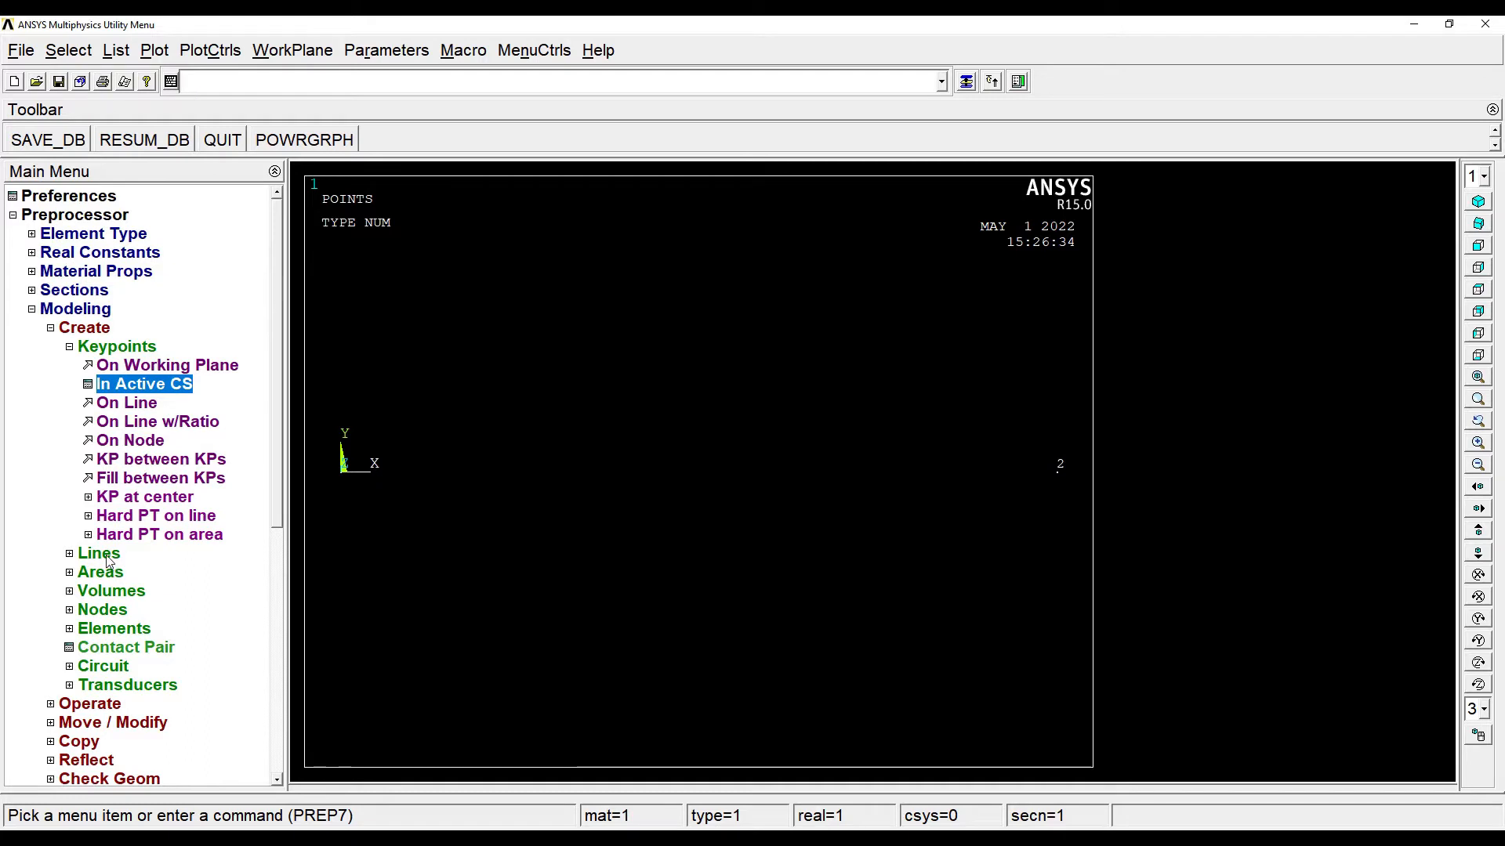
- Draw a straight line between keypoints 1 and 2 as the wall
left_click(97, 553)
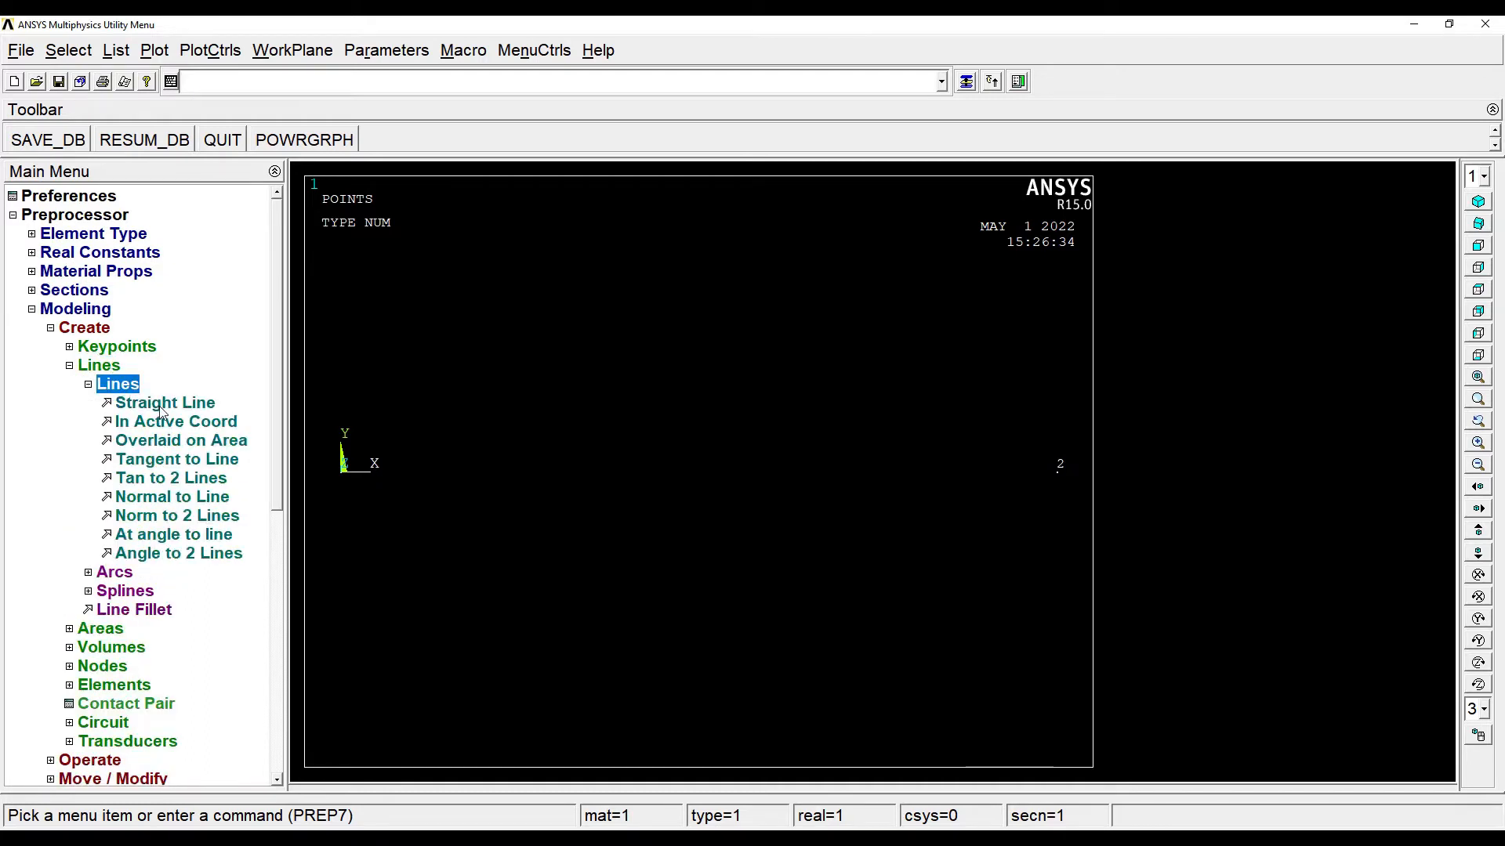
left_click(165, 403)
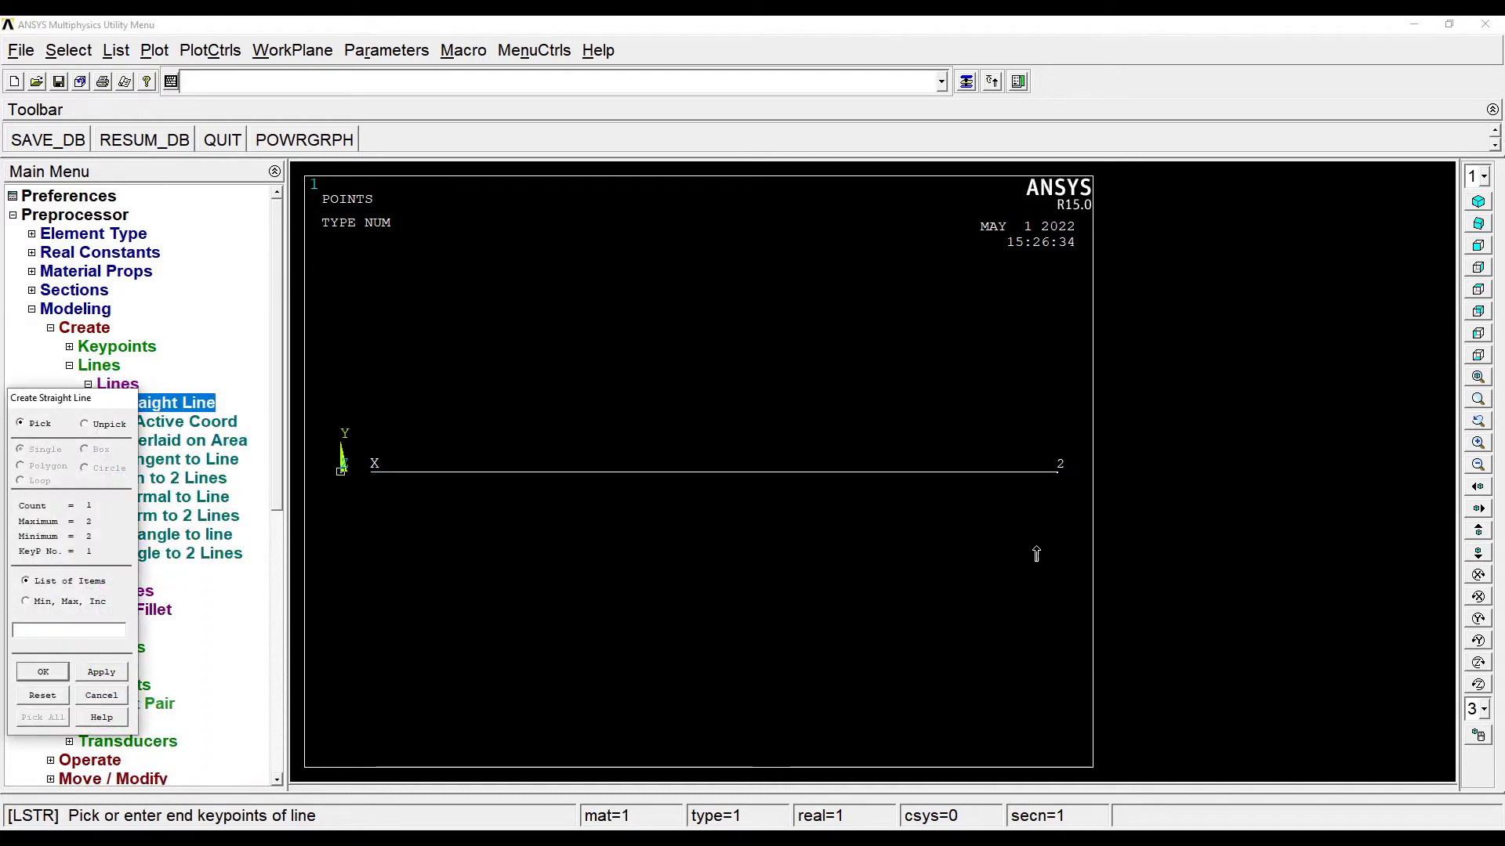
left_click(42, 670)
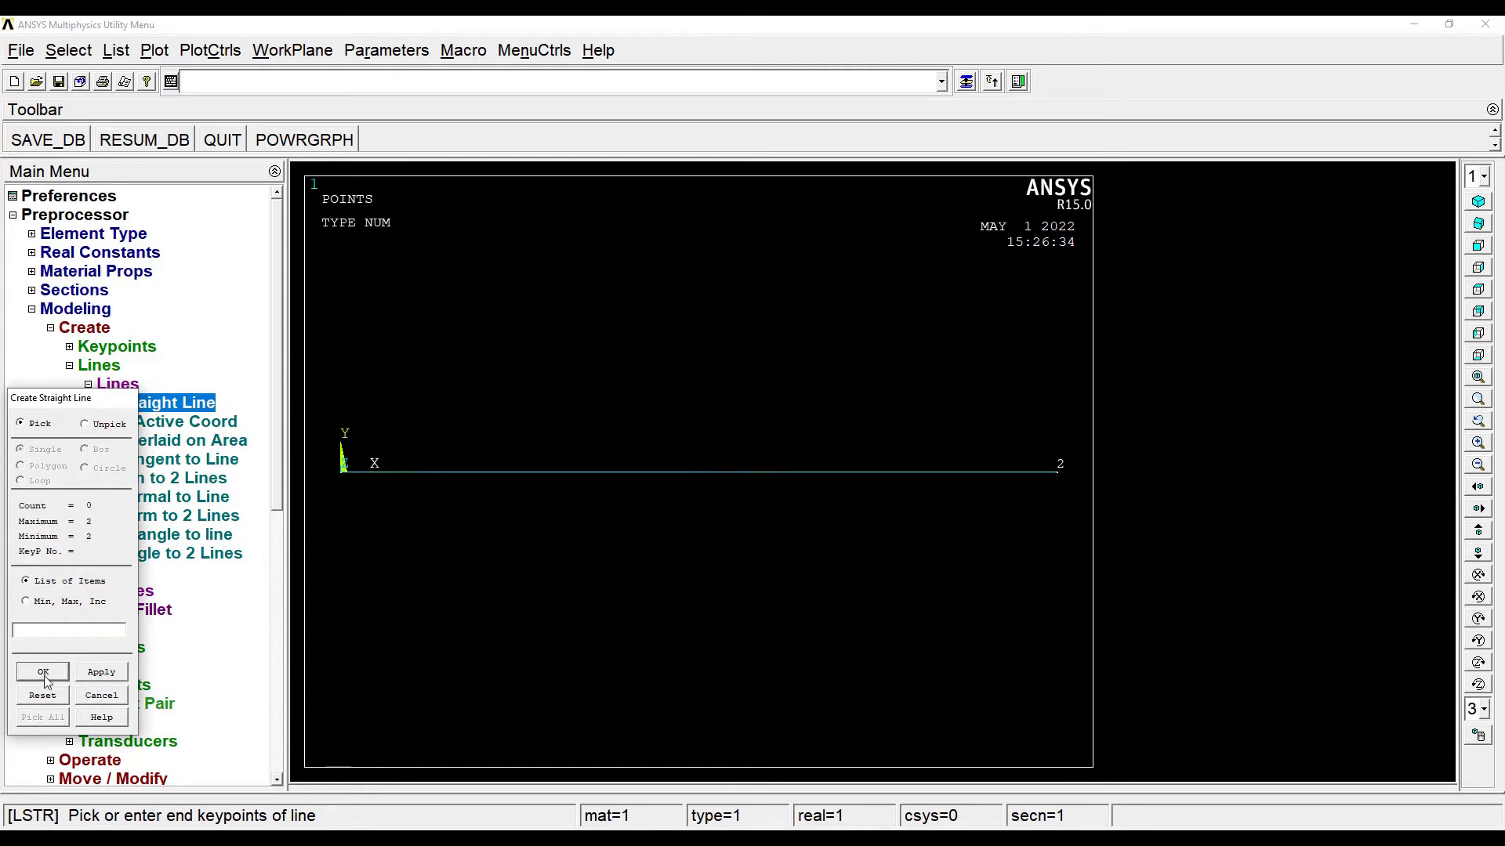
left_click(43, 671)
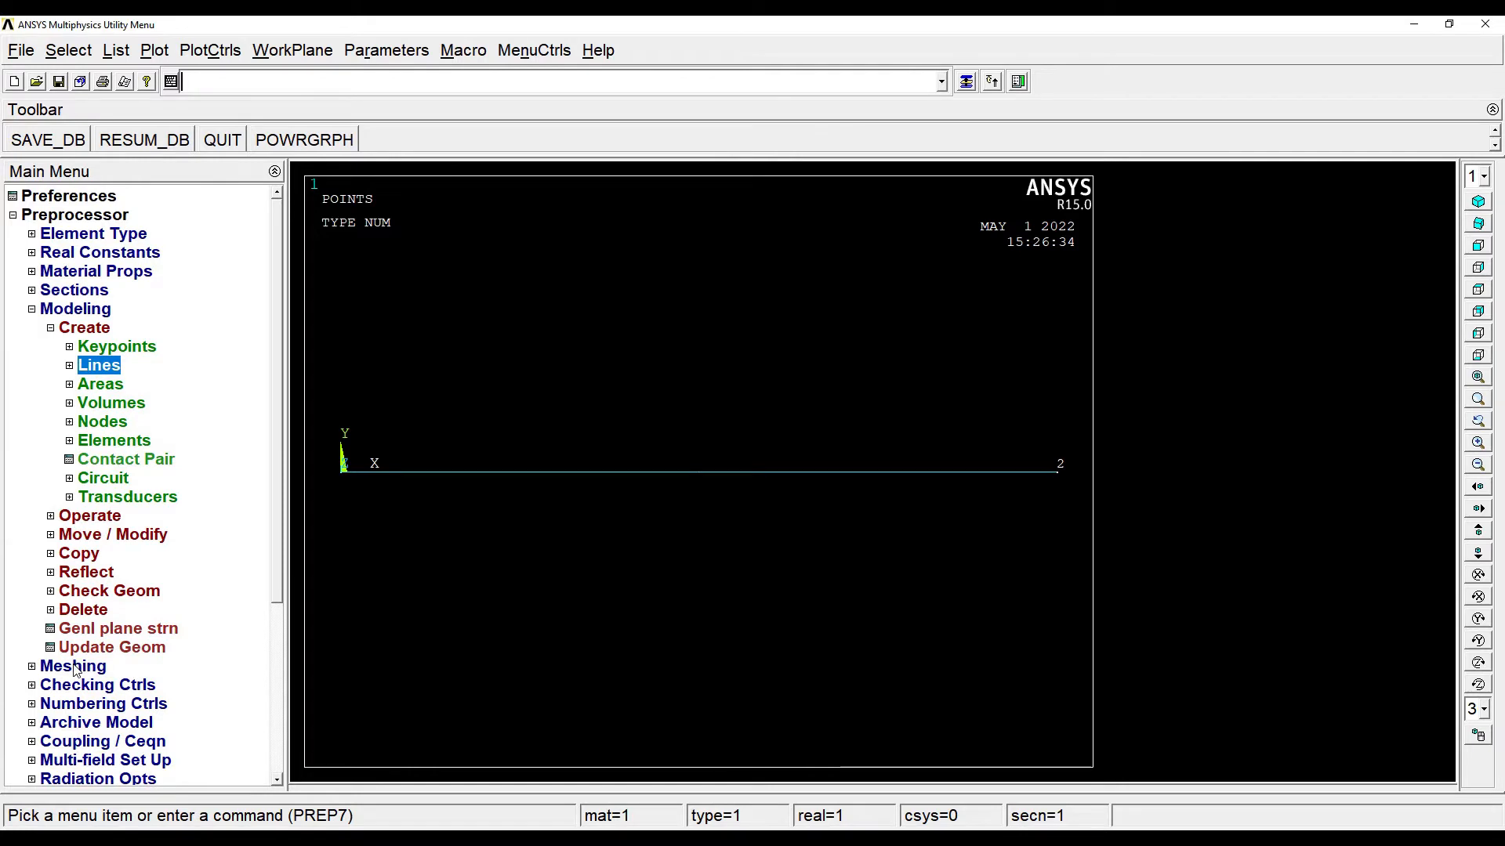
- Set the element size on all lines to 10 divisions
left_click(74, 666)
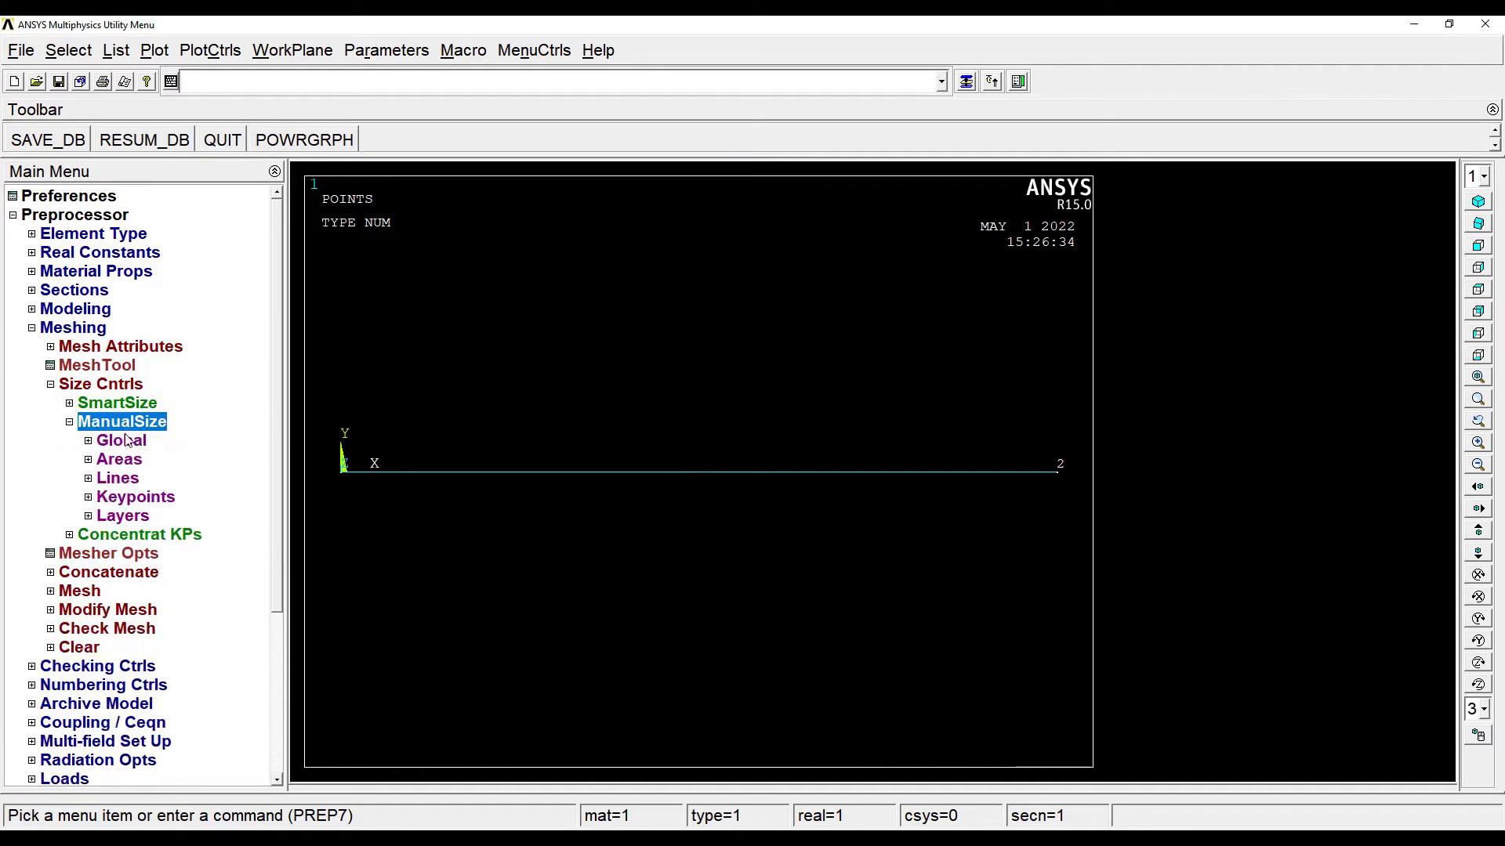
left_click(118, 477)
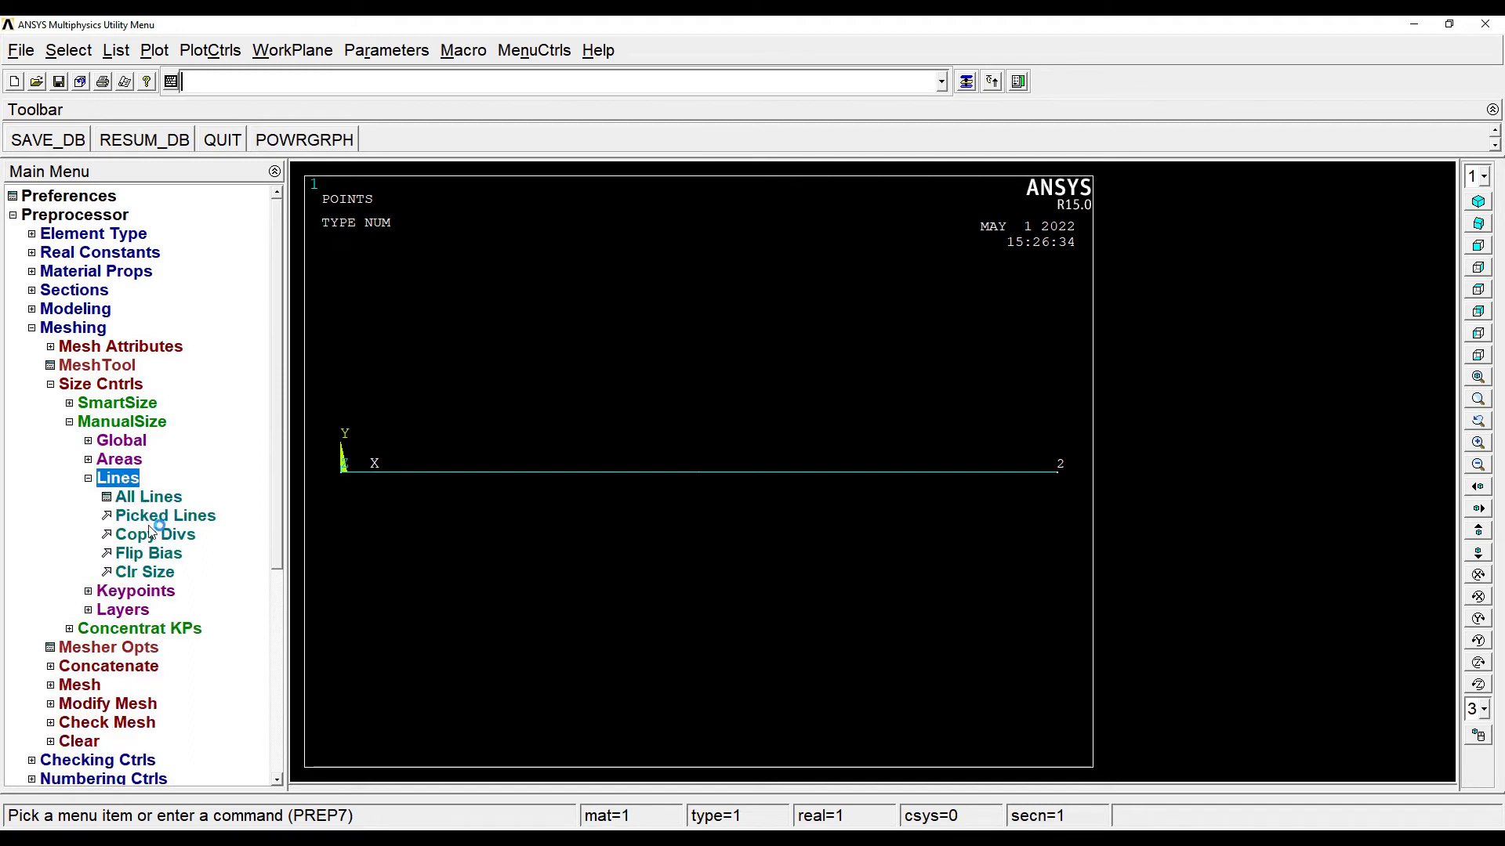
left_click(147, 497)
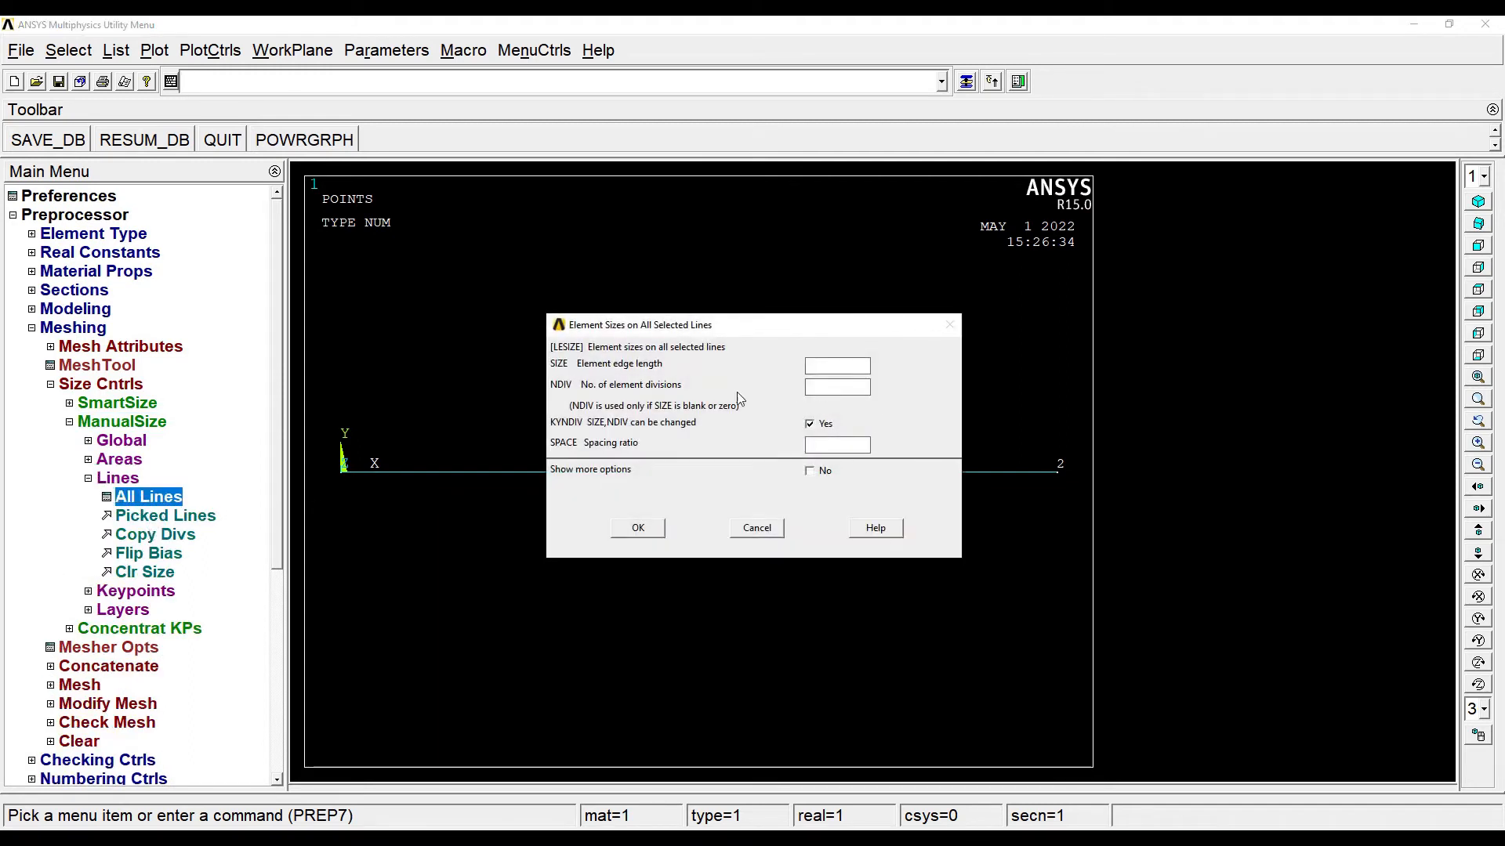
left_click(837, 387)
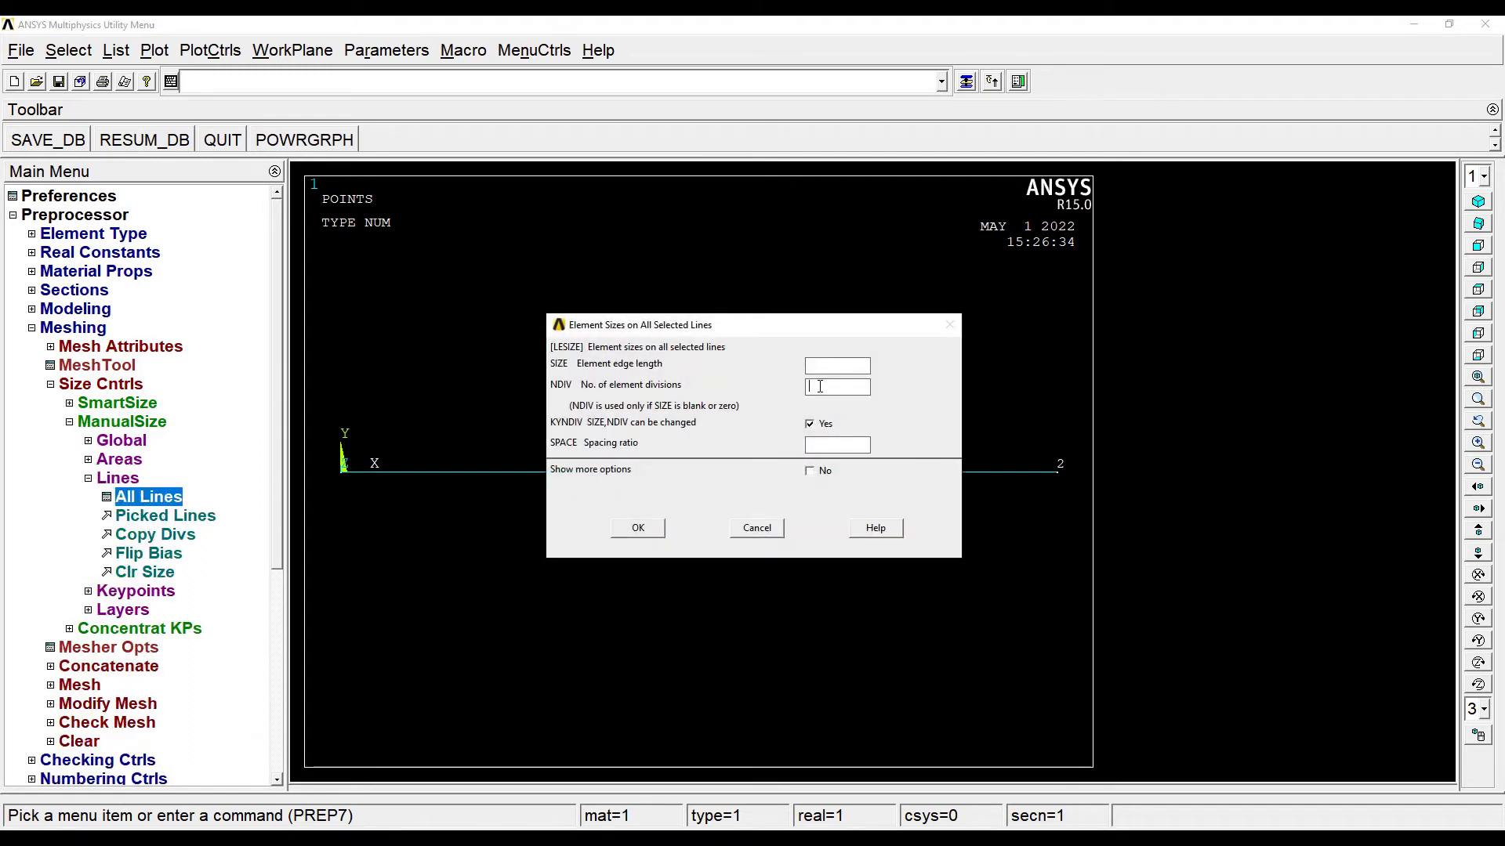
type("10")
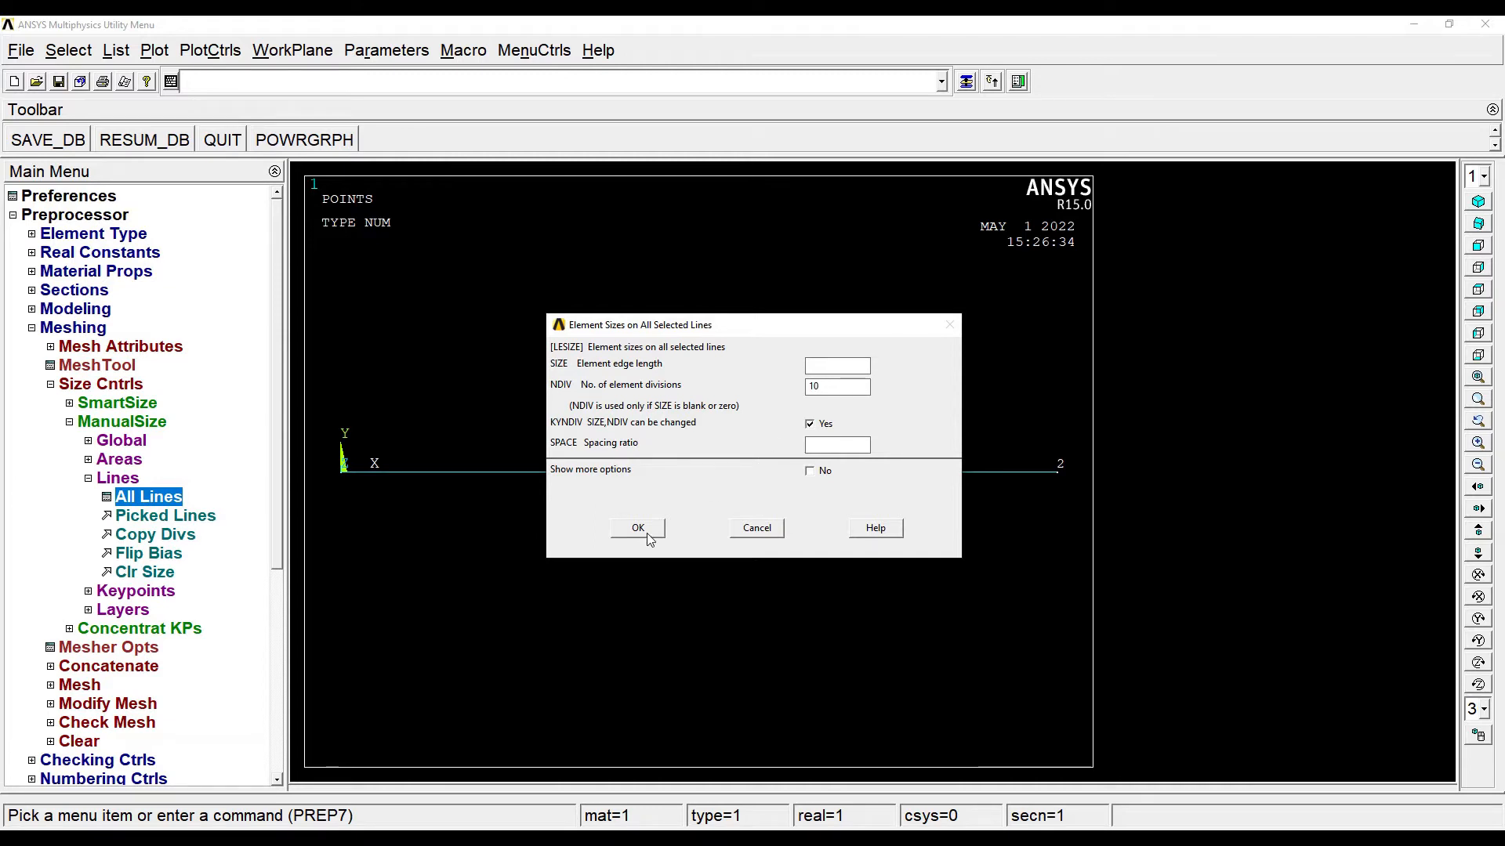
left_click(638, 528)
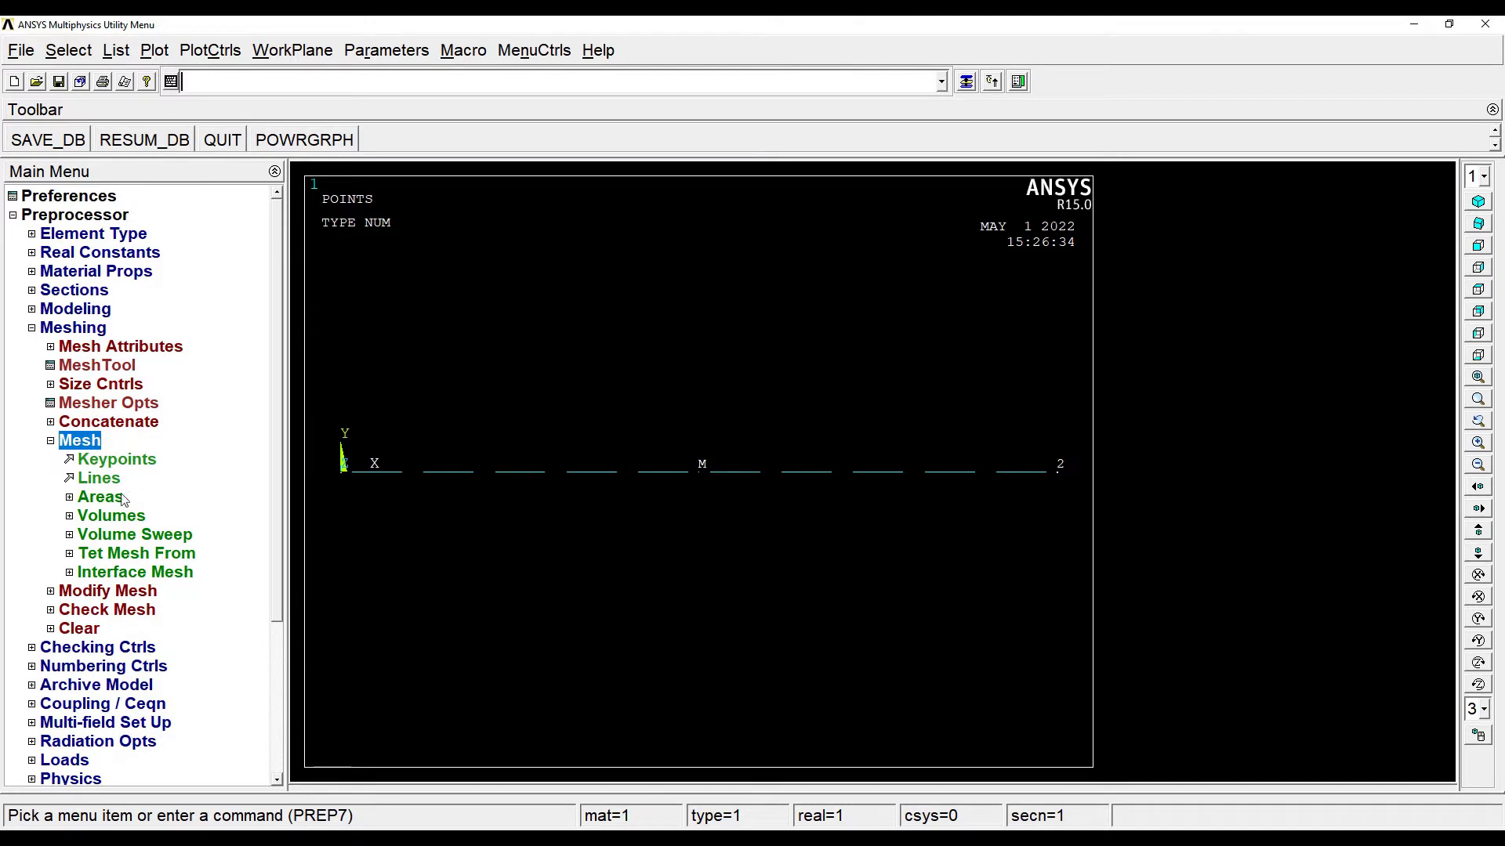
- Mesh the divided wall line into elements
left_click(99, 479)
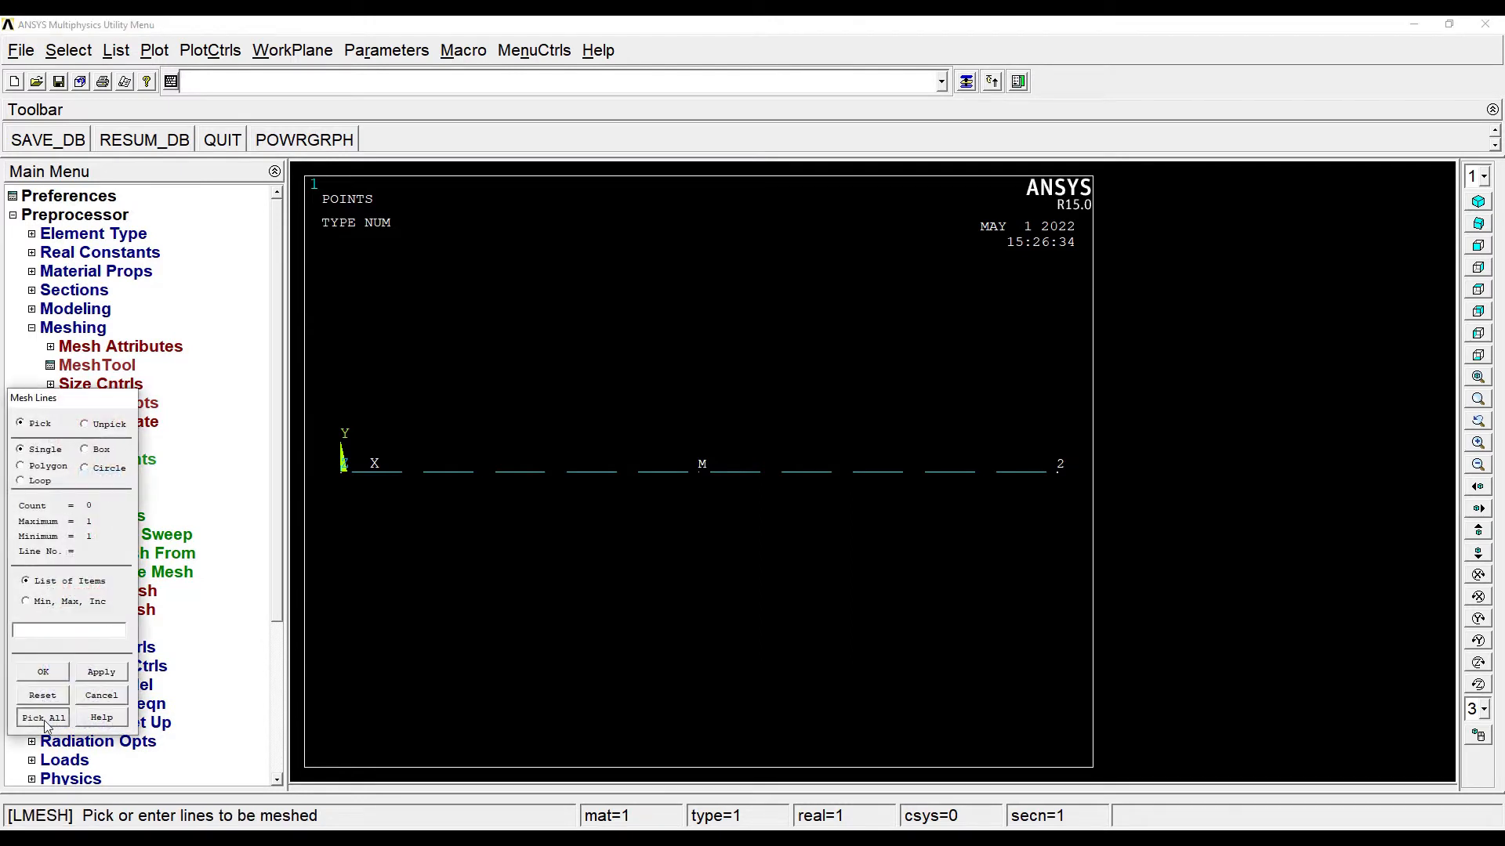
left_click(42, 717)
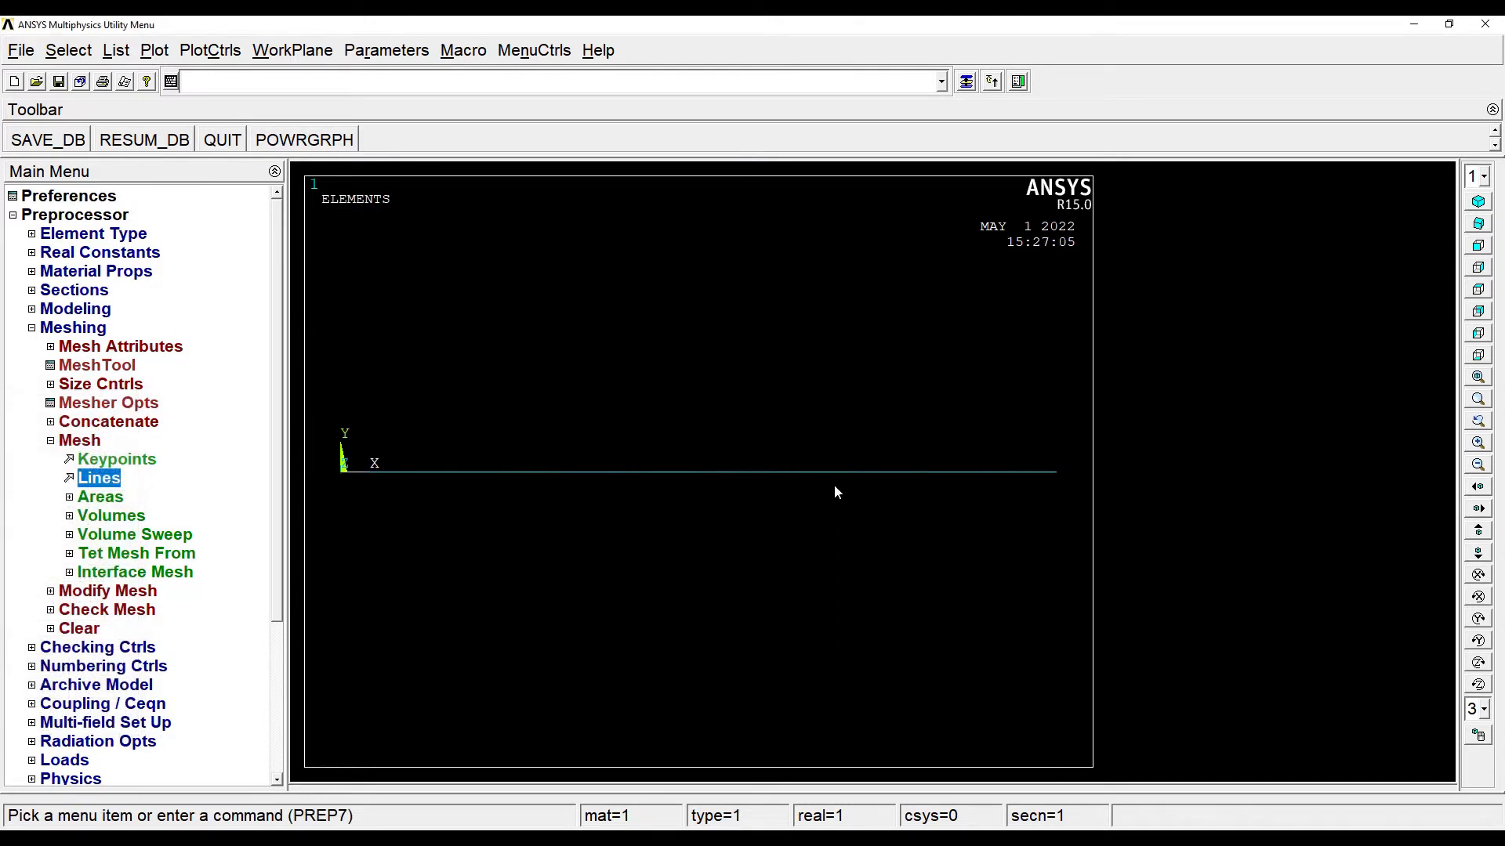
mouse_move(103, 666)
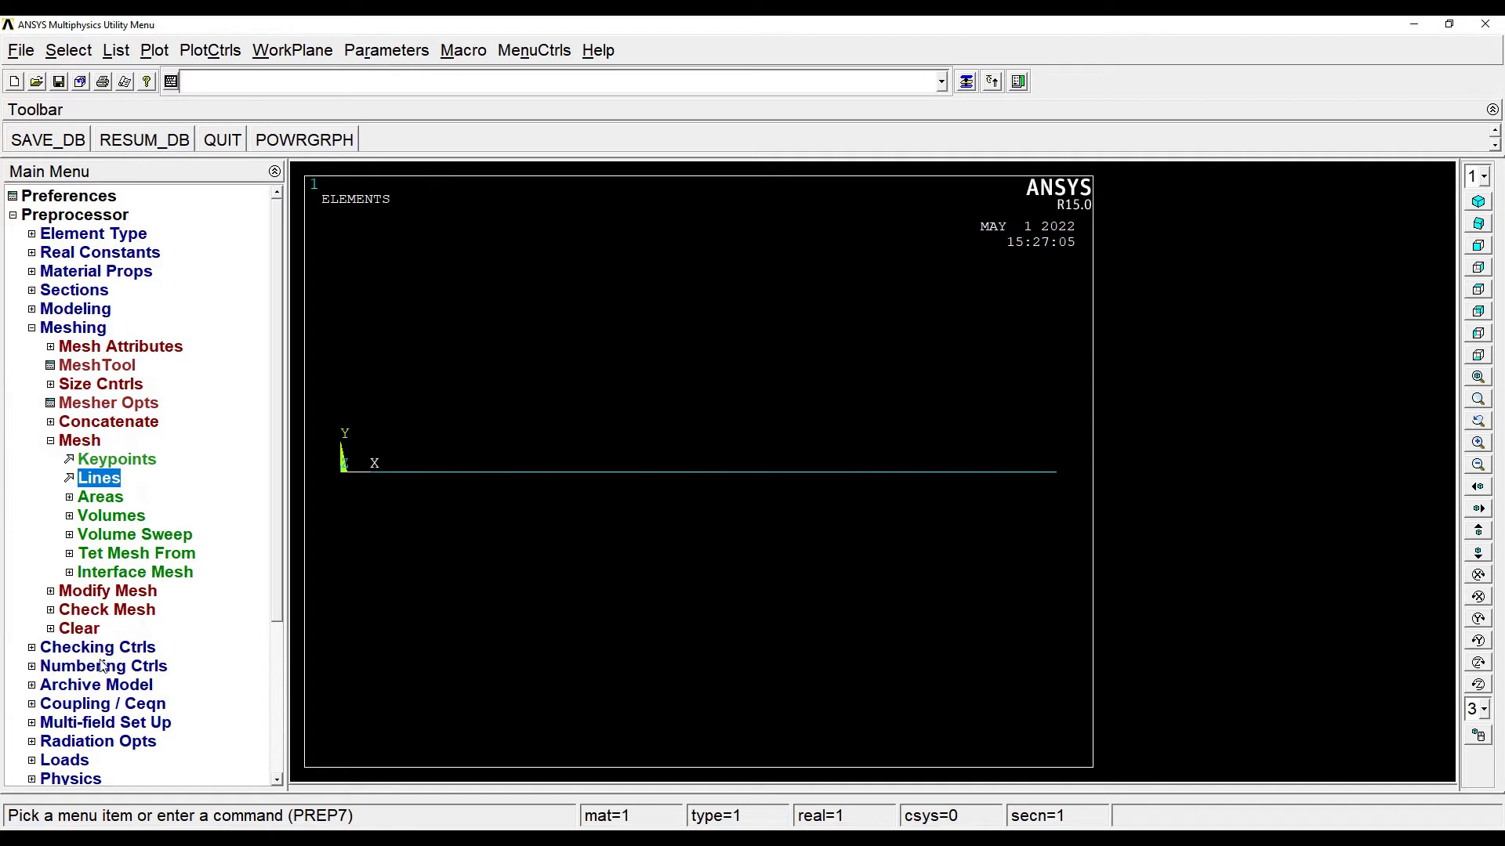
- Apply a temperature of 60 on the origin keypoint 1
left_click(80, 439)
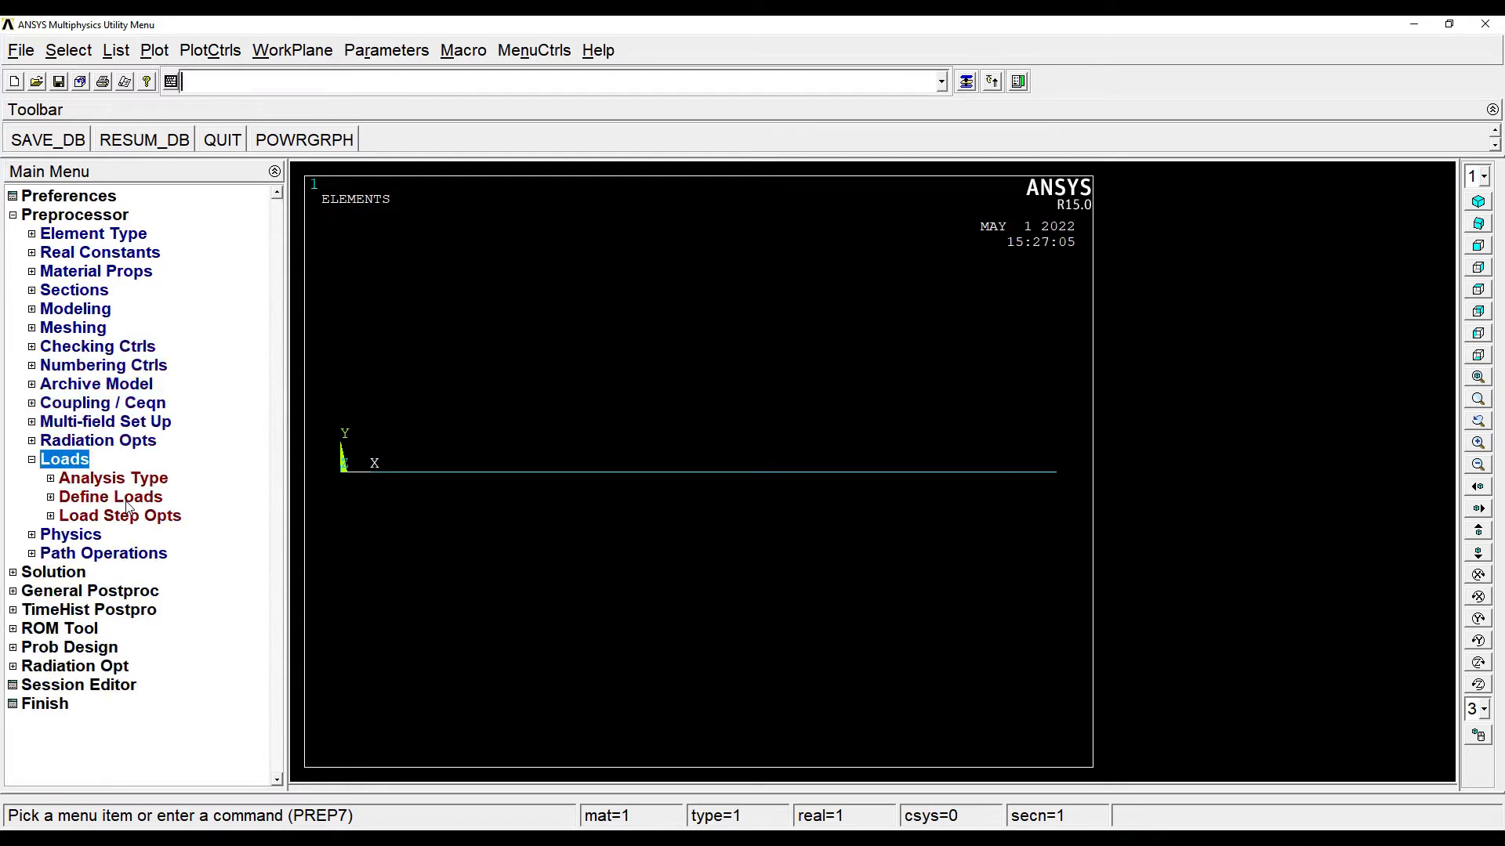
left_click(110, 497)
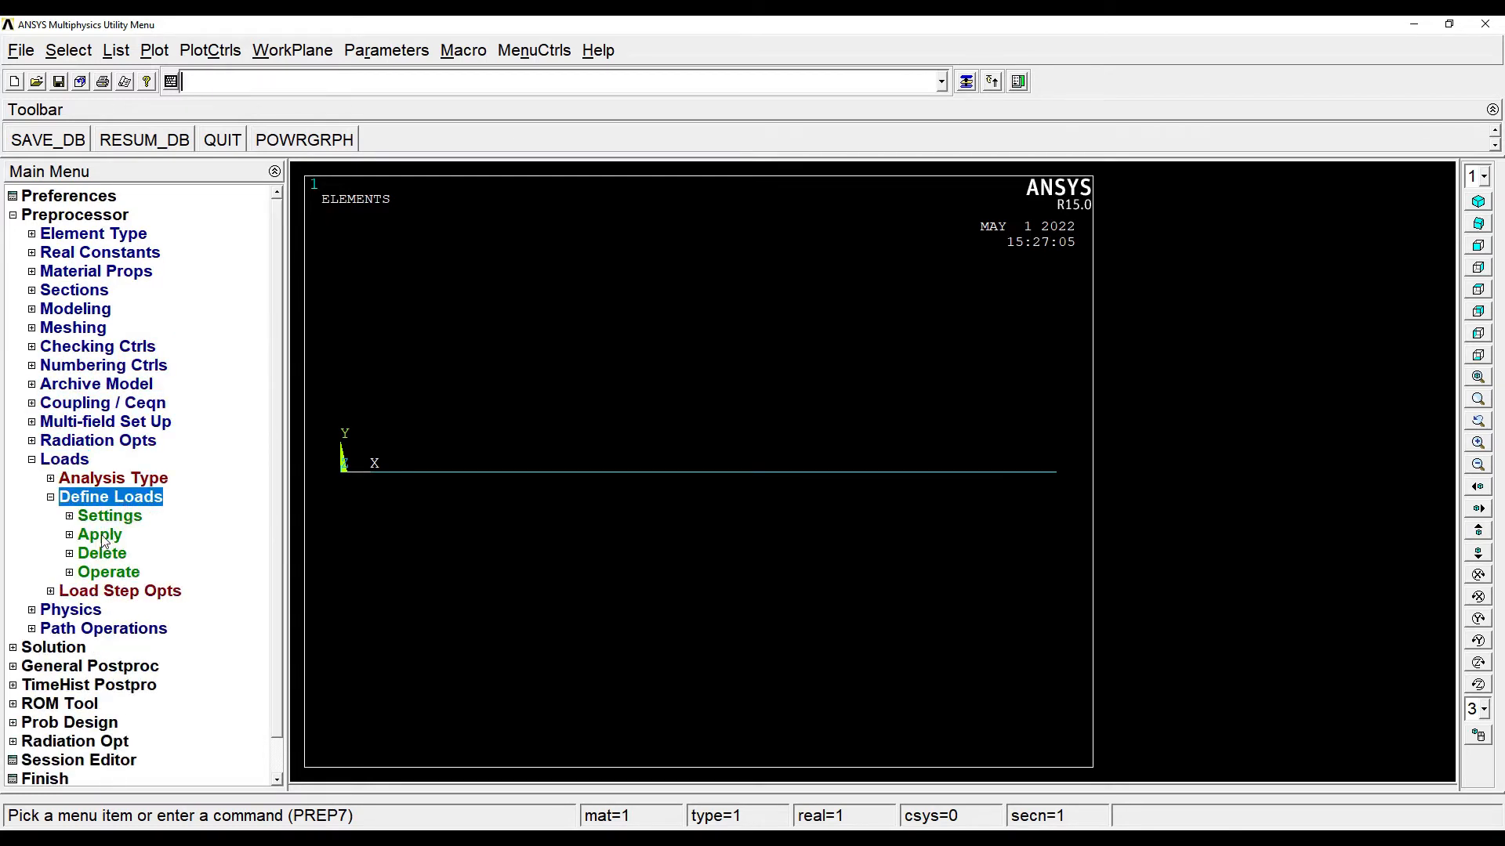
left_click(99, 534)
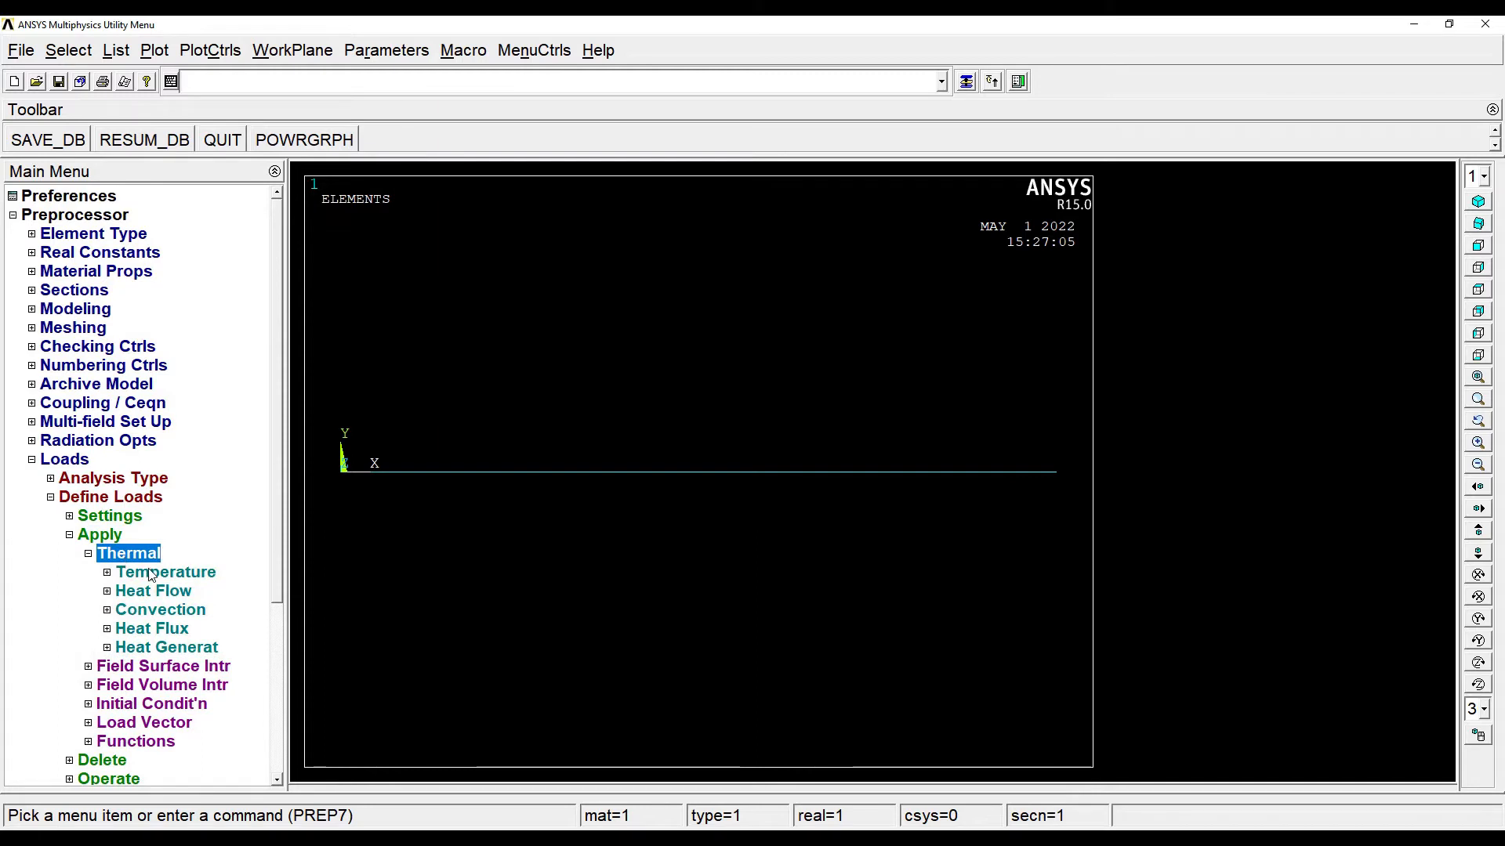
left_click(165, 572)
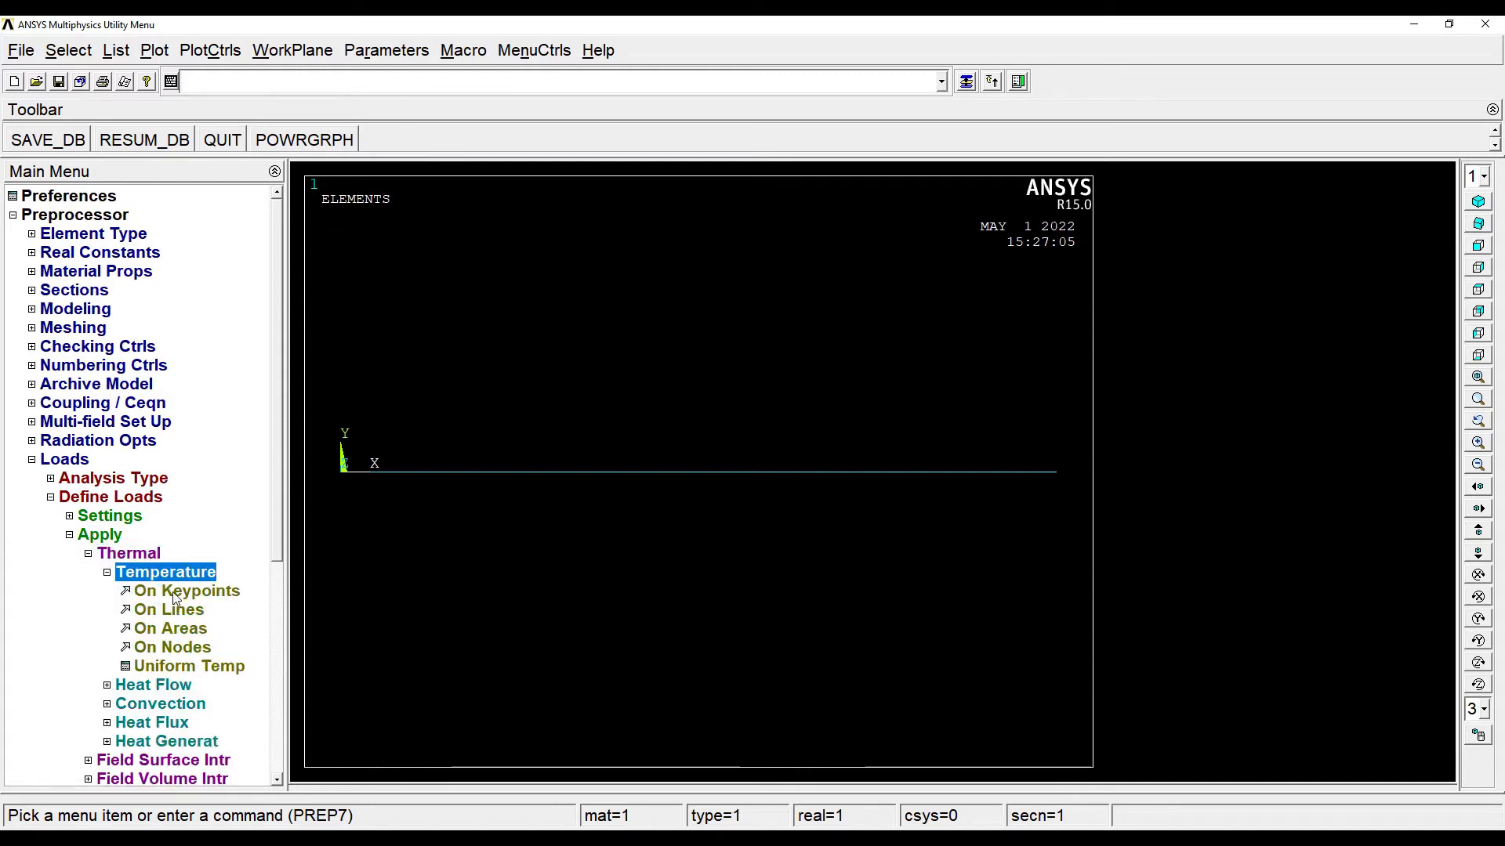
left_click(186, 591)
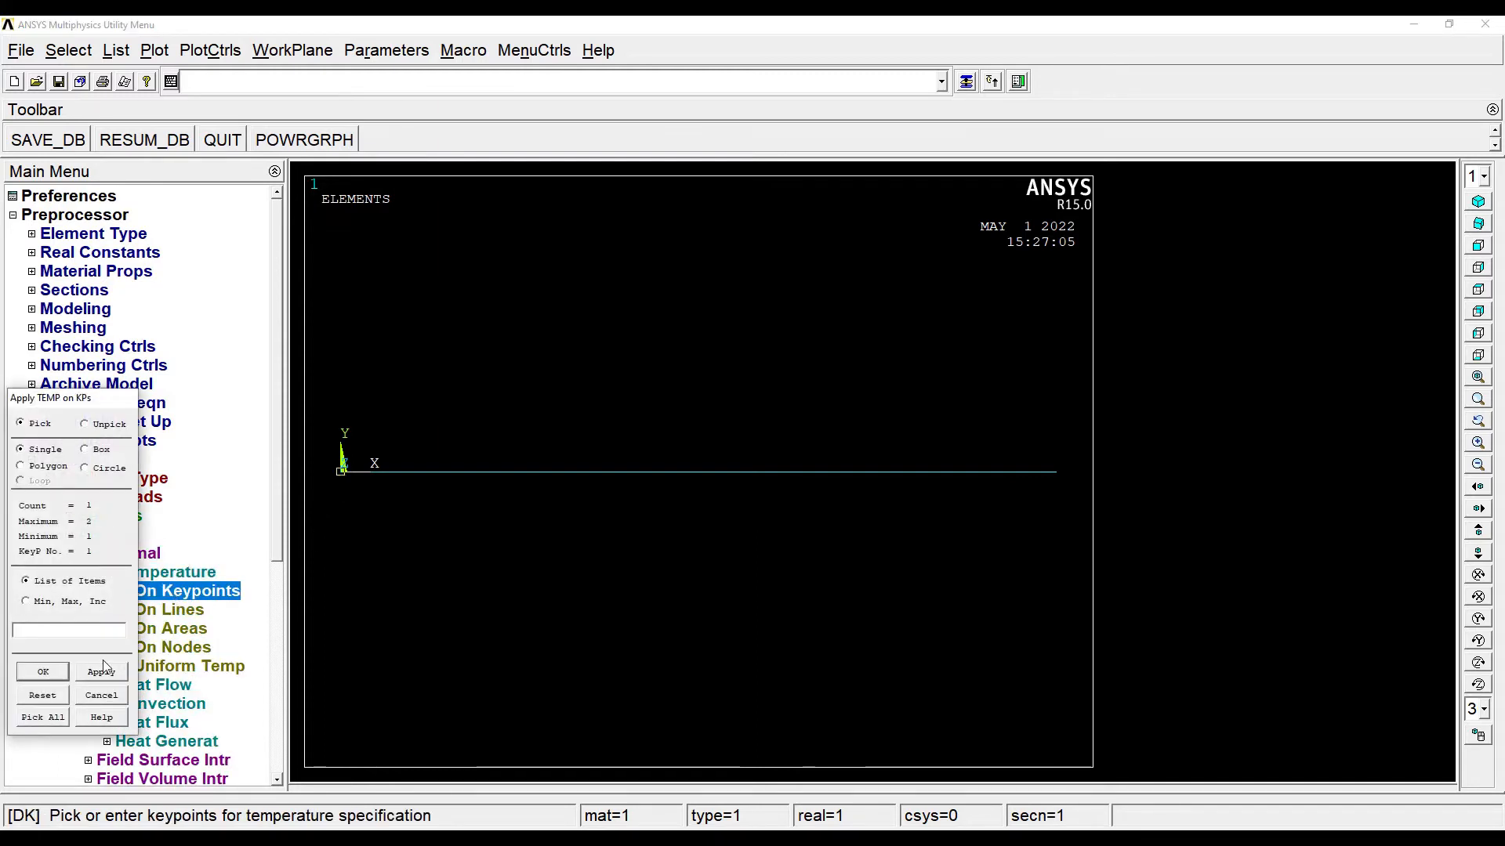
left_click(42, 671)
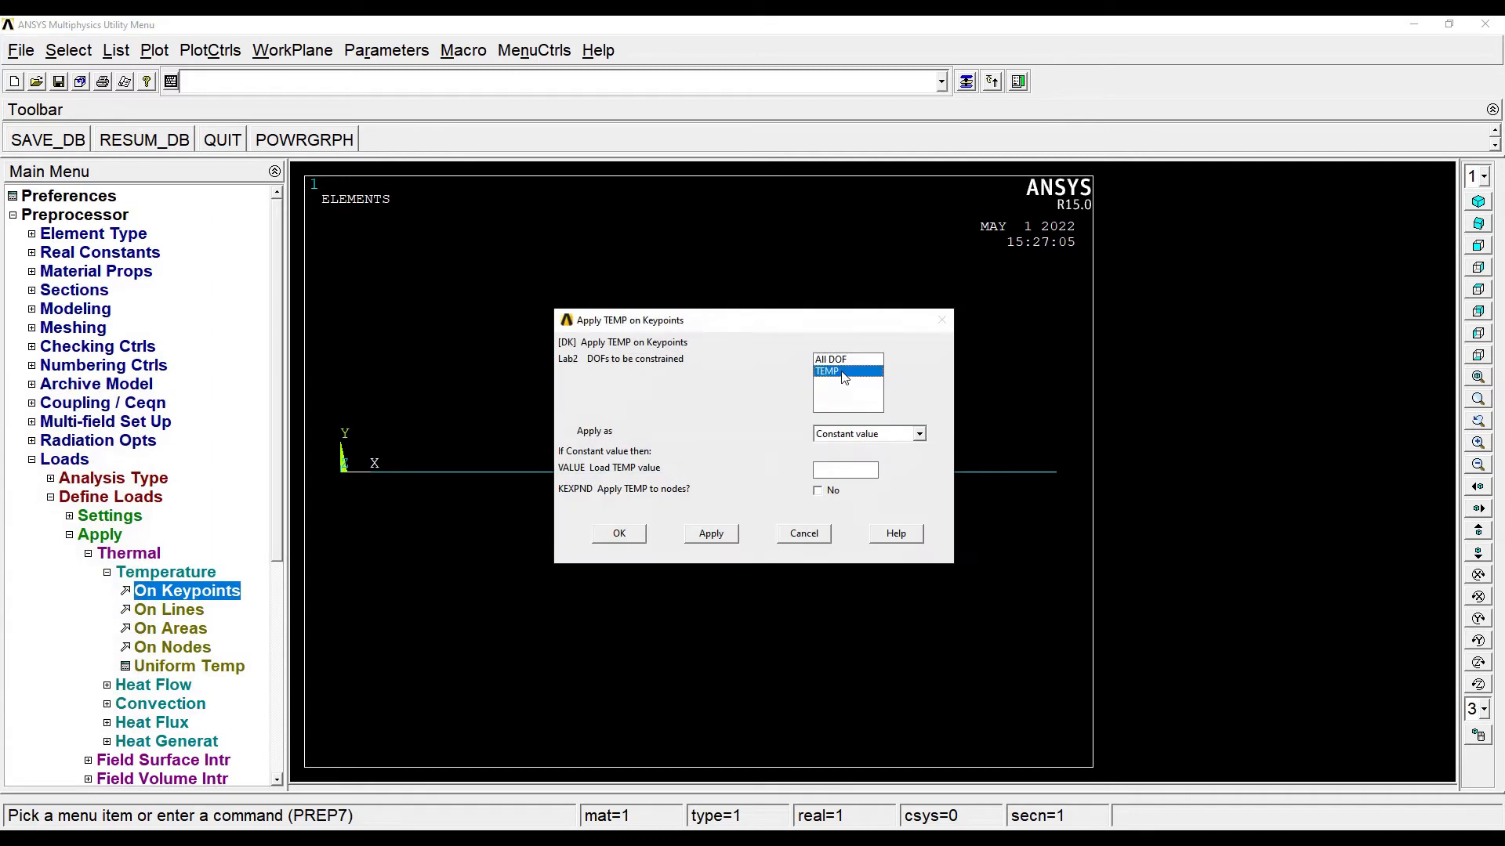
type("60")
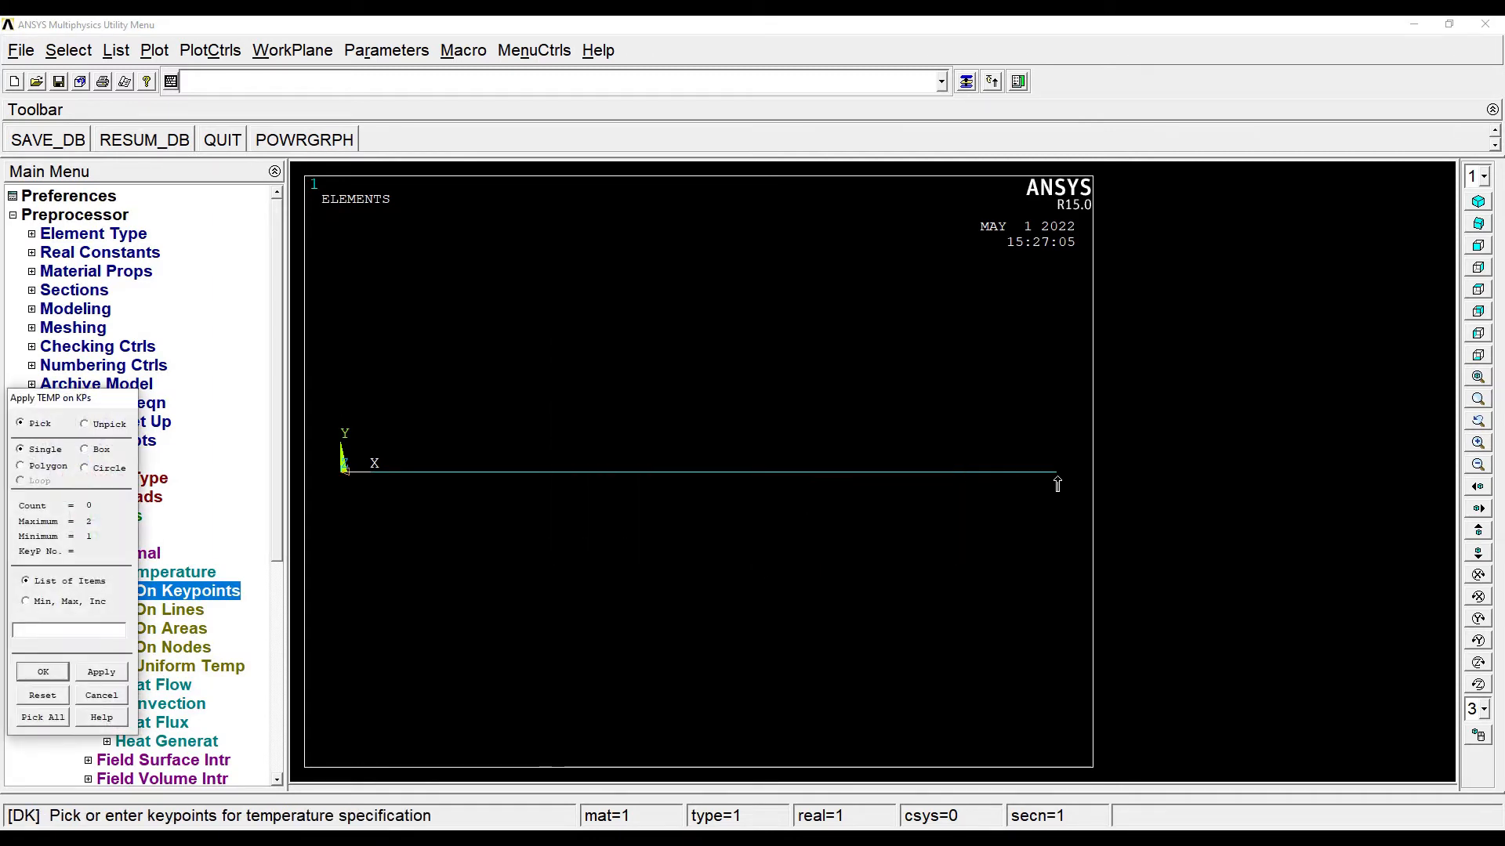
- Enter a temperature of 35 for the far-end keypoint 2
left_click(43, 671)
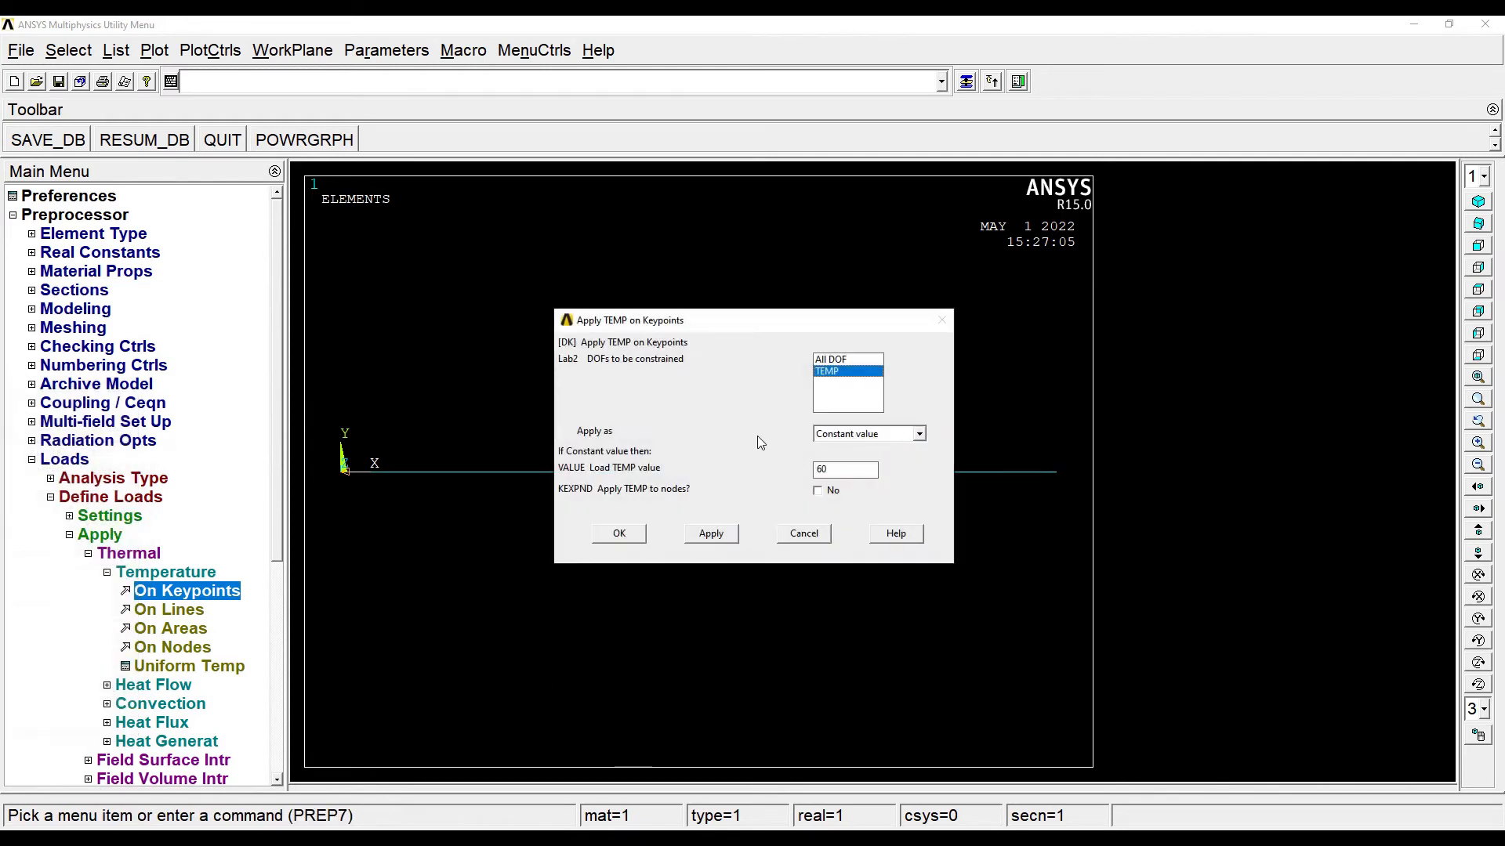
triple_click(844, 469)
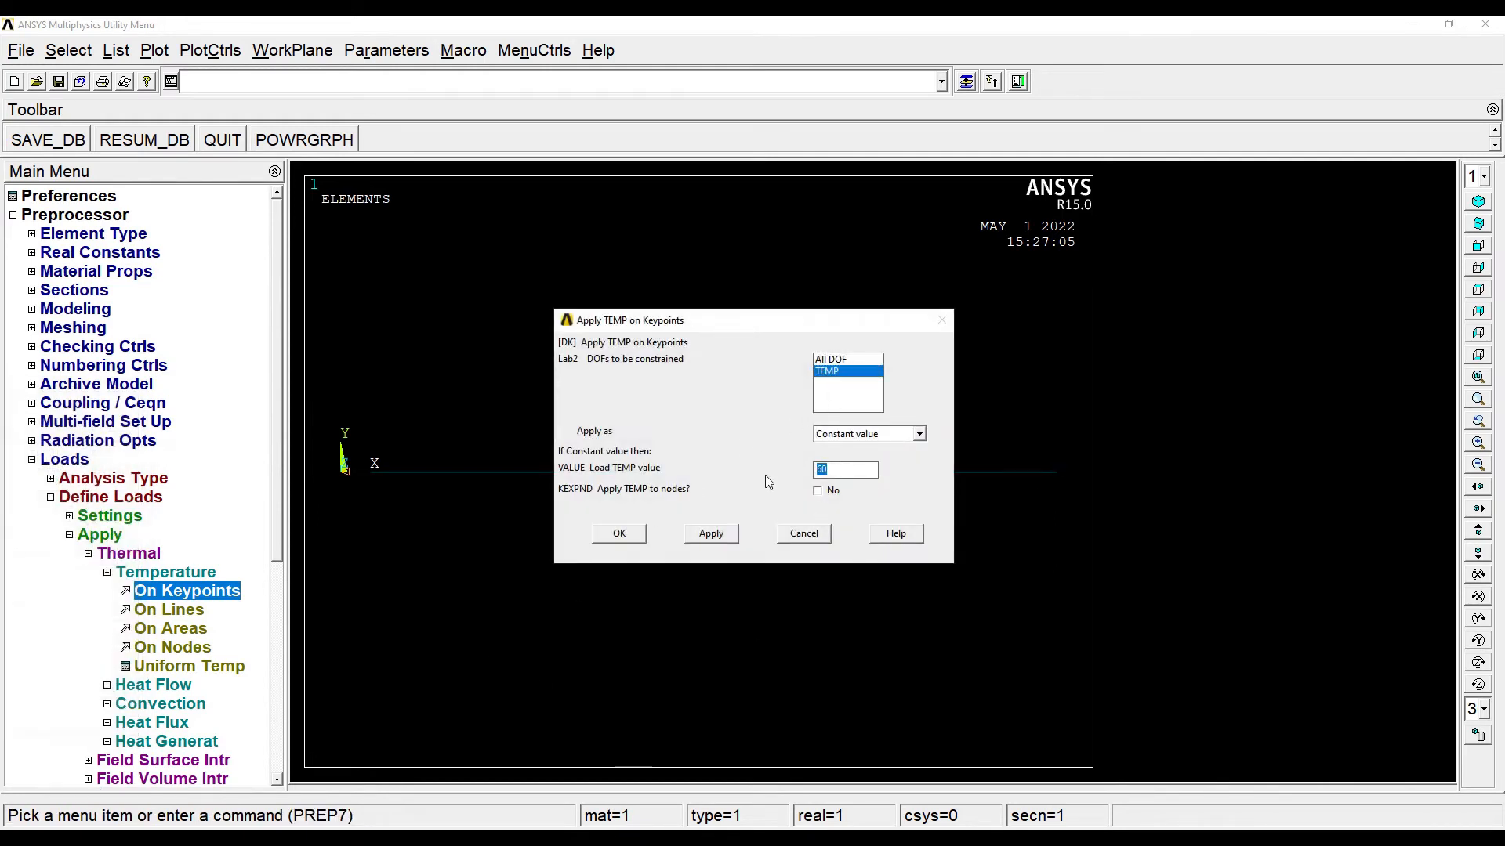
type("35")
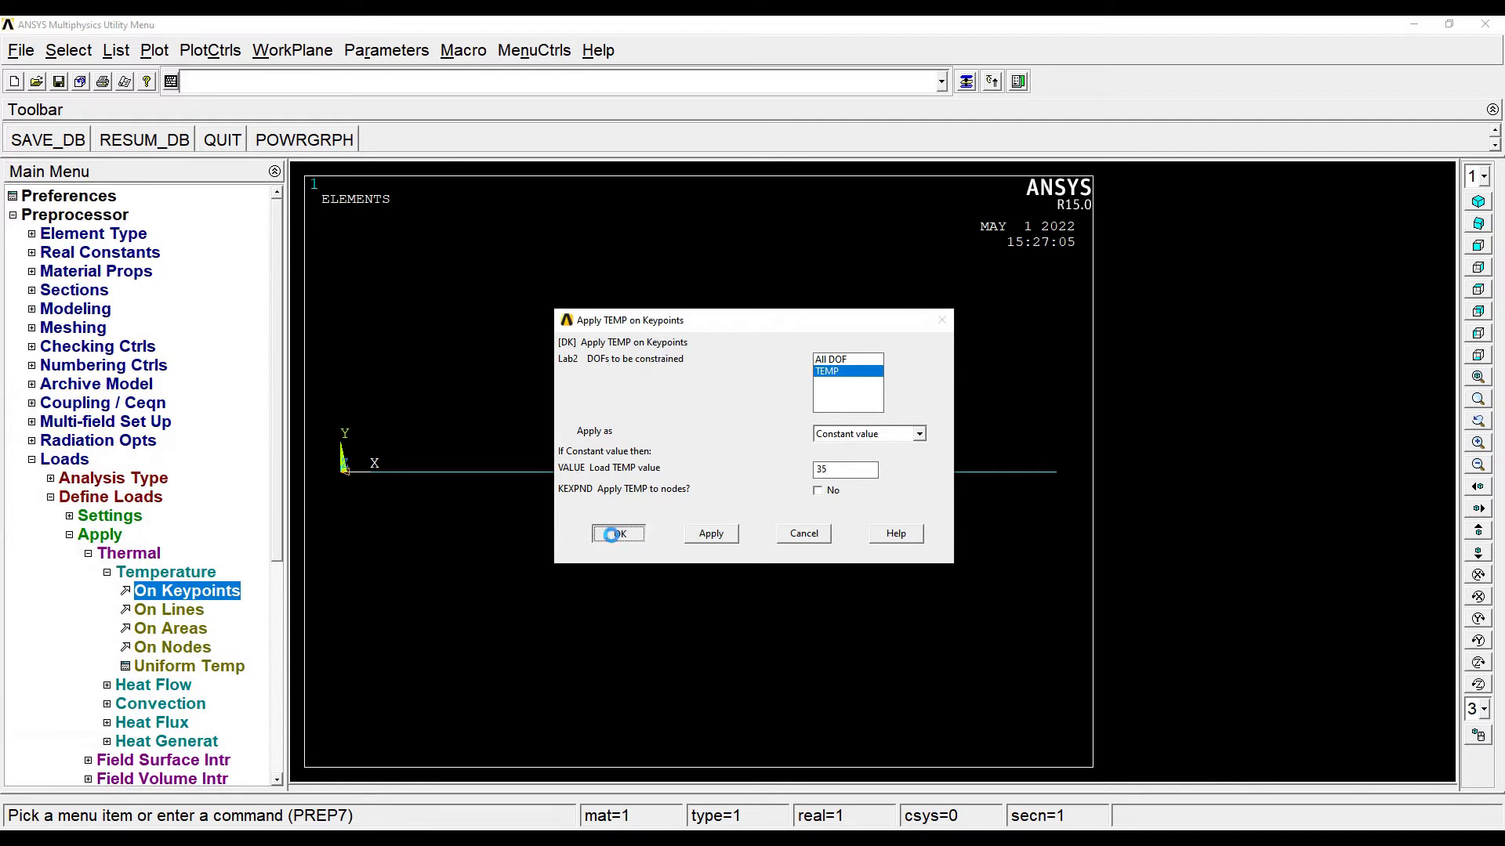
- Apply the 35 load and turn on element shape display so the wall shows as a solid slab
left_click(208, 51)
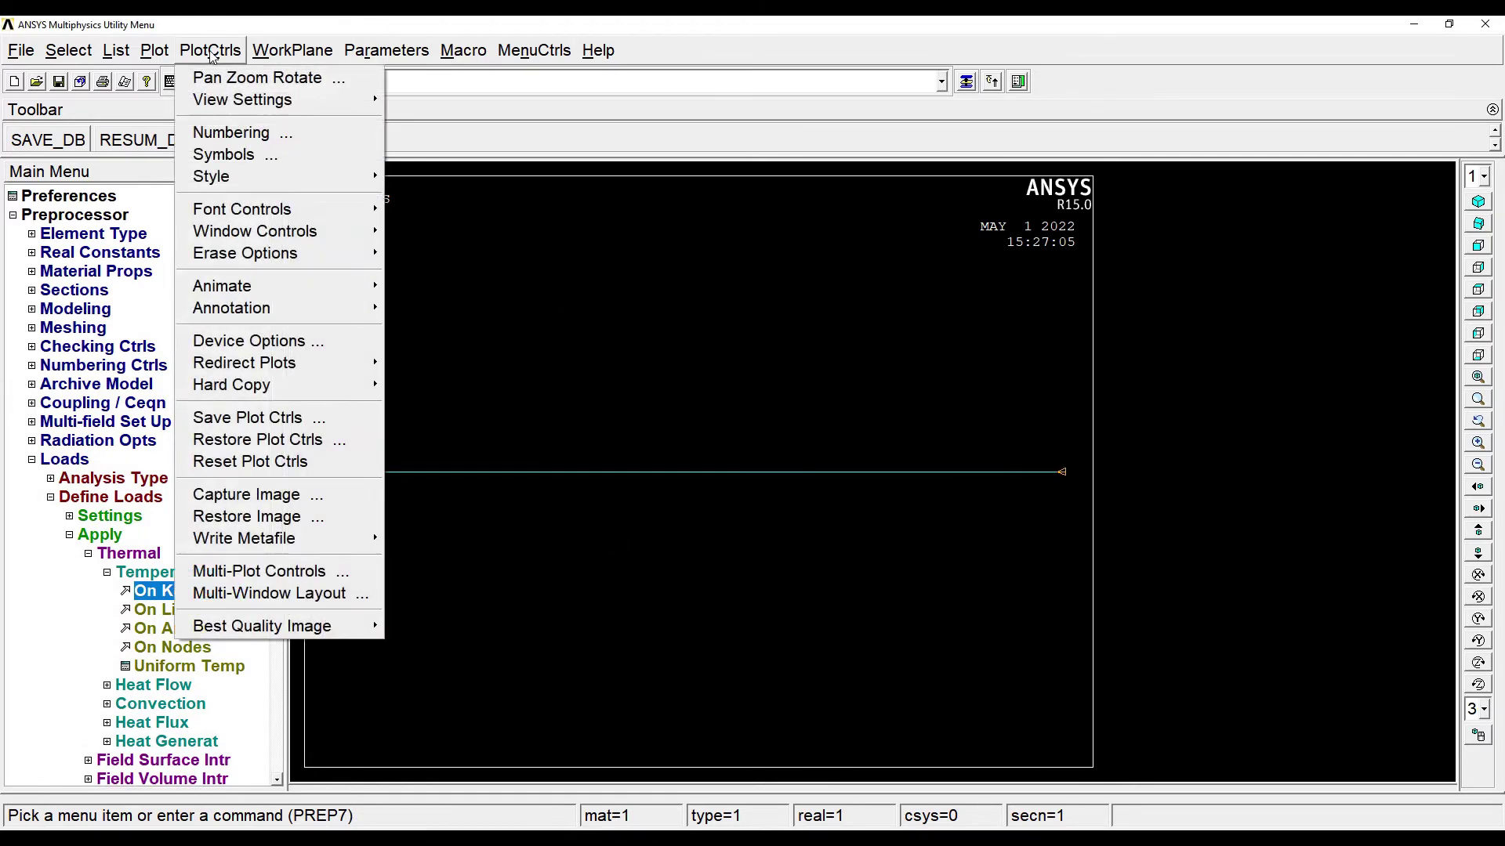
mouse_move(211, 177)
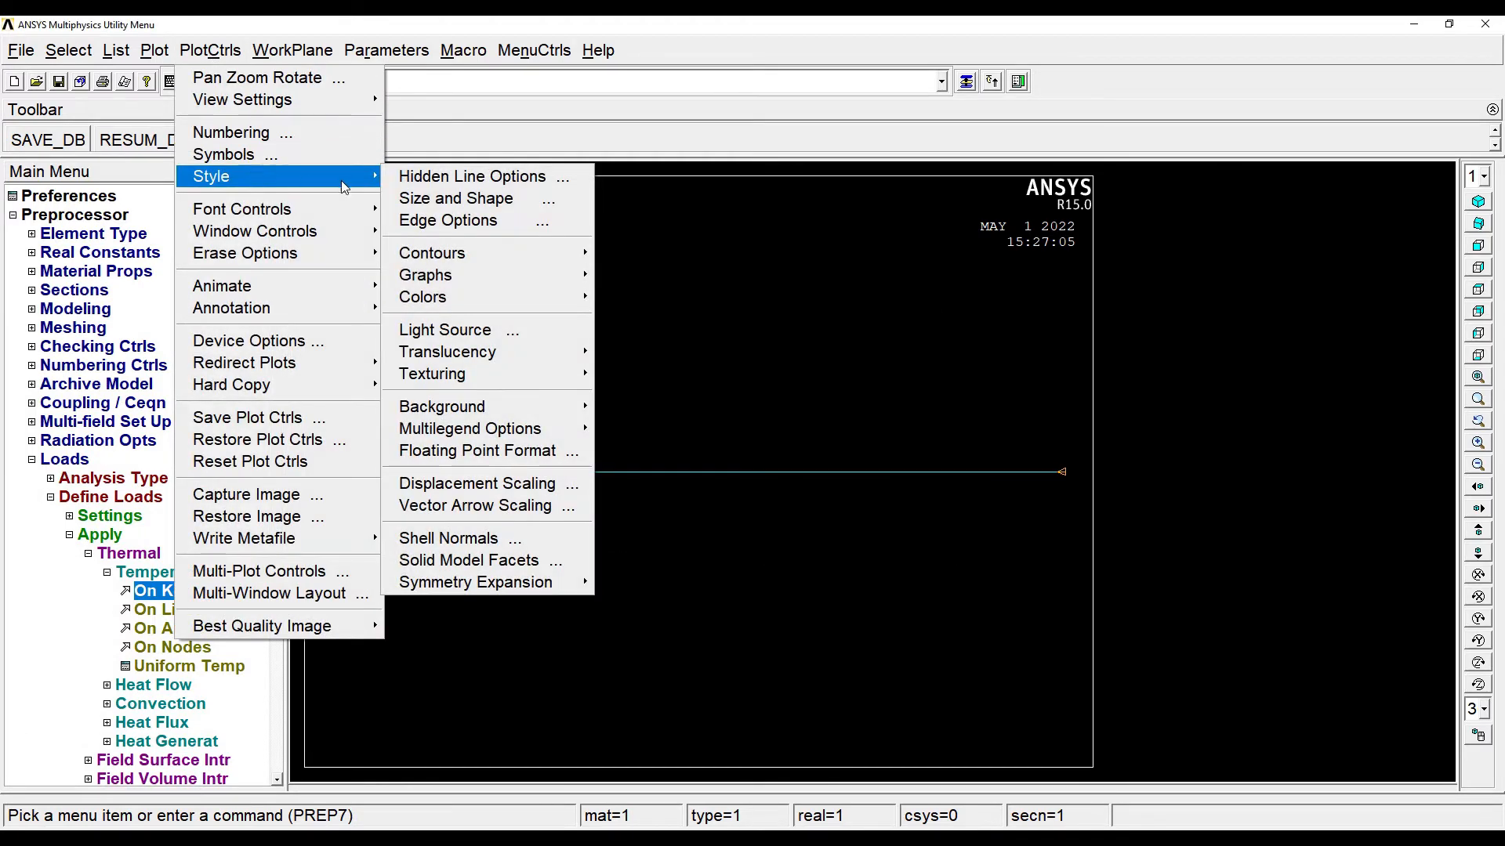
left_click(455, 198)
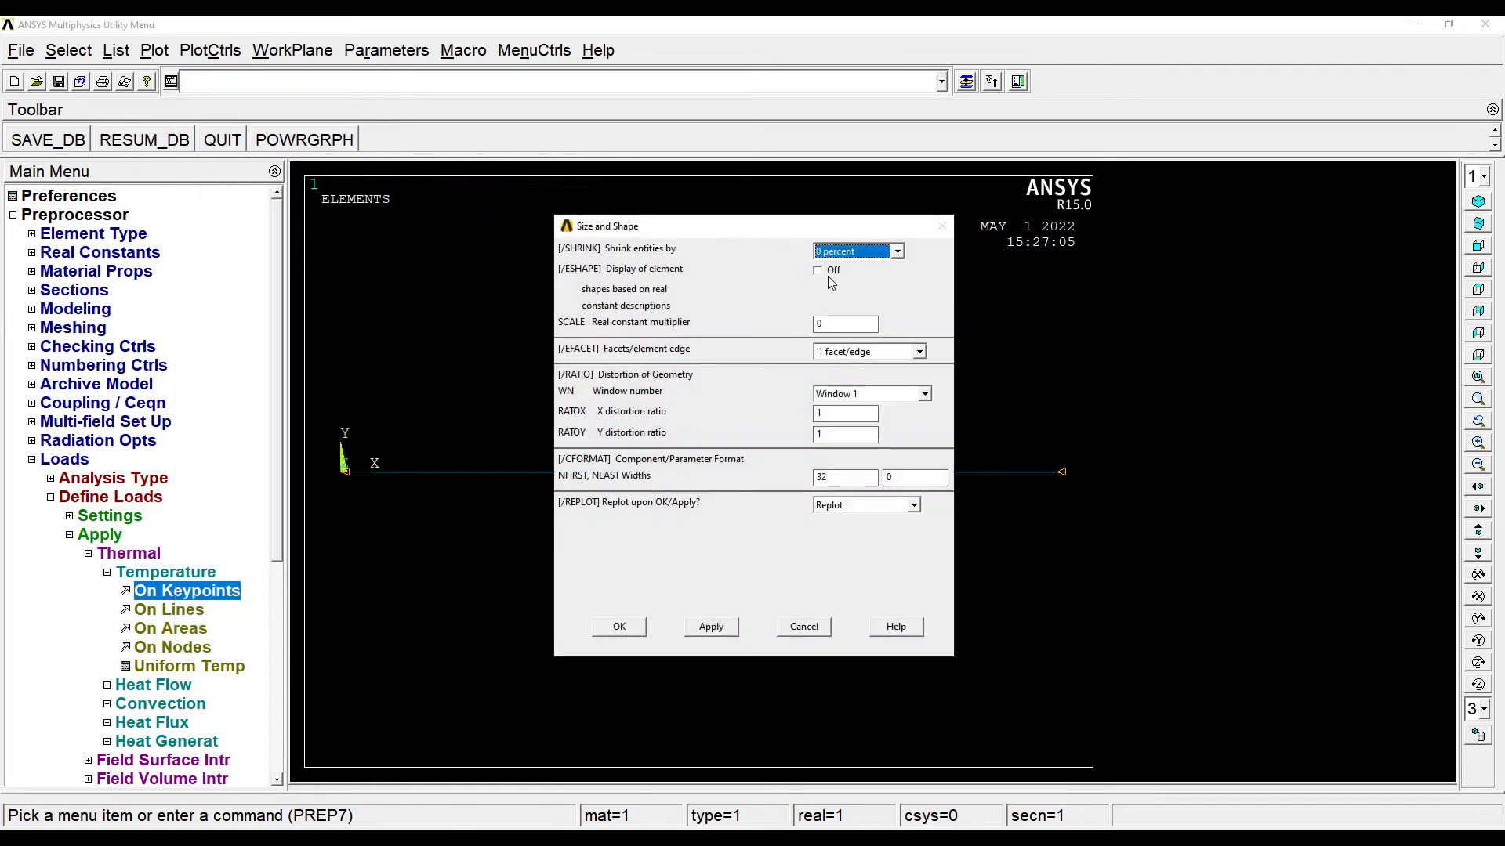
mouse_move(843, 273)
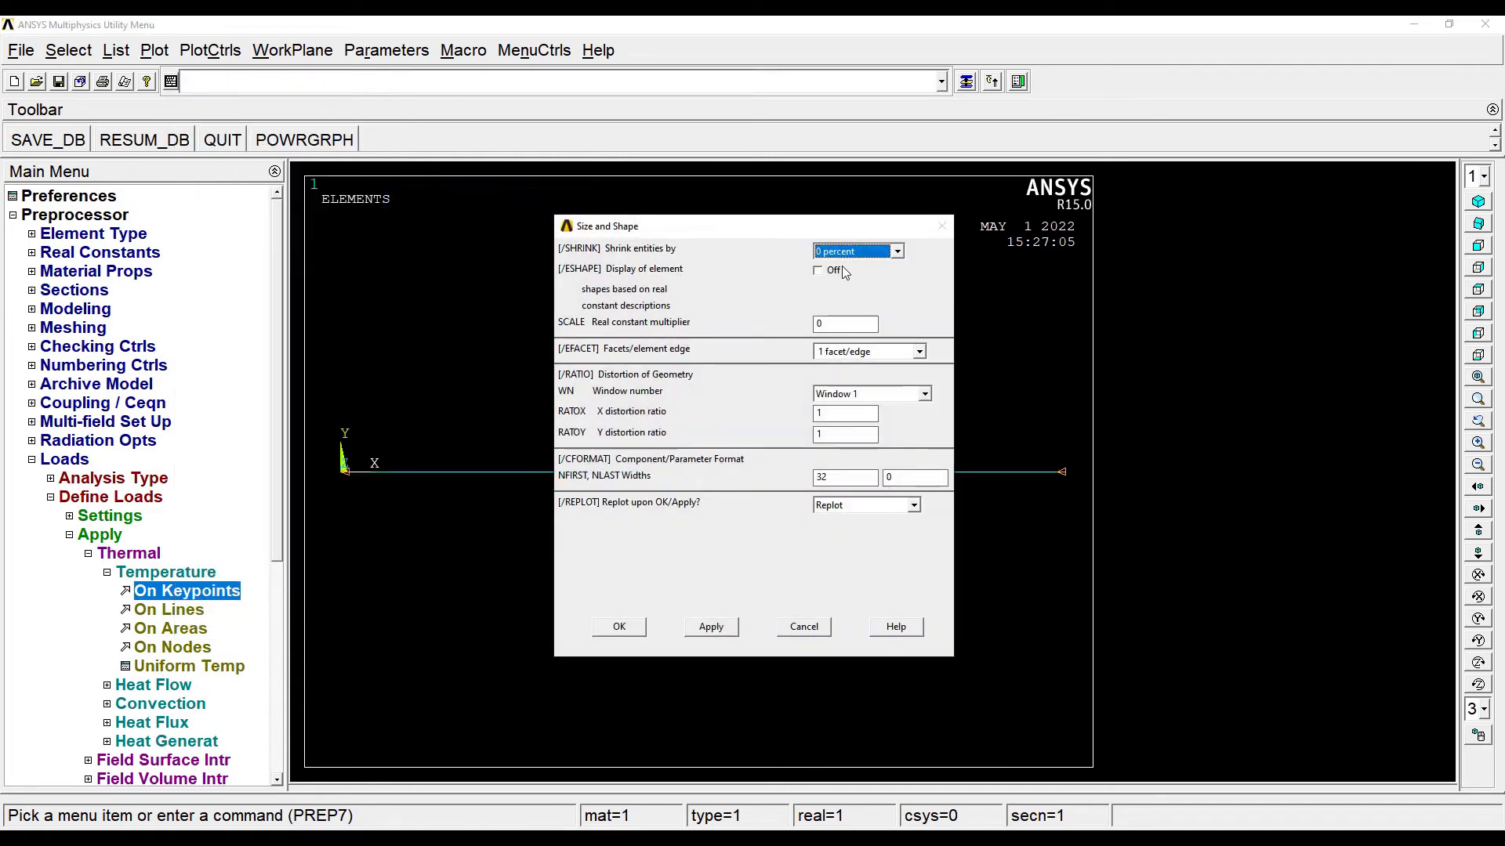
left_click(817, 270)
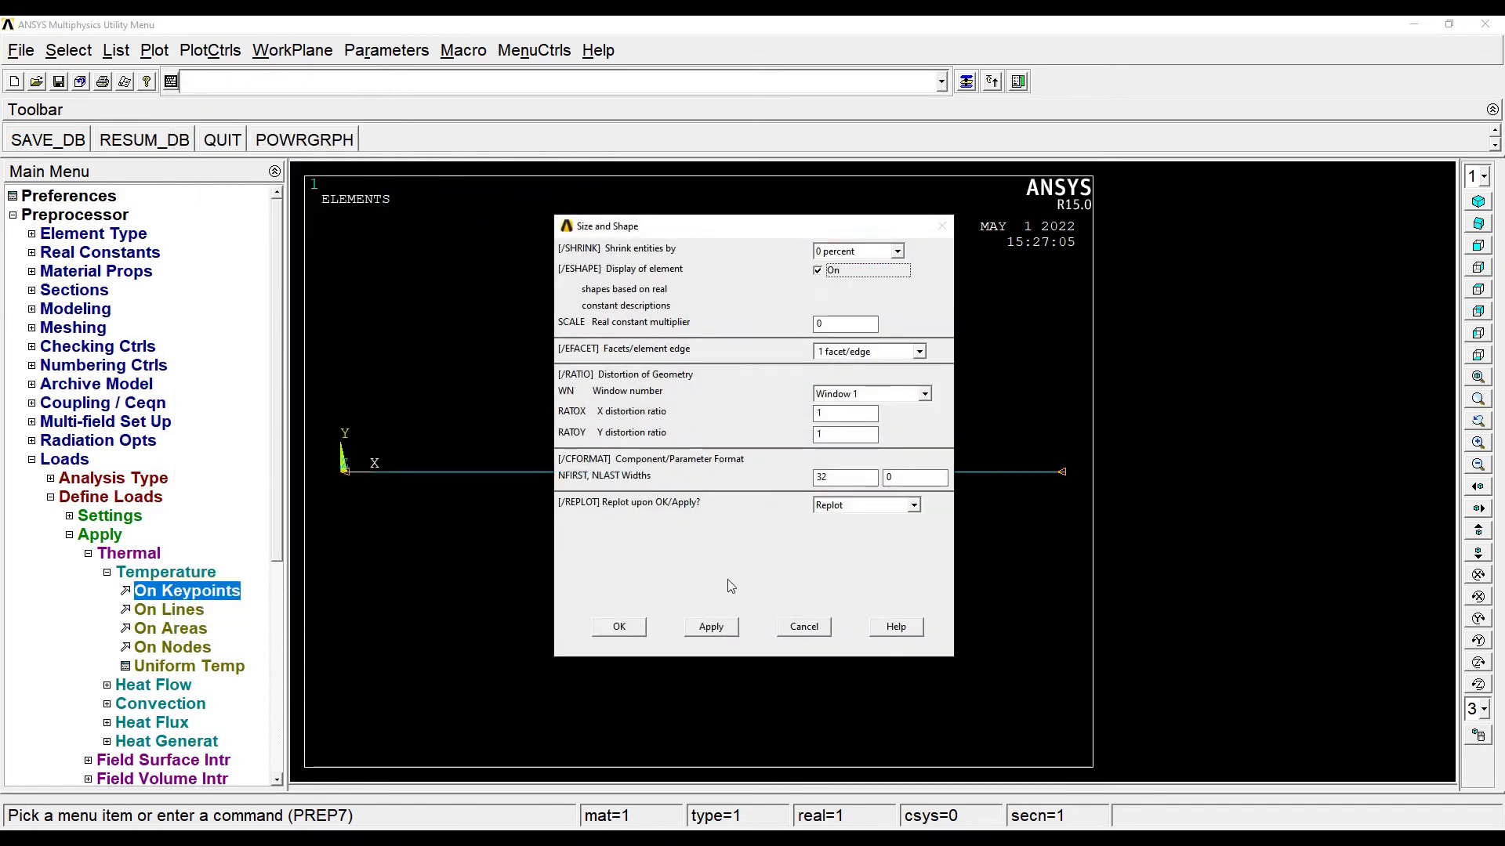
left_click(617, 625)
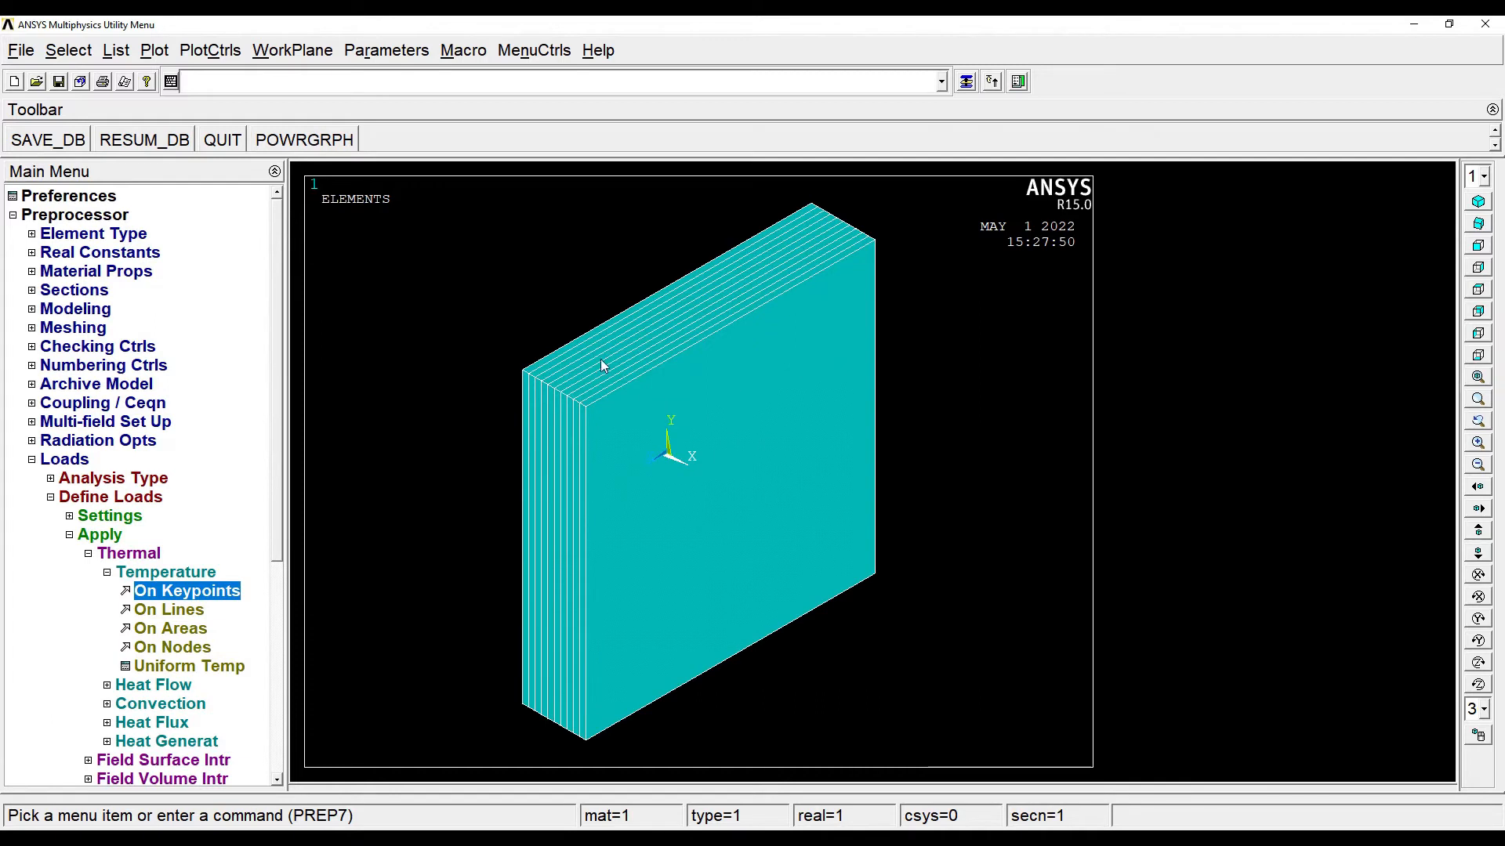
mouse_move(38, 584)
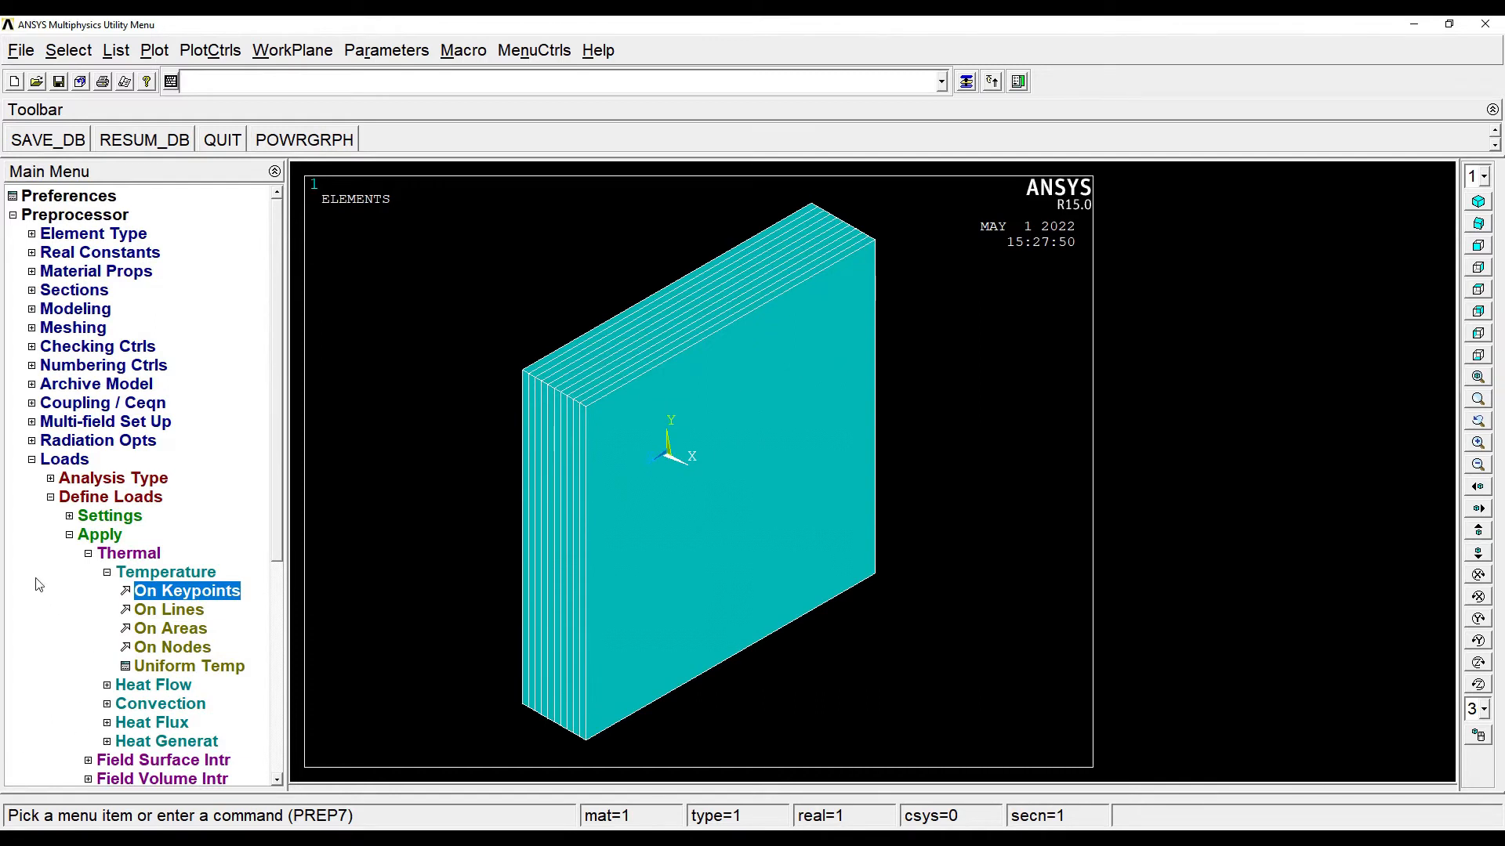
- Solve the current load step and dismiss the 'Solution is done' note and /STATUS window
left_click(64, 459)
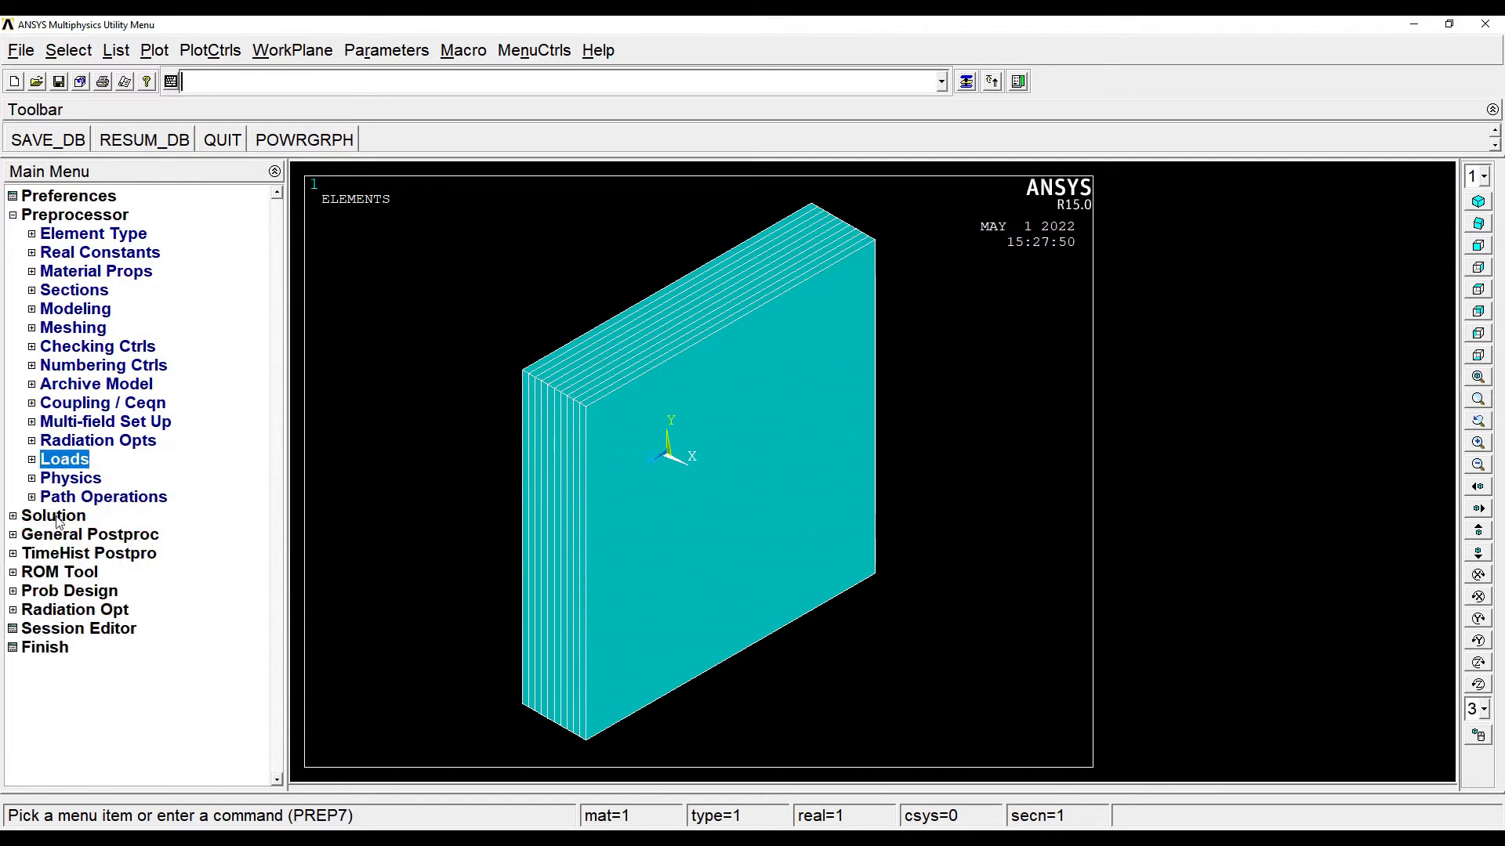
left_click(53, 516)
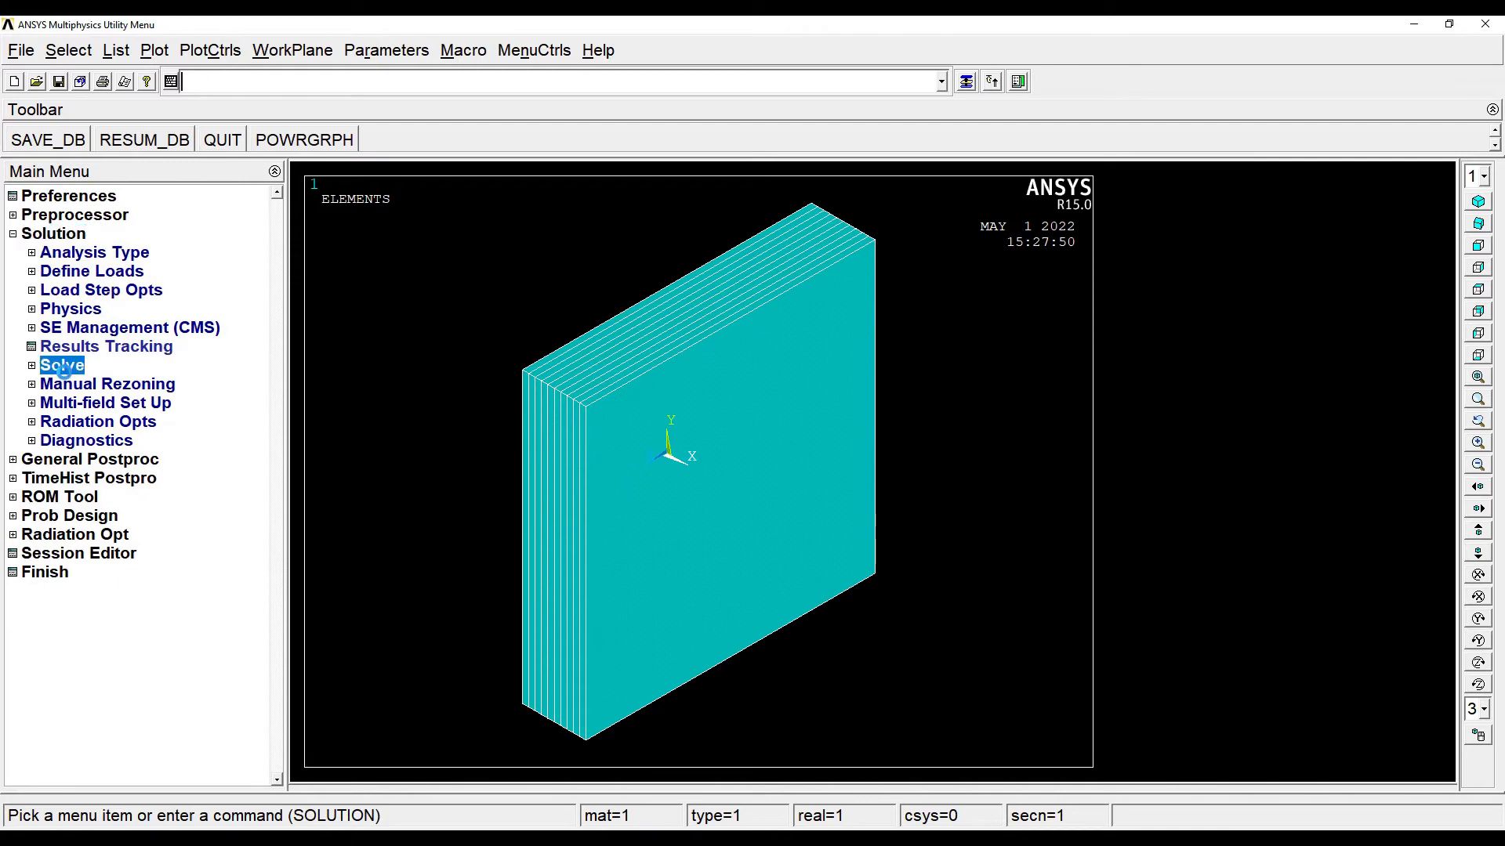
left_click(61, 365)
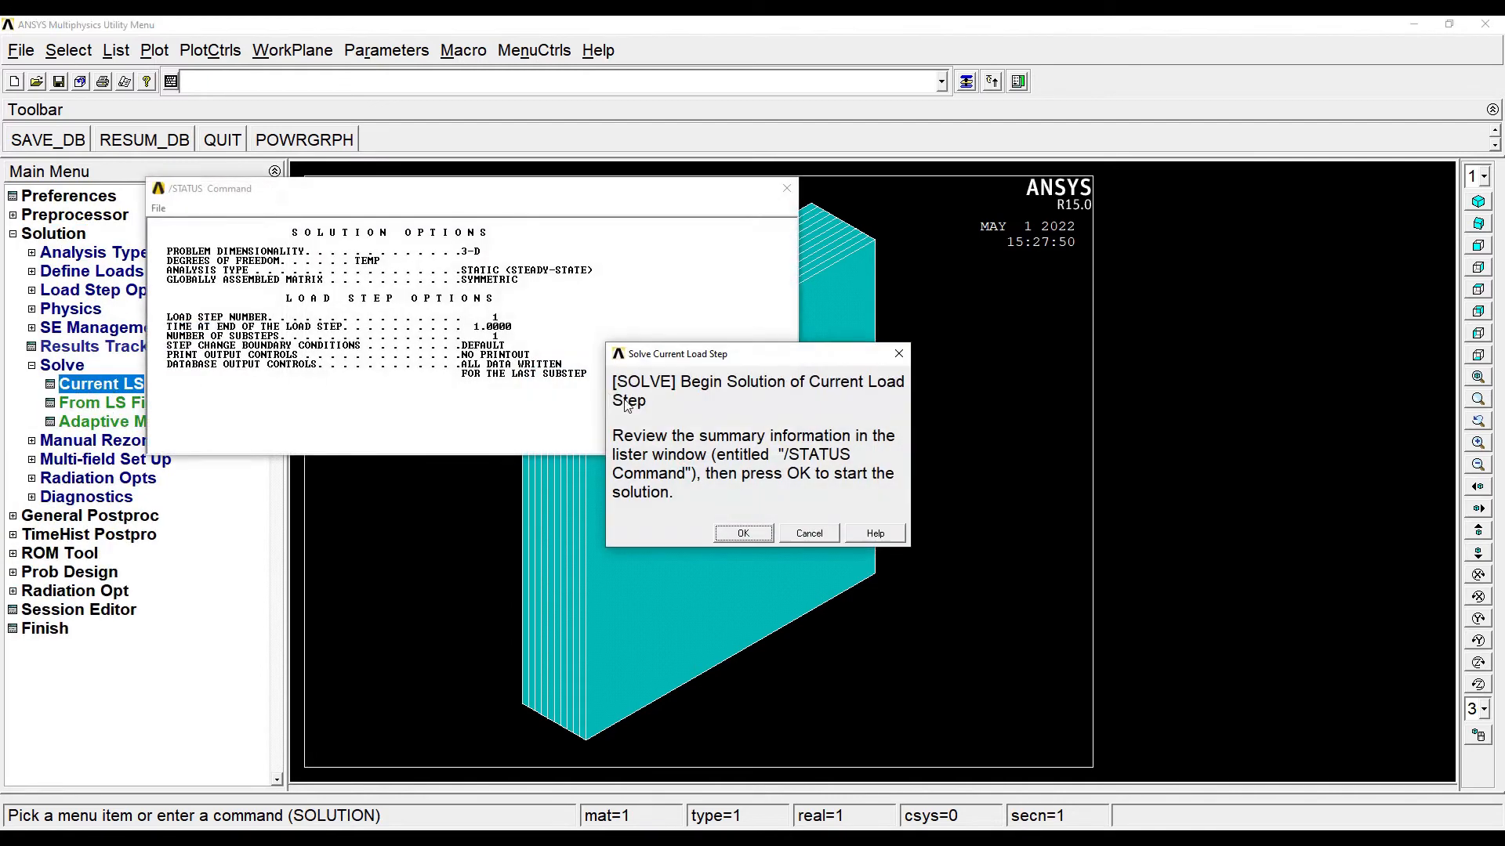
left_click(741, 533)
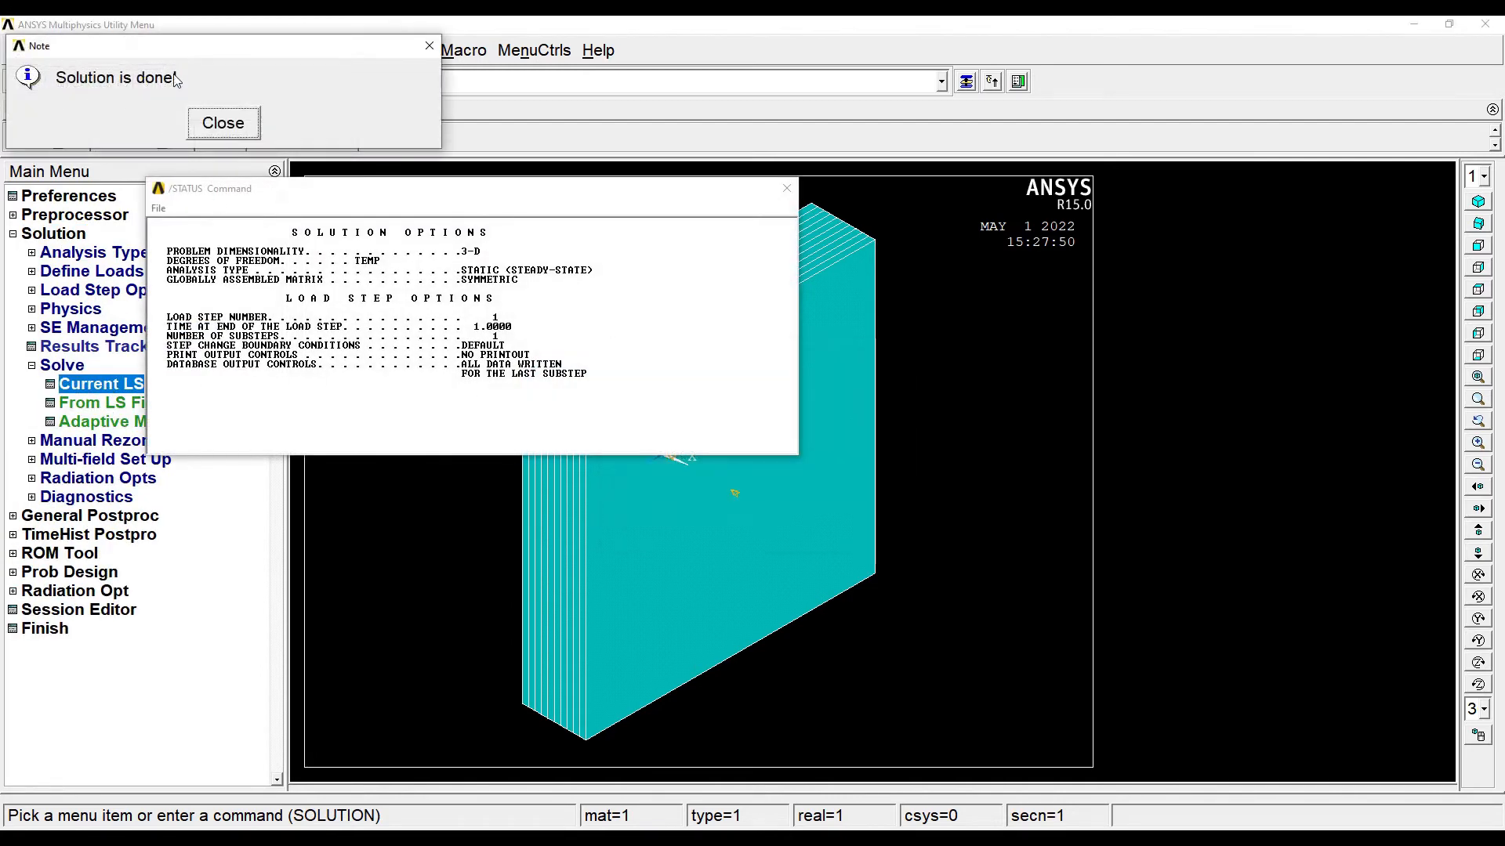
left_click(223, 123)
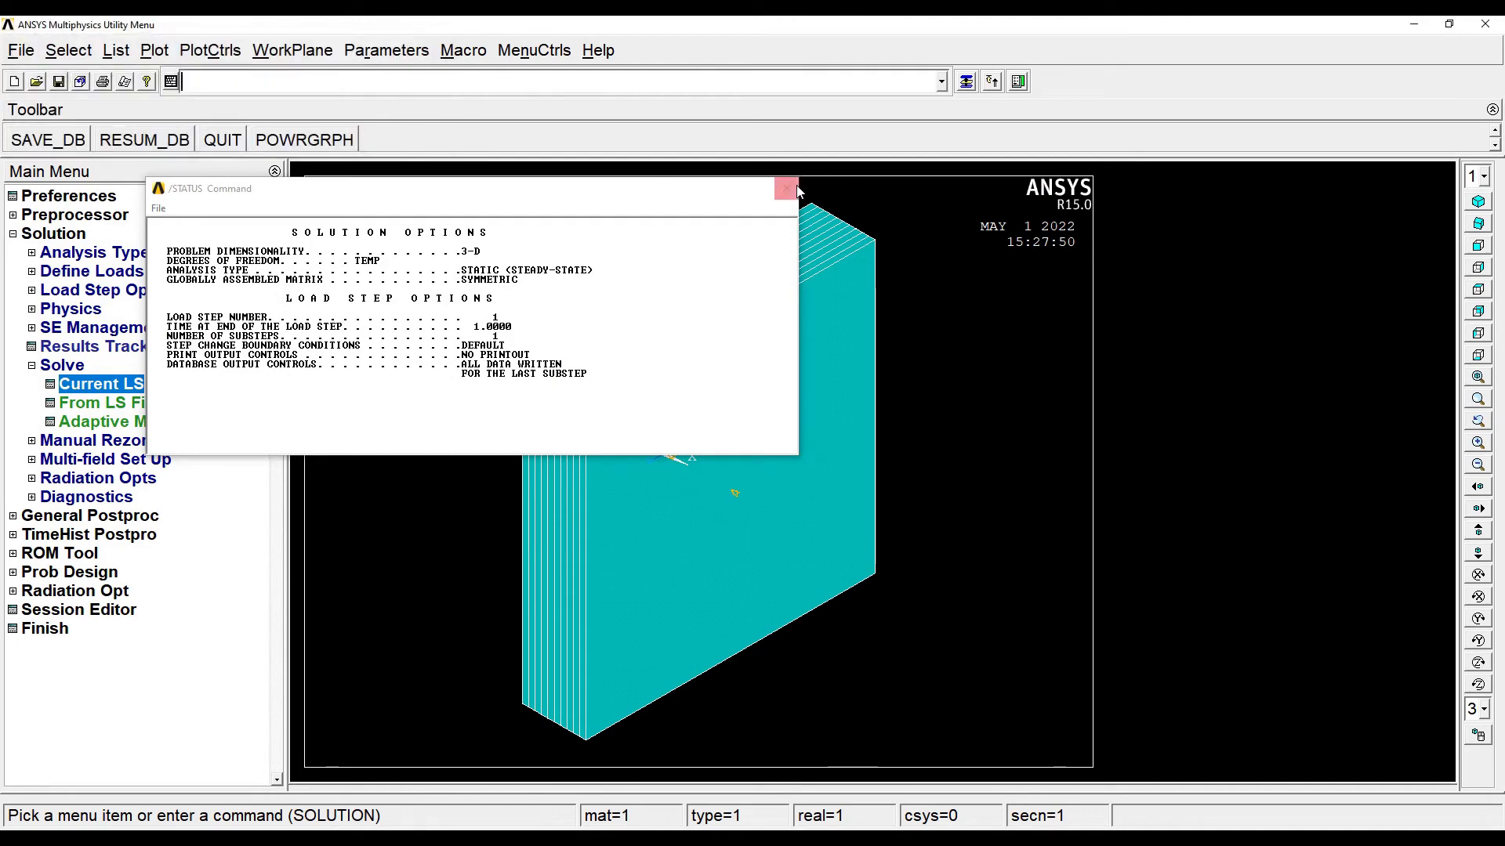
left_click(787, 188)
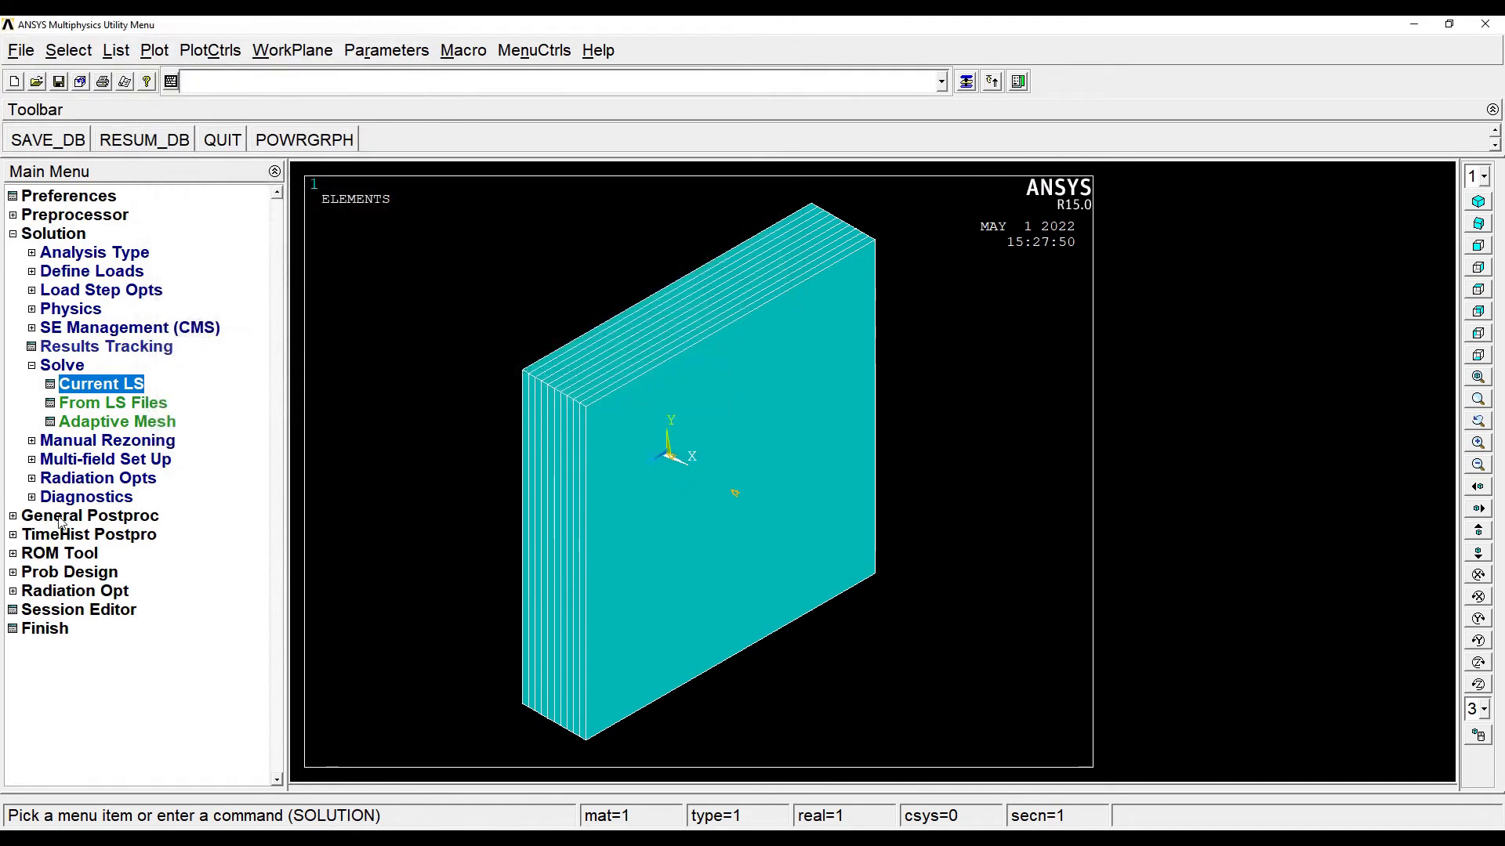
- Plot the nodal temperature contour from DOF Solution, grading 35 to 60 across the slab
left_click(89, 516)
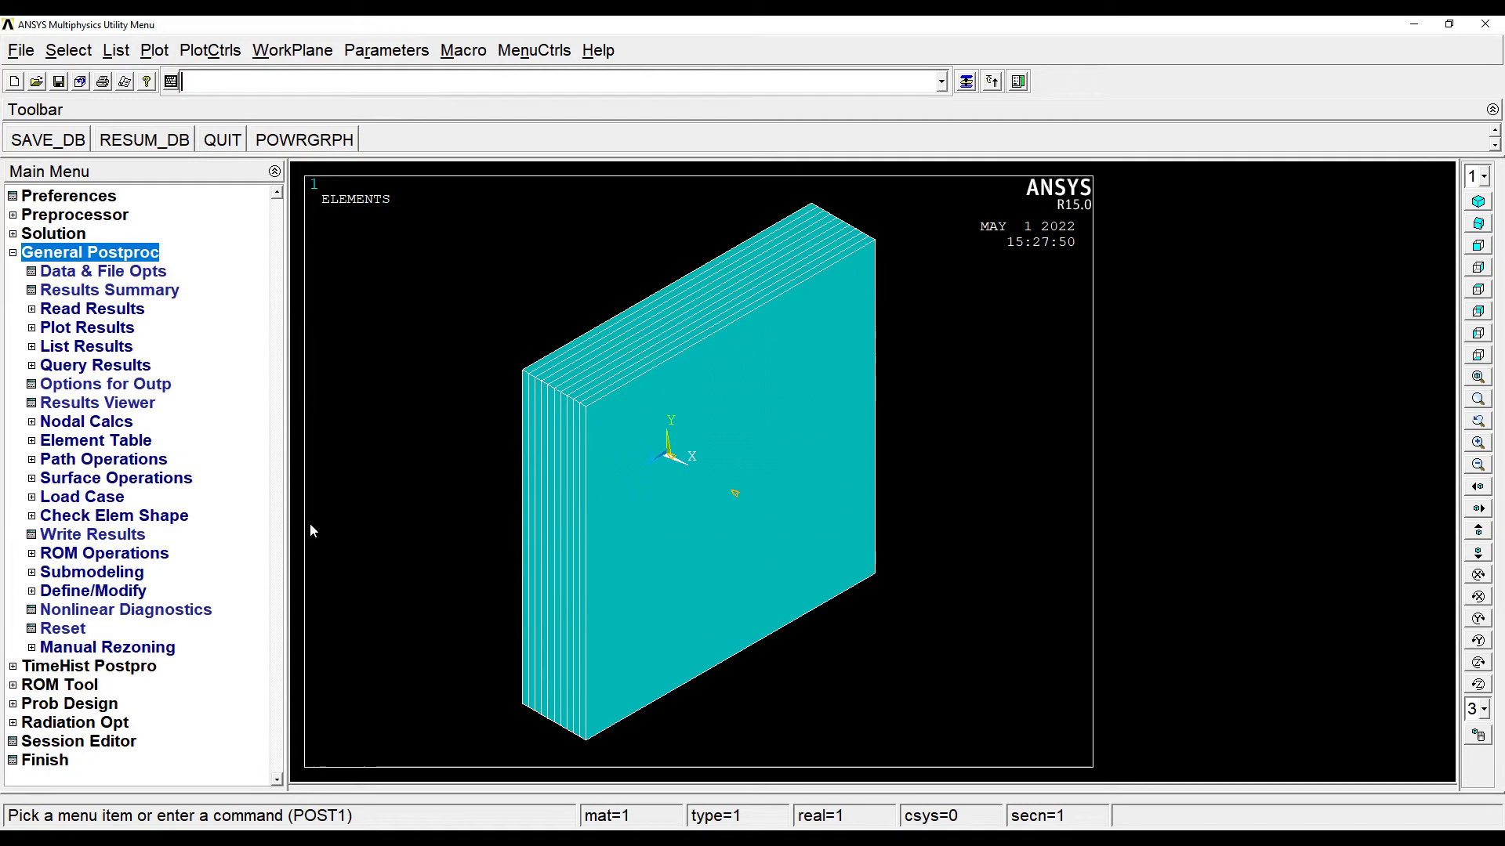
mouse_move(91, 340)
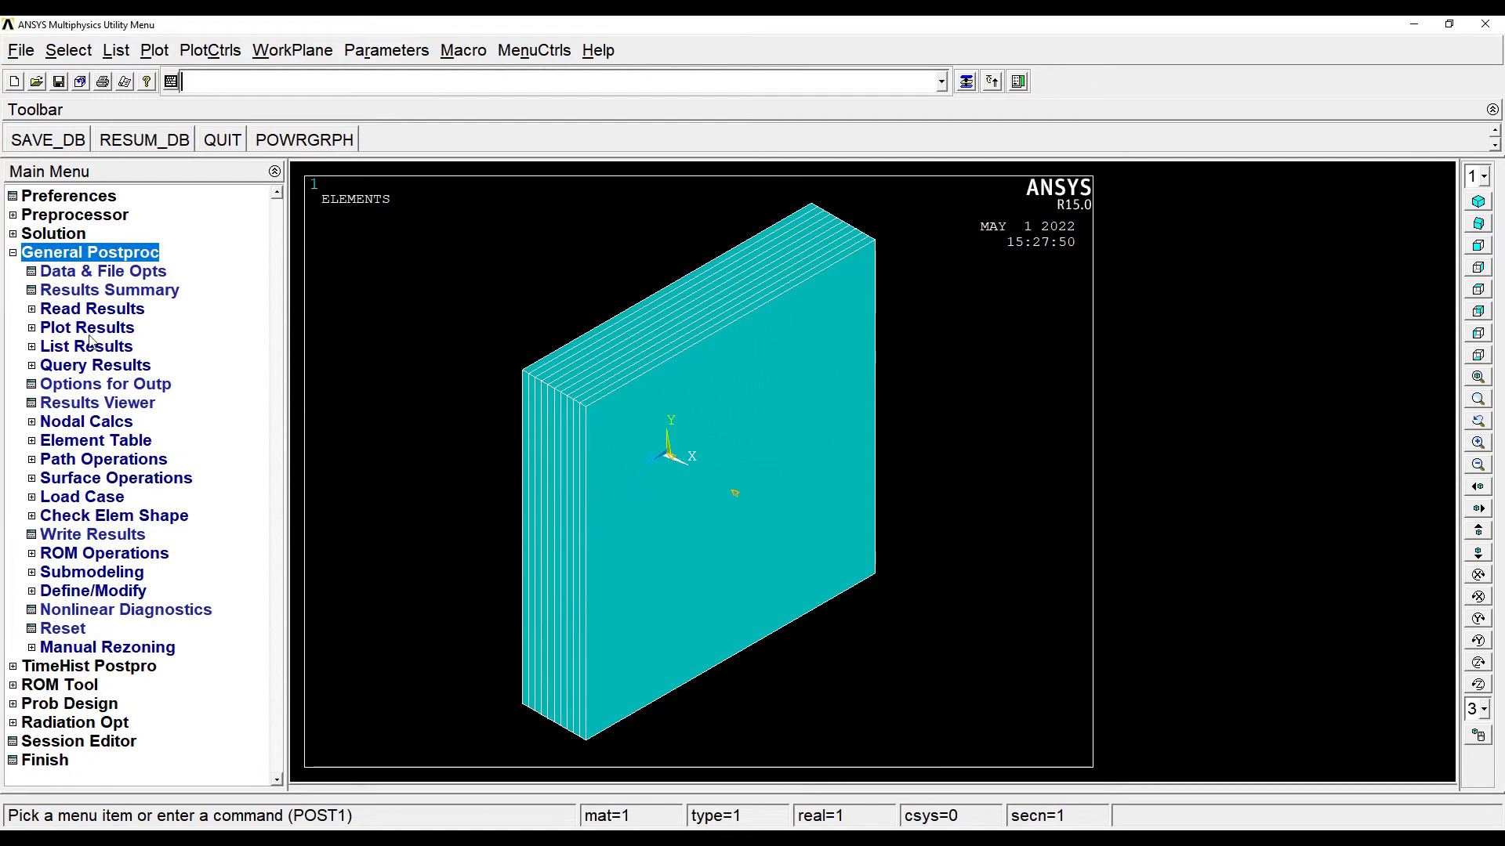
left_click(86, 328)
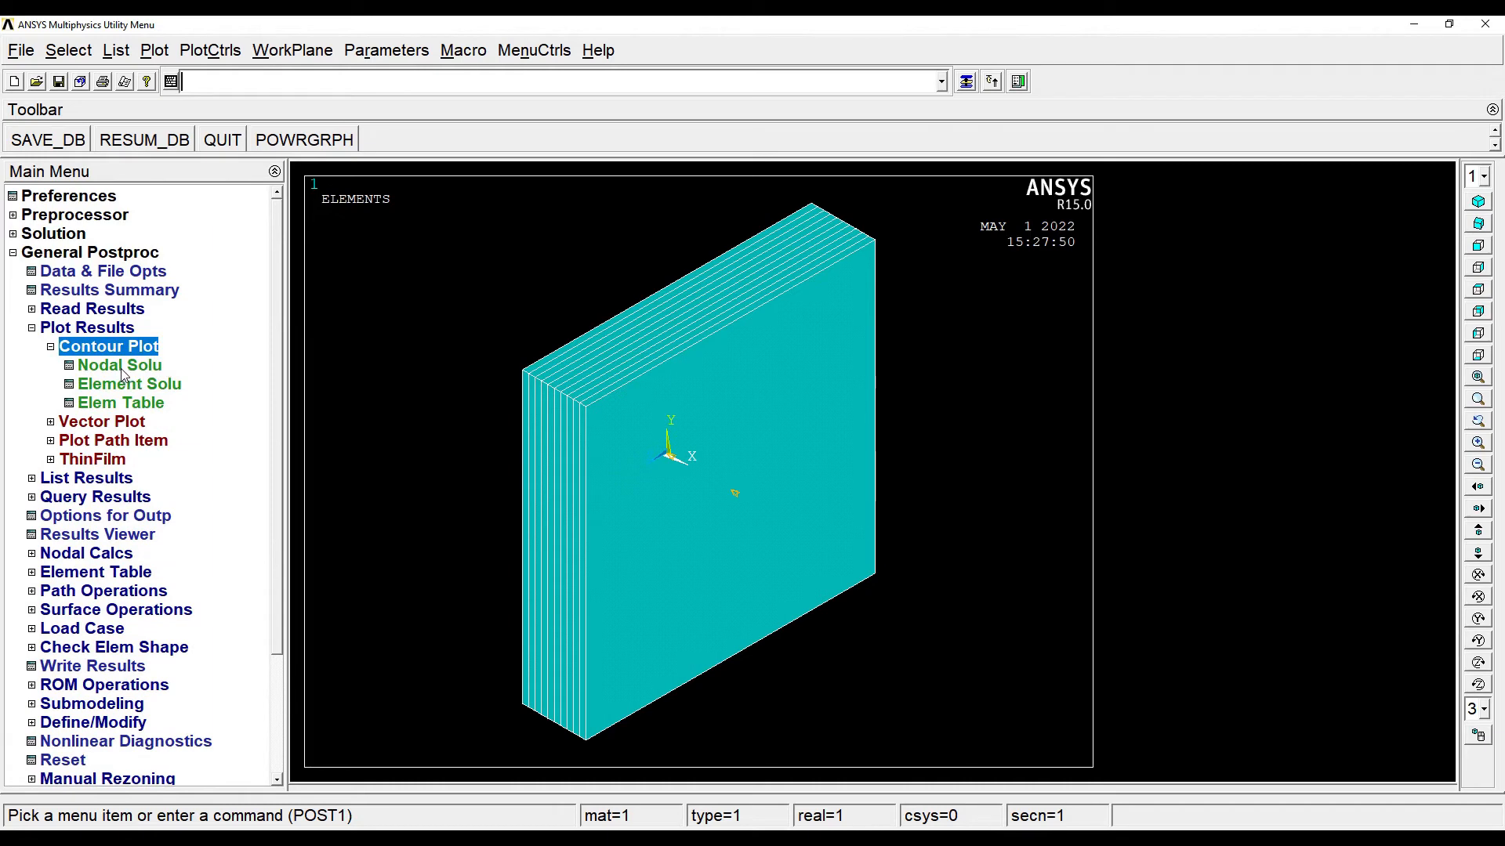
left_click(119, 366)
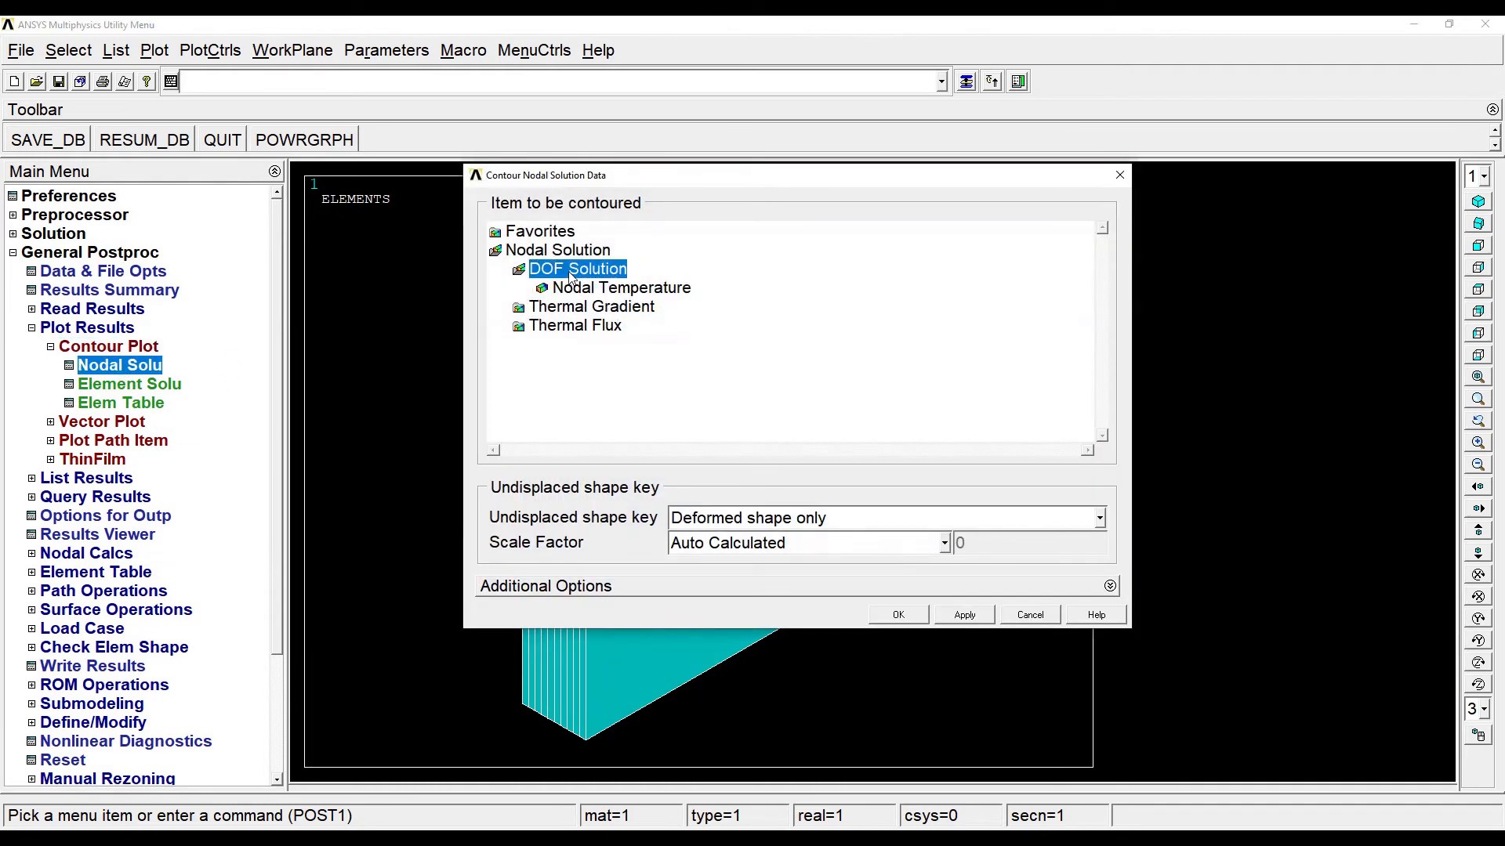
left_click(622, 288)
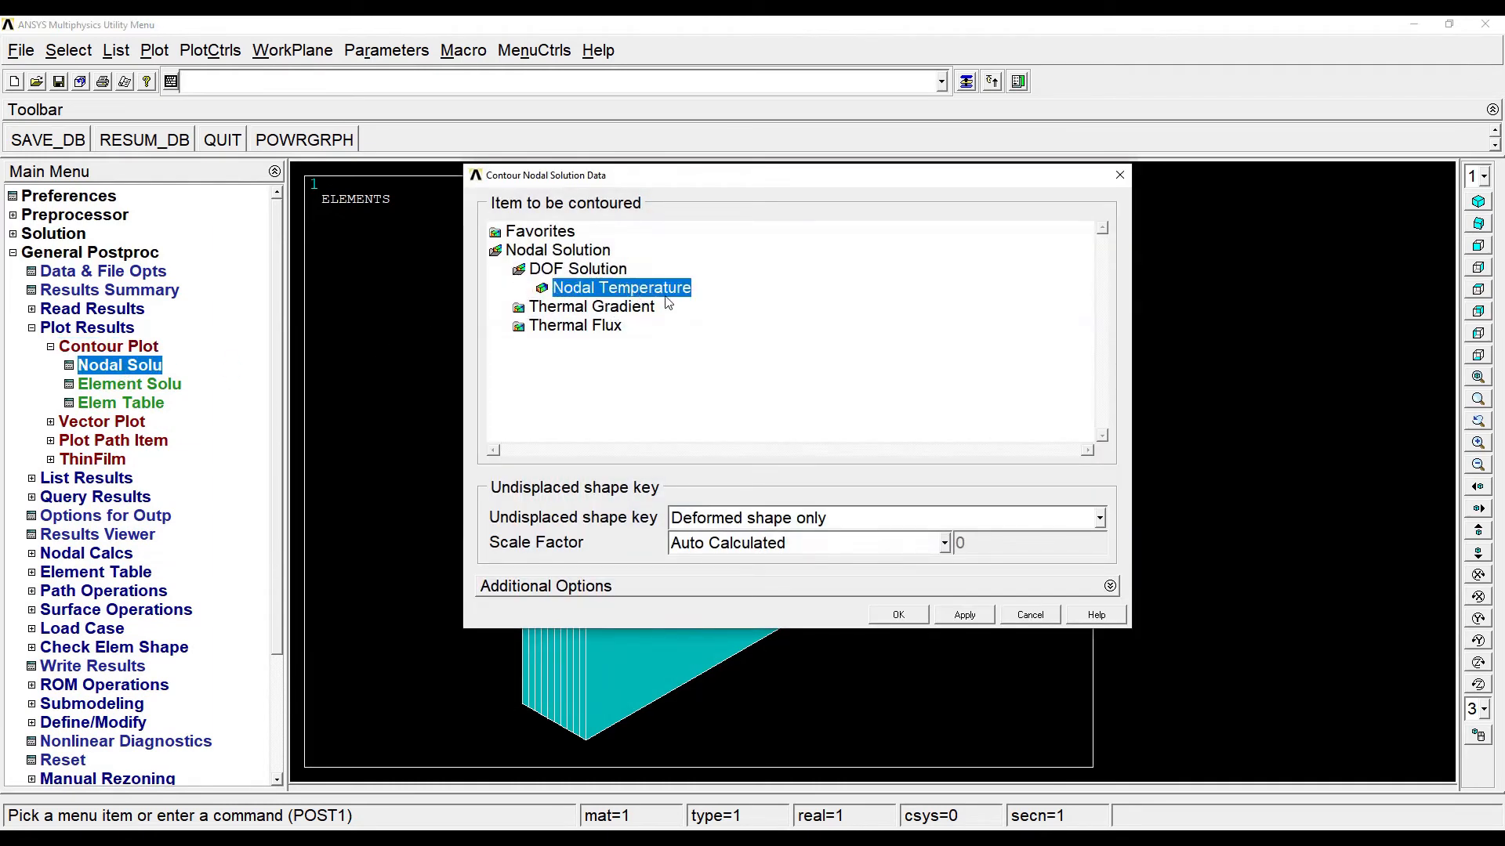
left_click(895, 614)
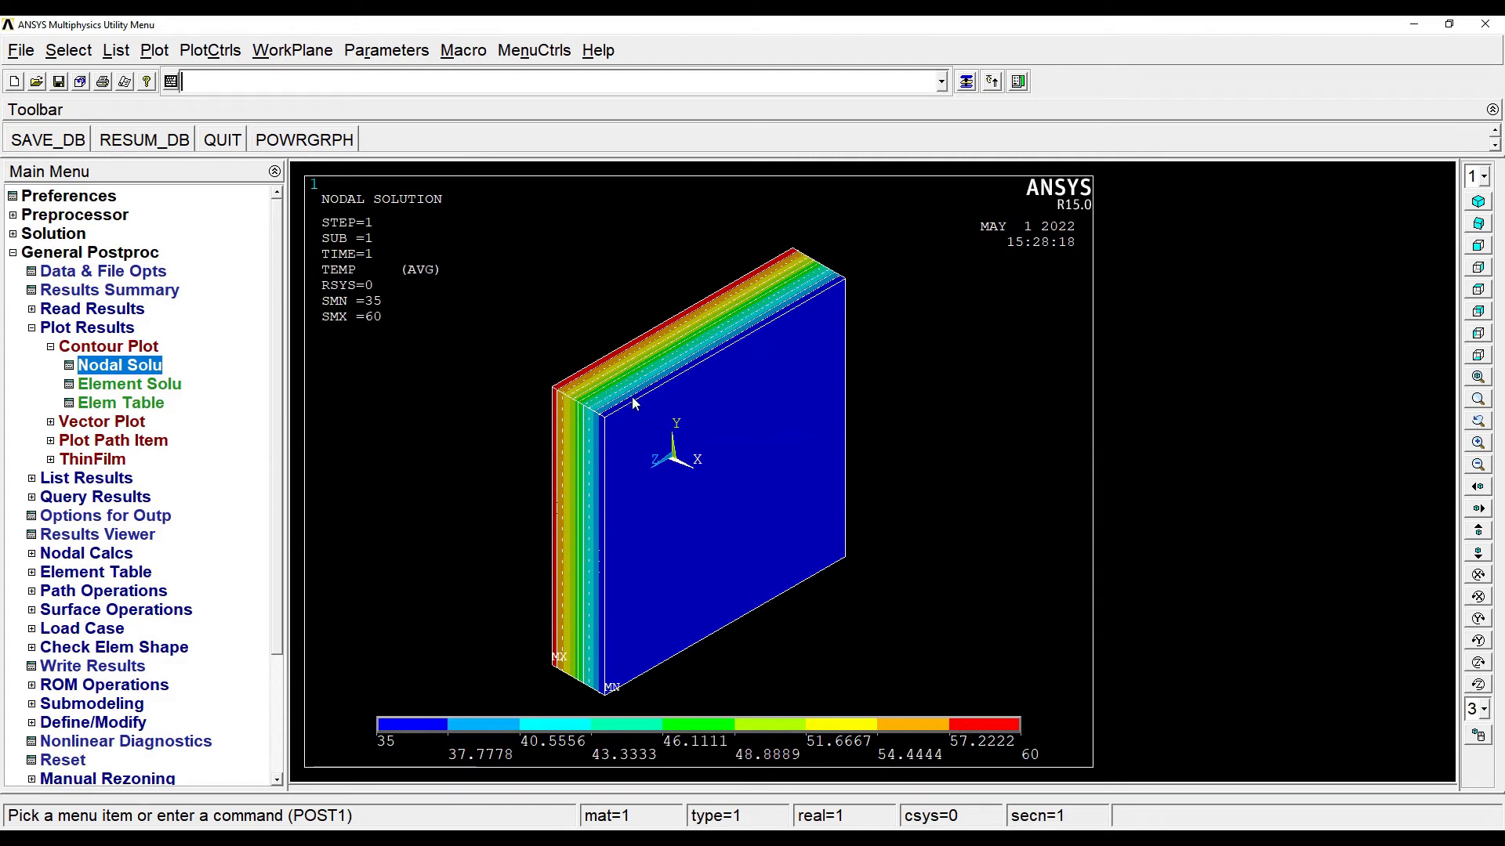
mouse_move(644, 381)
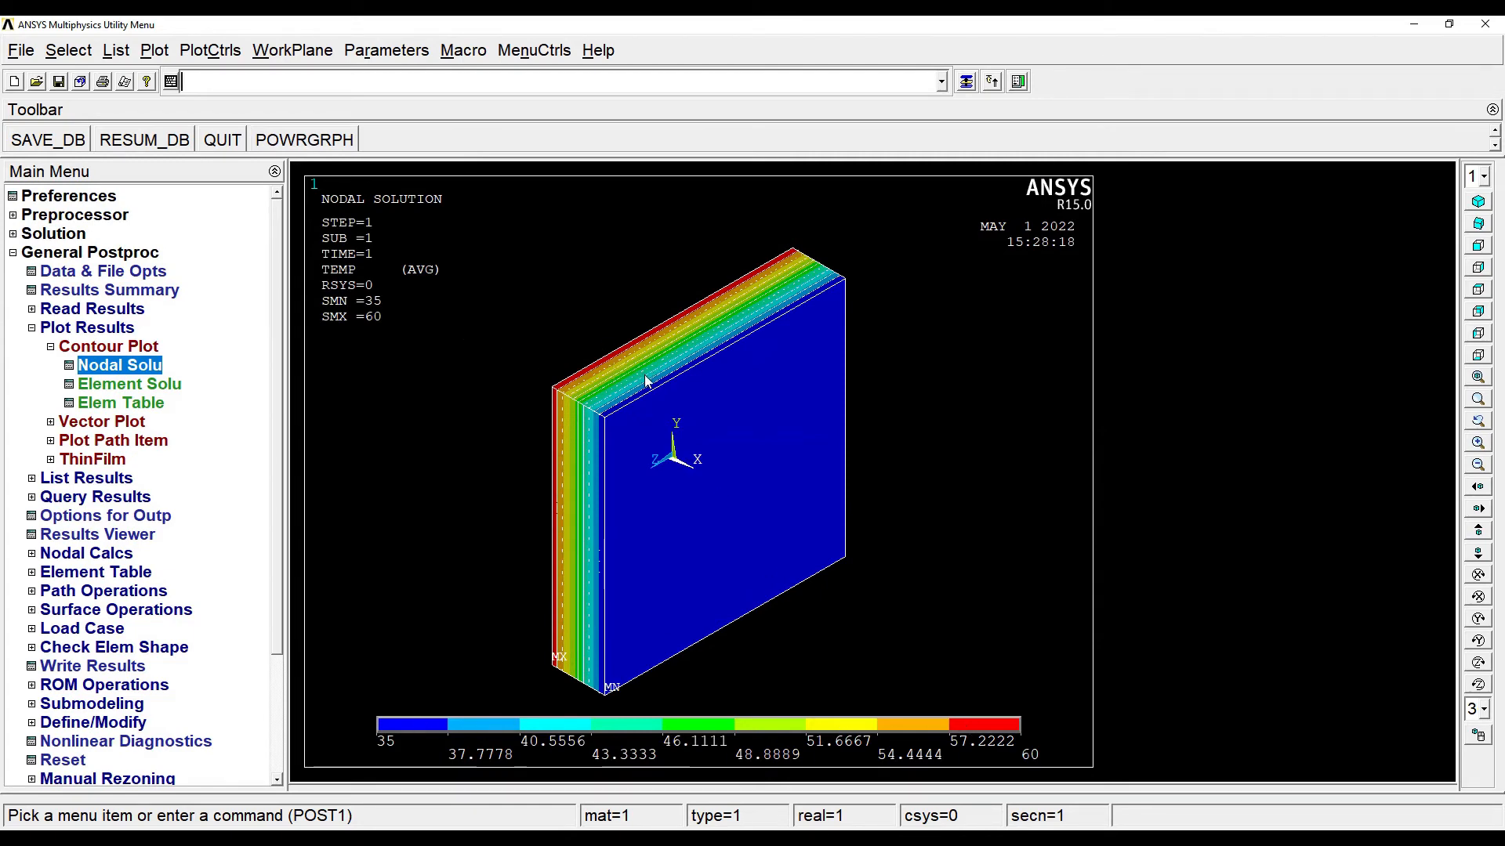
mouse_move(633, 356)
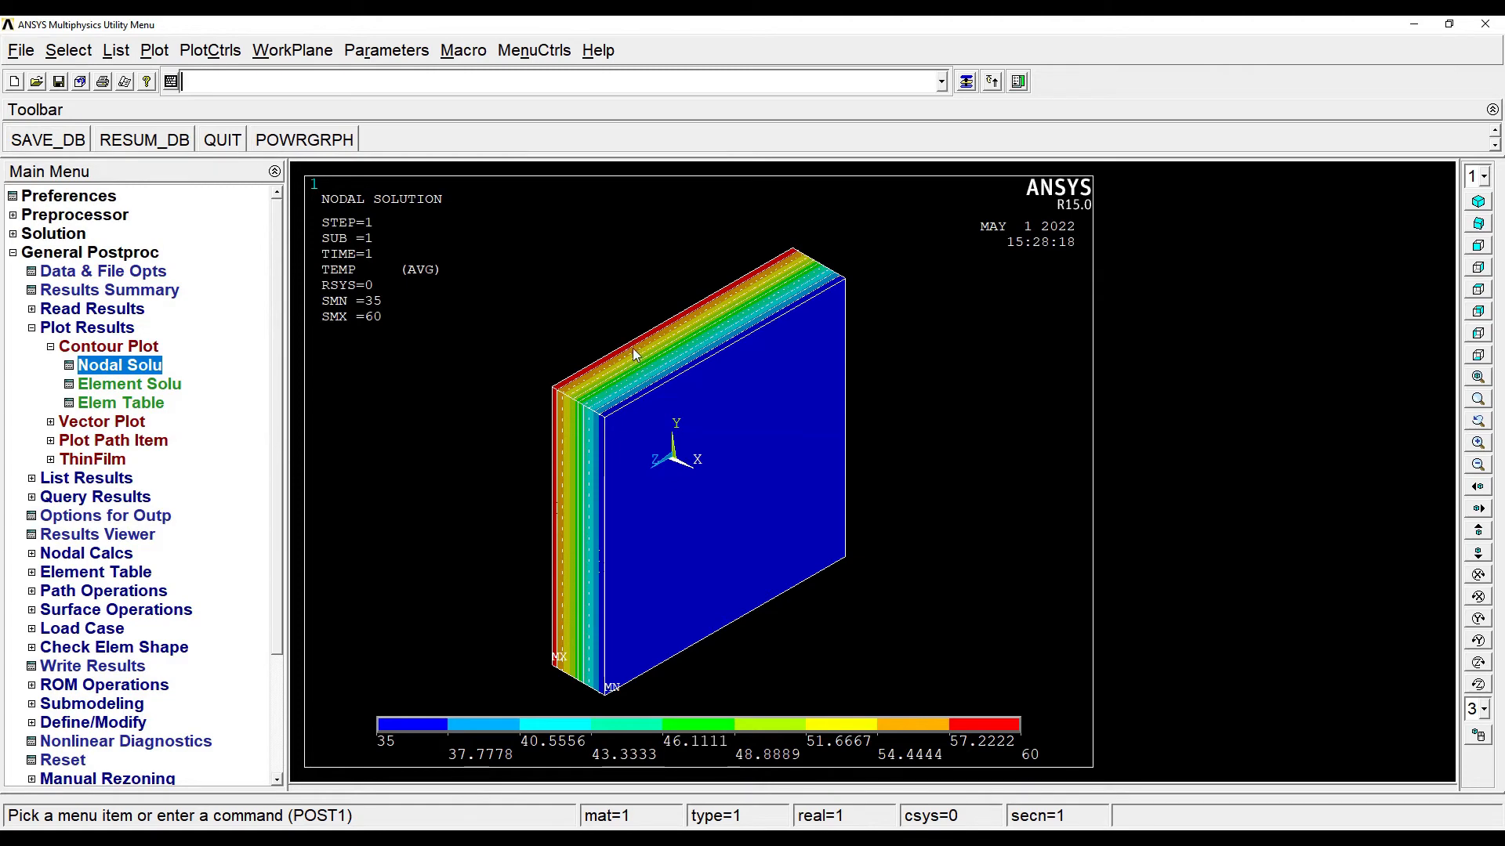
mouse_move(883, 375)
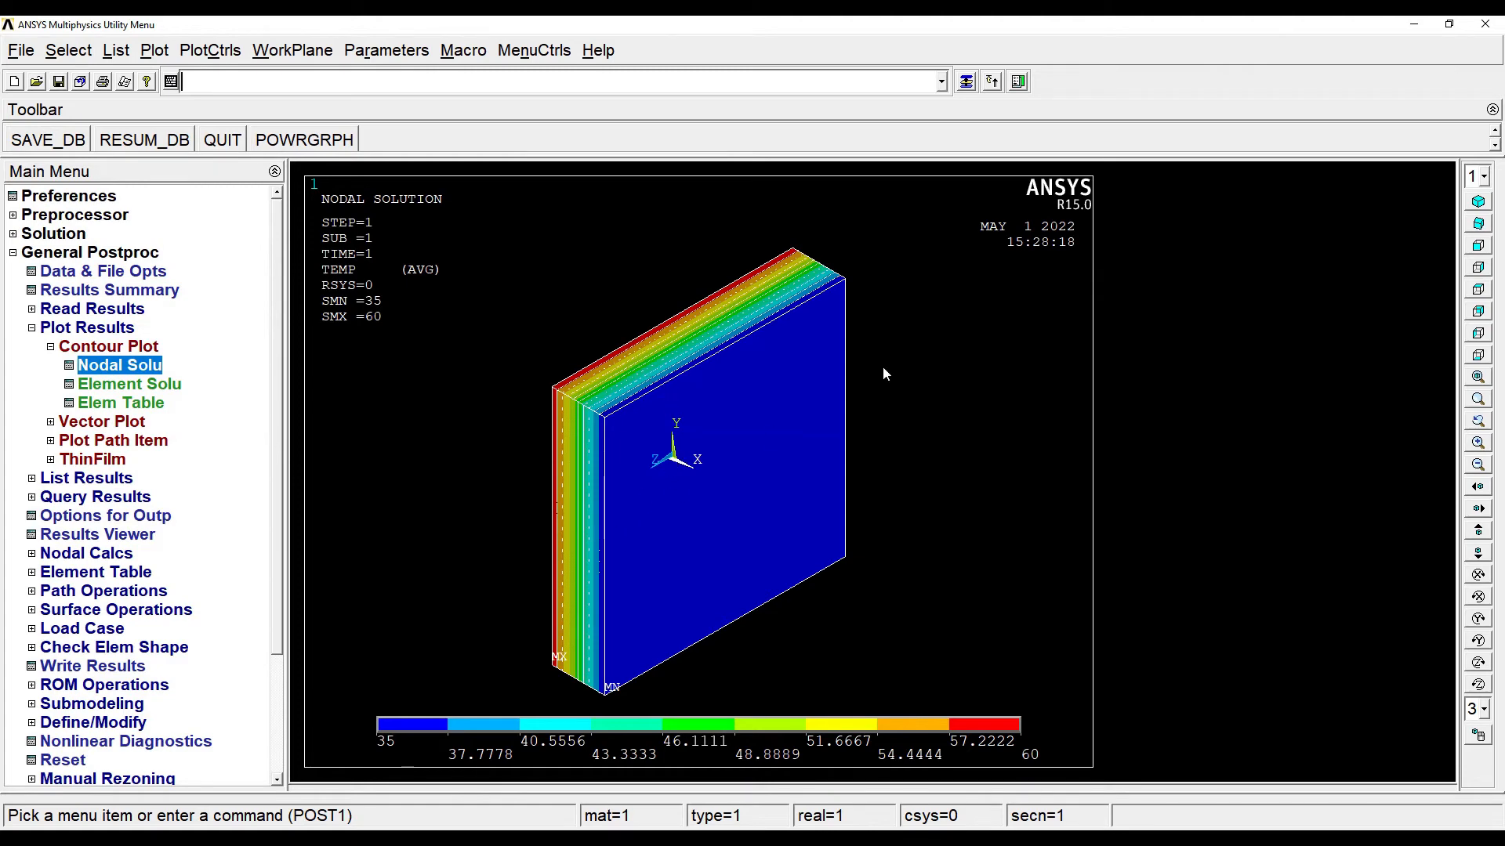
mouse_move(742, 424)
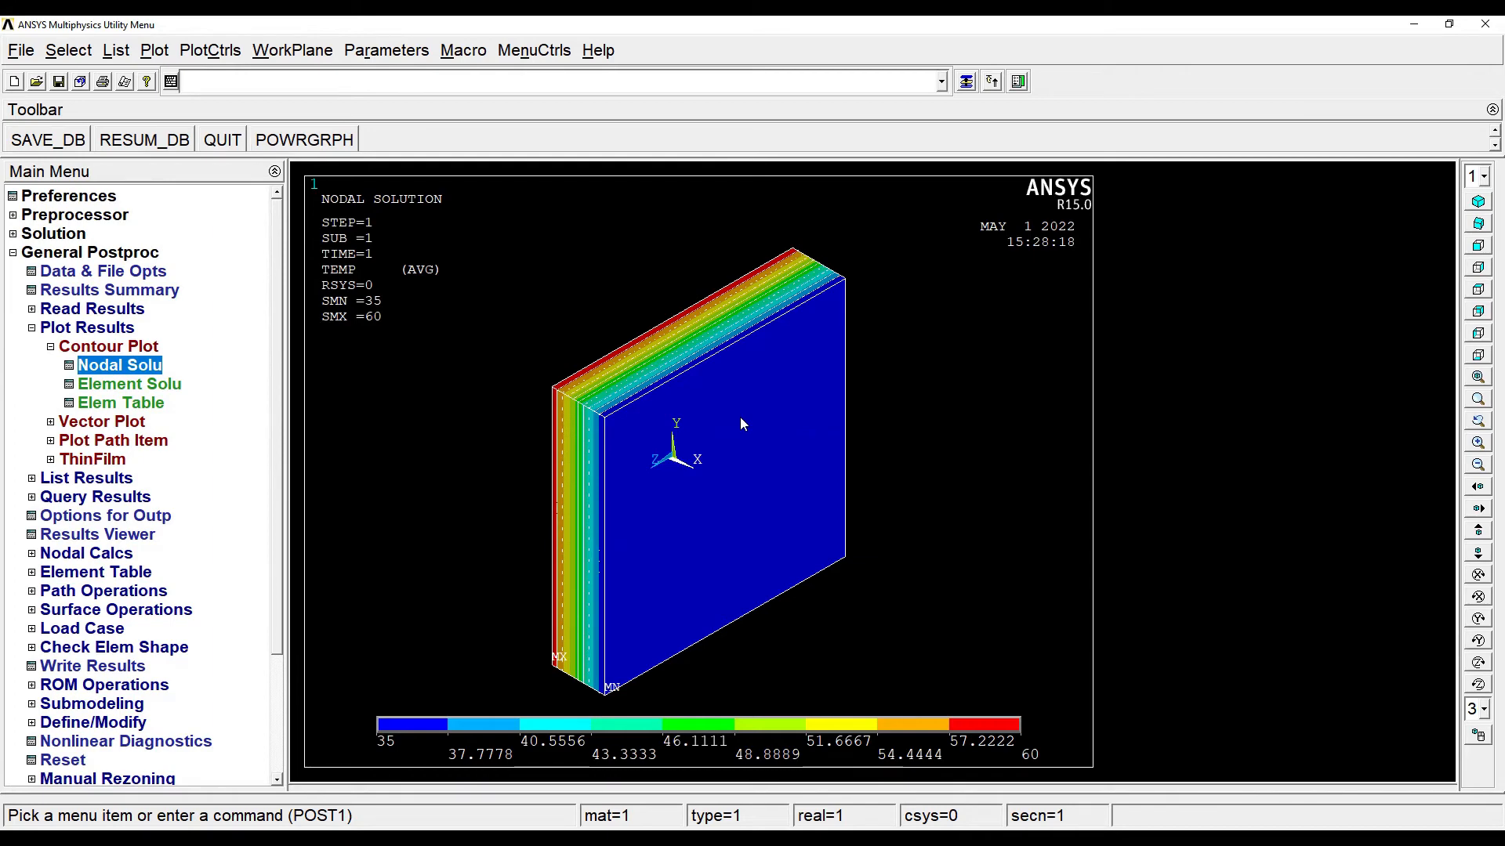
mouse_move(613, 478)
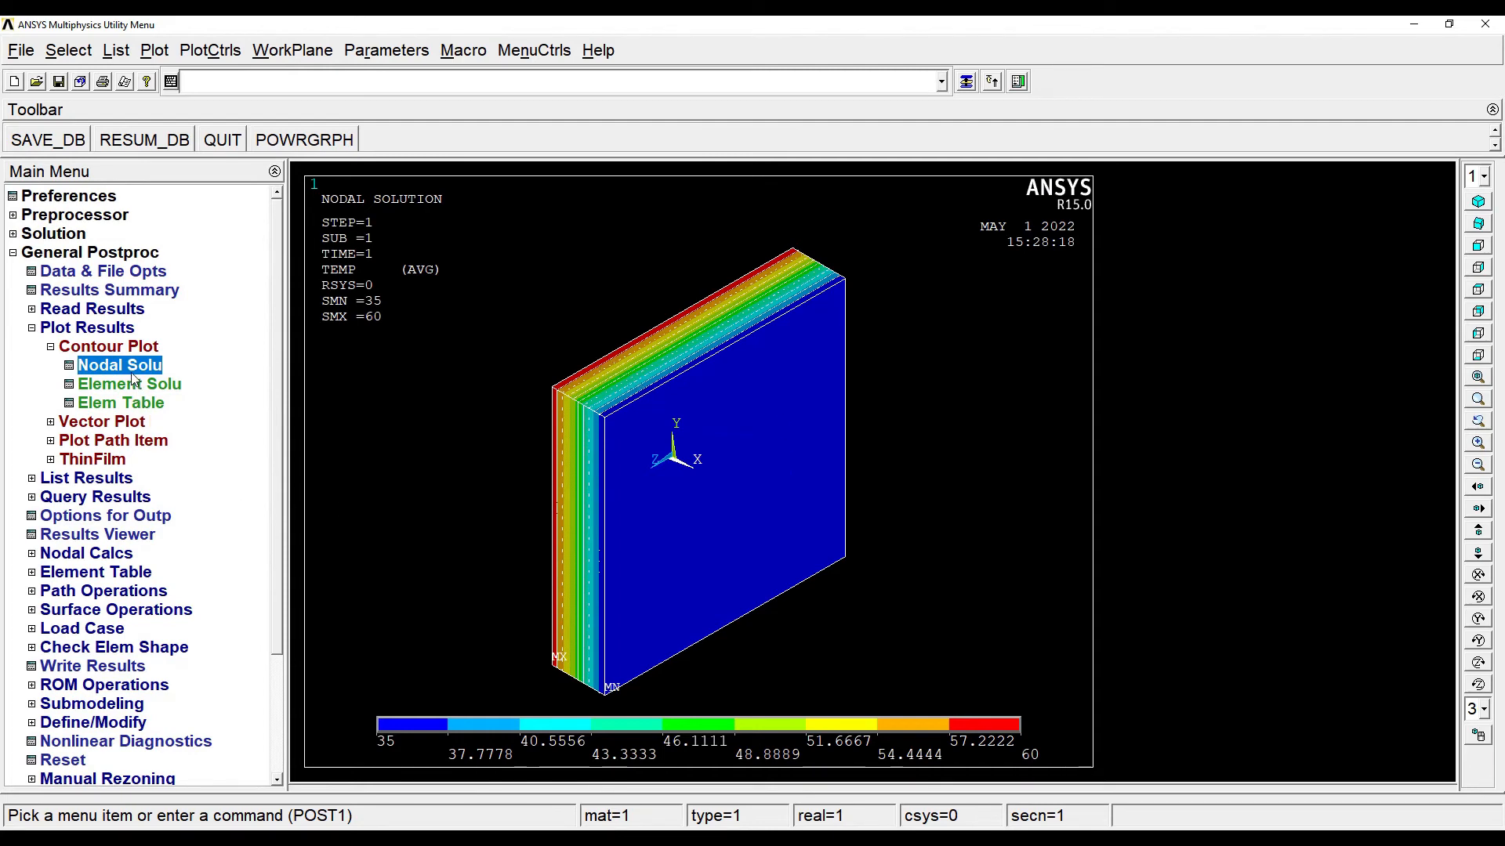
- Plot the X-component thermal flux nodal contour, reading a uniform 57.9545 W/m², and compare with Word's 57.95
left_click(120, 365)
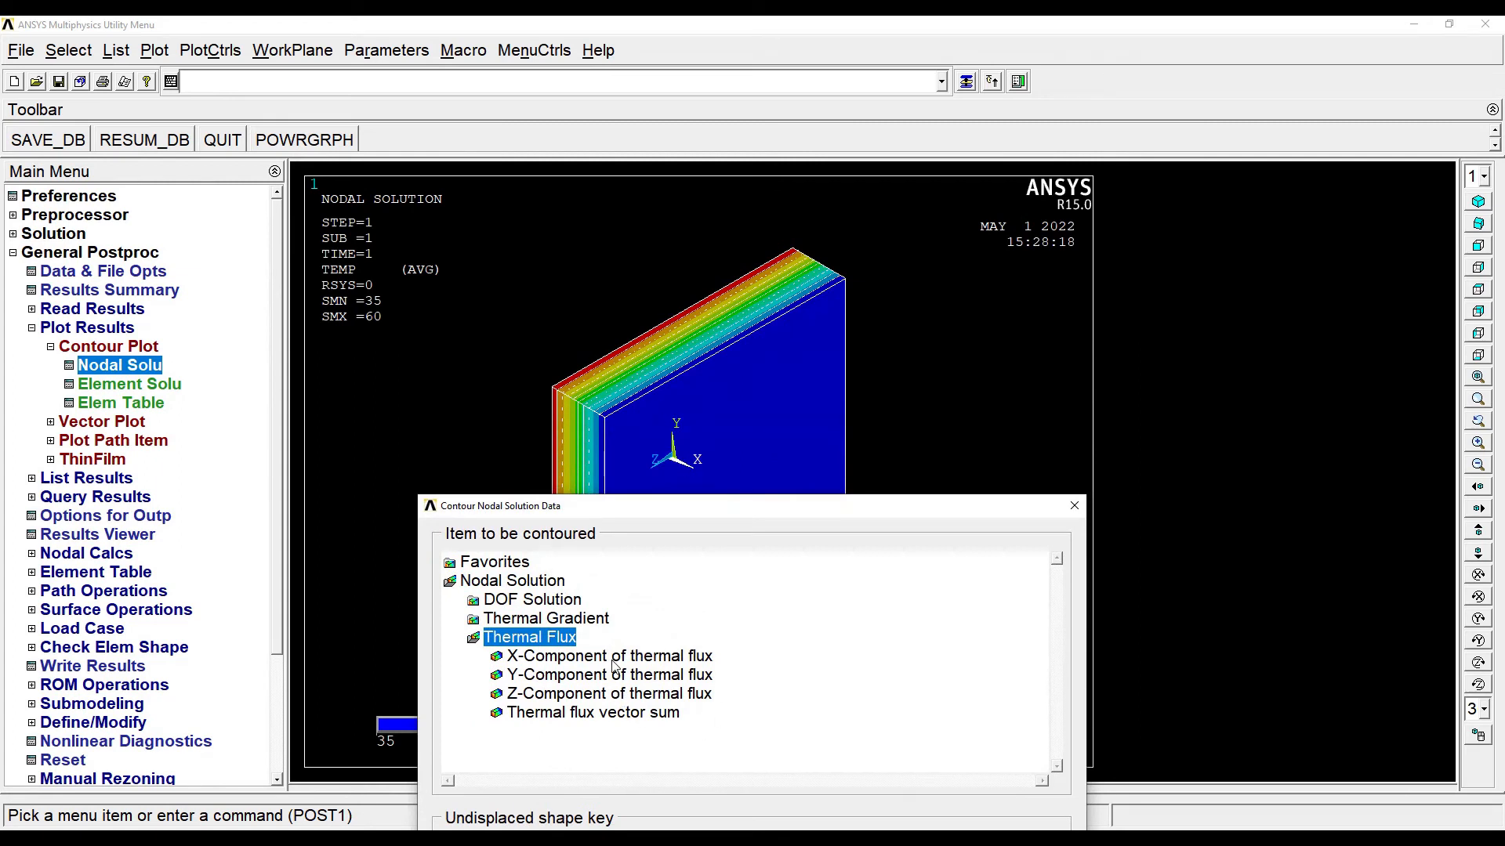
left_click(610, 655)
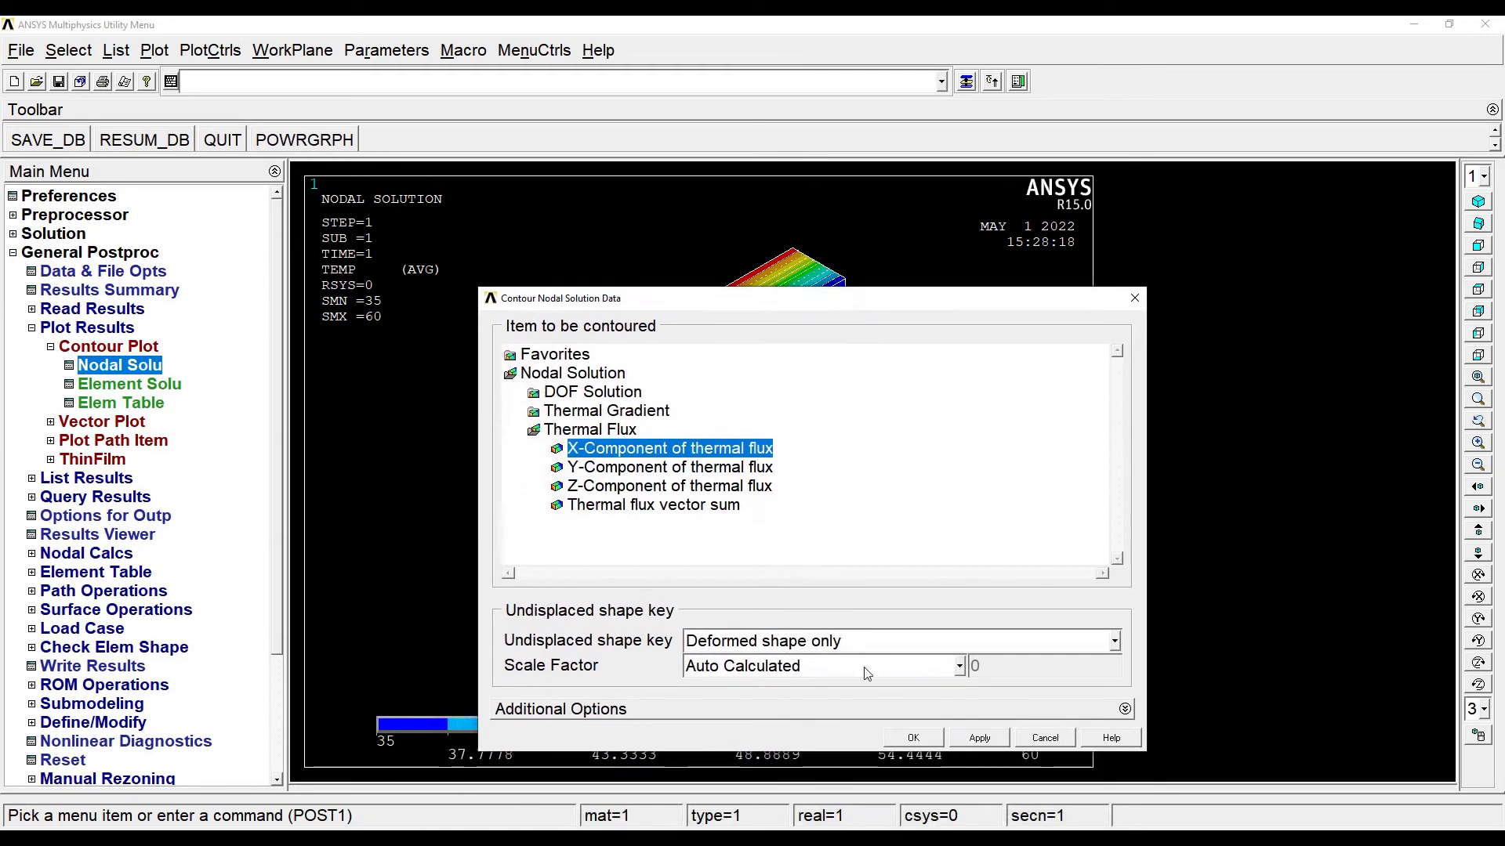
left_click(911, 736)
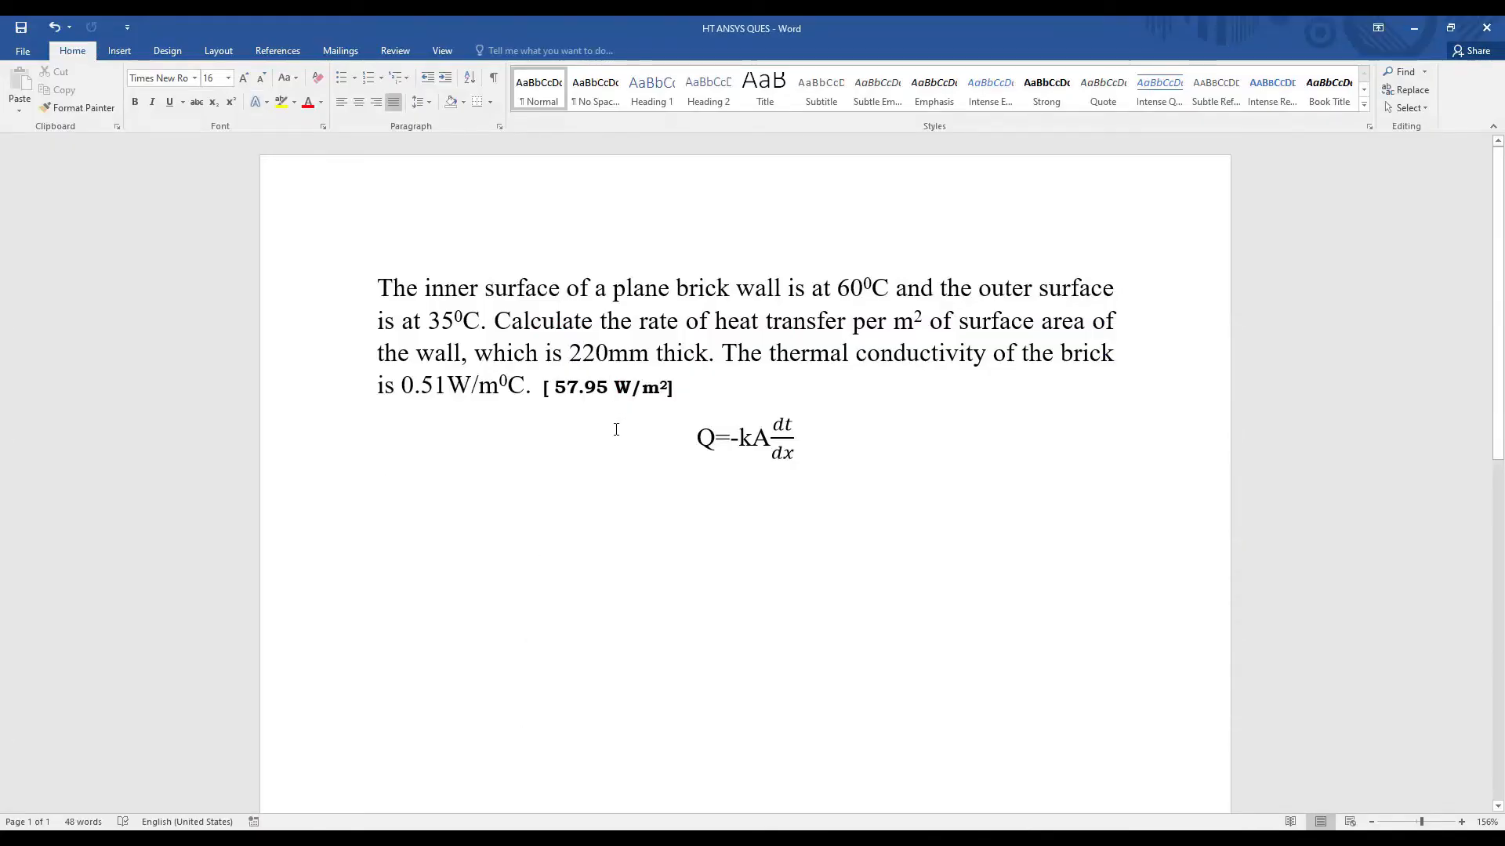
mouse_move(649, 422)
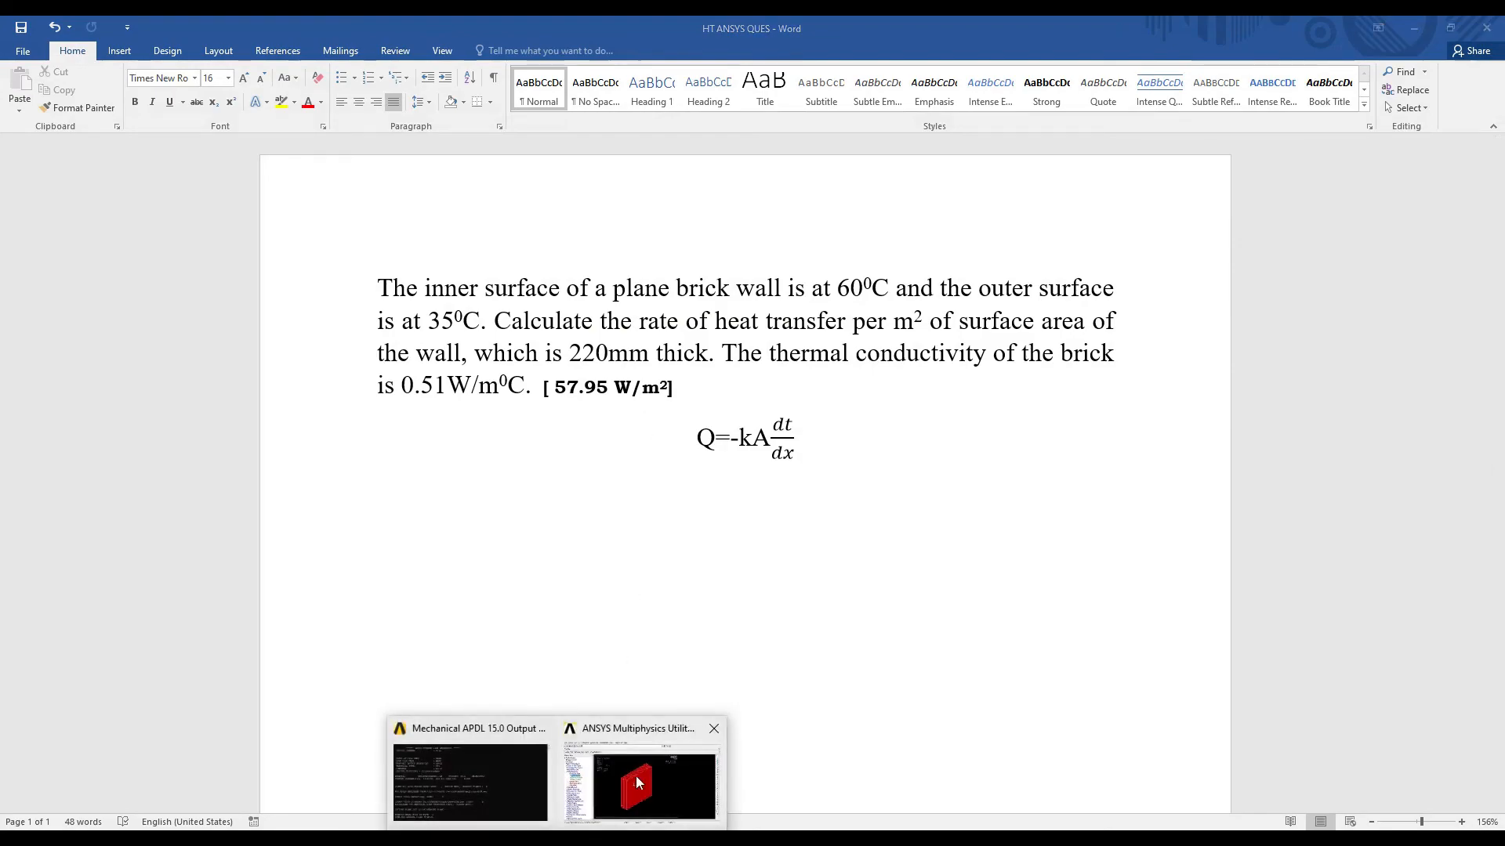
left_click(640, 781)
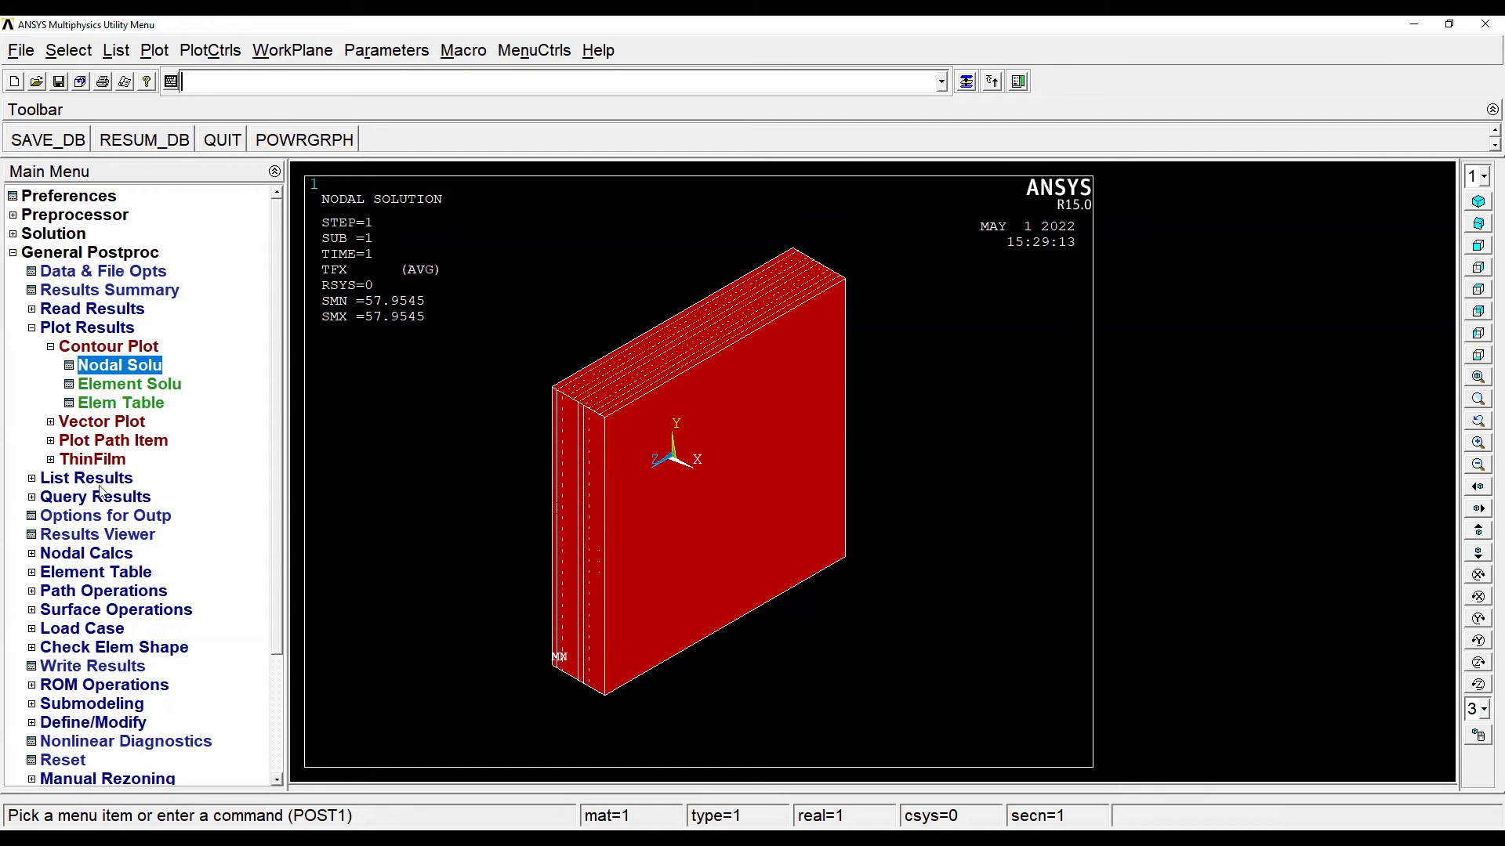
left_click(84, 478)
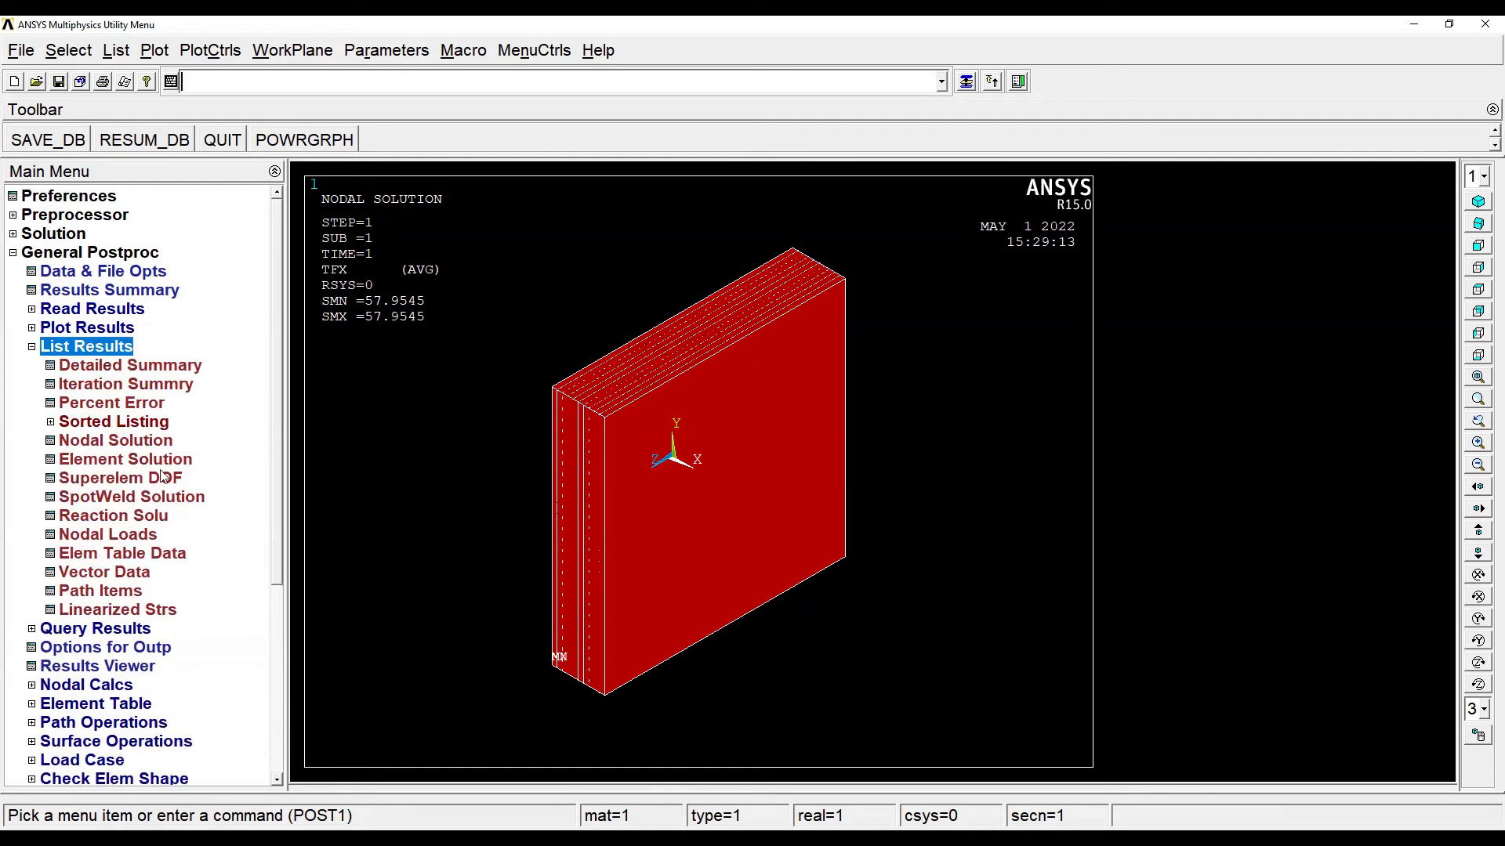
left_click(114, 441)
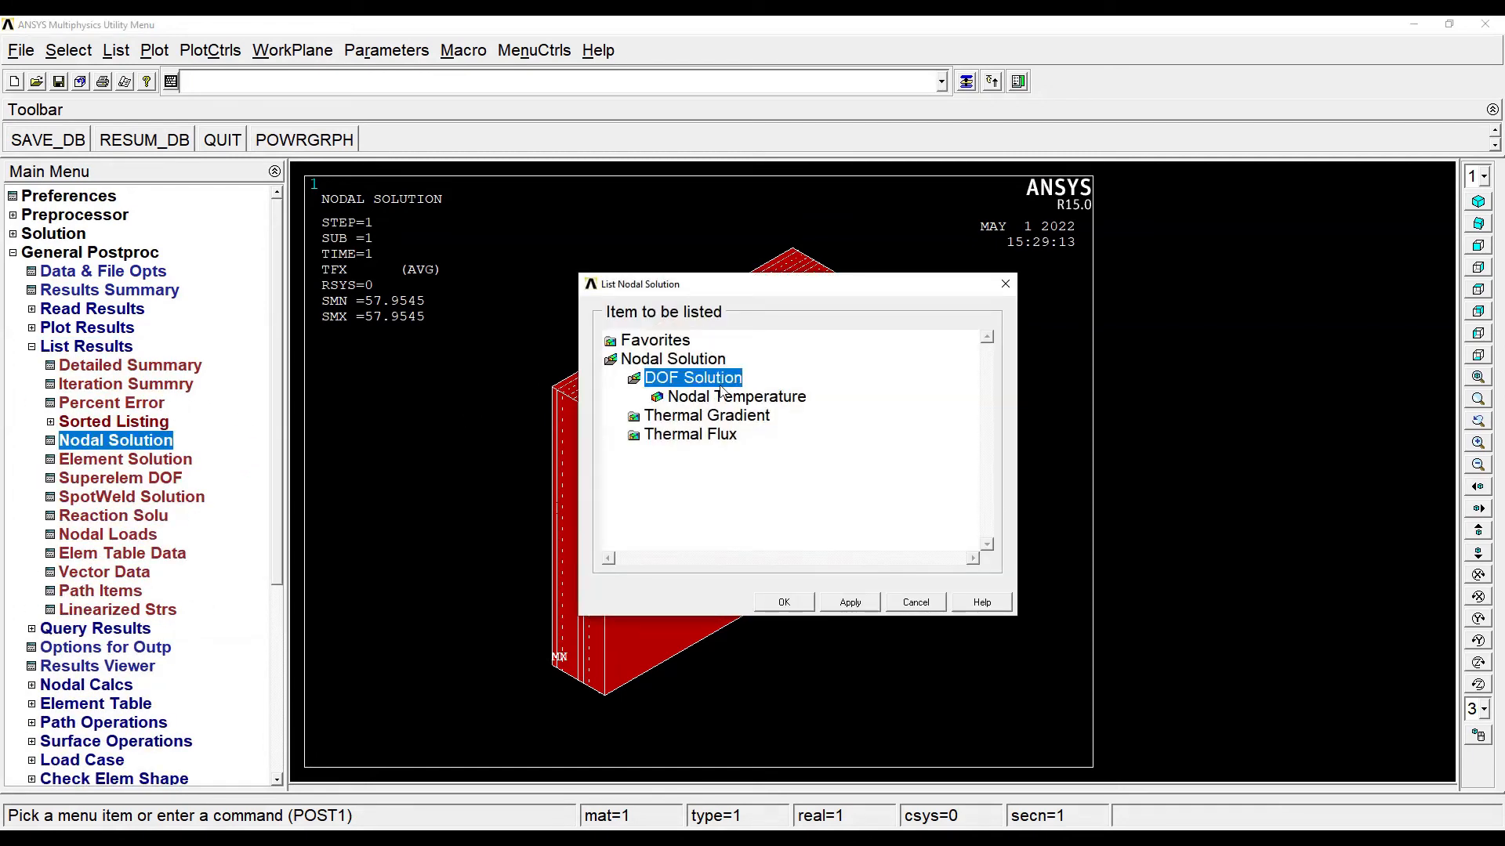
left_click(736, 396)
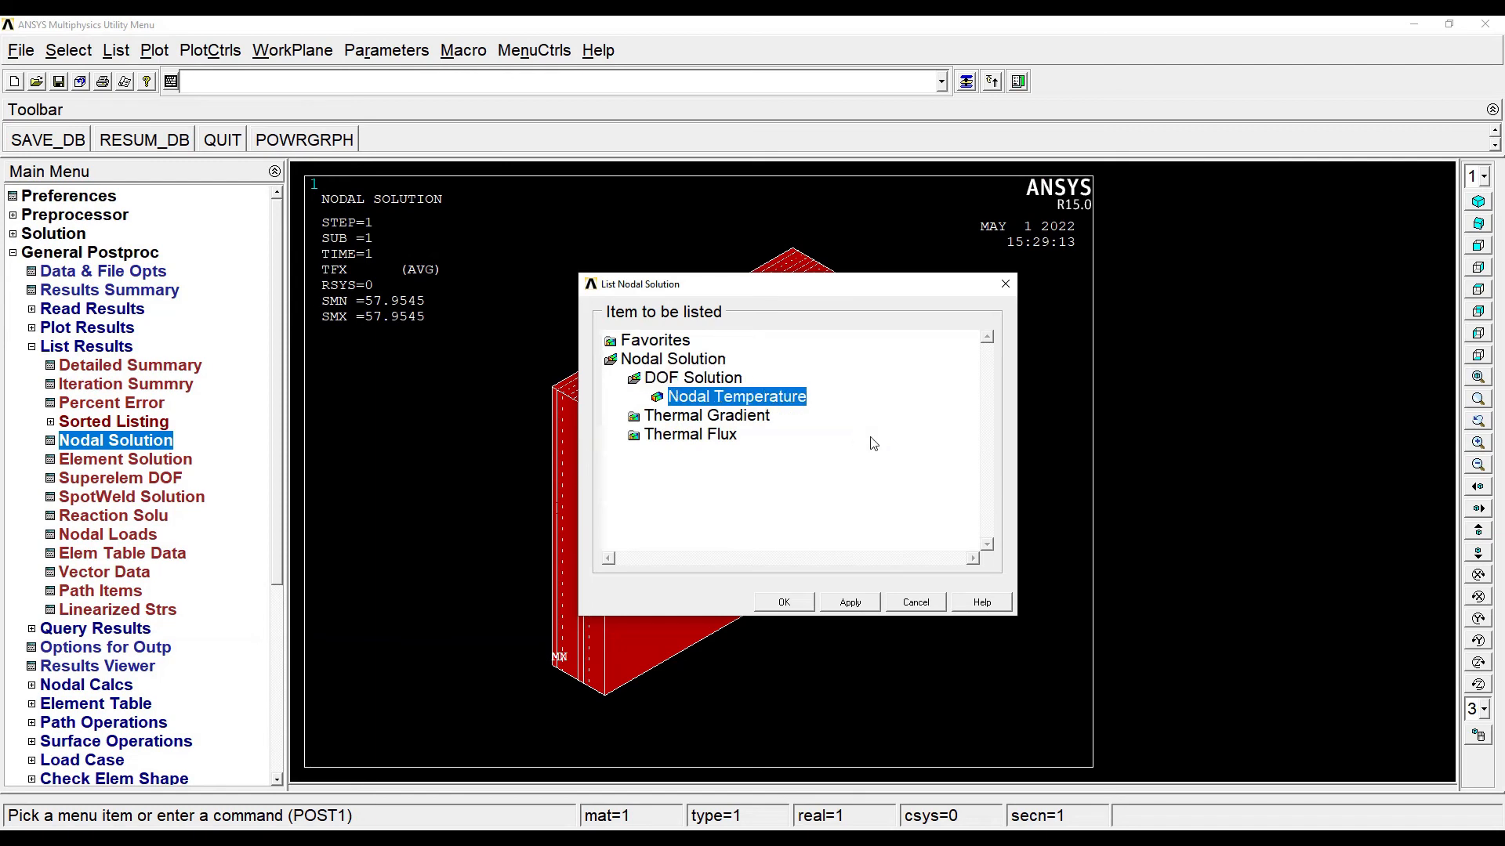
left_click(782, 602)
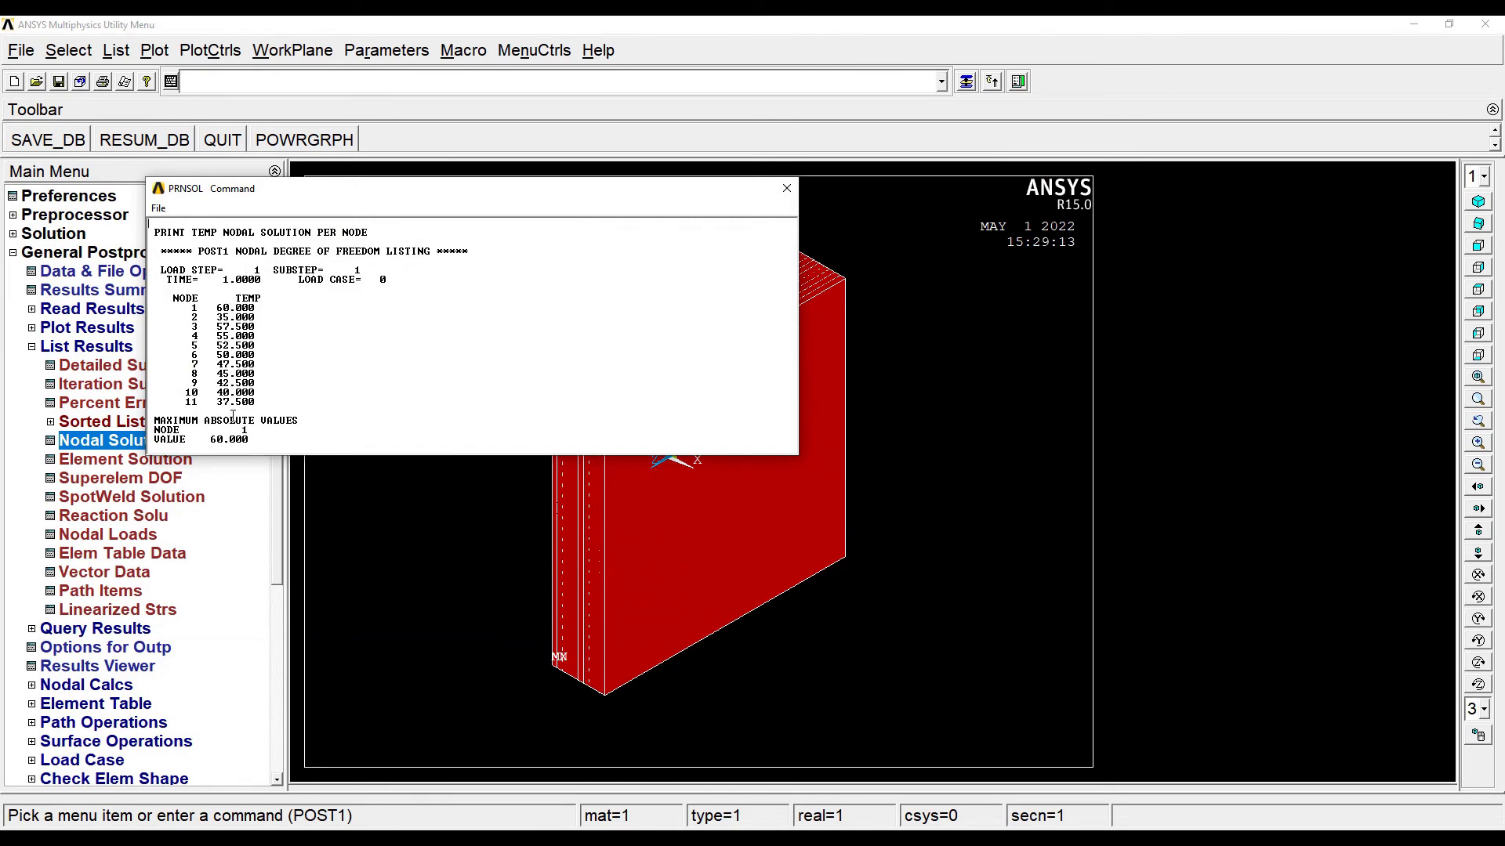
left_click(785, 187)
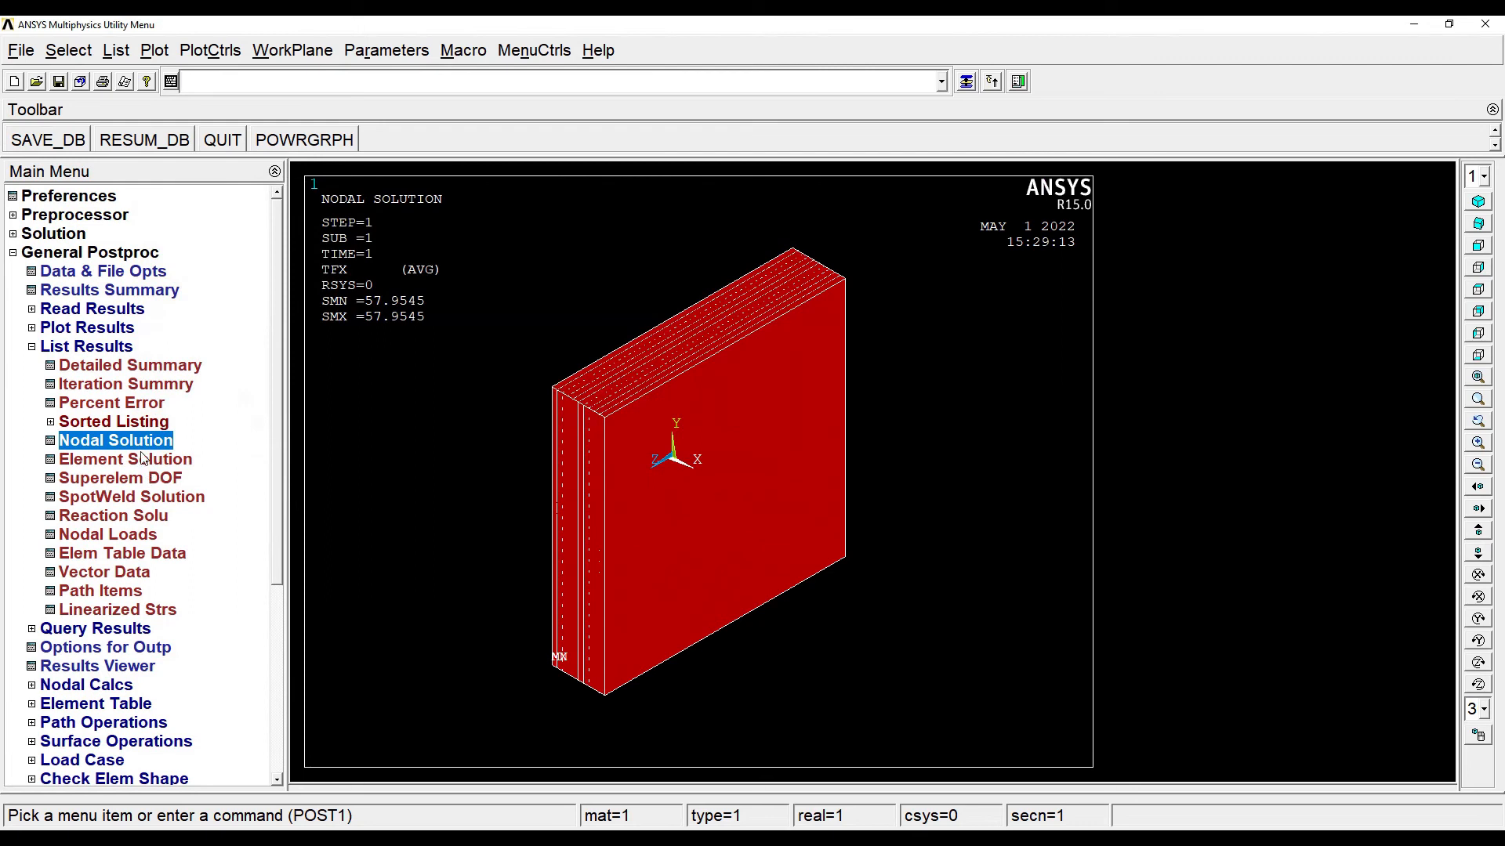
left_click(115, 439)
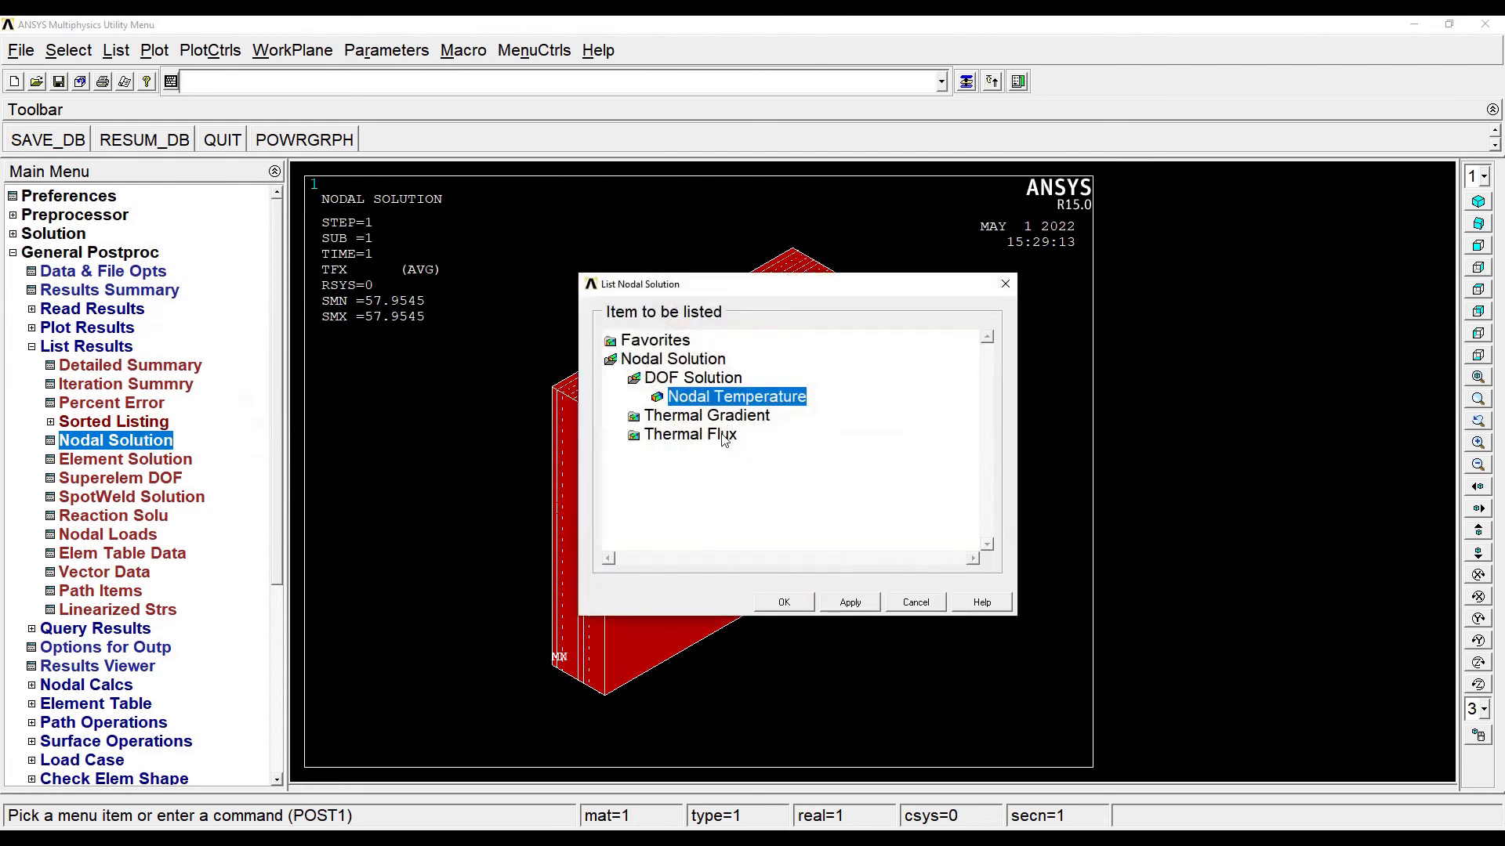
mouse_move(718, 444)
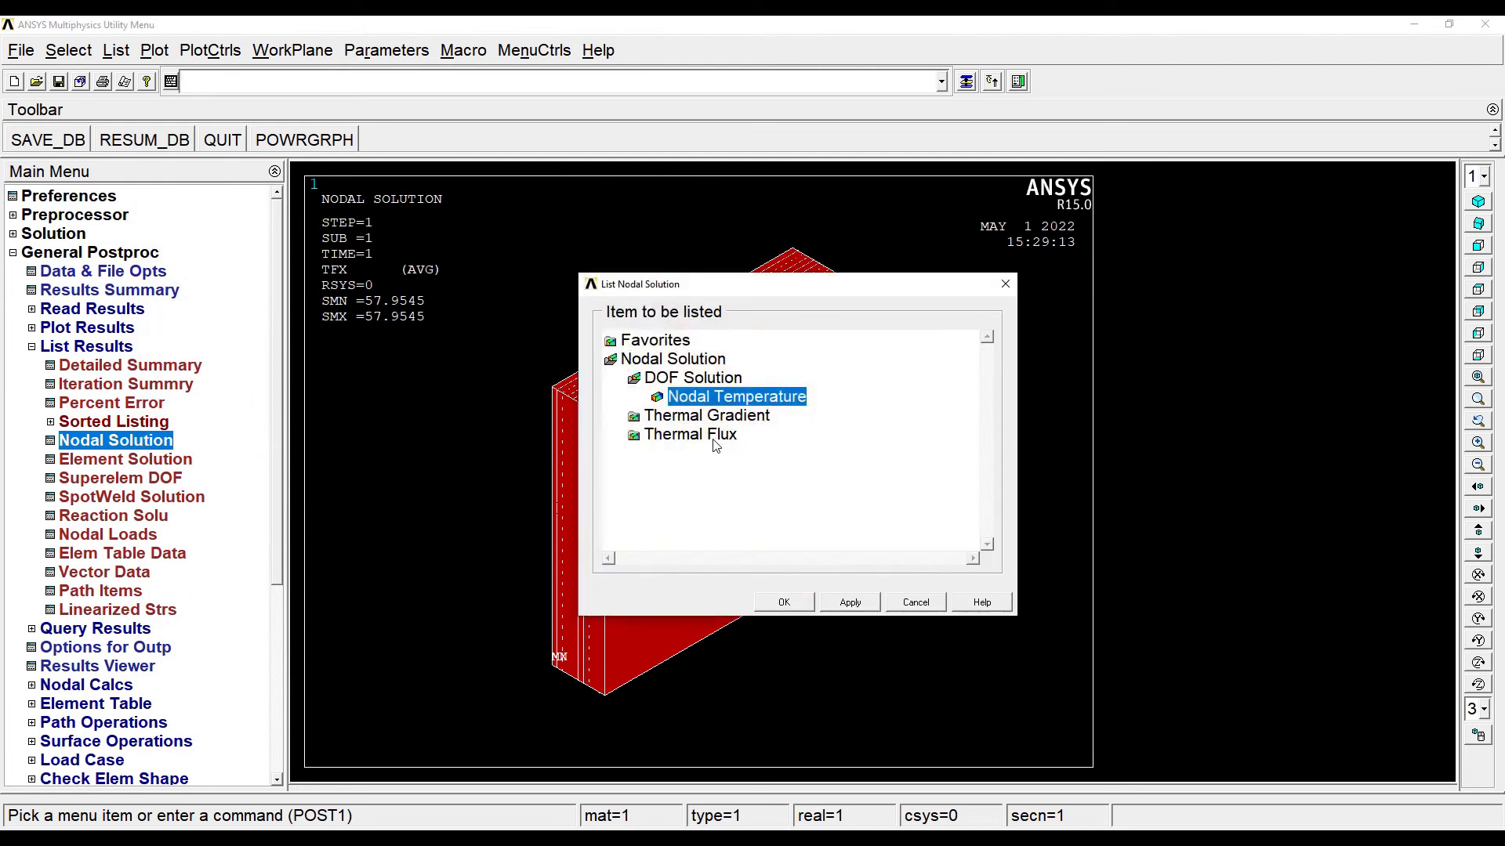
left_click(691, 434)
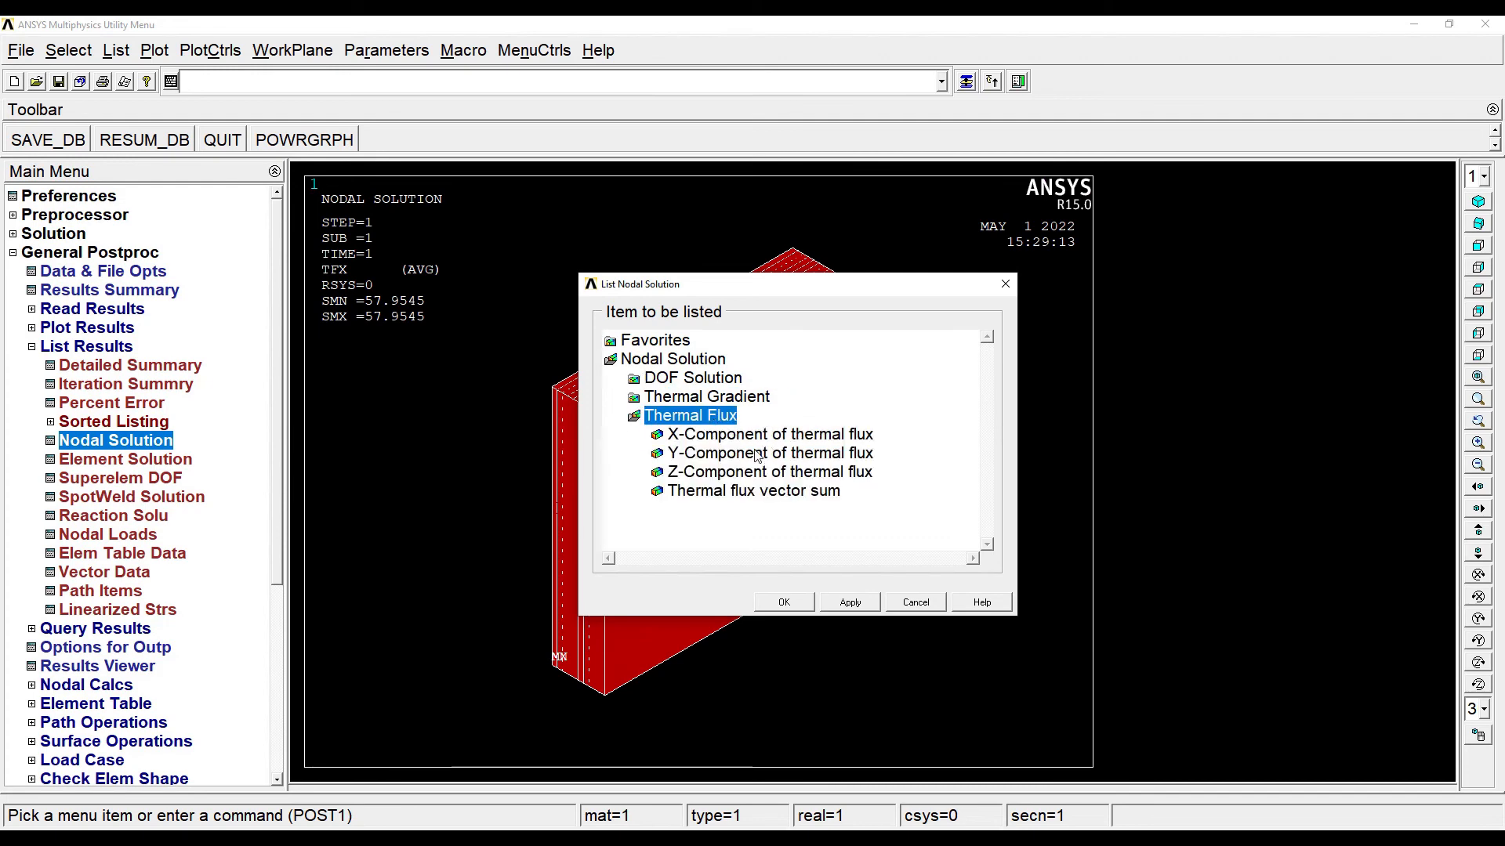
left_click(784, 602)
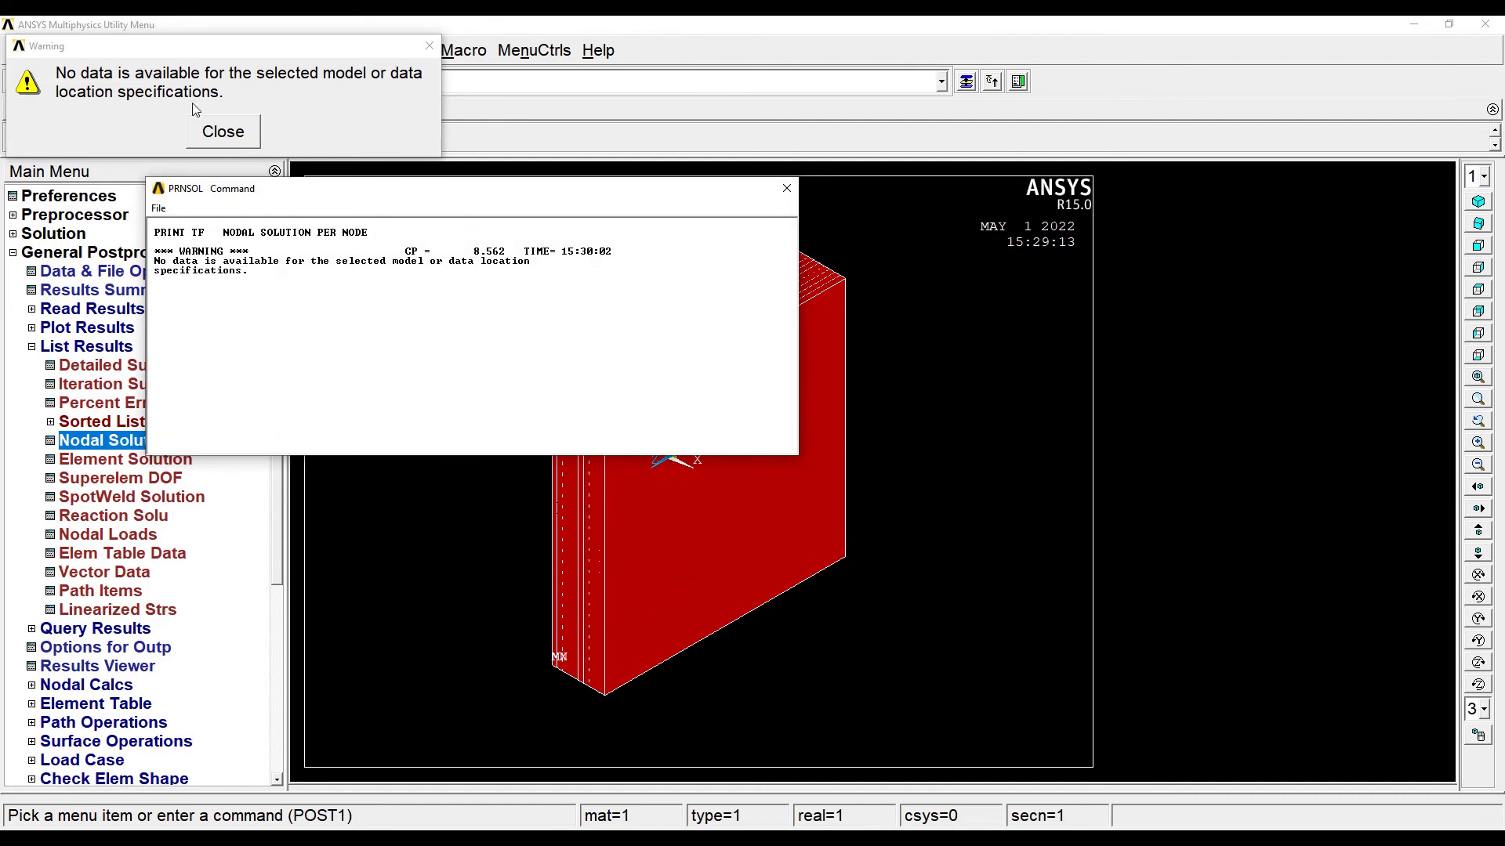
mouse_move(313, 104)
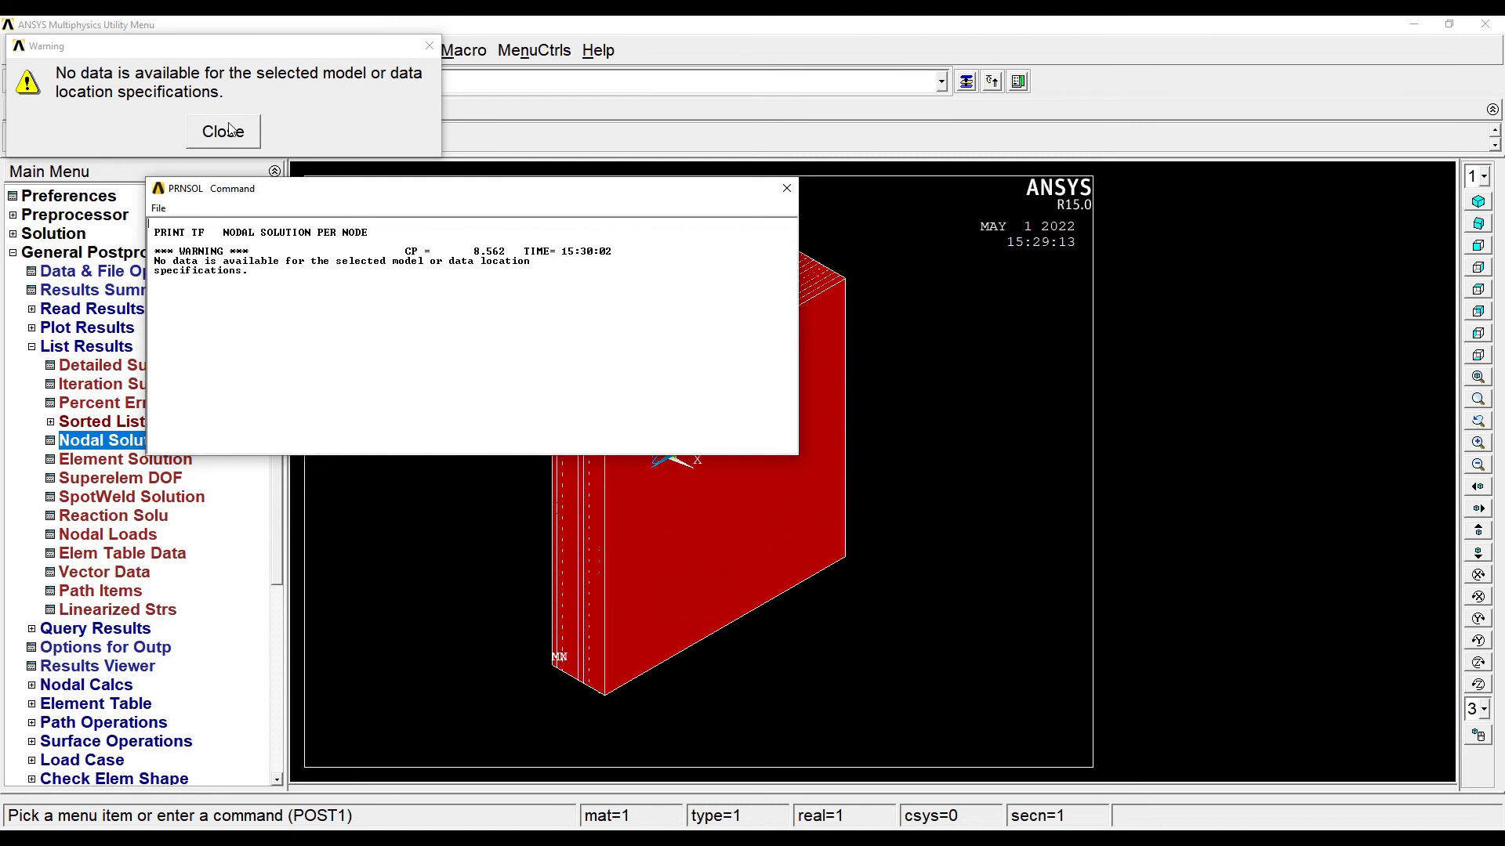
left_click(221, 131)
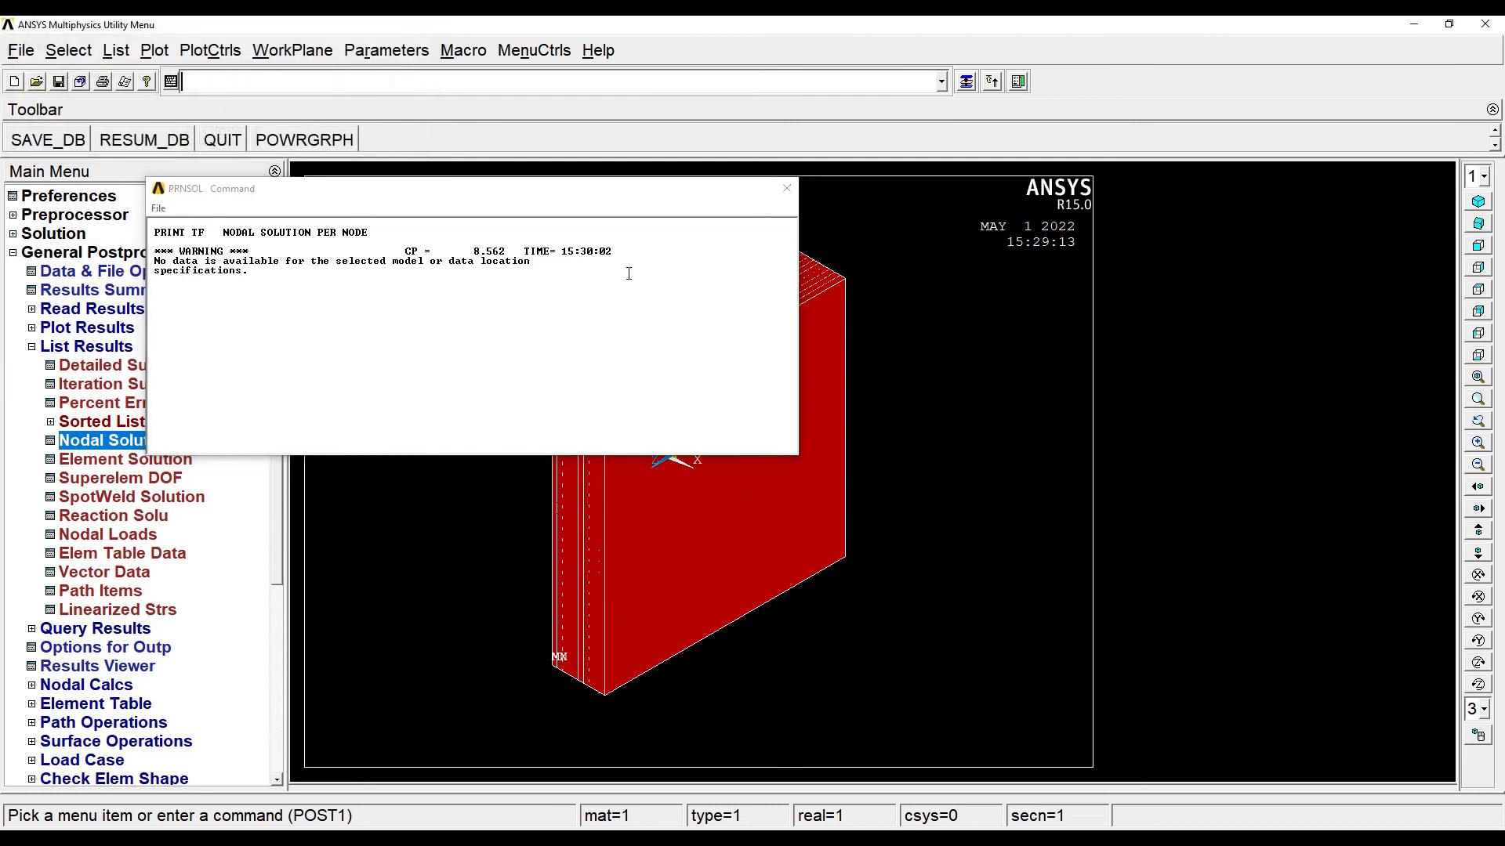
left_click(785, 186)
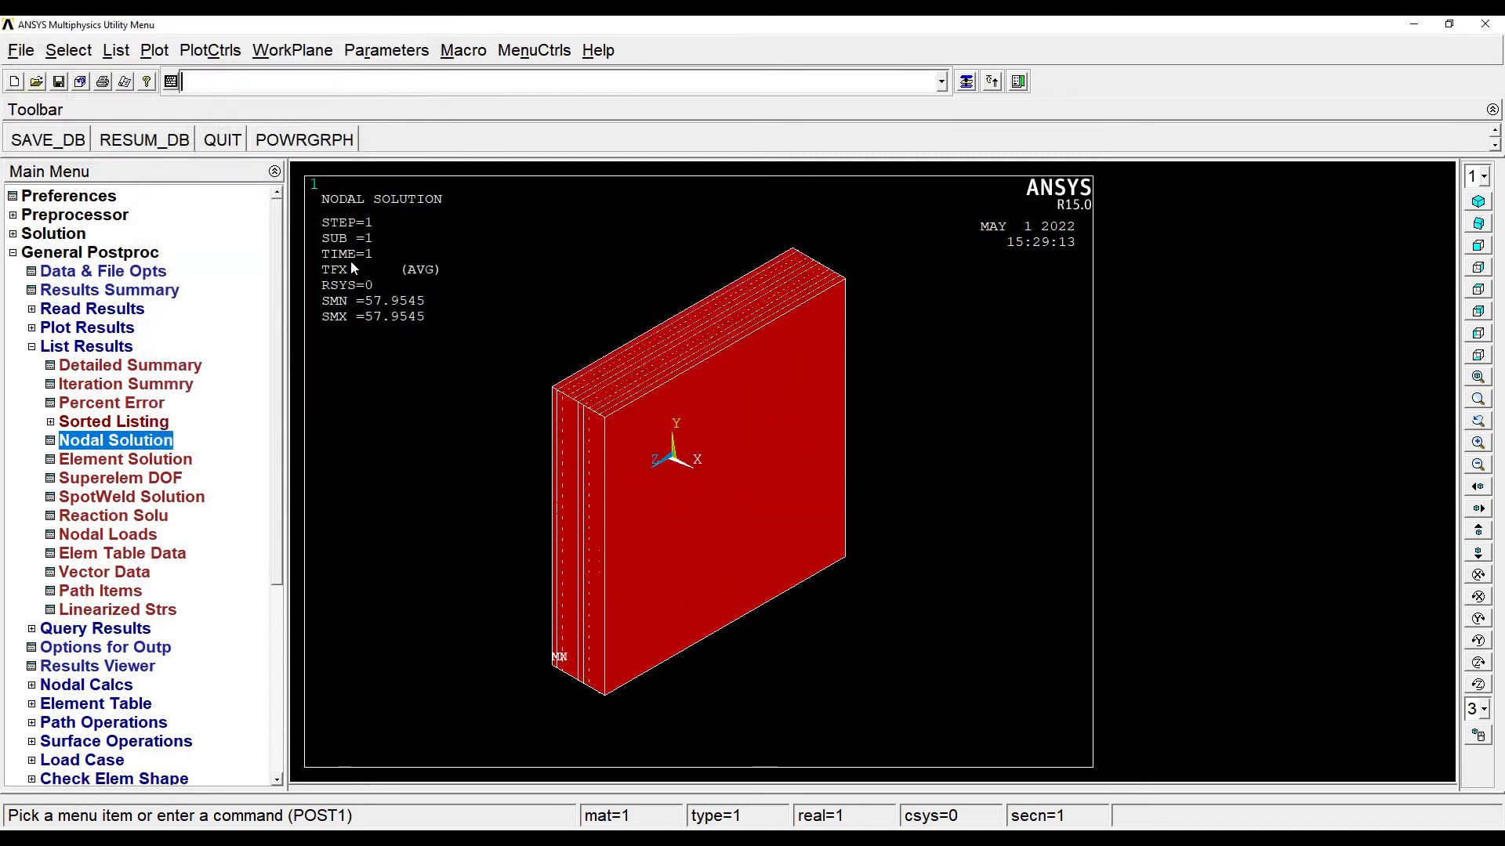
mouse_move(431, 537)
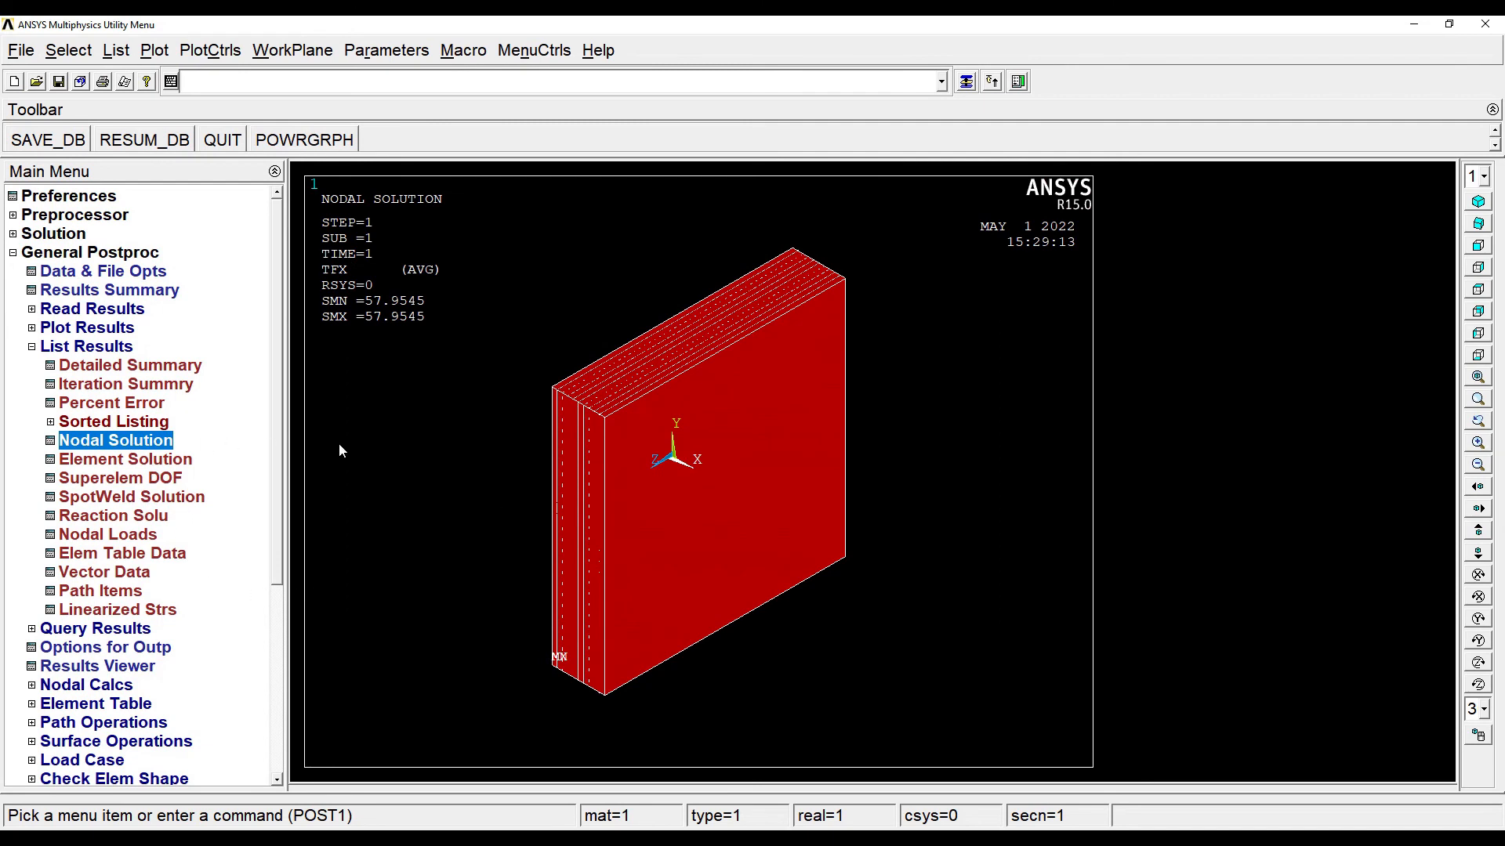
mouse_move(397, 447)
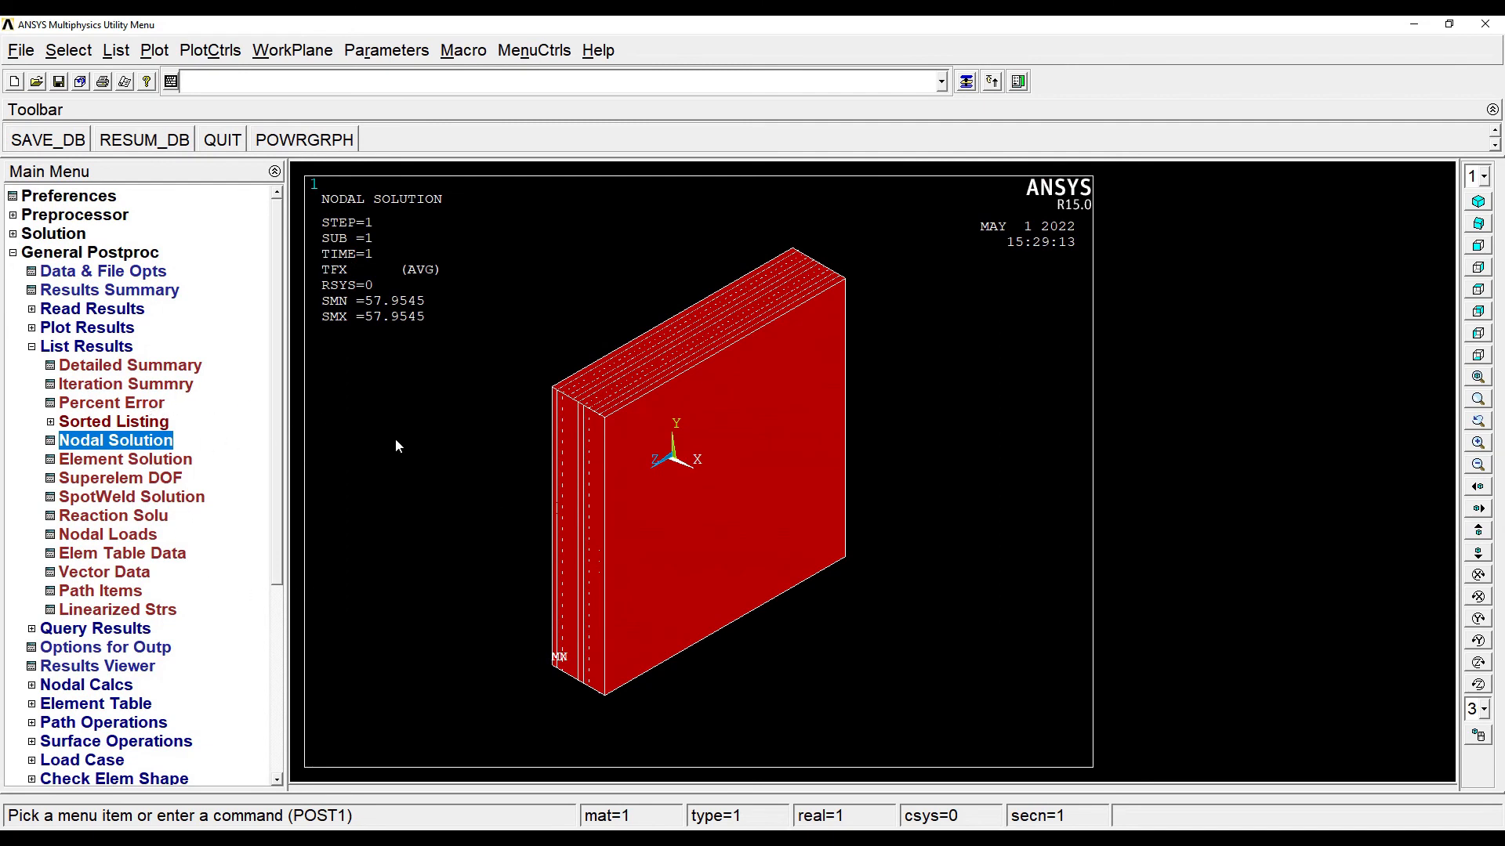